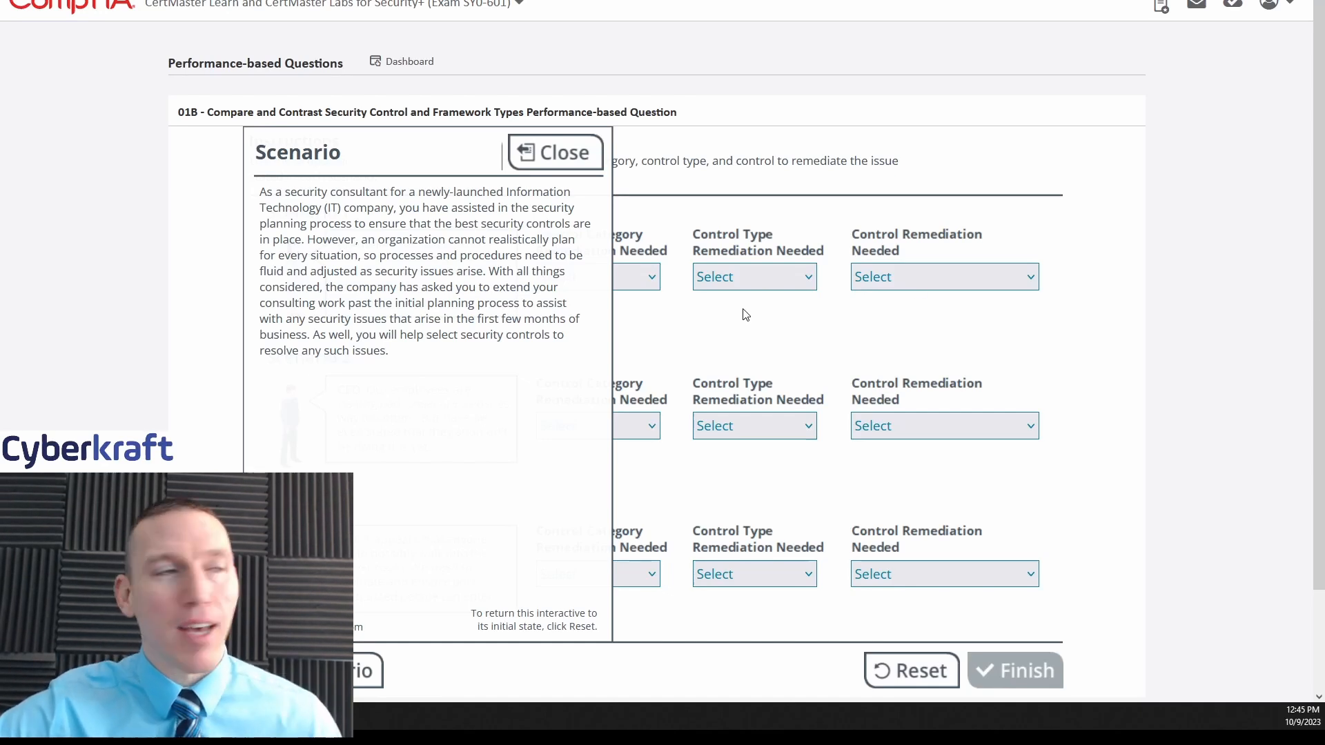
mouse_move(669, 322)
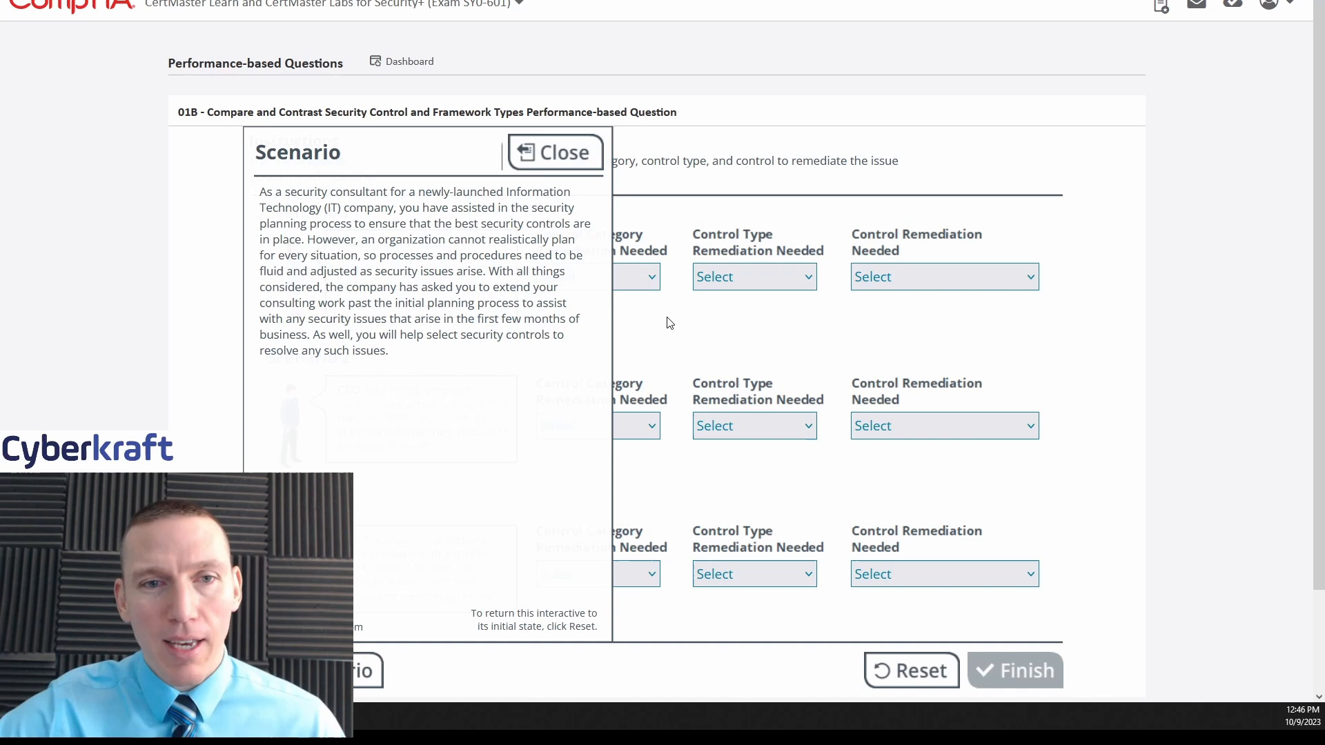
mouse_move(592, 393)
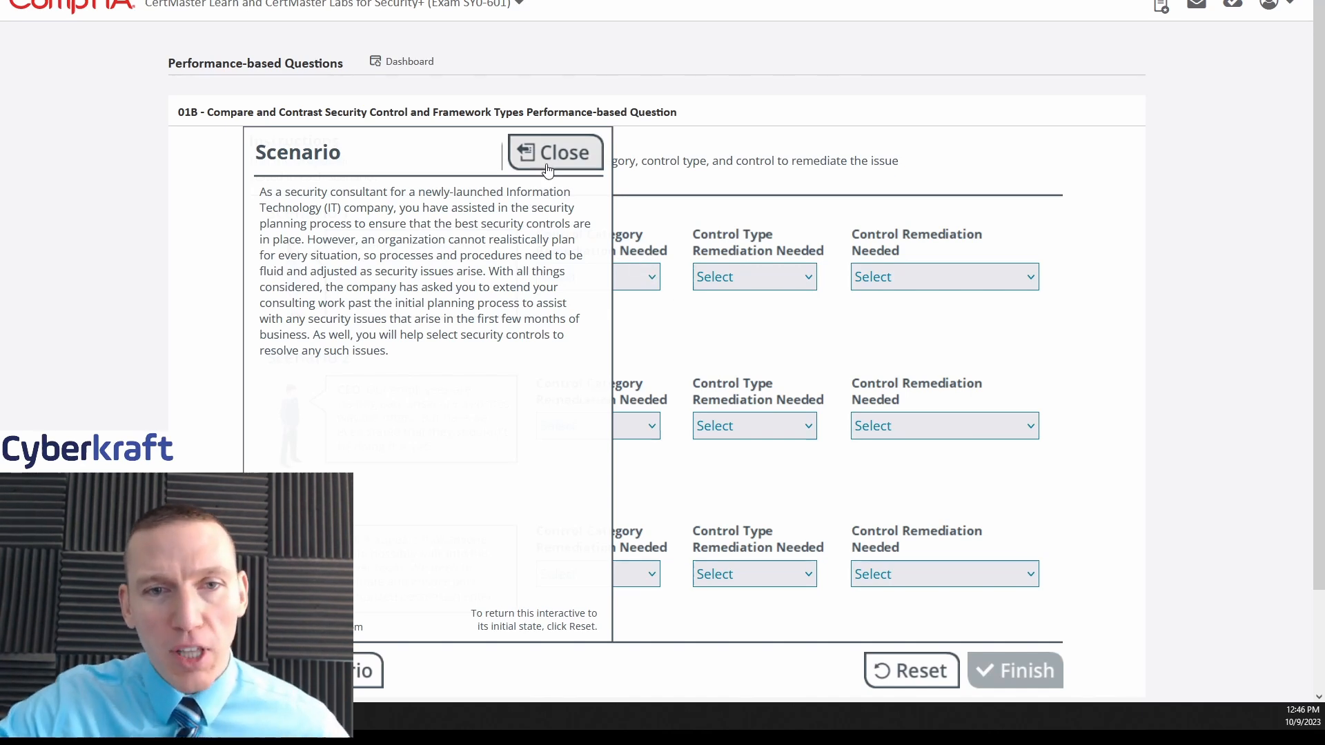
mouse_move(502, 422)
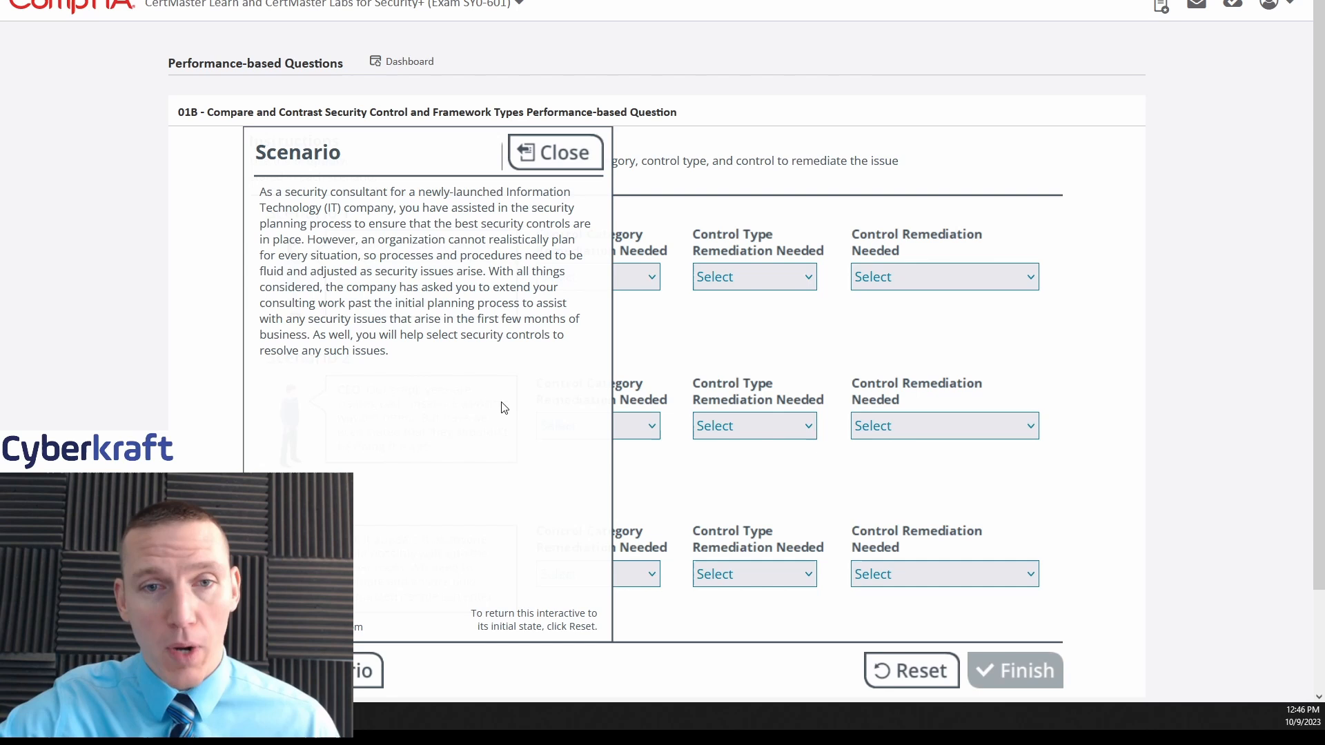
mouse_move(532, 388)
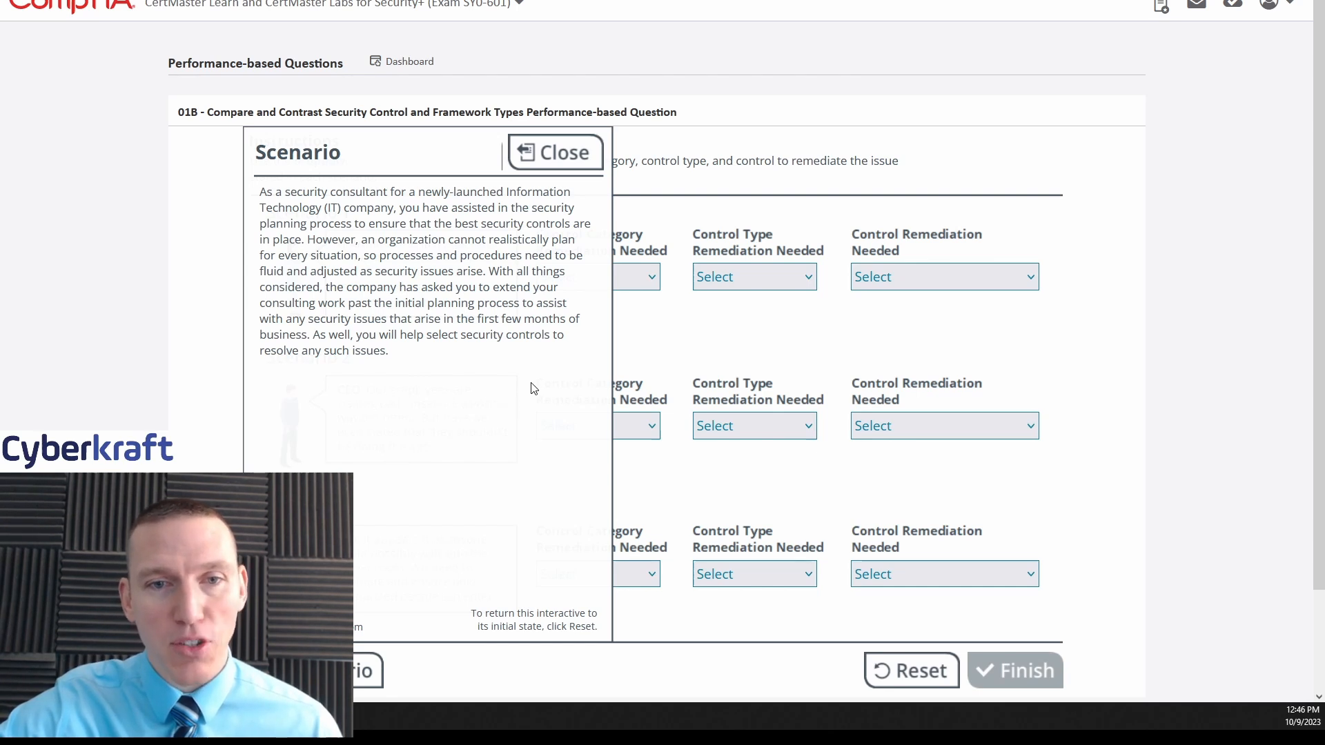
mouse_move(536, 391)
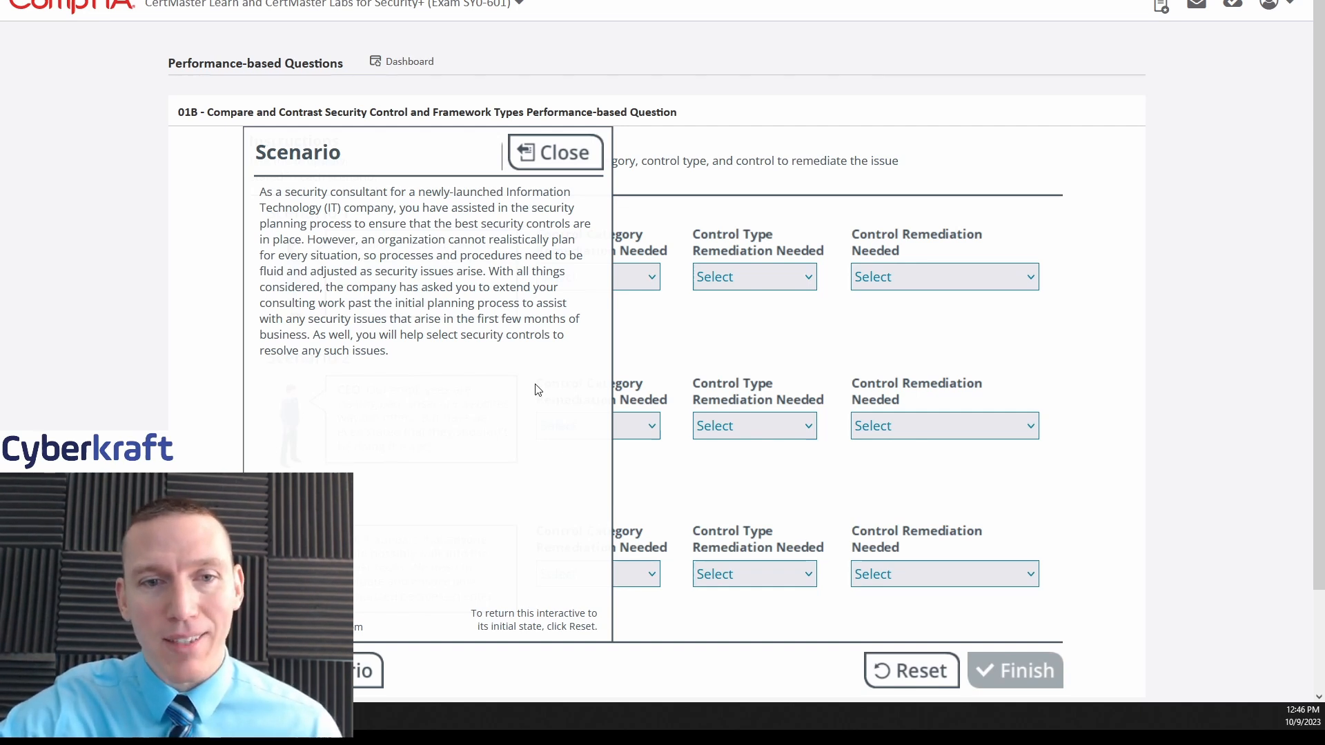
mouse_move(0, 231)
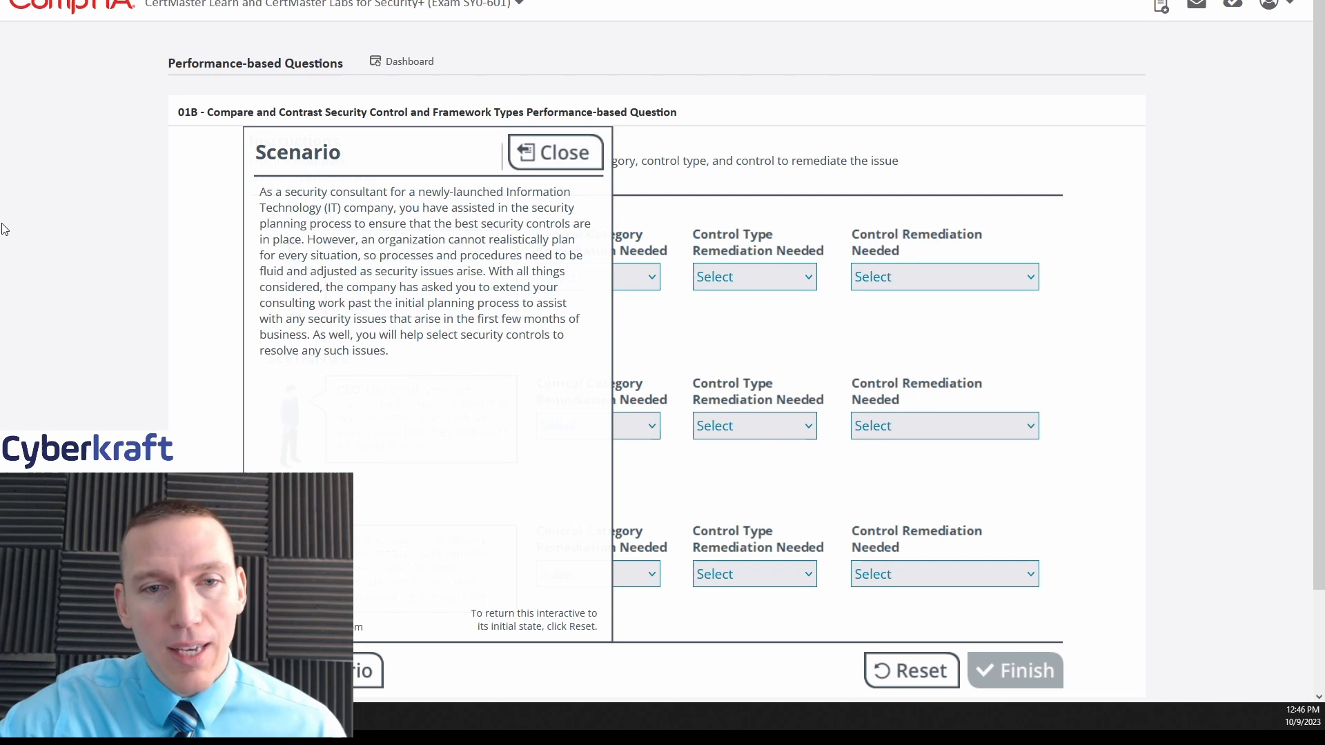
mouse_move(581, 340)
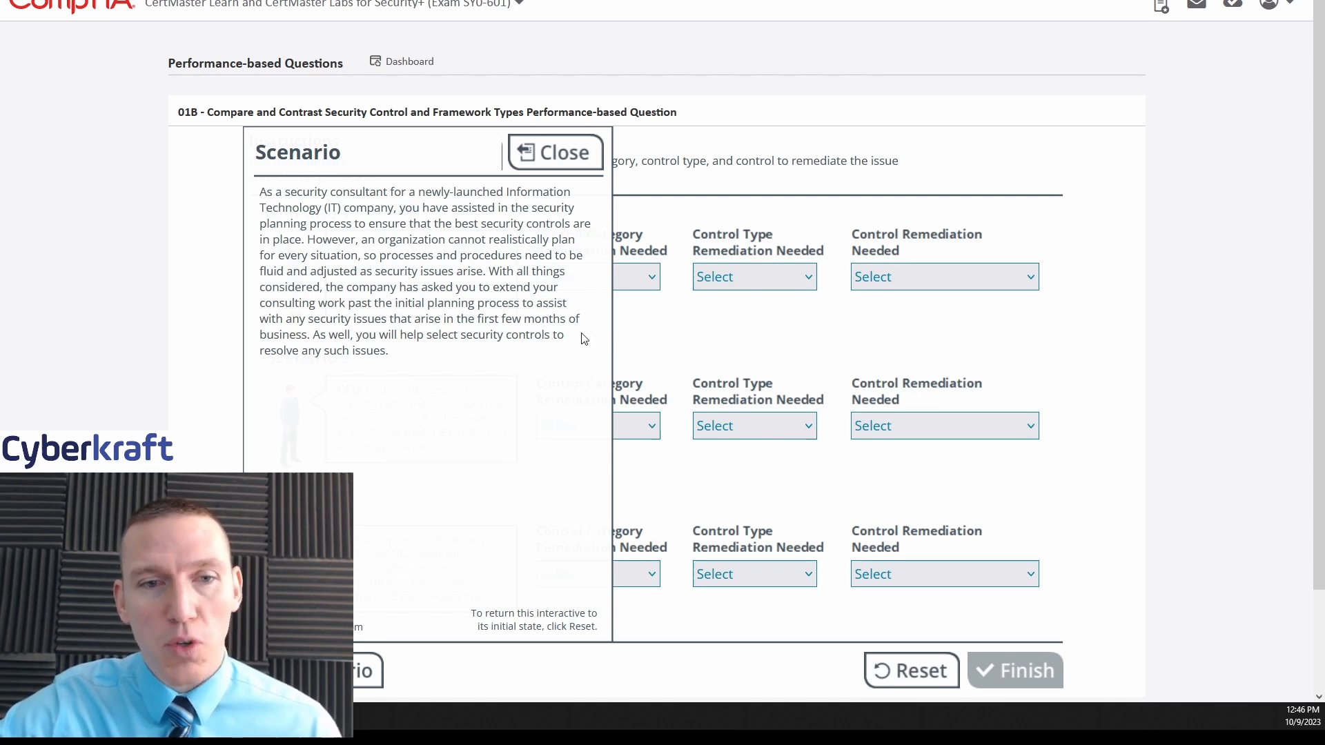
mouse_move(569, 346)
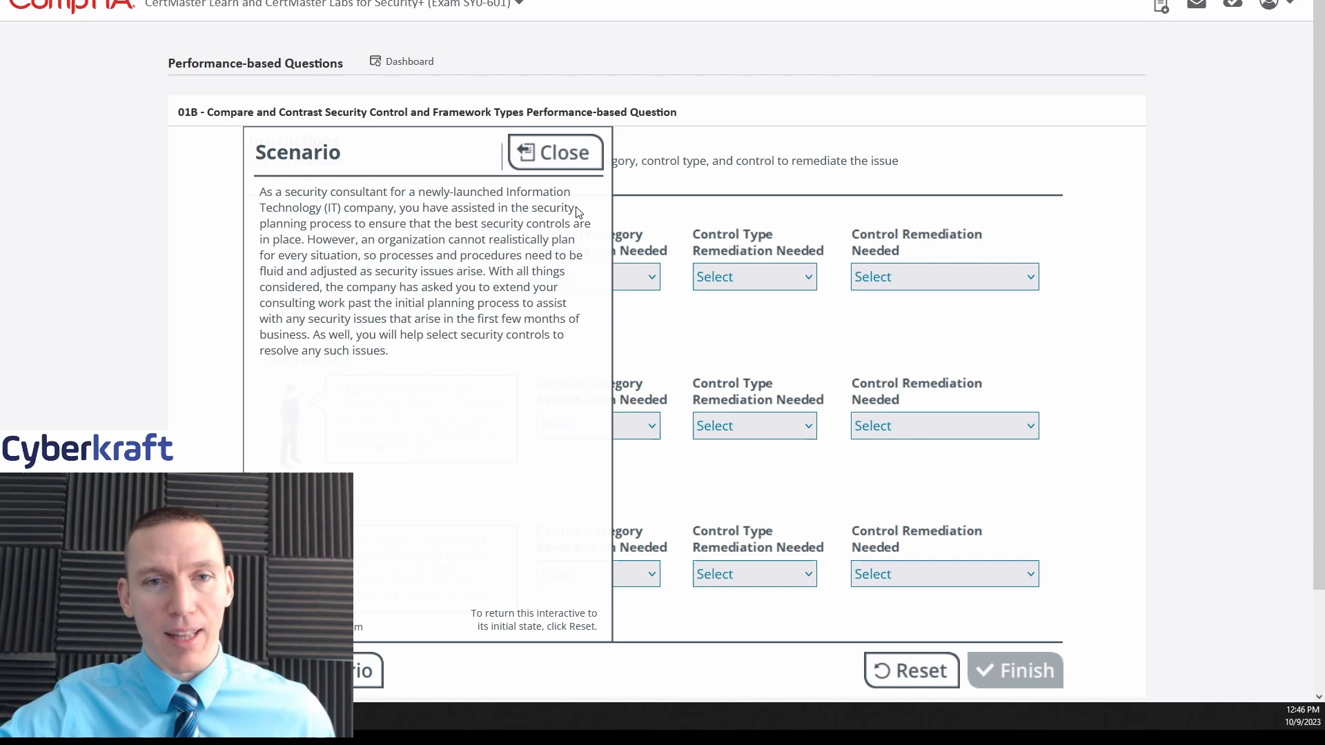
Close the scenario briefing and scroll to reveal Scenarios 1–3 with their remediation choices
click(555, 151)
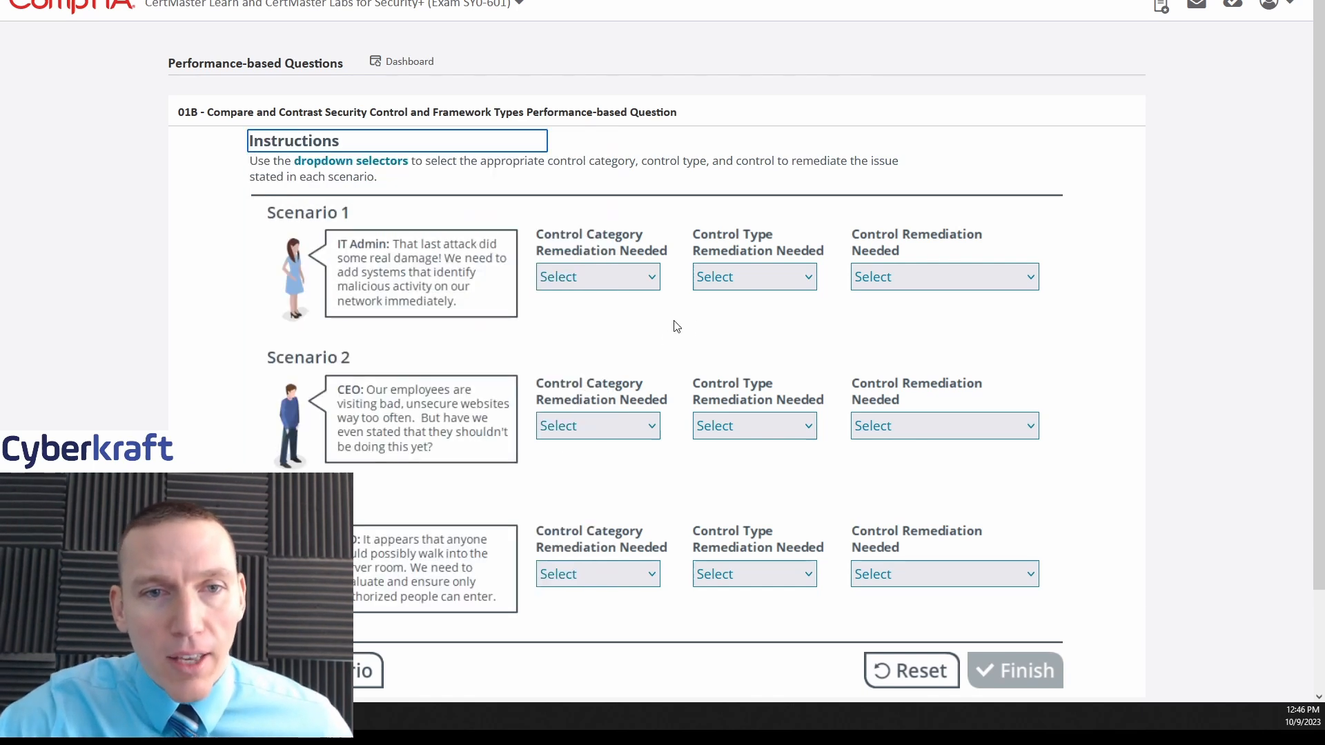
scroll(down, 3)
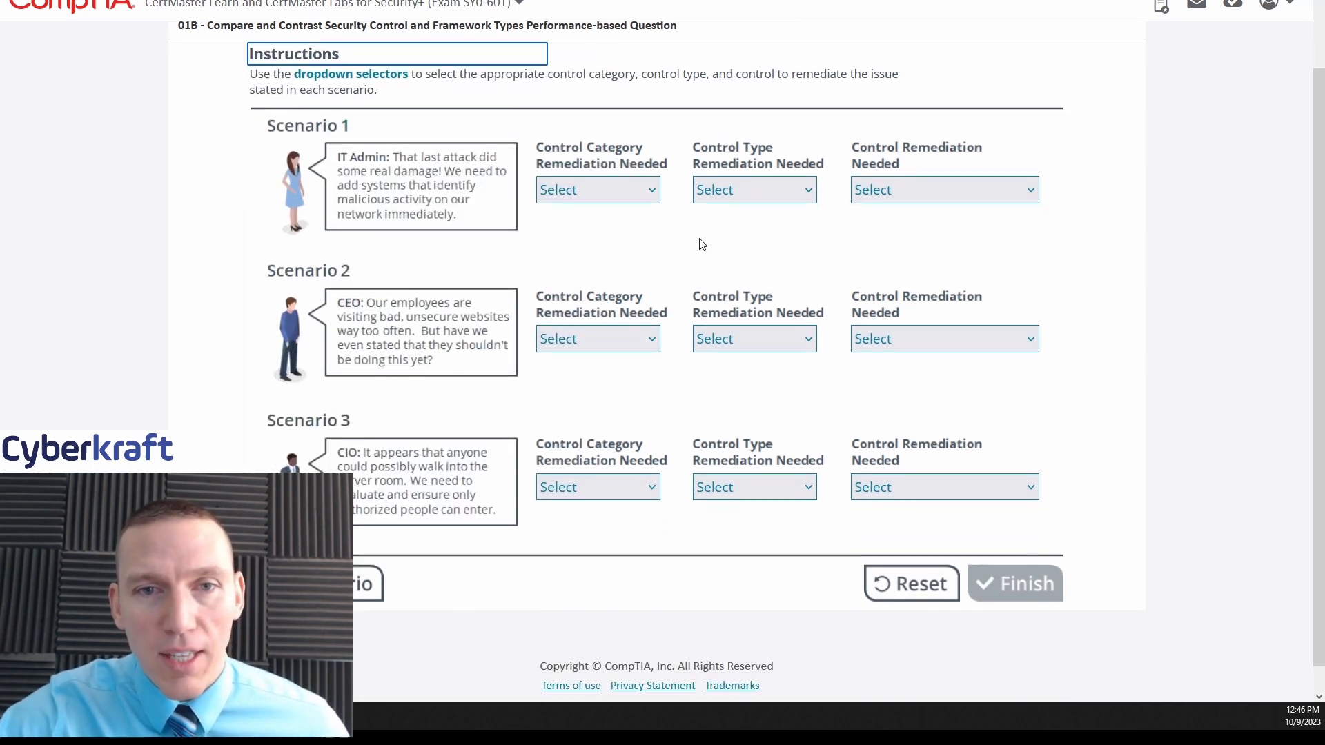
mouse_move(620, 86)
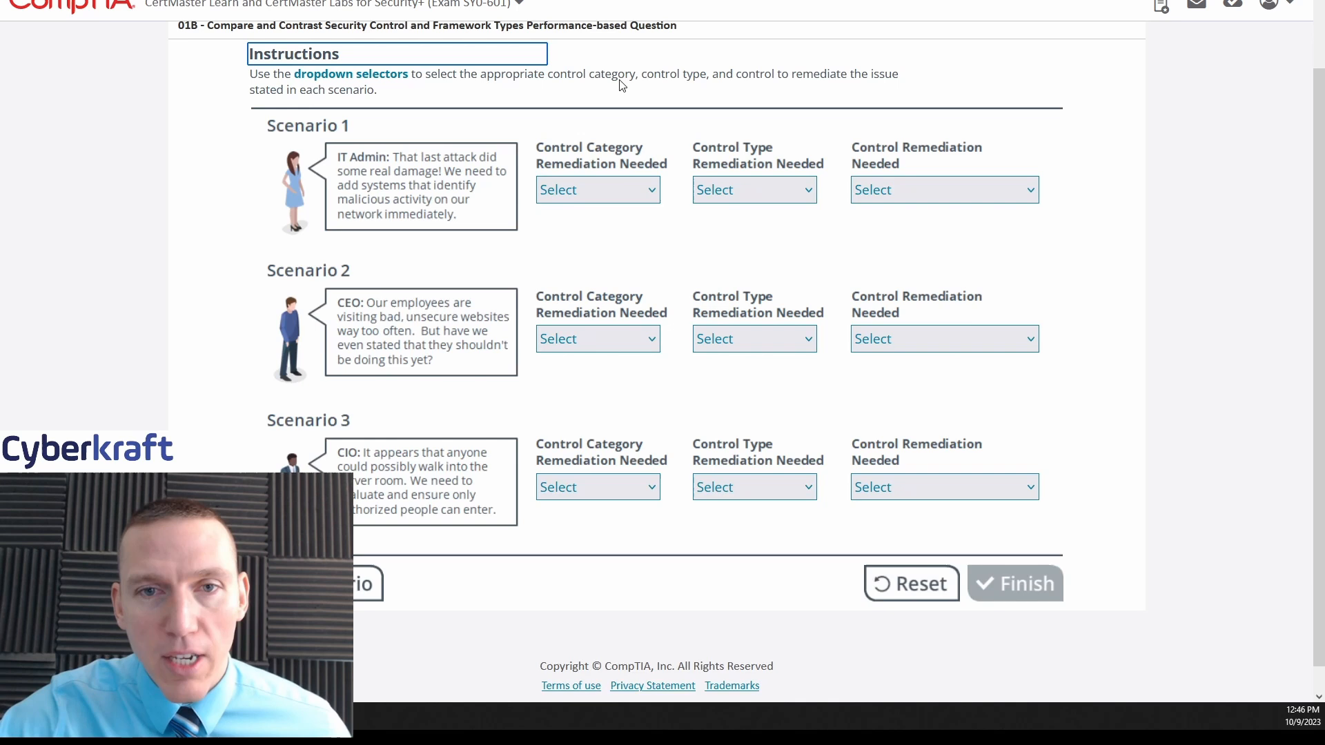
mouse_move(763, 92)
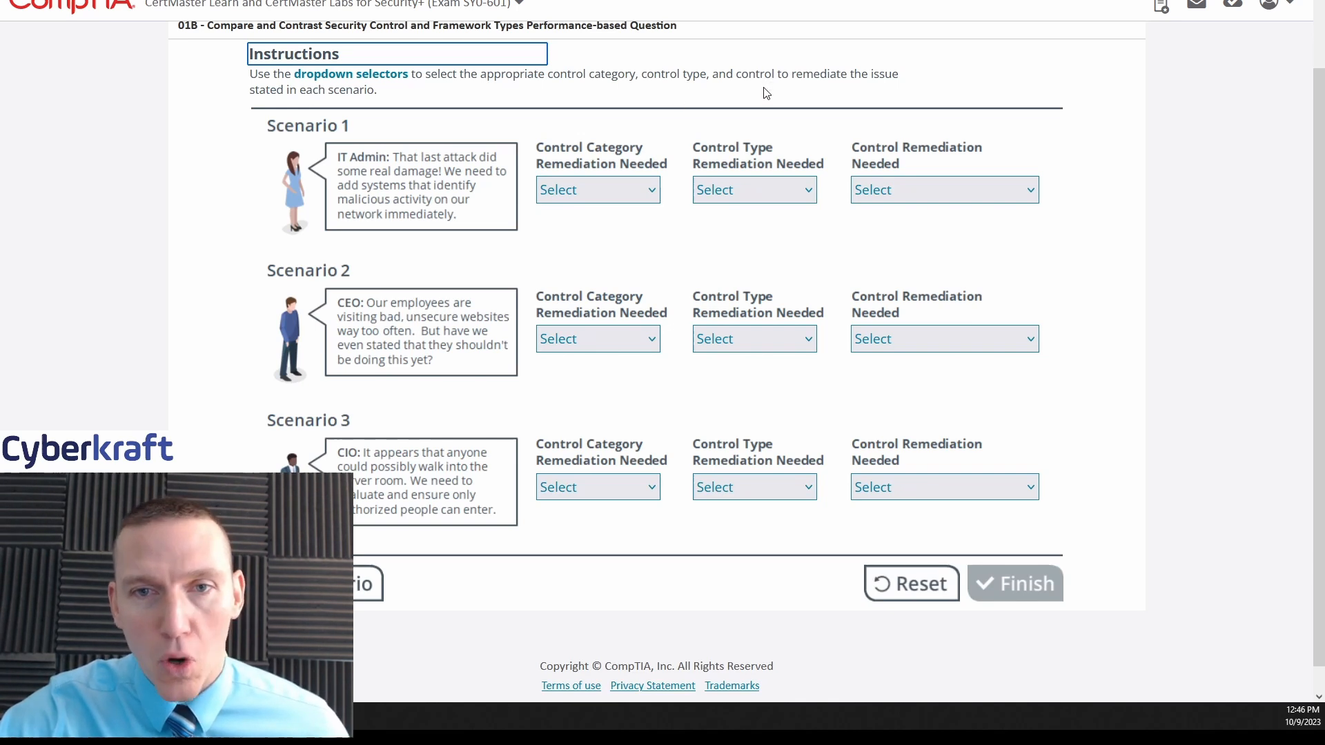
mouse_move(951, 166)
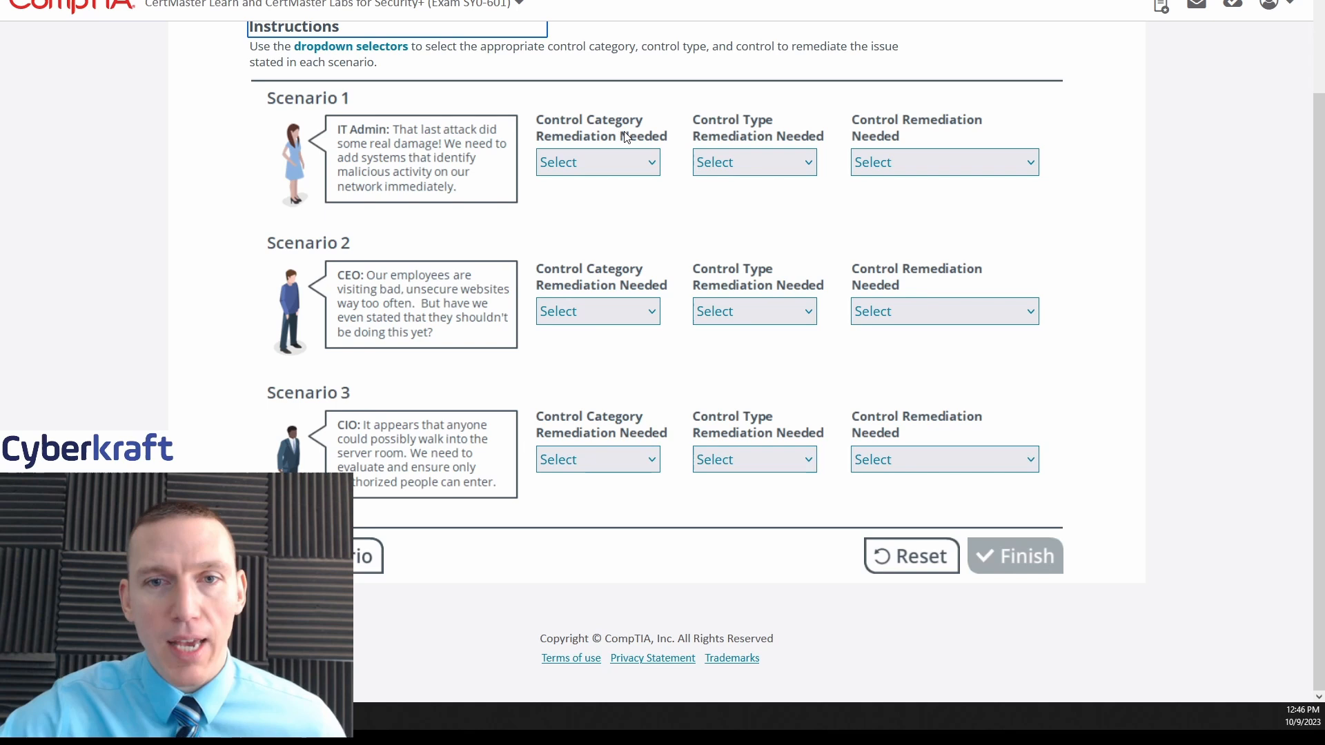
mouse_move(732, 126)
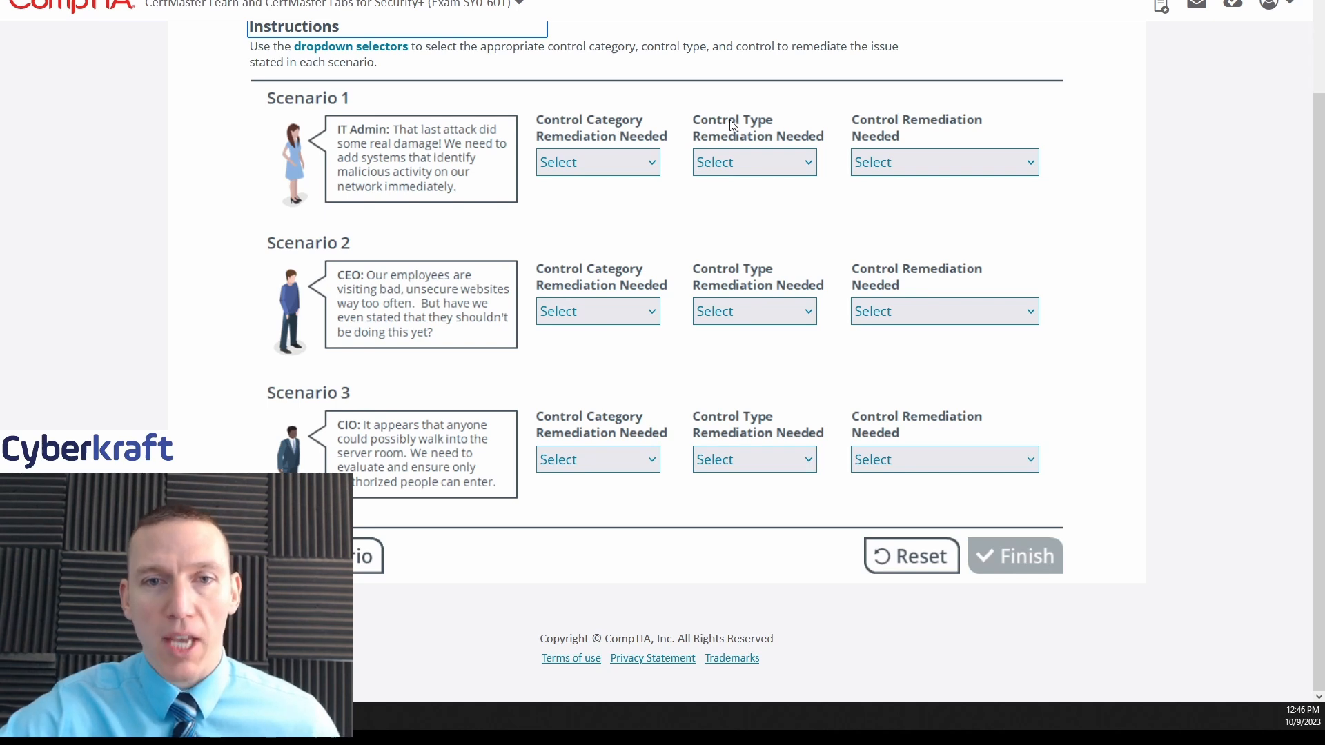
mouse_move(902, 119)
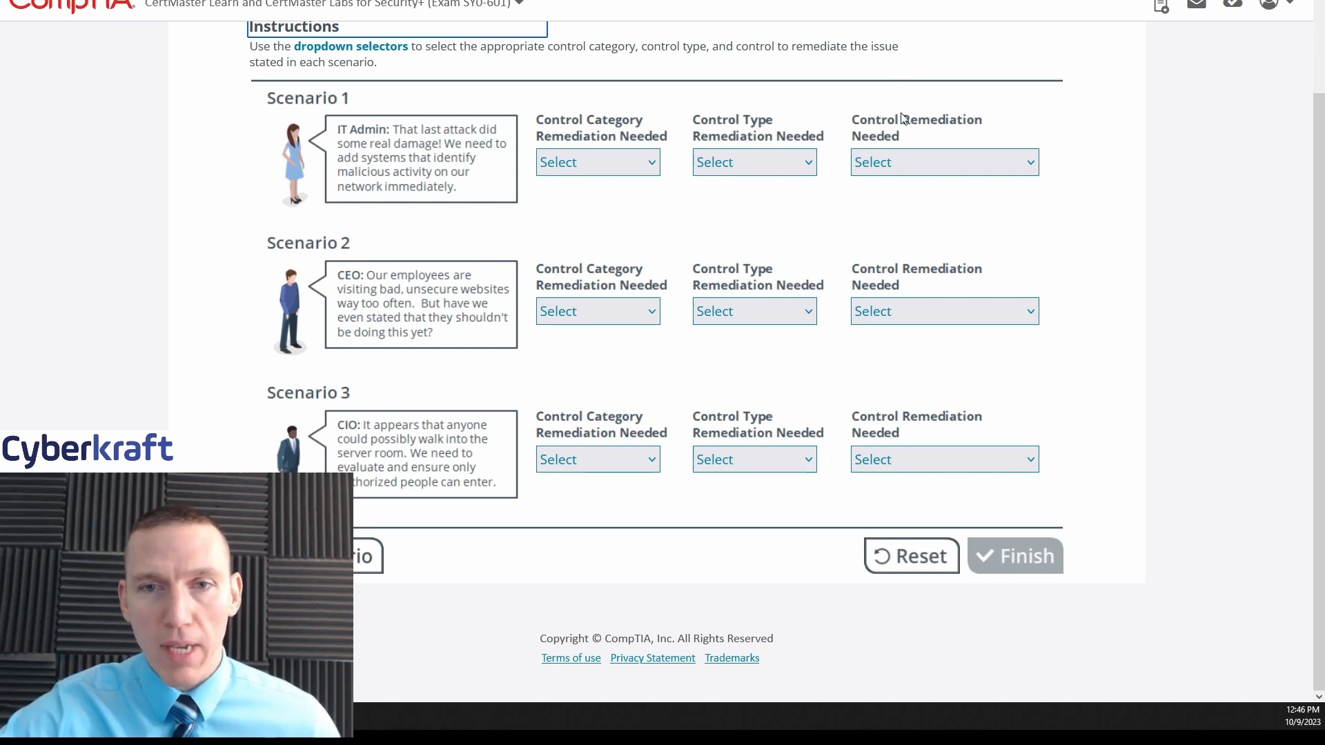
mouse_move(1127, 83)
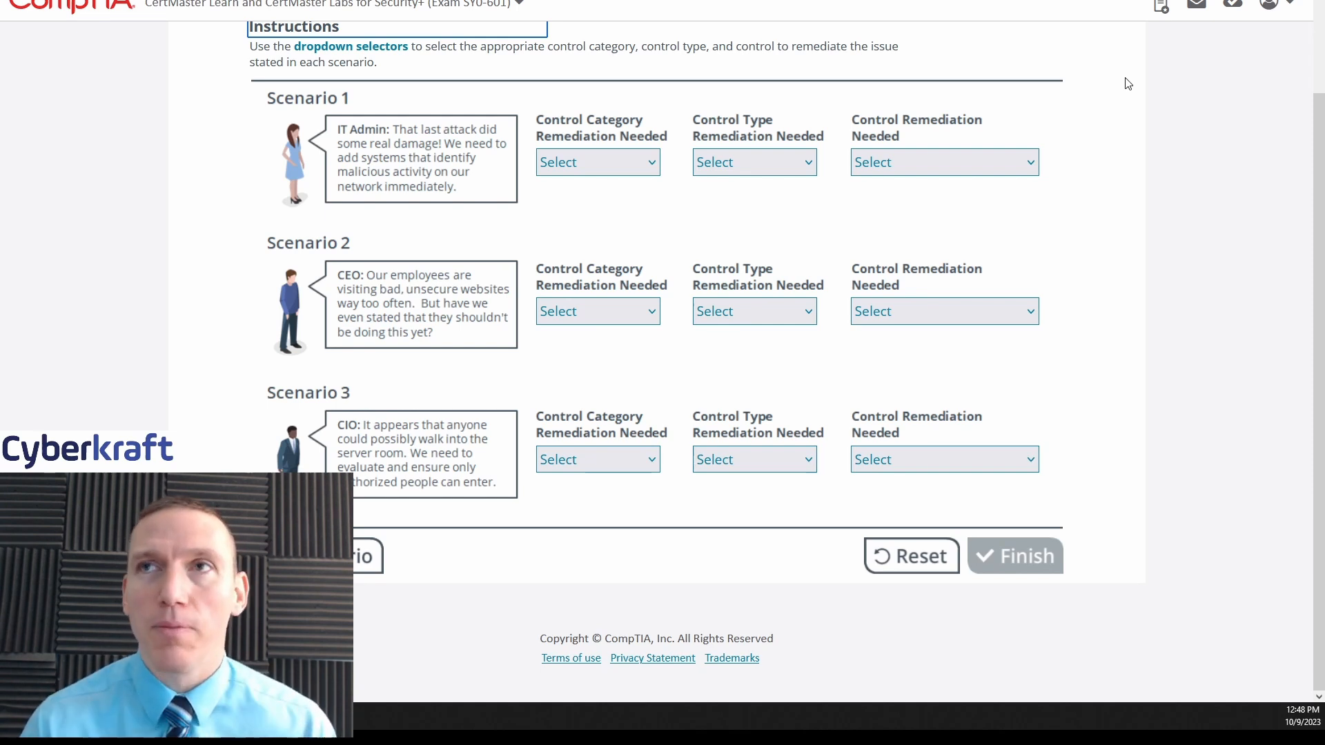
mouse_move(814, 100)
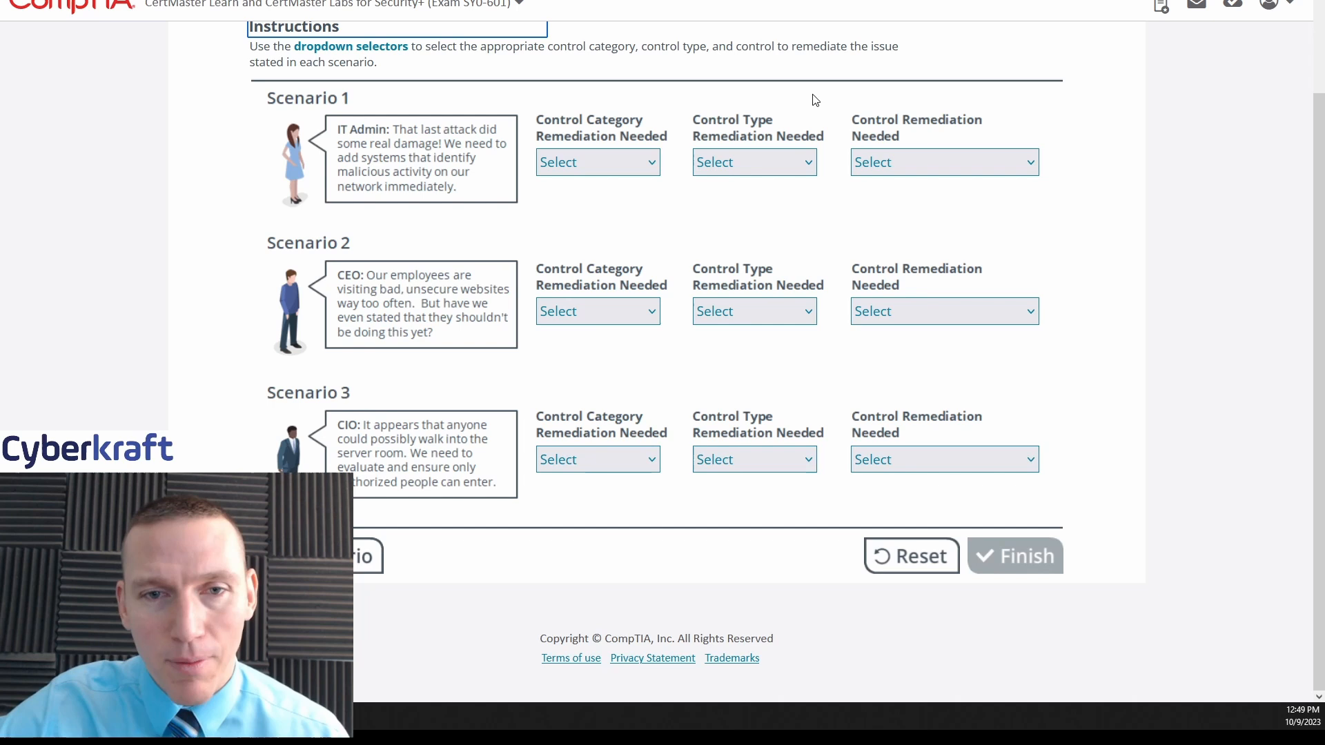
mouse_move(612, 171)
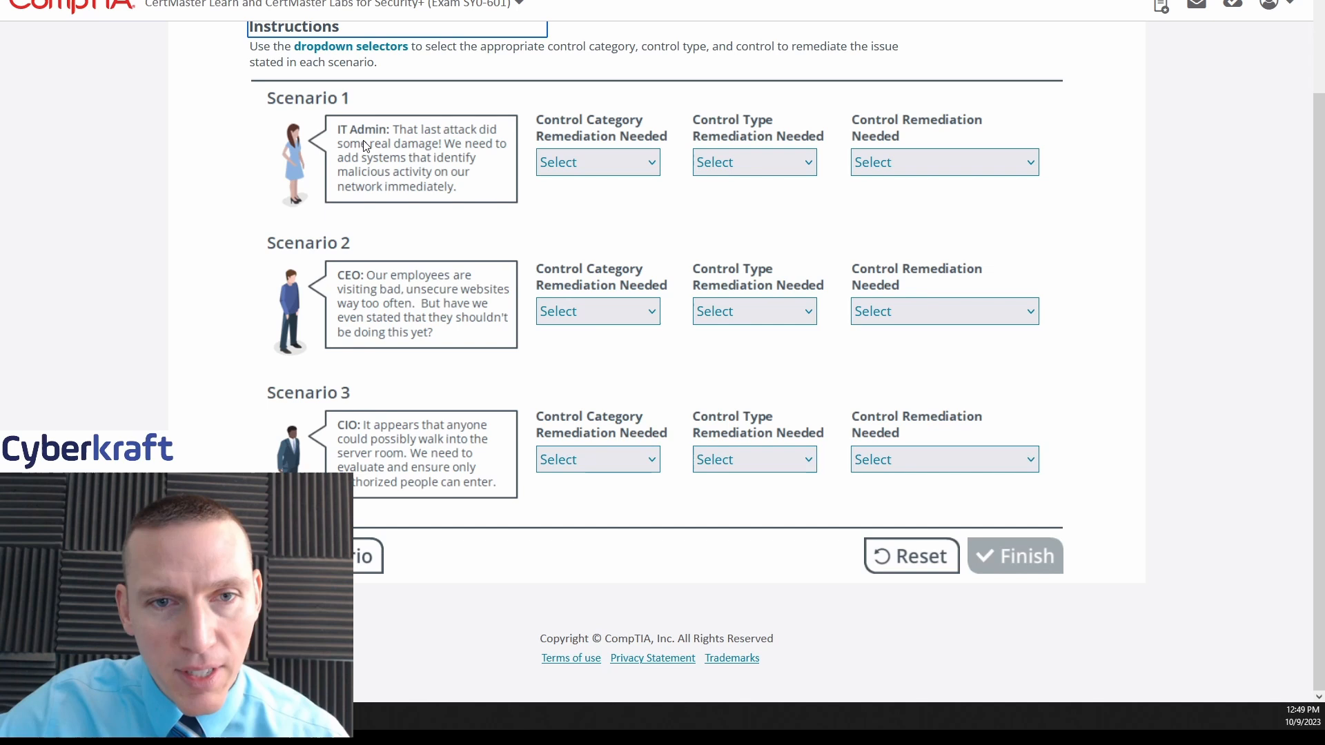
mouse_move(469, 147)
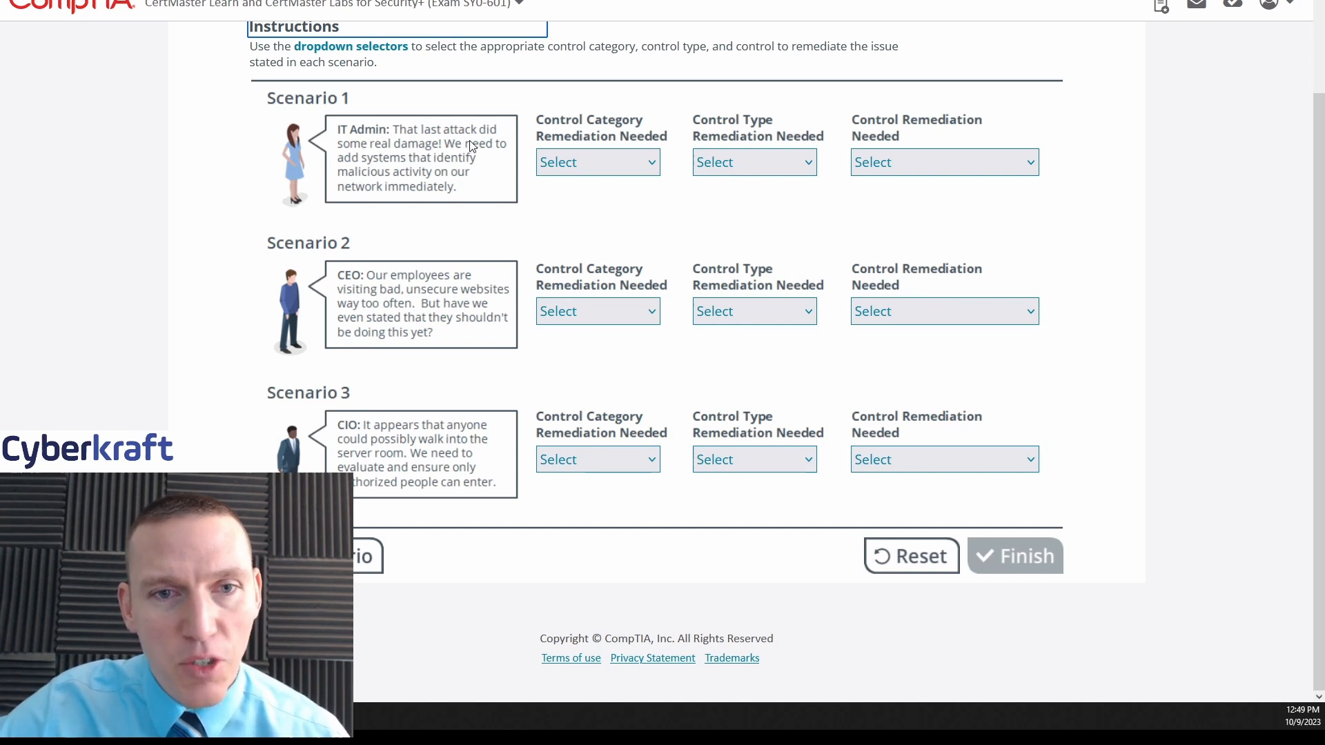
mouse_move(512, 185)
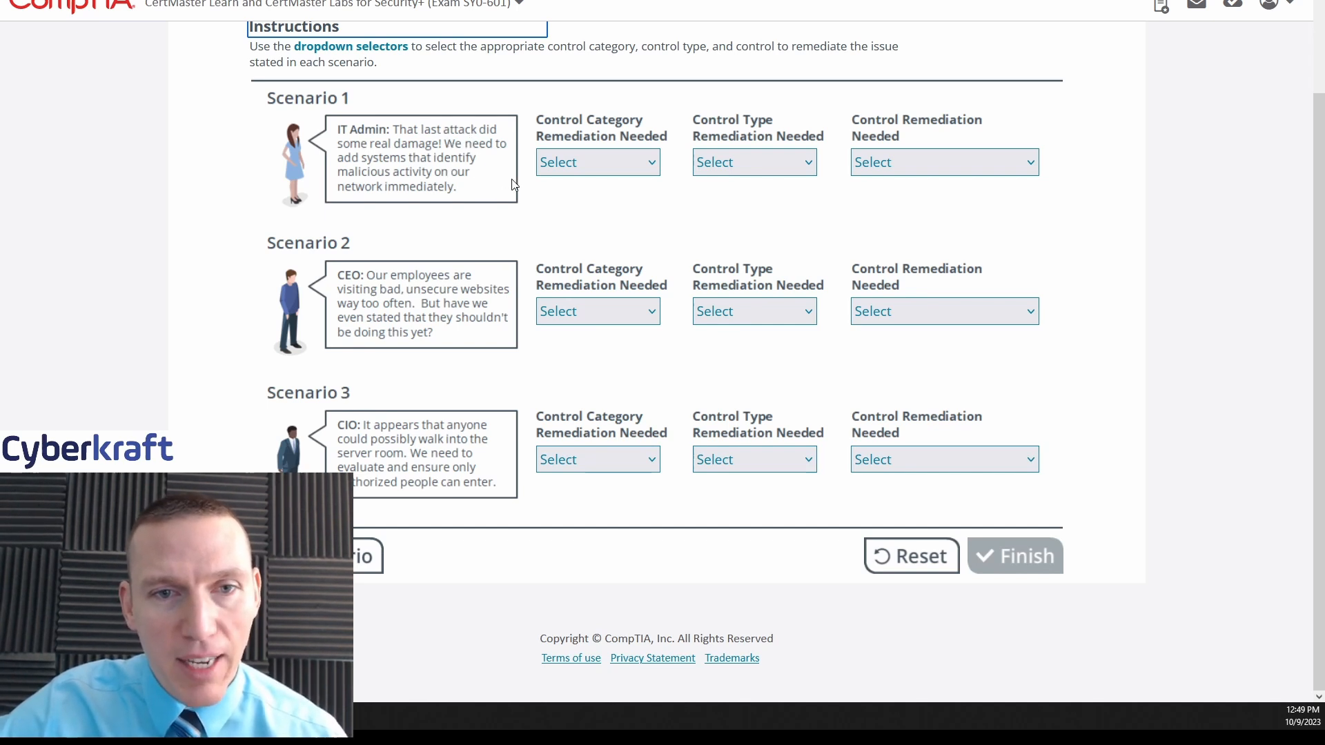
mouse_move(525, 217)
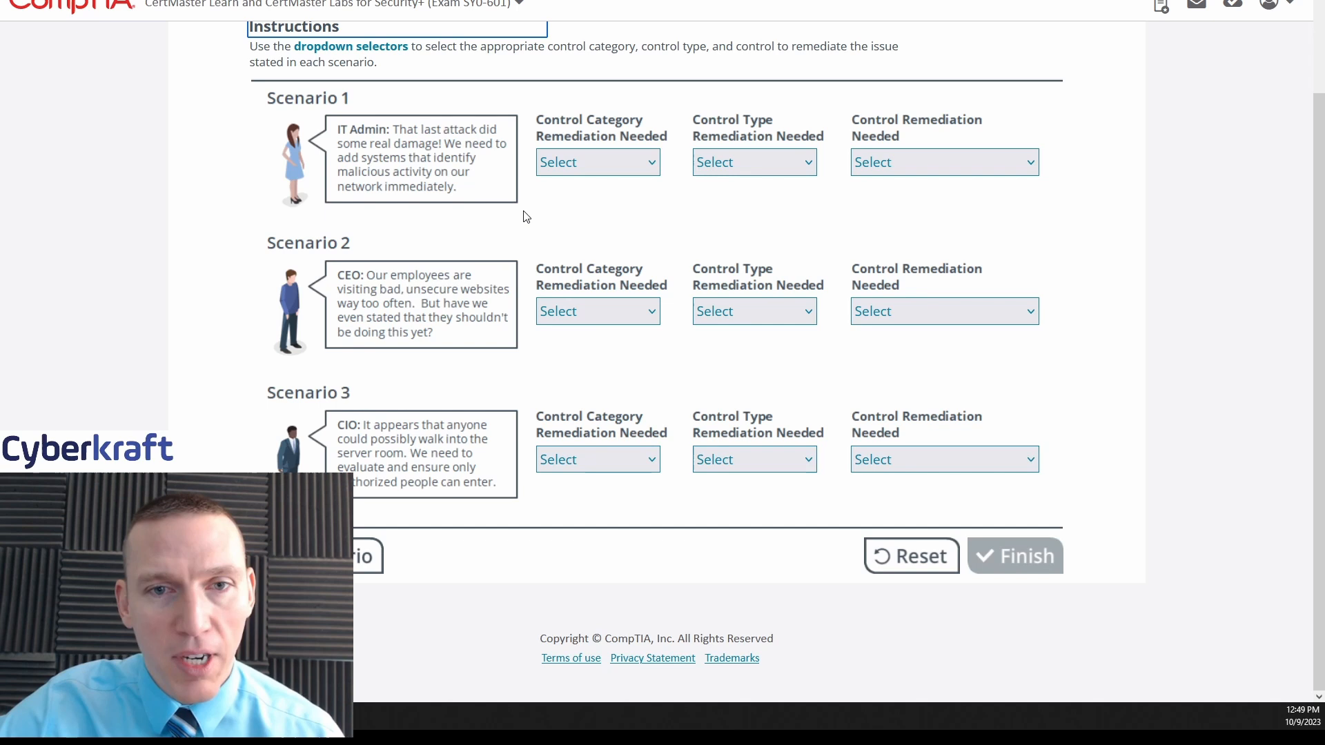
mouse_move(598, 174)
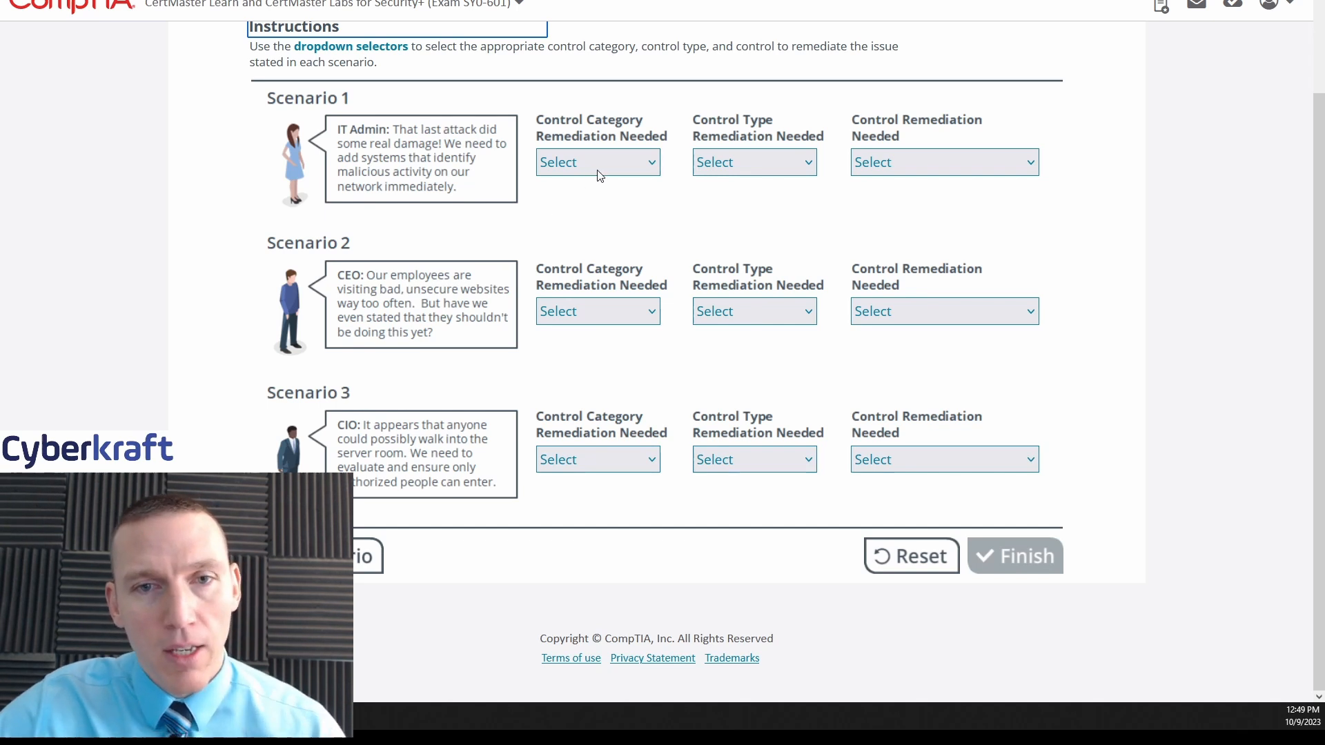
Expand Scenario 1's Control Category dropdown listing Corrective through Technical
click(596, 162)
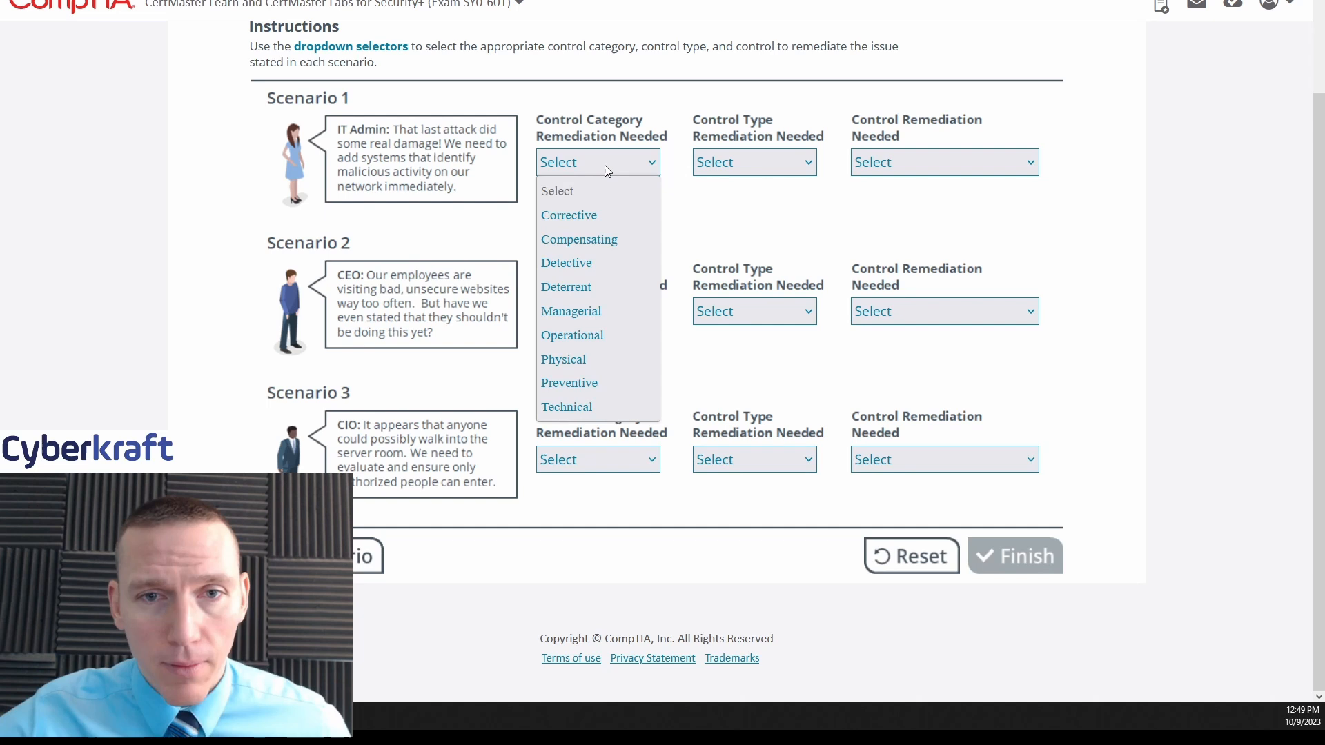
mouse_move(571, 334)
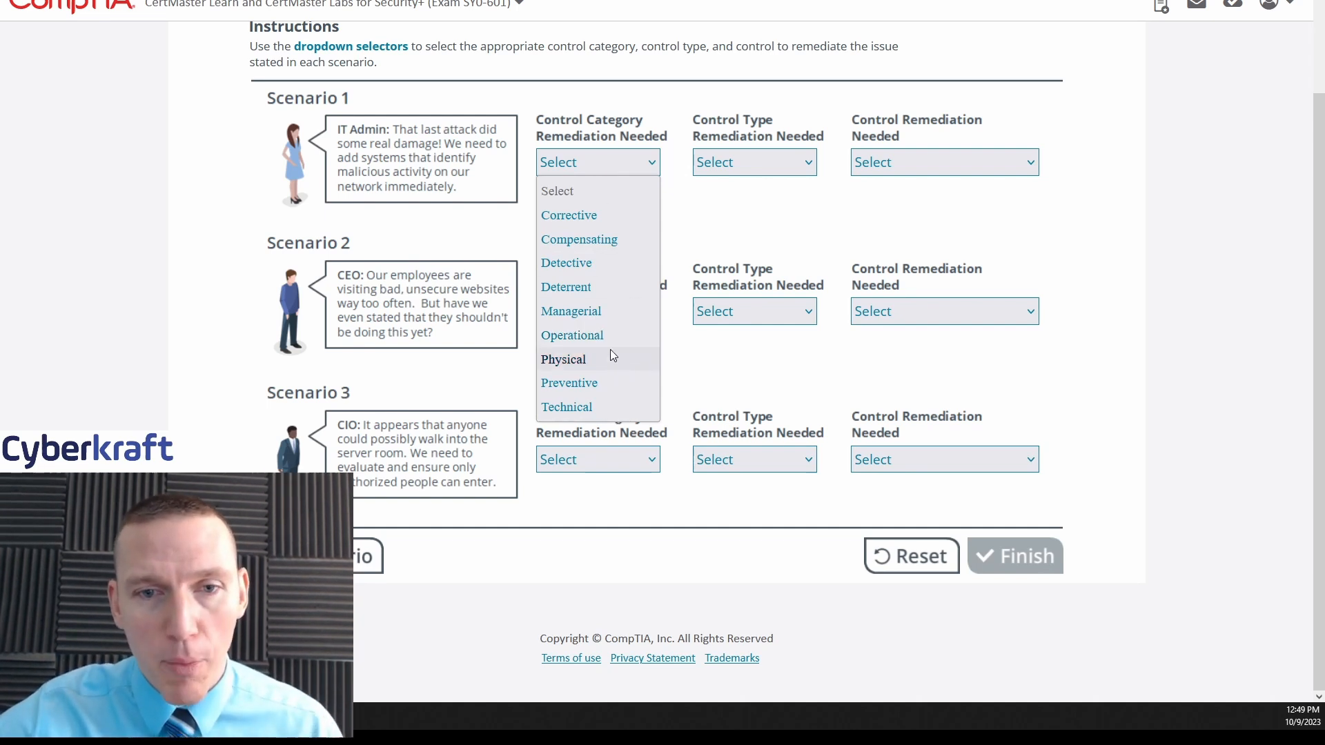
mouse_move(578, 239)
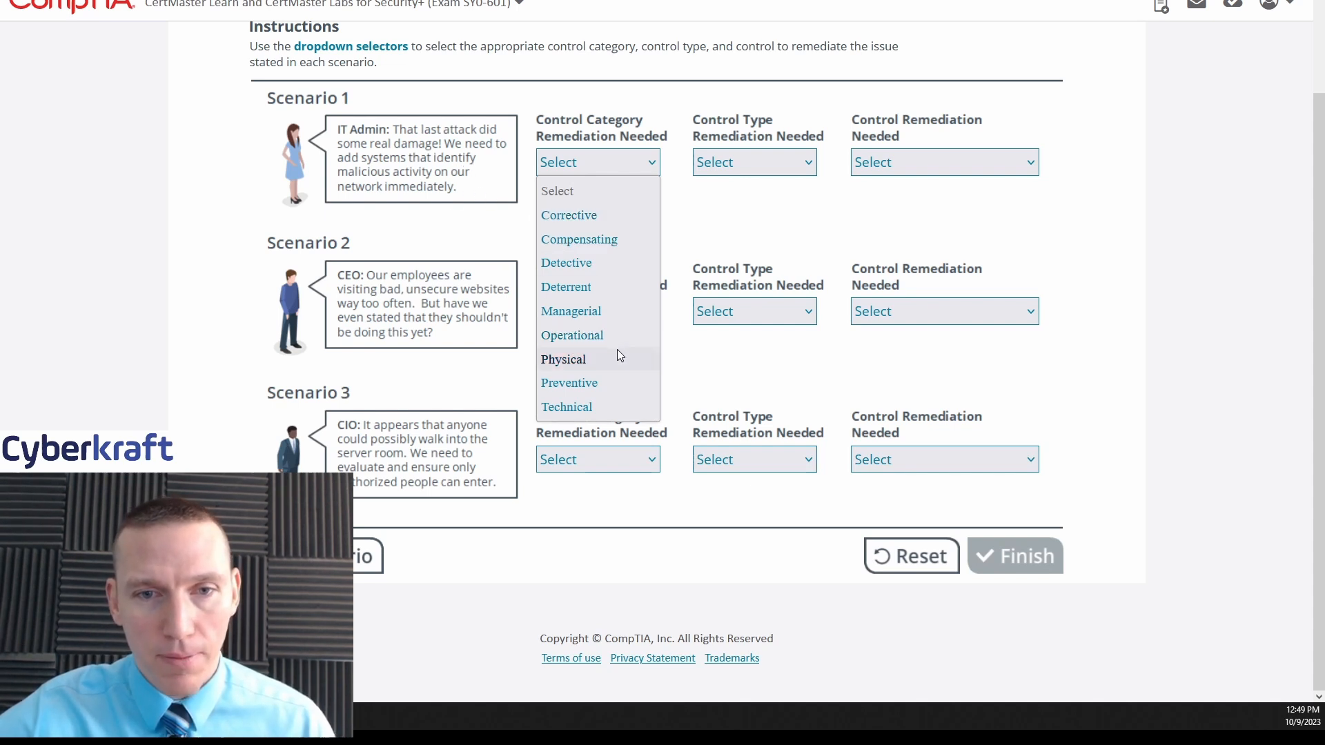
click(566, 406)
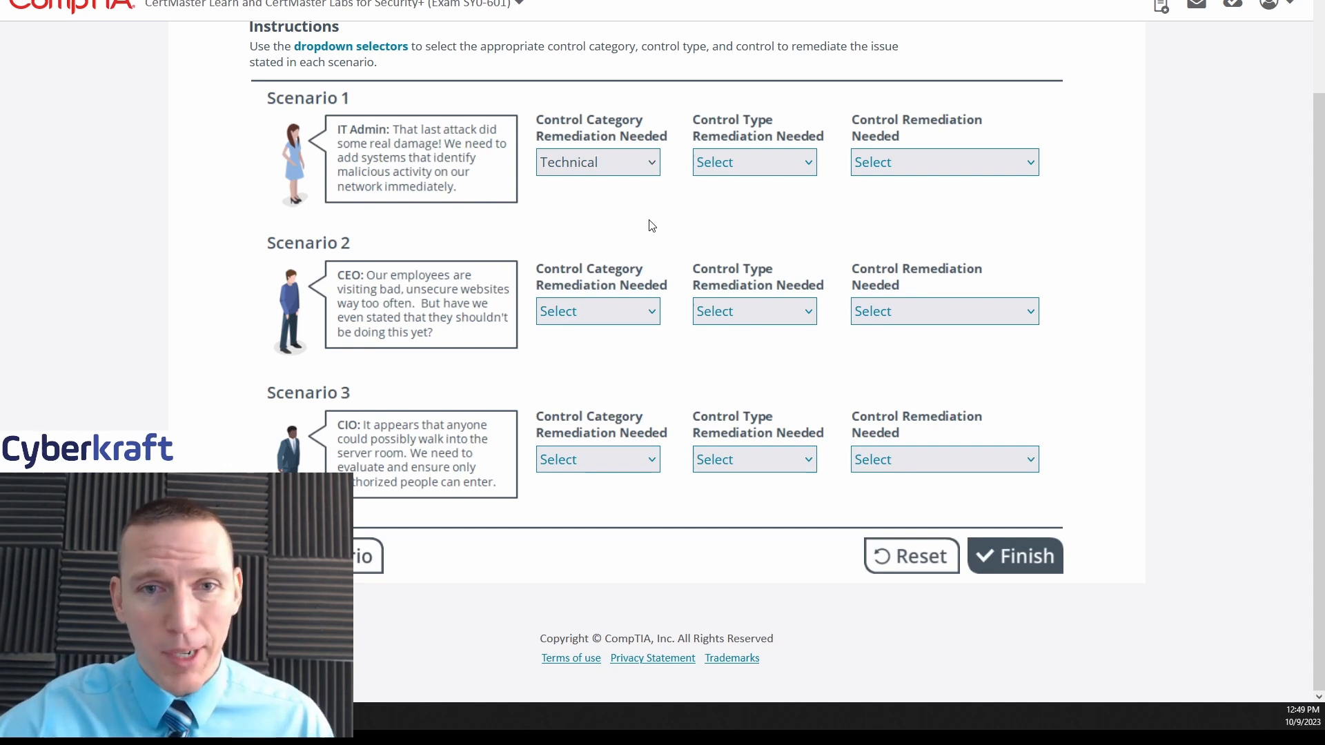
mouse_move(751, 180)
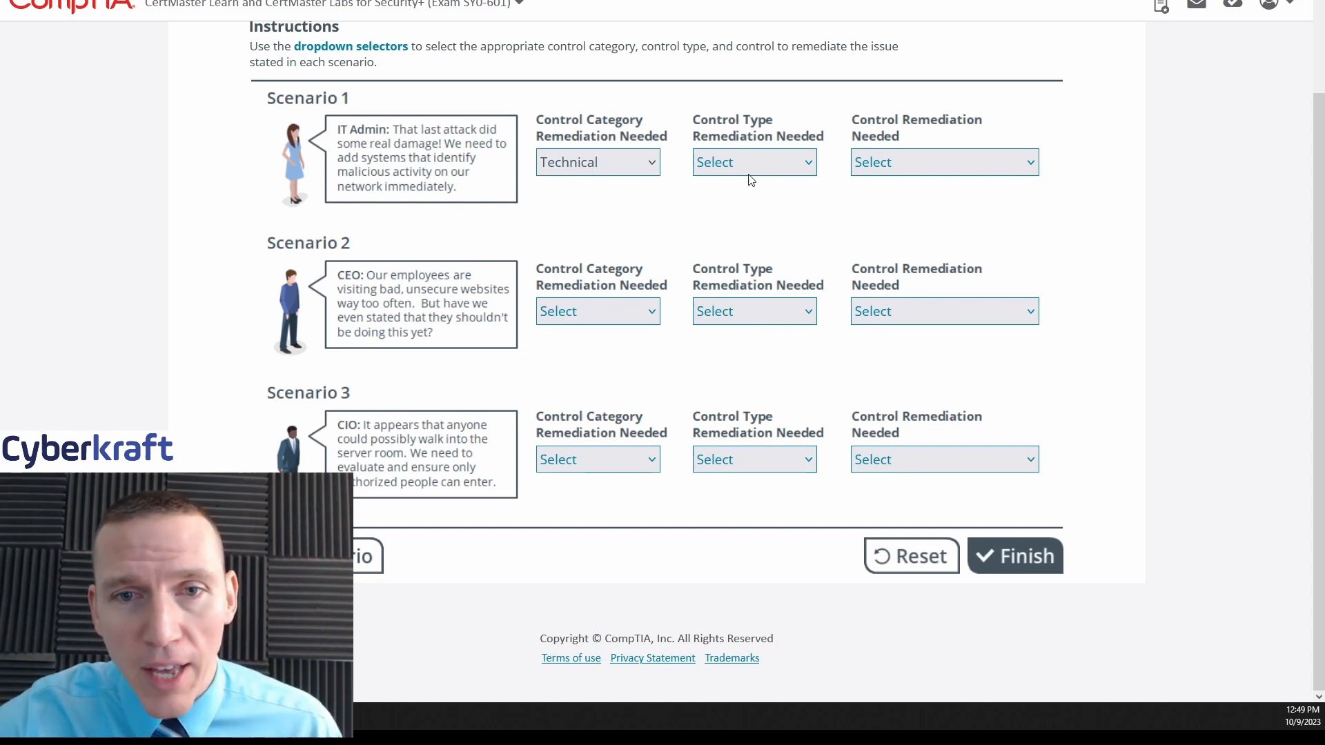
mouse_move(805, 206)
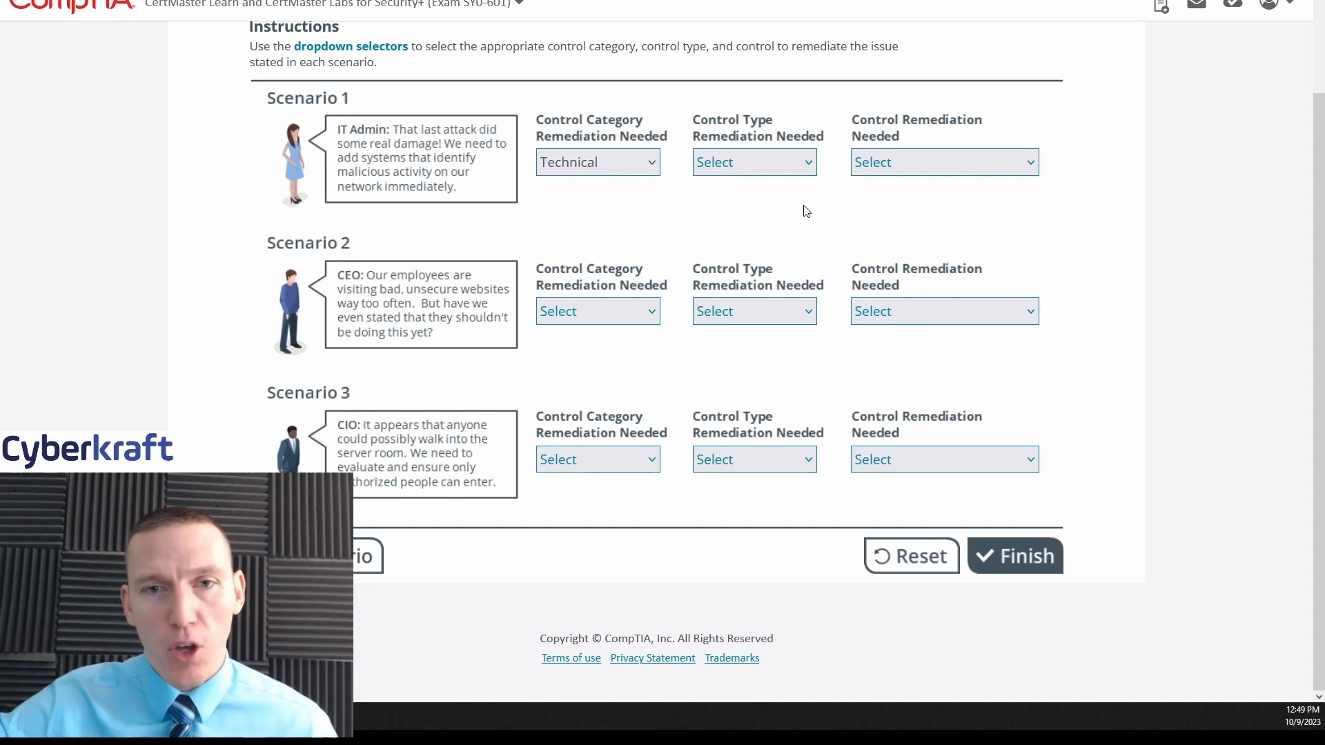
mouse_move(764, 225)
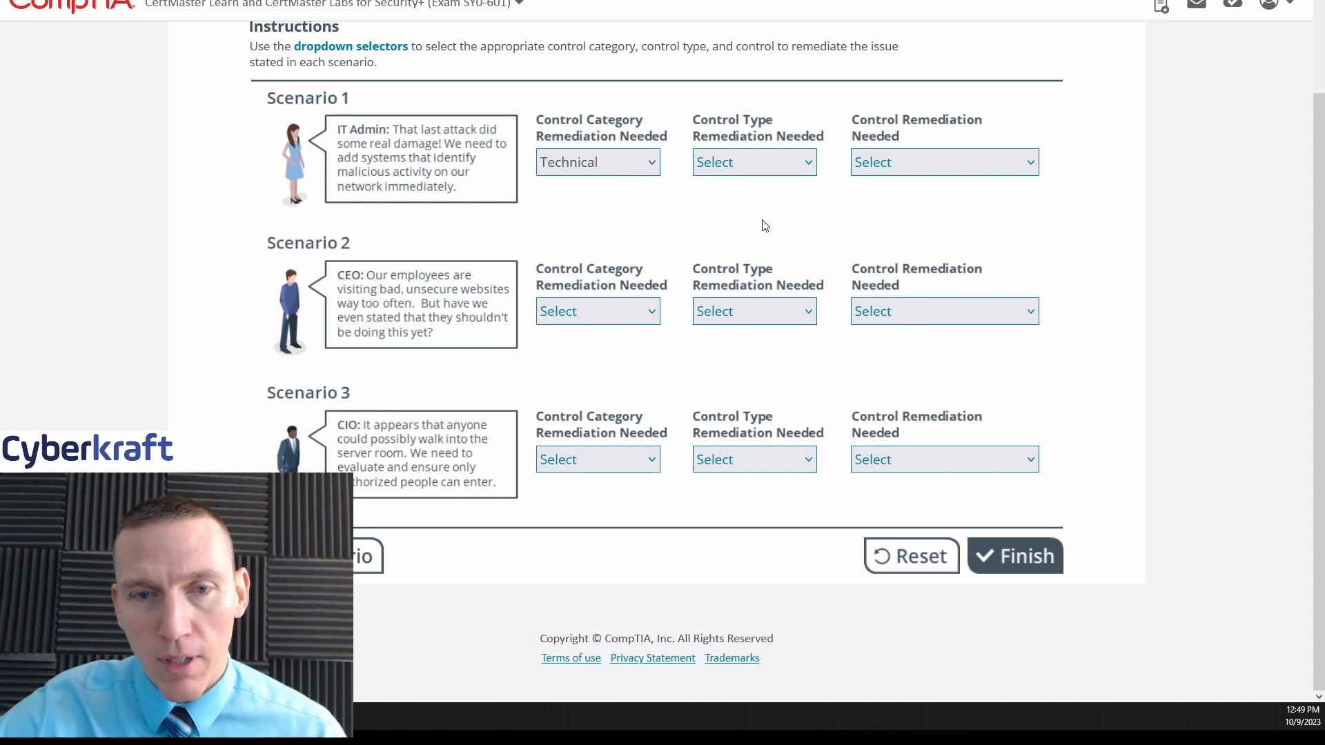
mouse_move(596, 156)
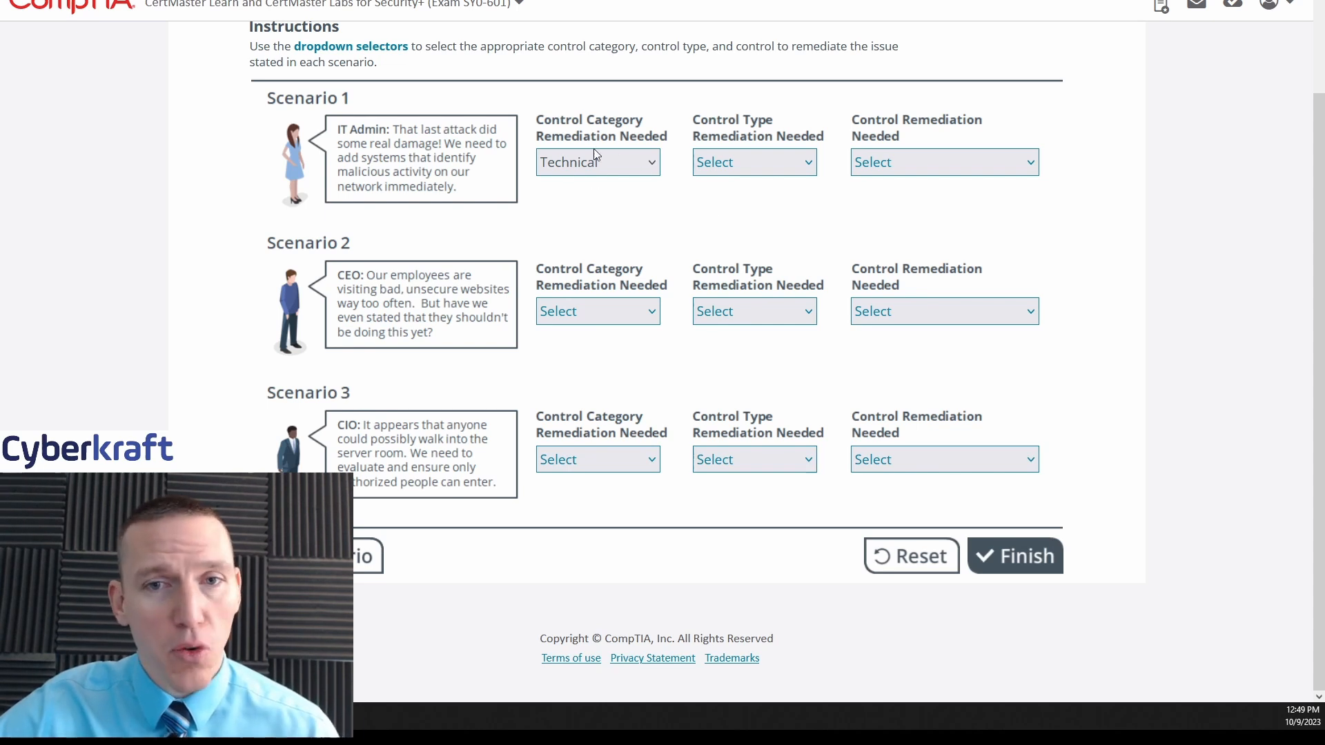
mouse_move(763, 163)
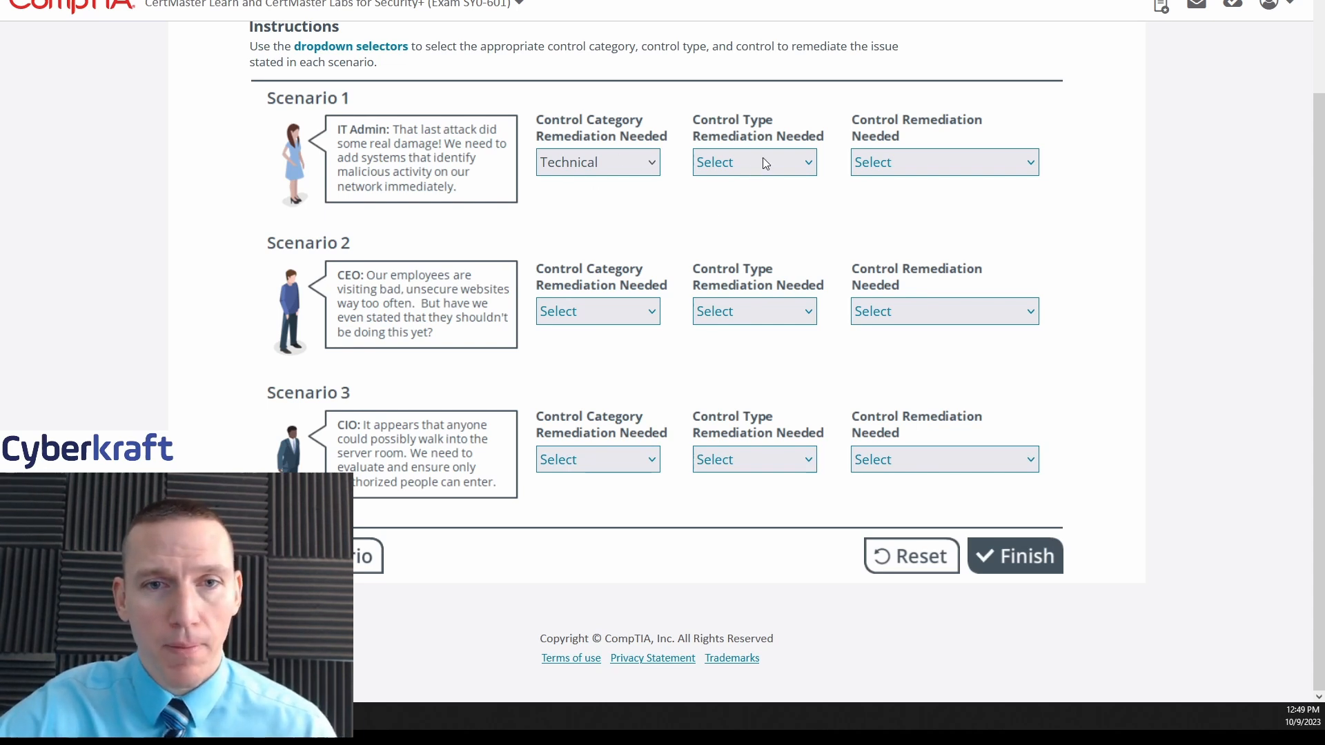
mouse_move(403, 168)
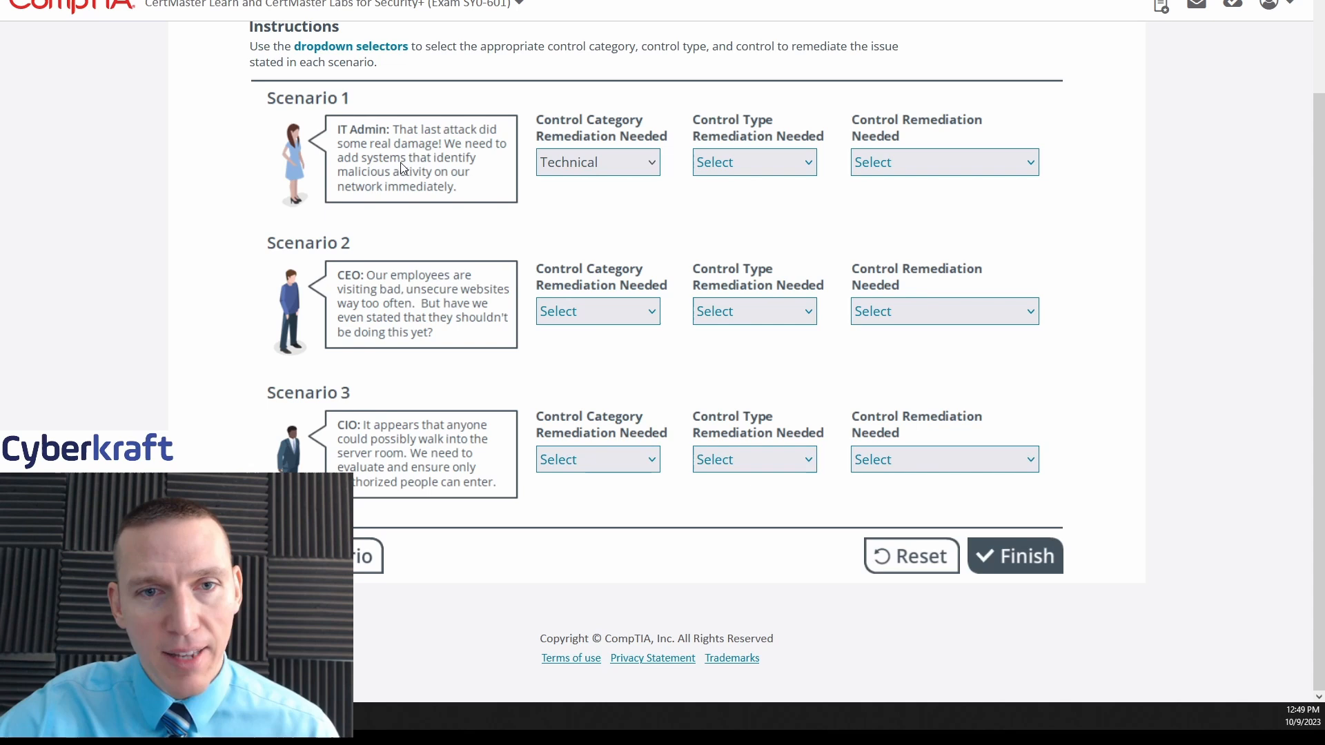
mouse_move(397, 195)
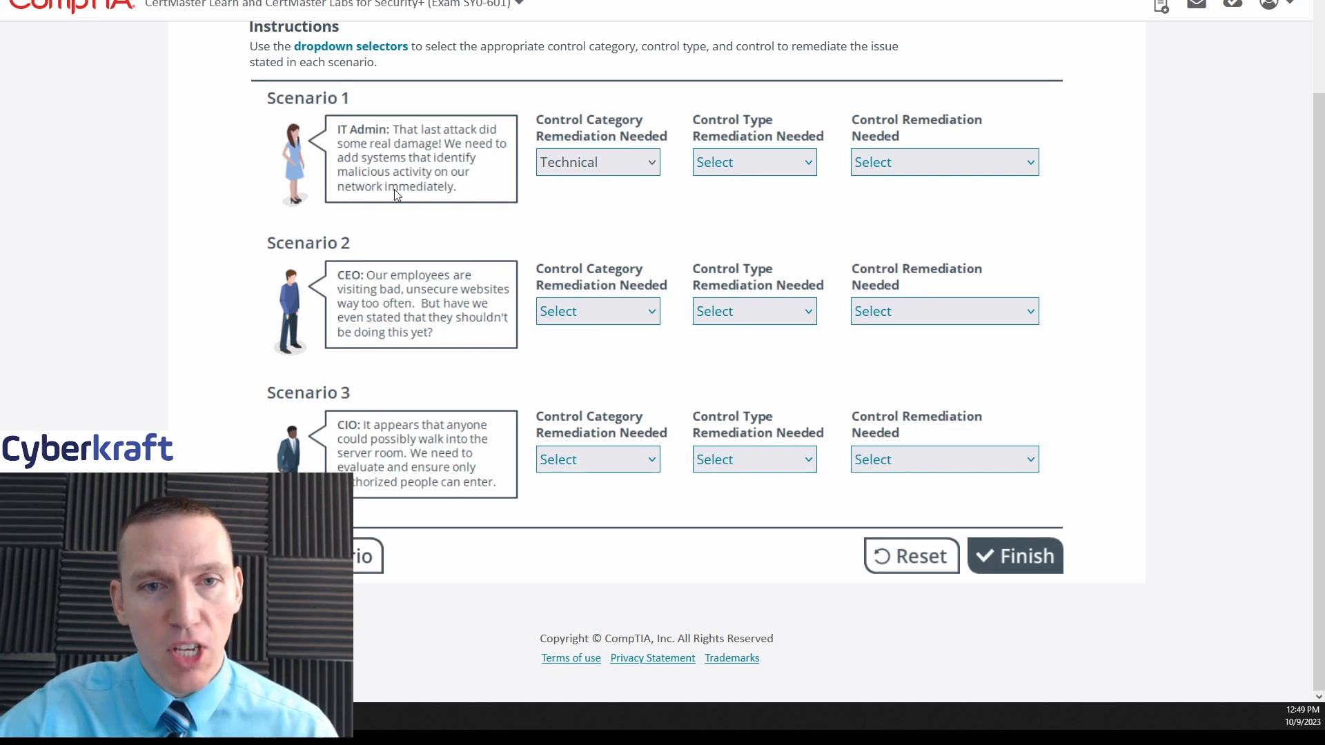
mouse_move(677, 220)
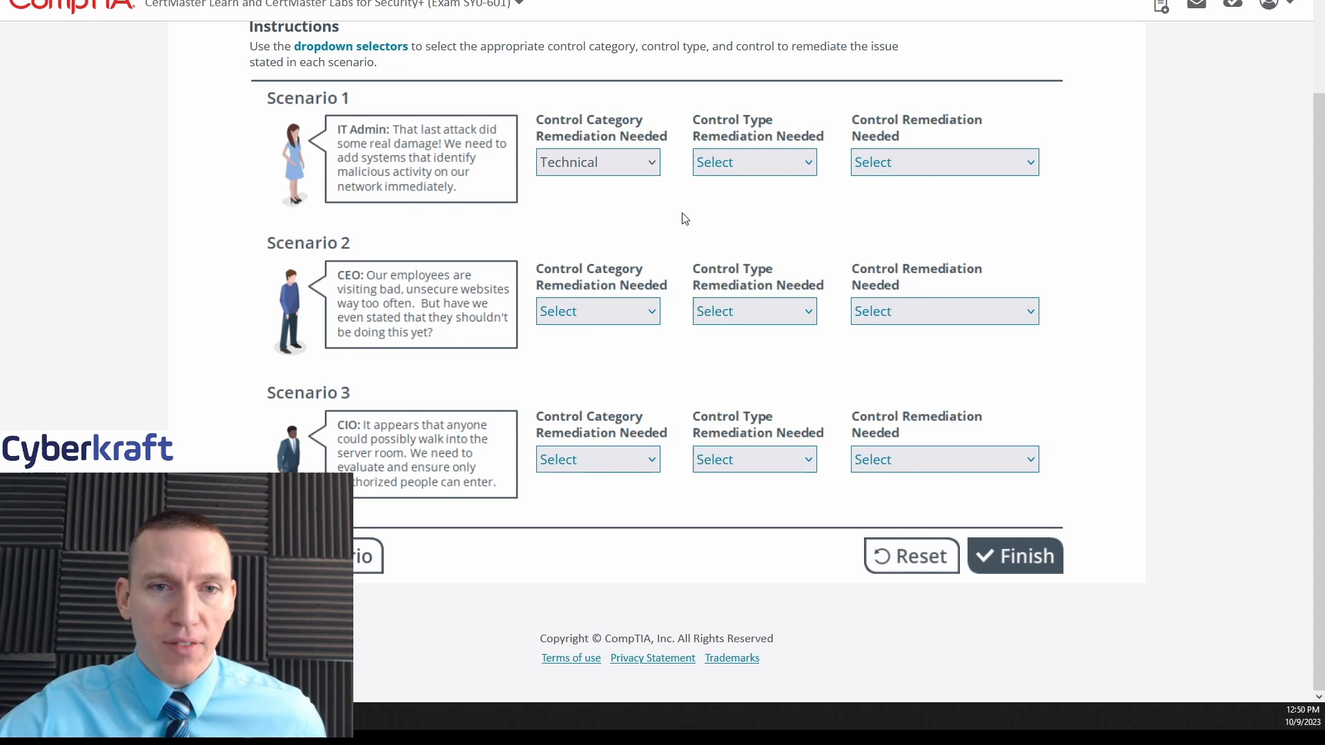
mouse_move(731, 171)
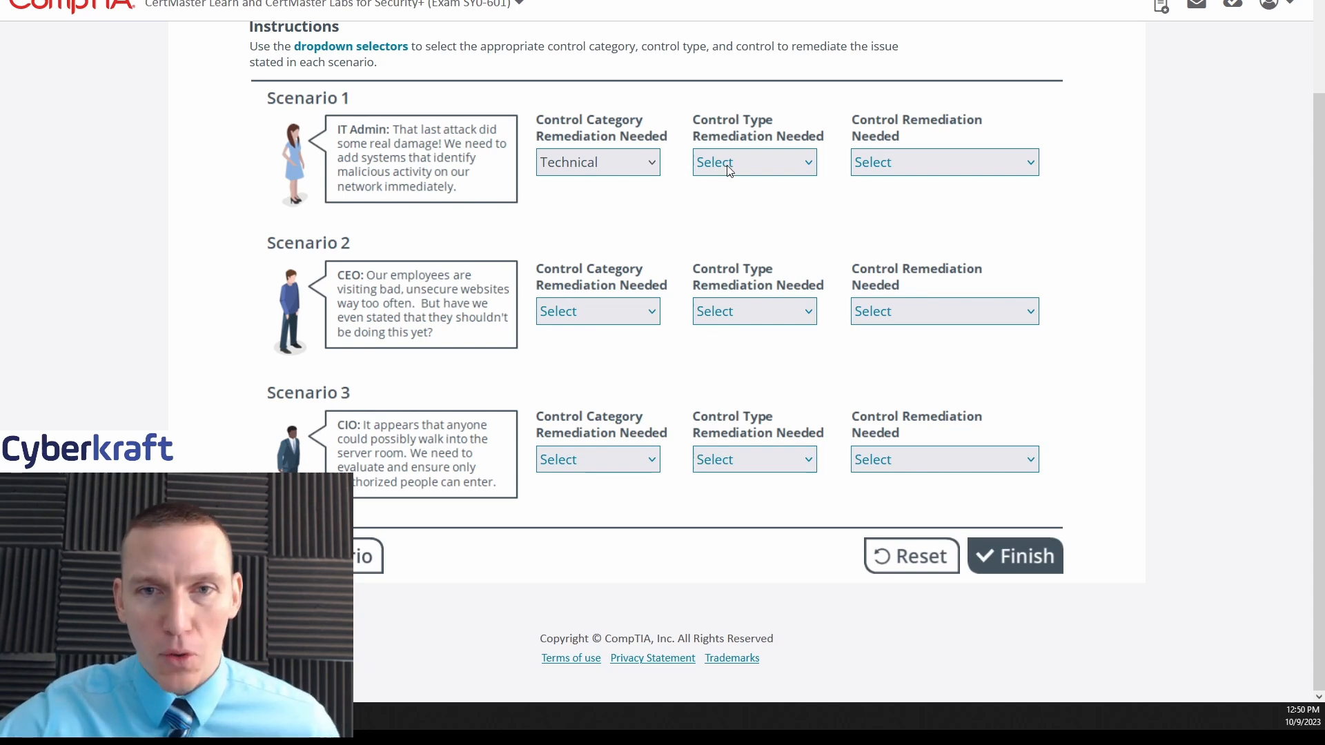
Choose Detective as Scenario 1's control type, alongside its Technical category
click(754, 161)
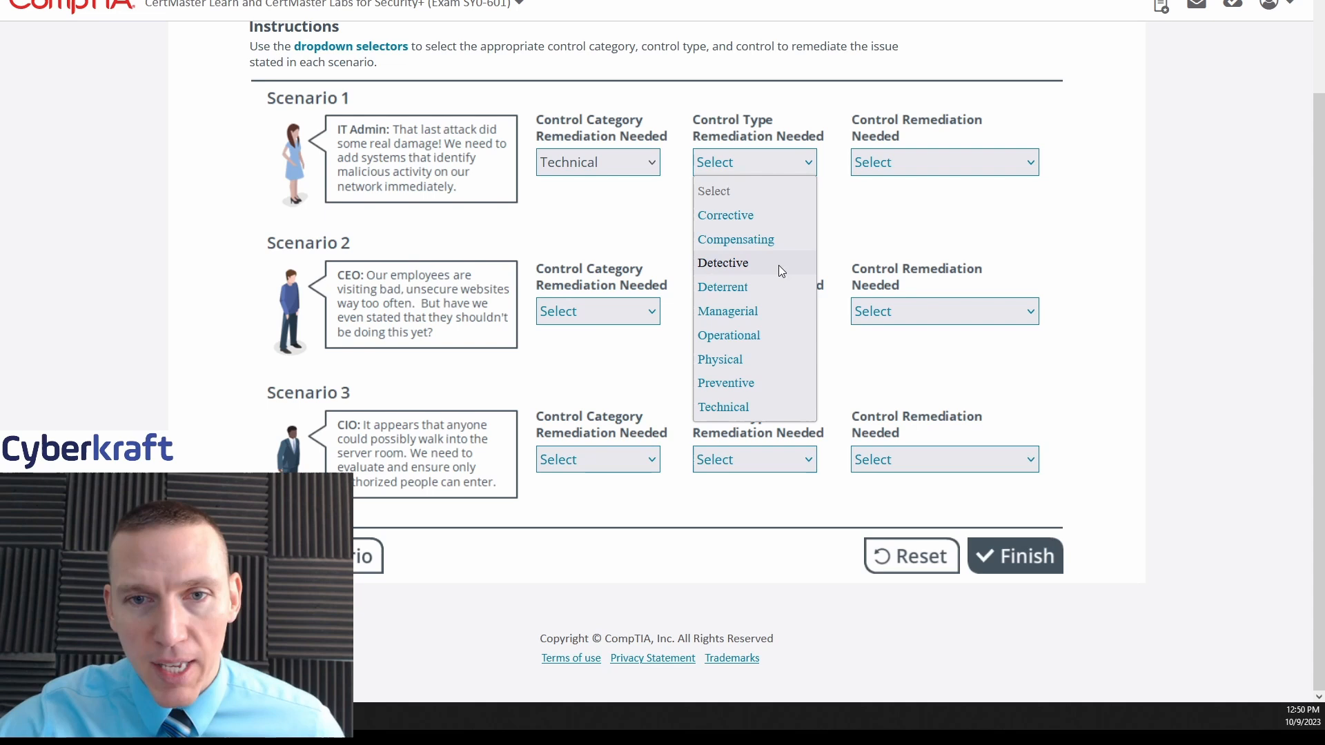
mouse_move(744, 292)
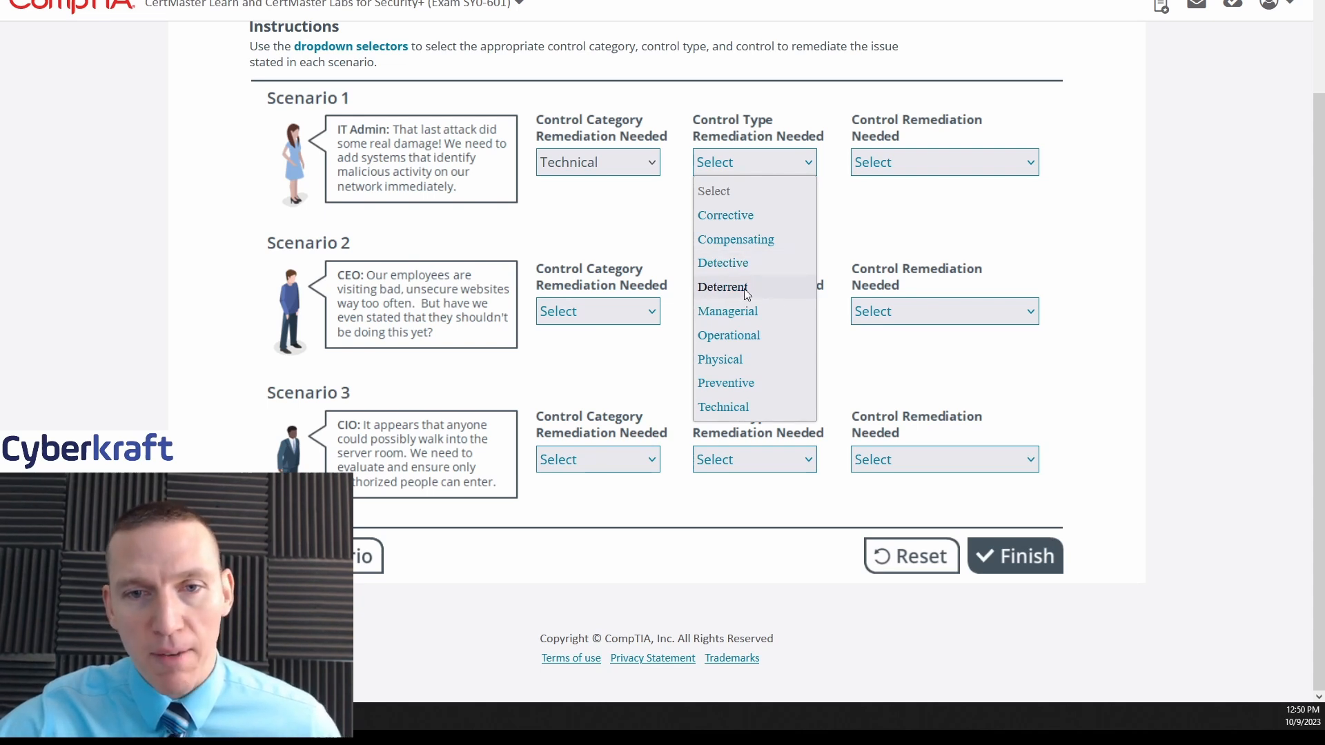
mouse_move(729, 334)
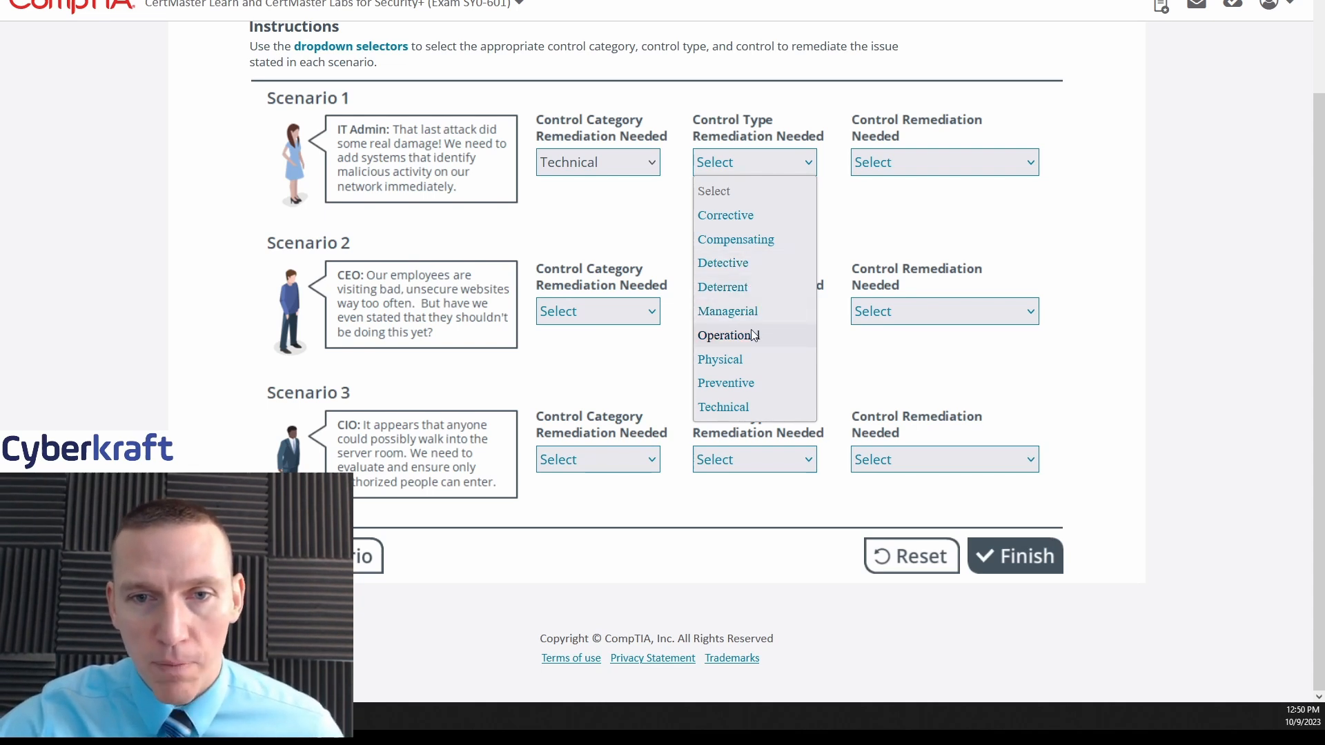
mouse_move(719, 359)
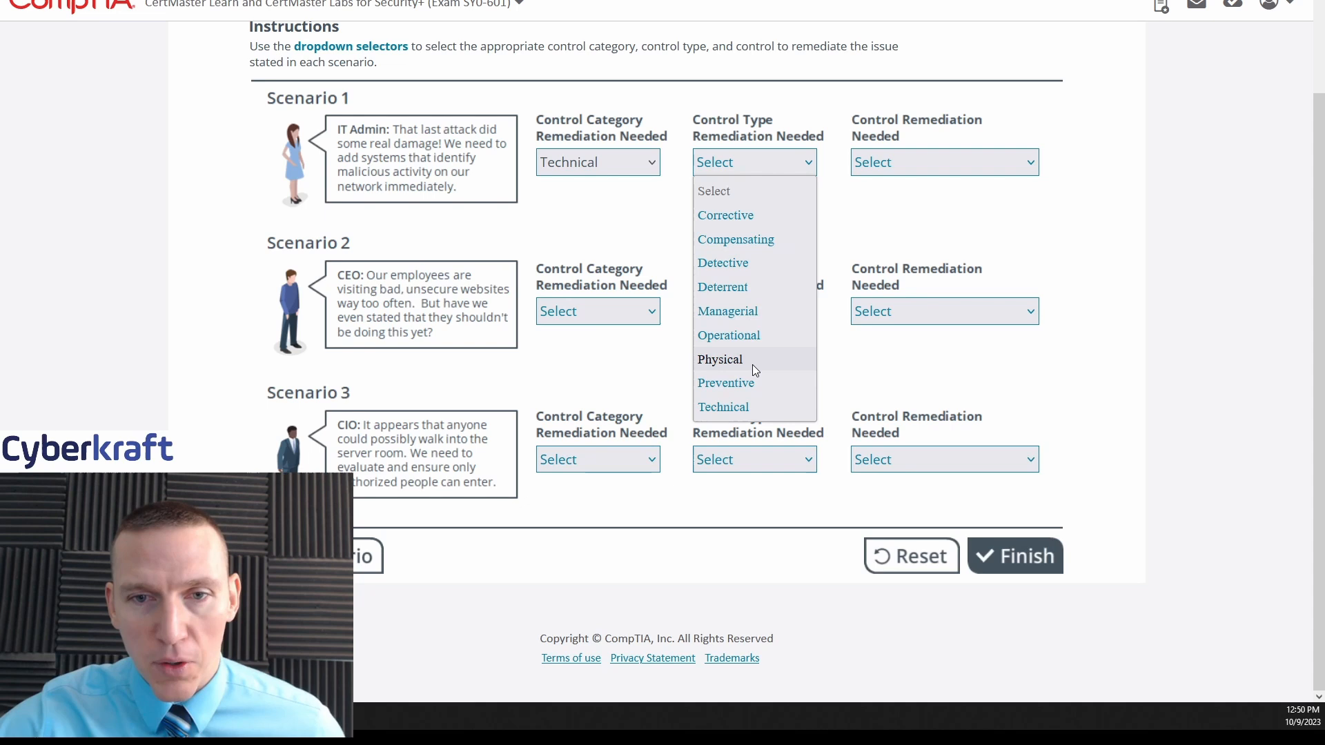
mouse_move(769, 389)
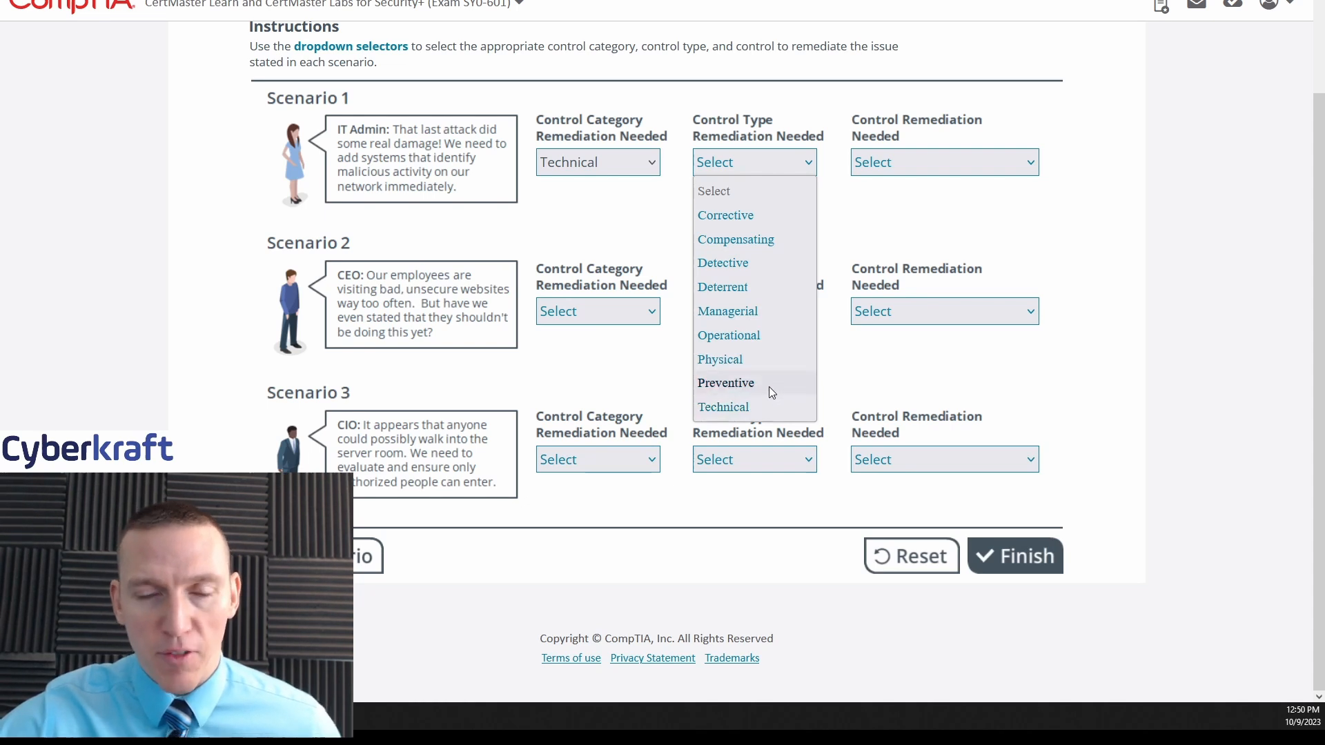
mouse_move(767, 390)
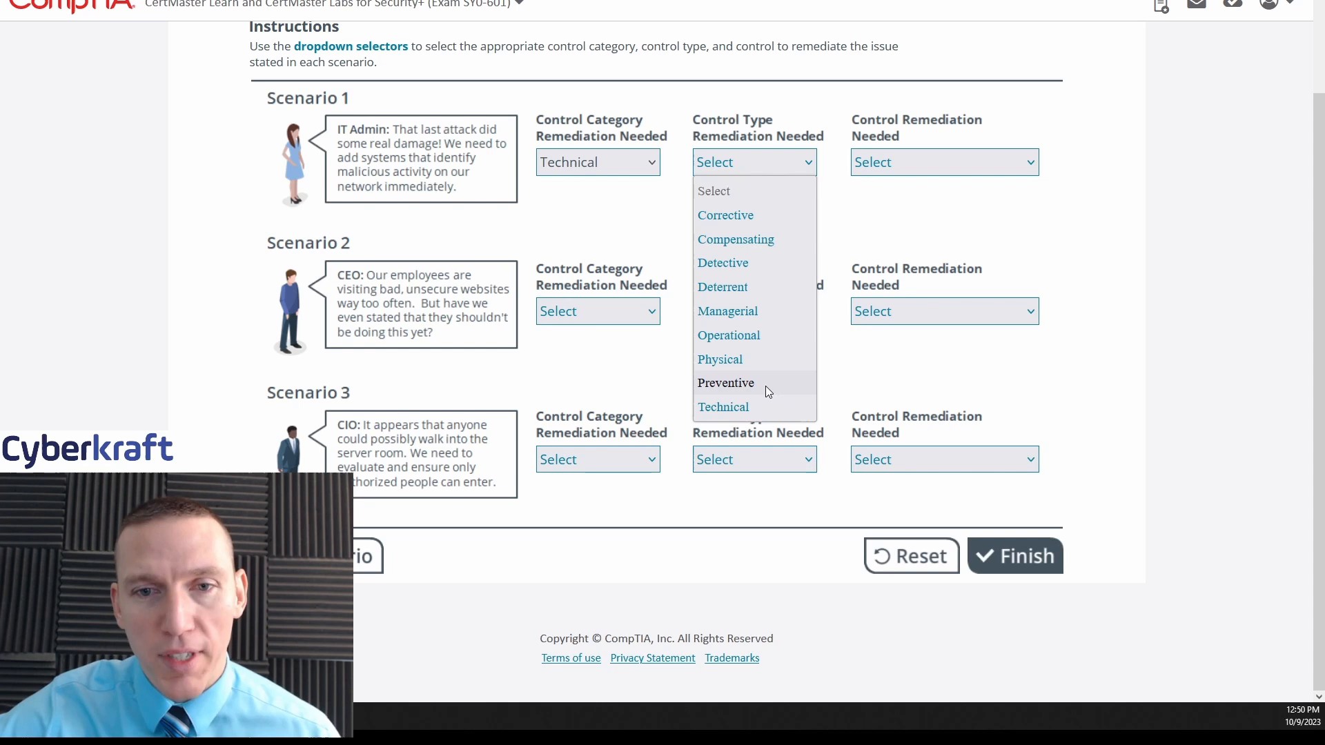
mouse_move(722, 288)
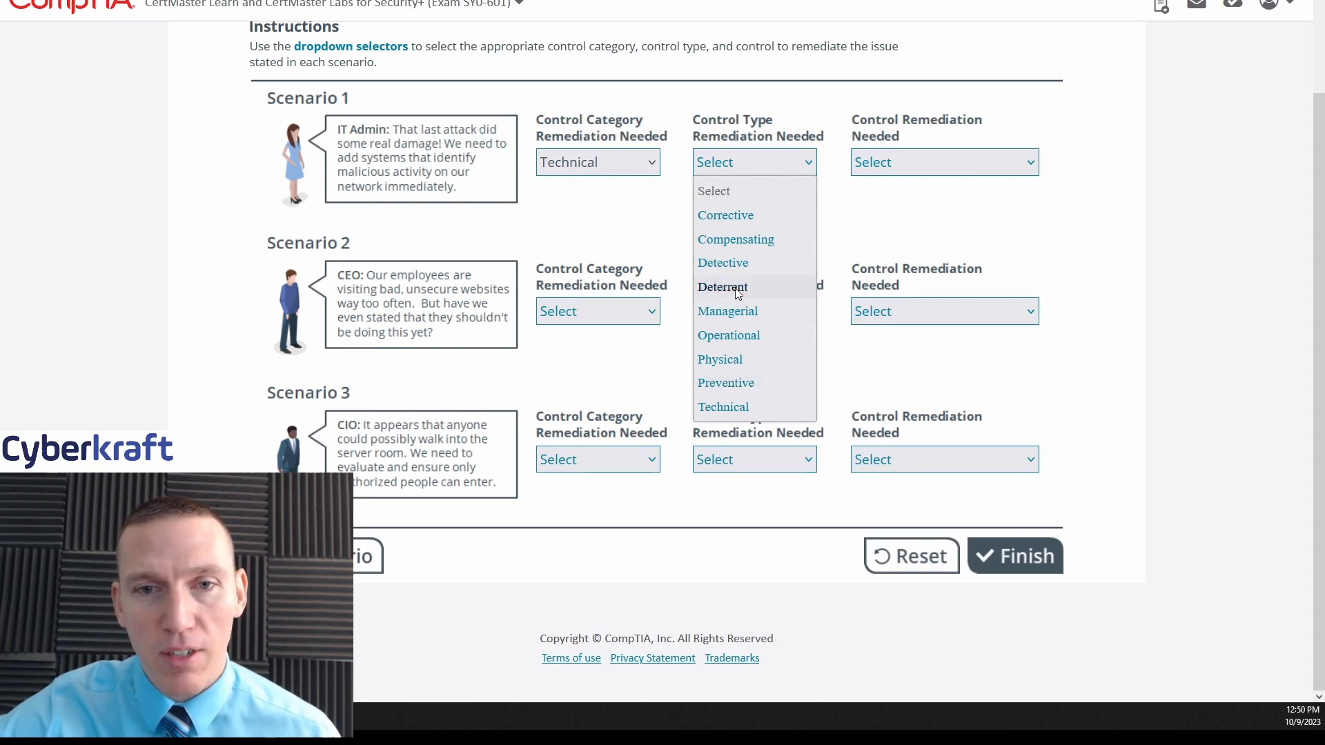
click(722, 262)
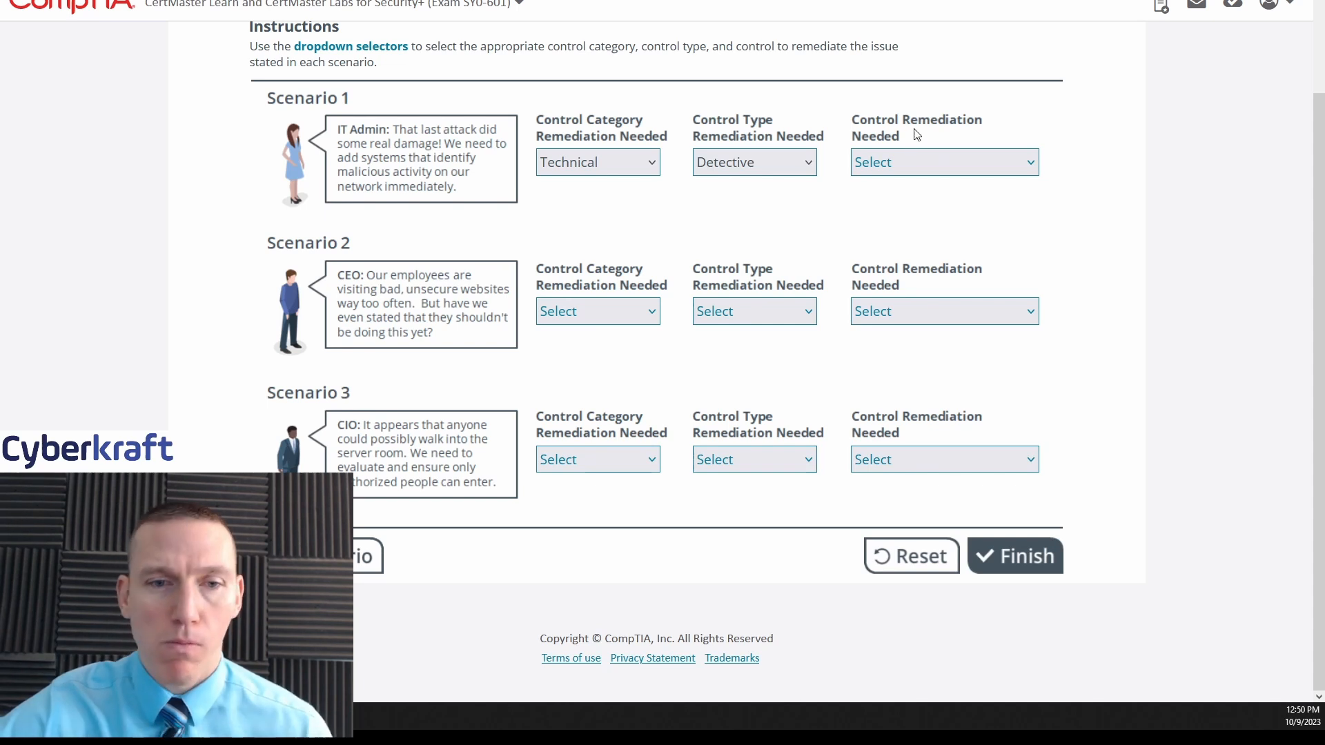
mouse_move(906, 145)
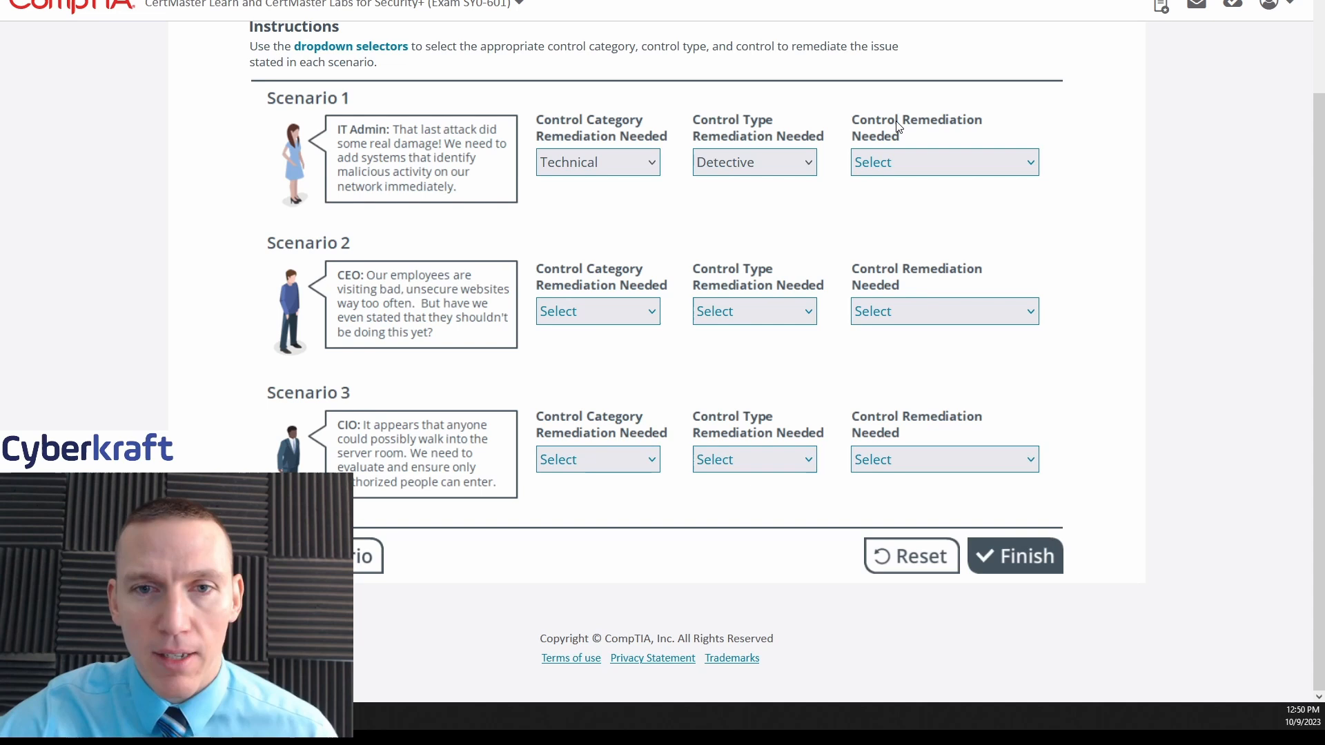
mouse_move(934, 129)
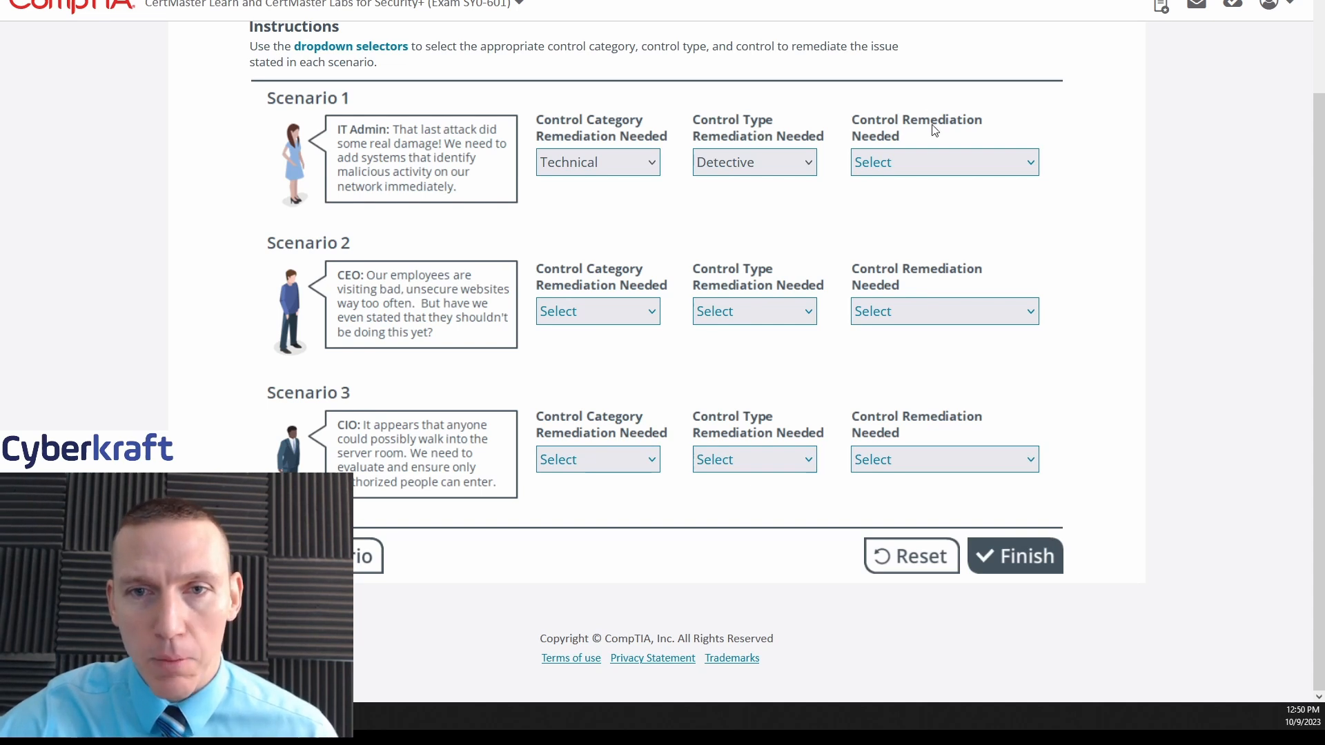
Choose Install IDS as Scenario 1's control remediation for the malicious-activity request
click(945, 162)
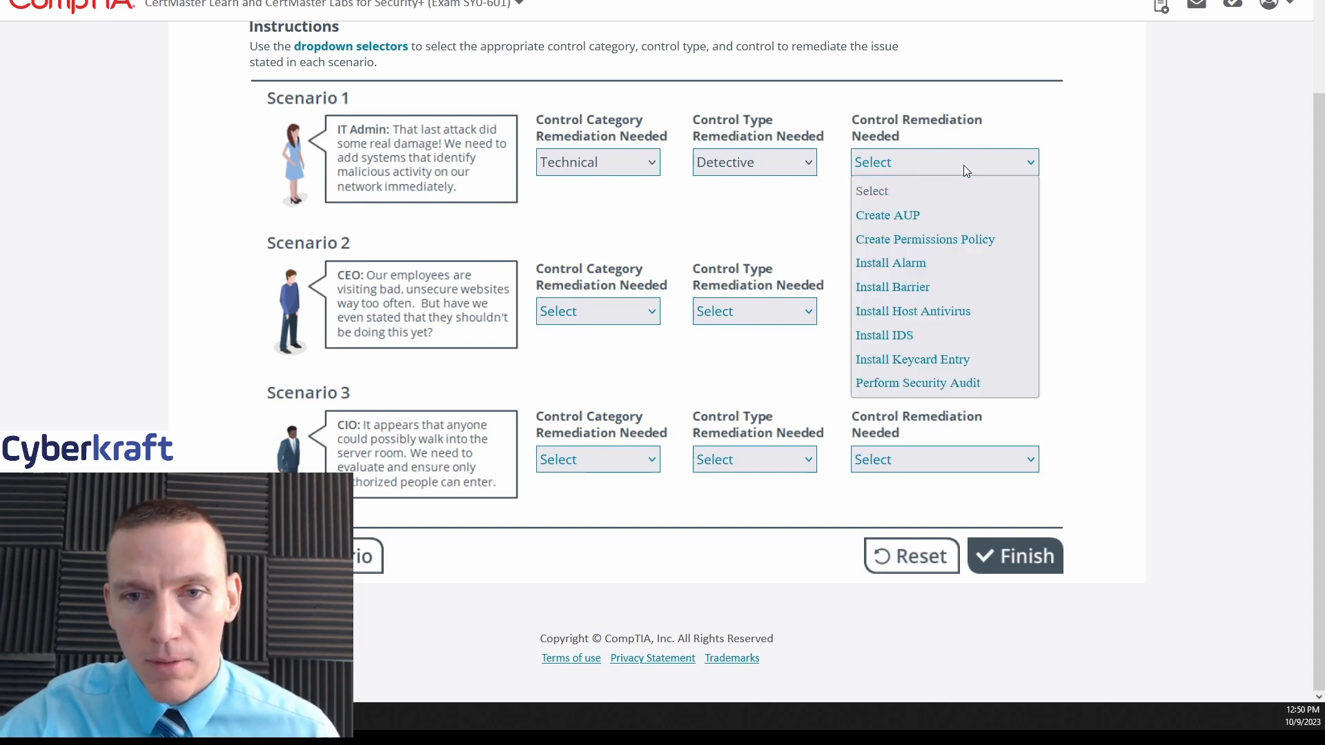
mouse_move(973, 174)
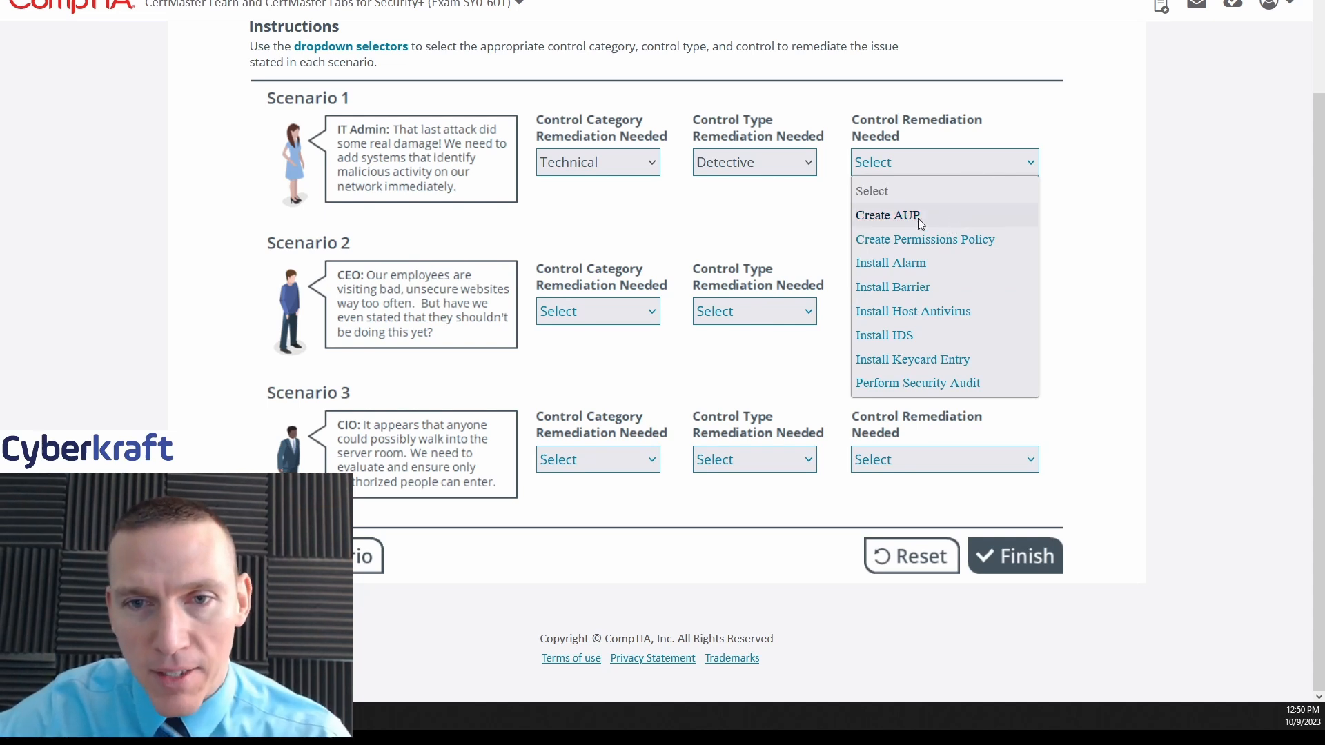
mouse_move(995, 215)
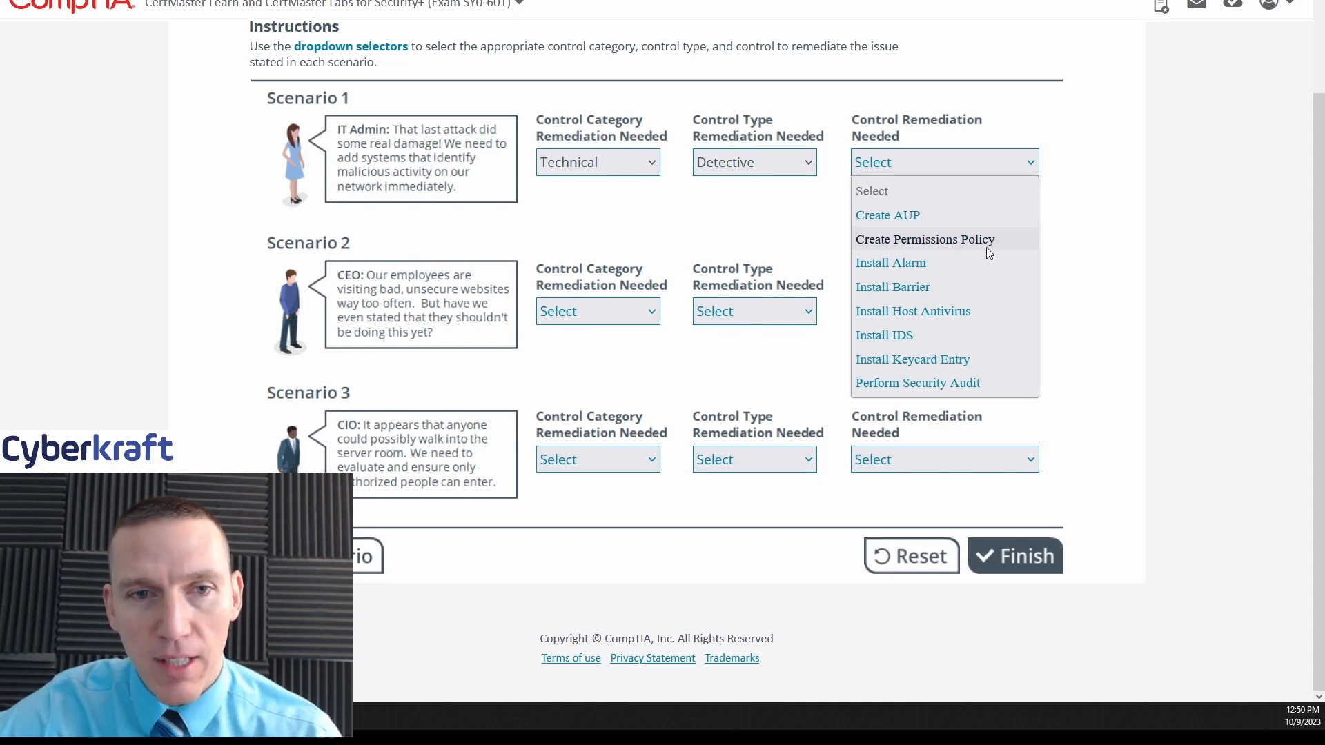
mouse_move(888, 216)
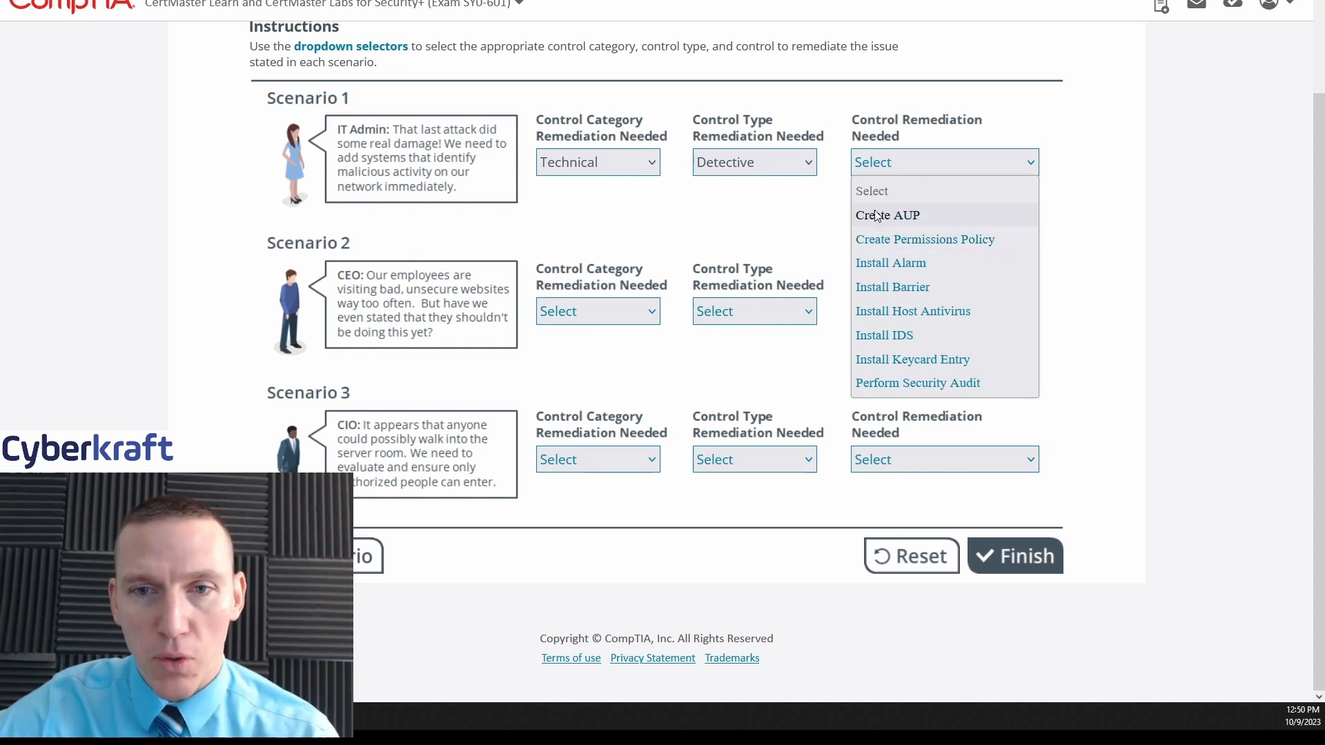
mouse_move(925, 239)
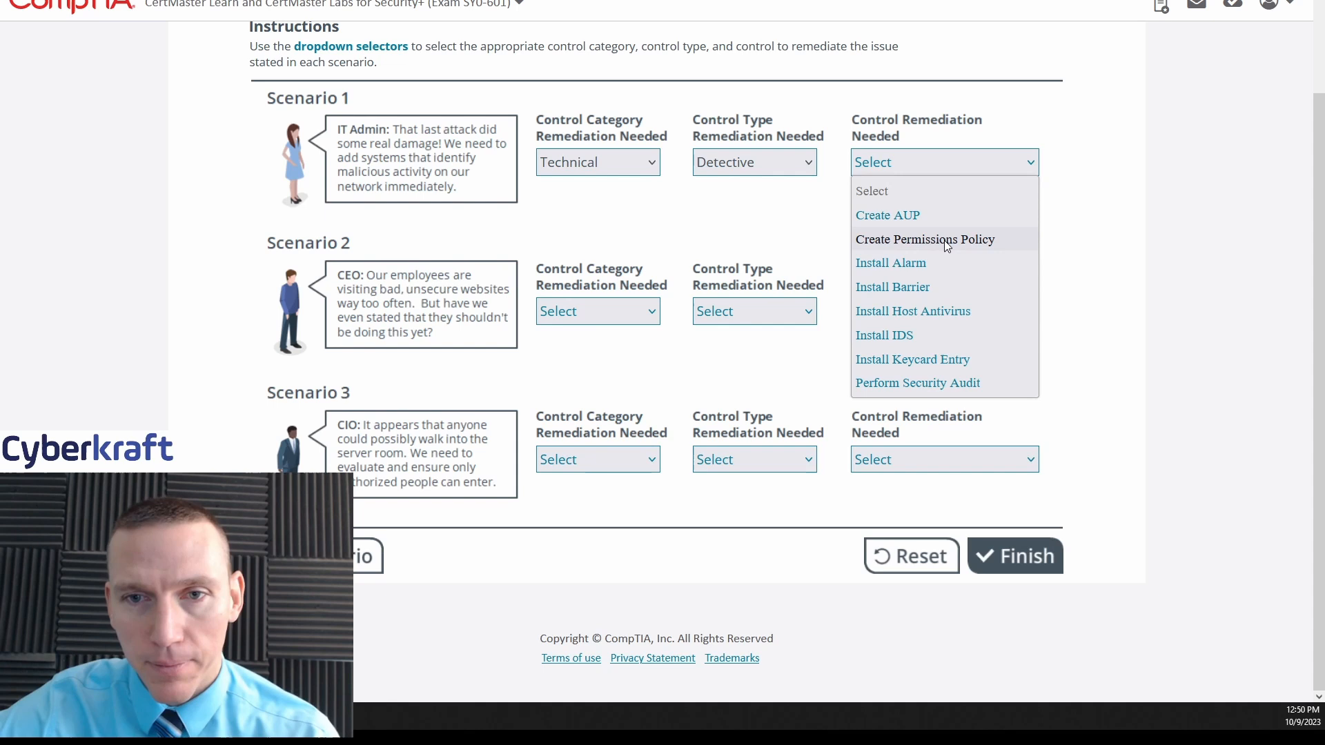
mouse_move(942, 245)
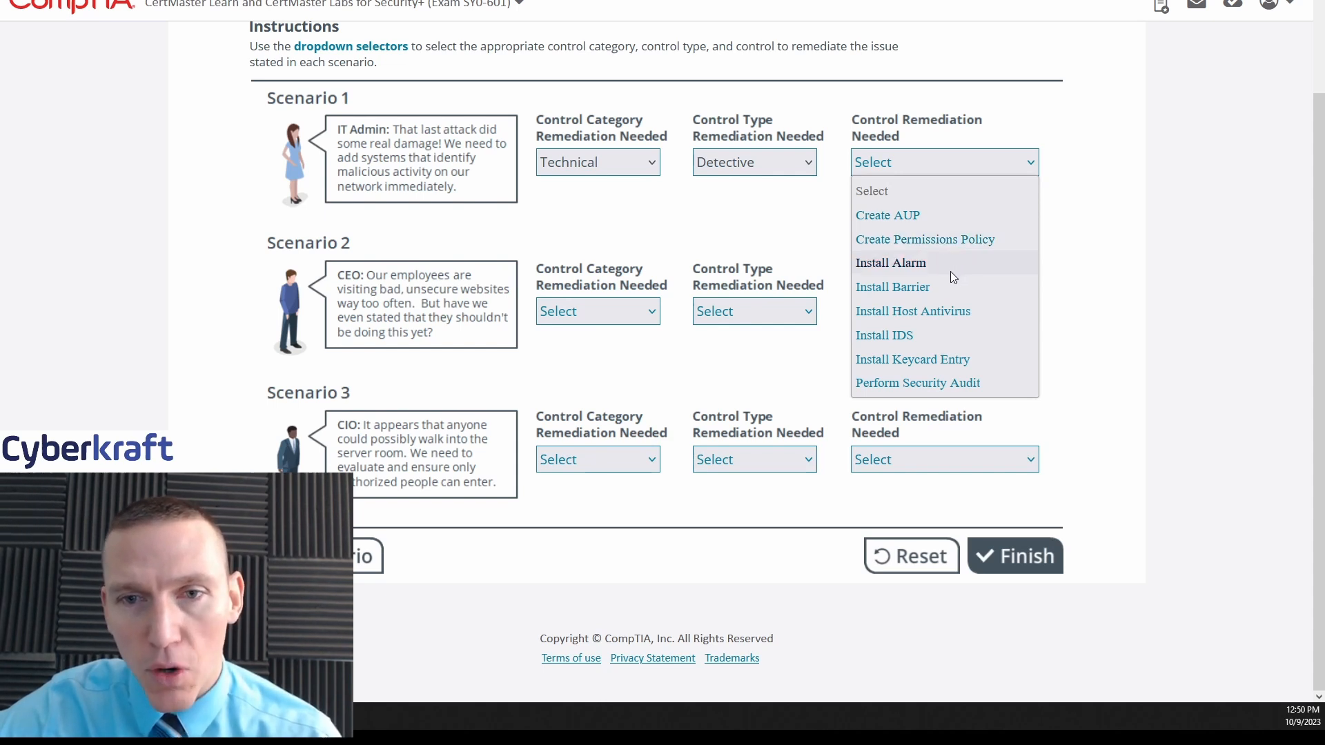
mouse_move(912, 311)
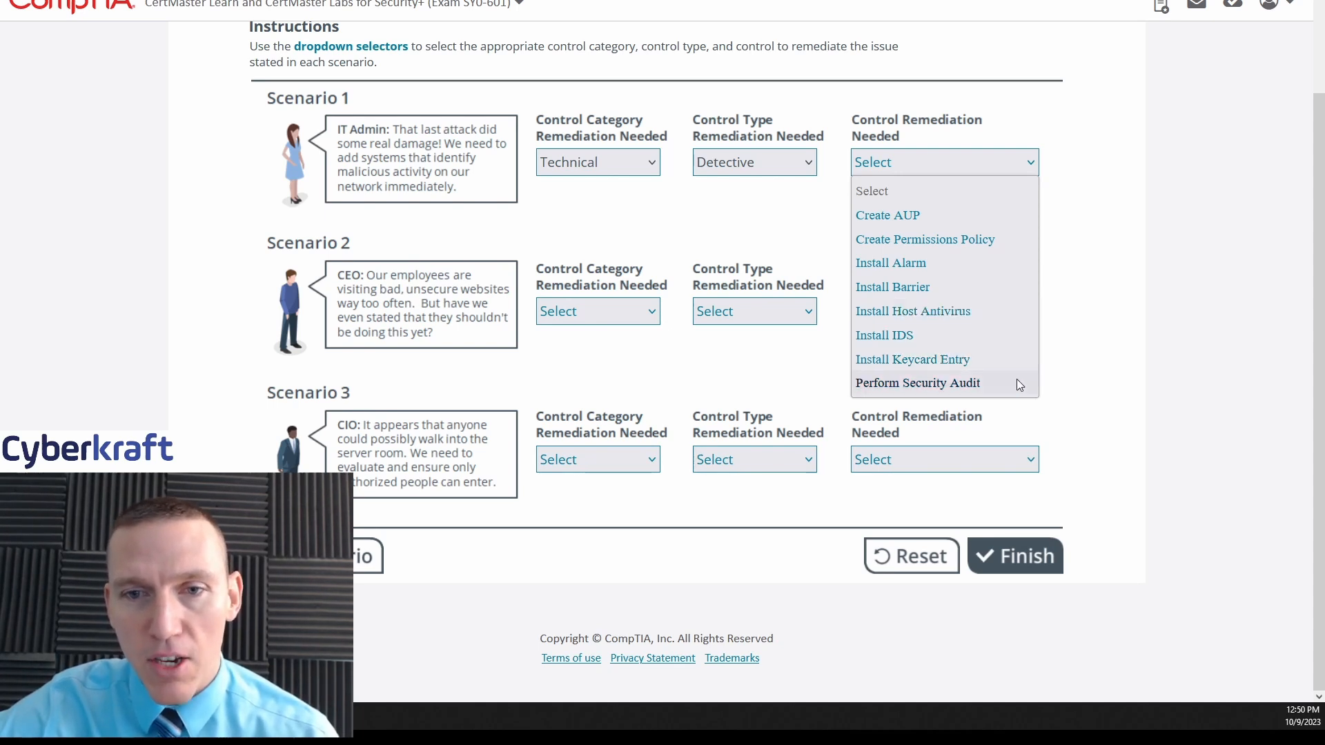
mouse_move(993, 390)
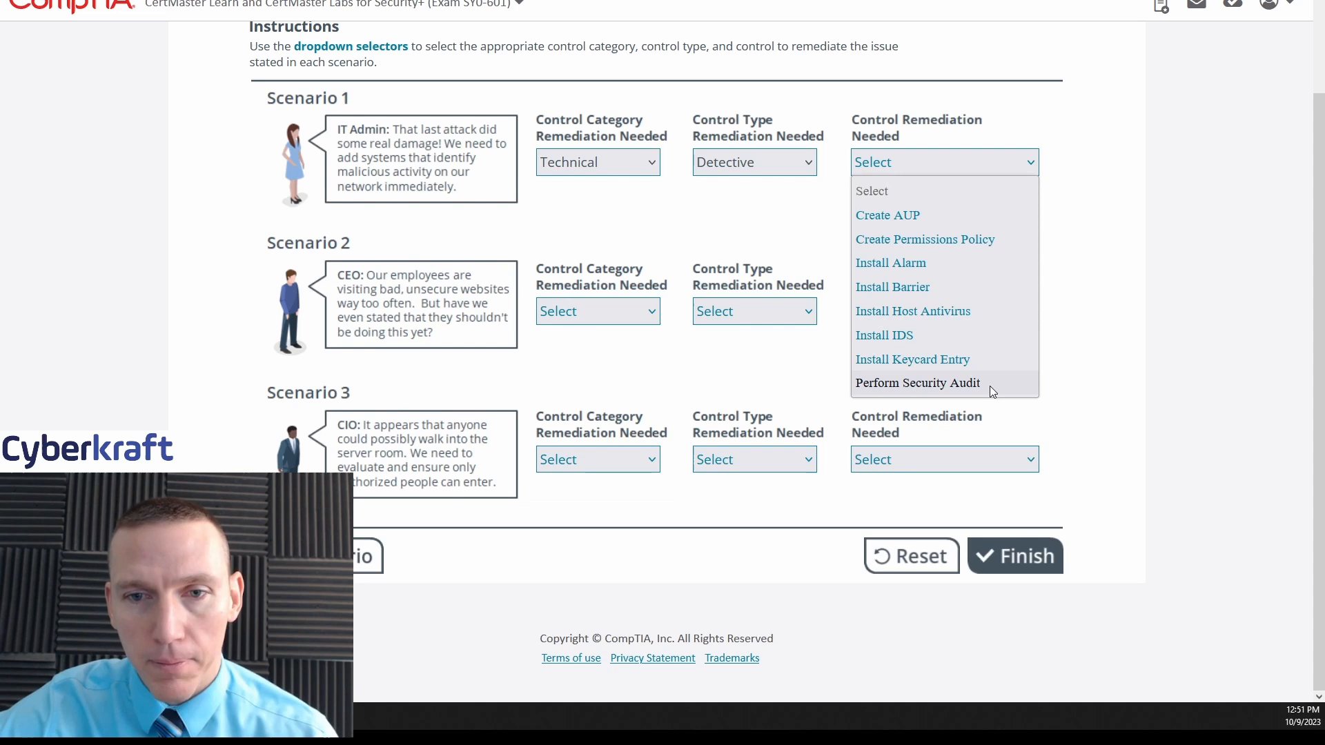
mouse_move(902, 386)
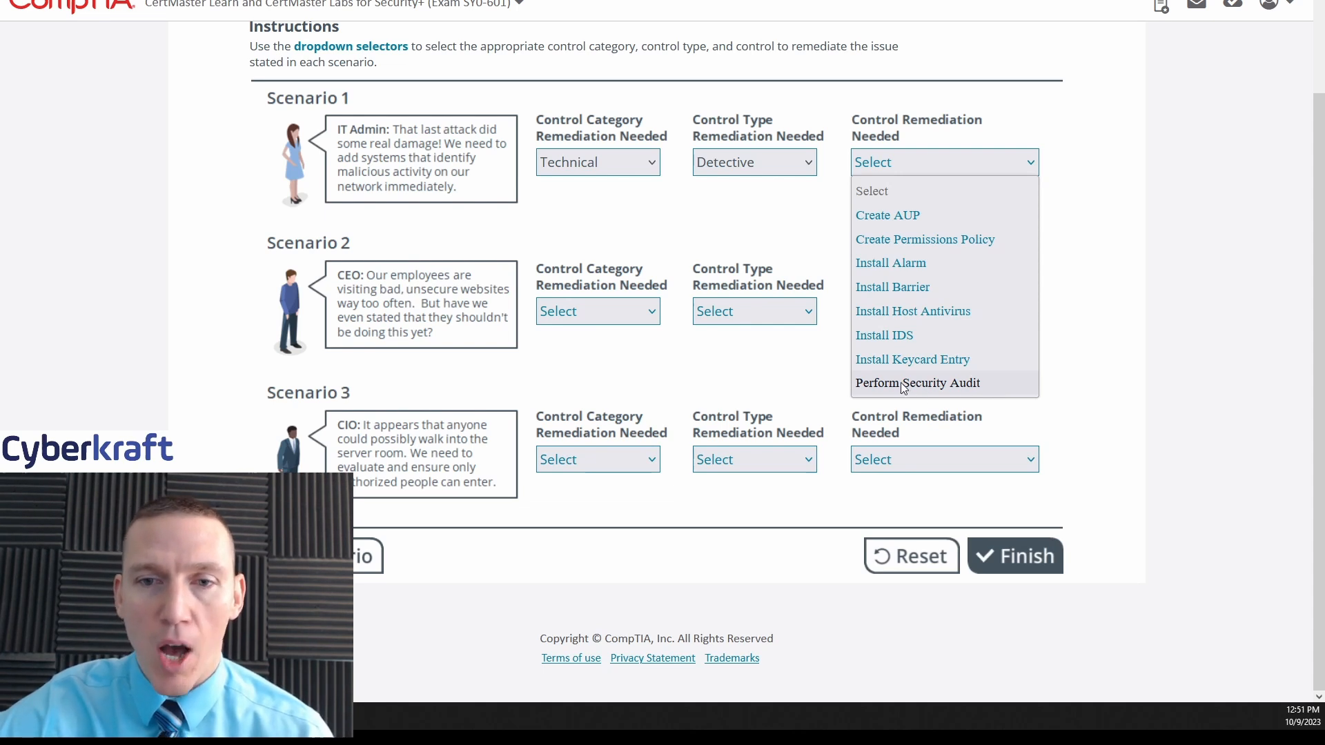
mouse_move(962, 398)
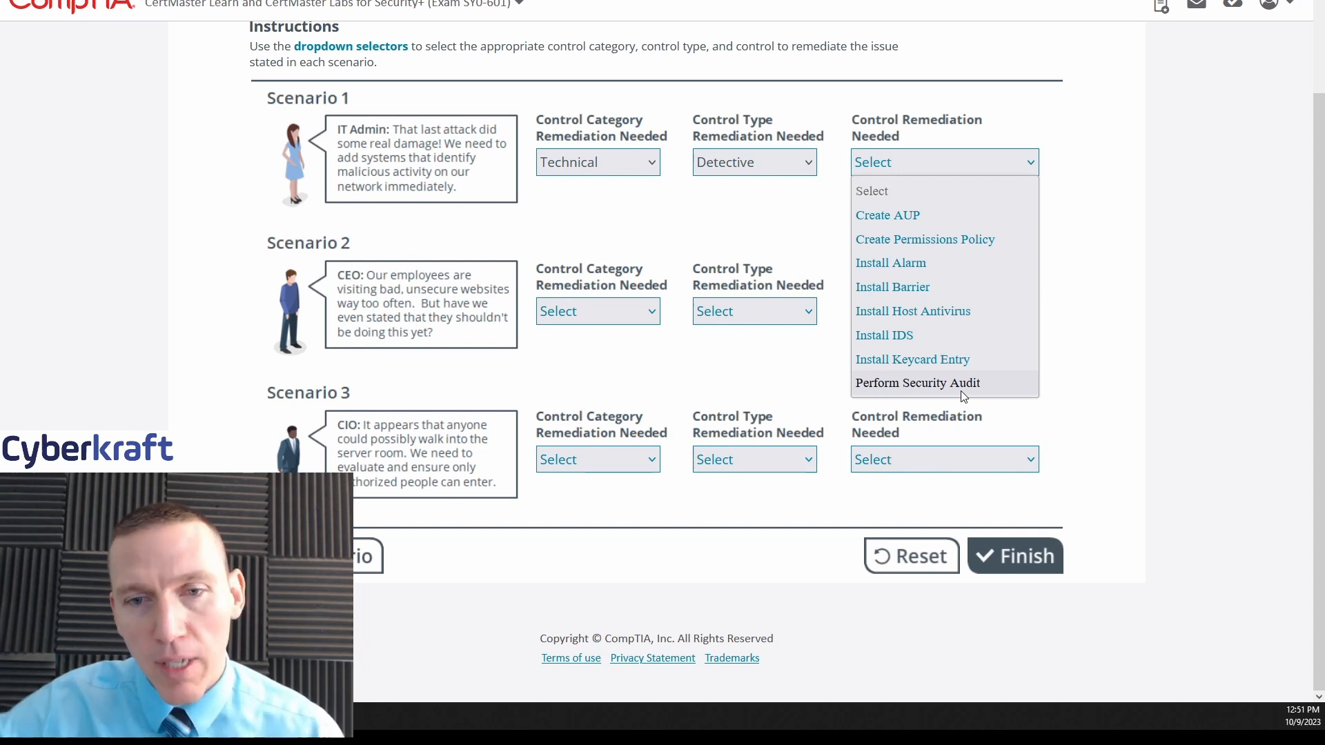
mouse_move(912, 359)
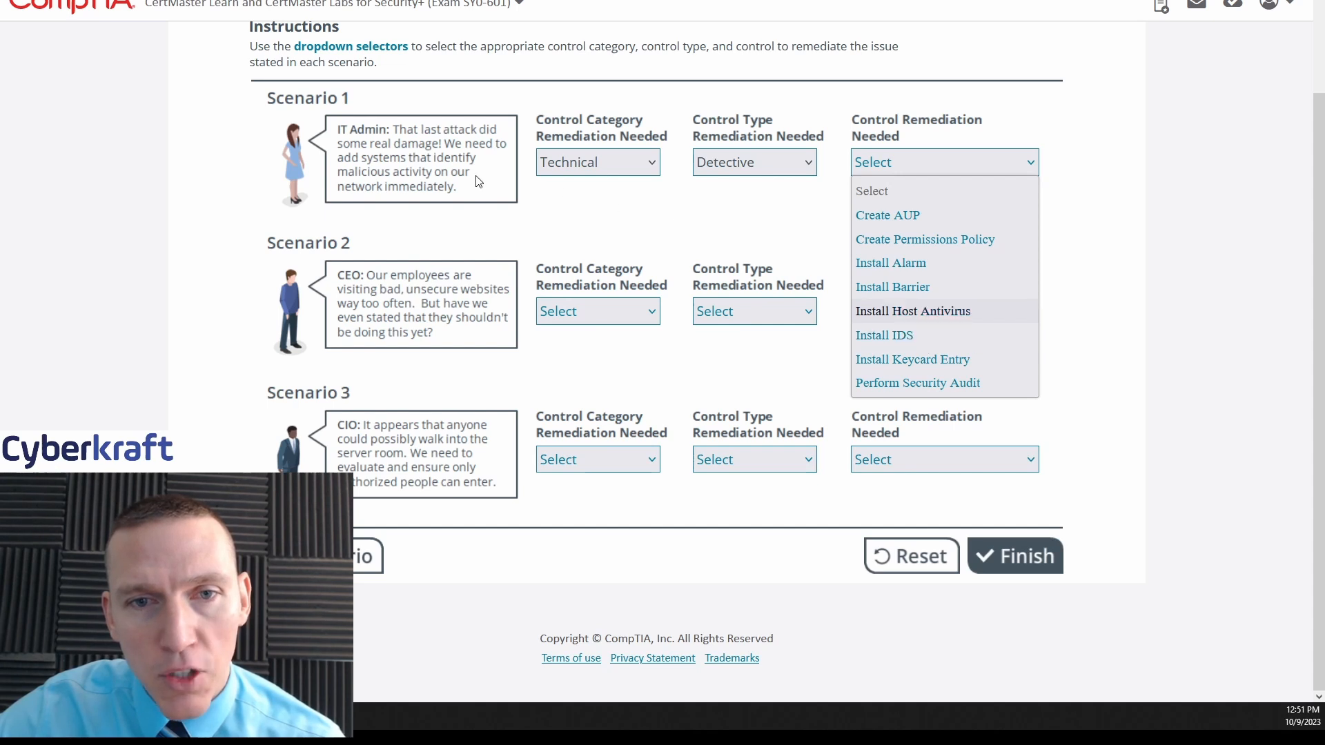
mouse_move(883, 334)
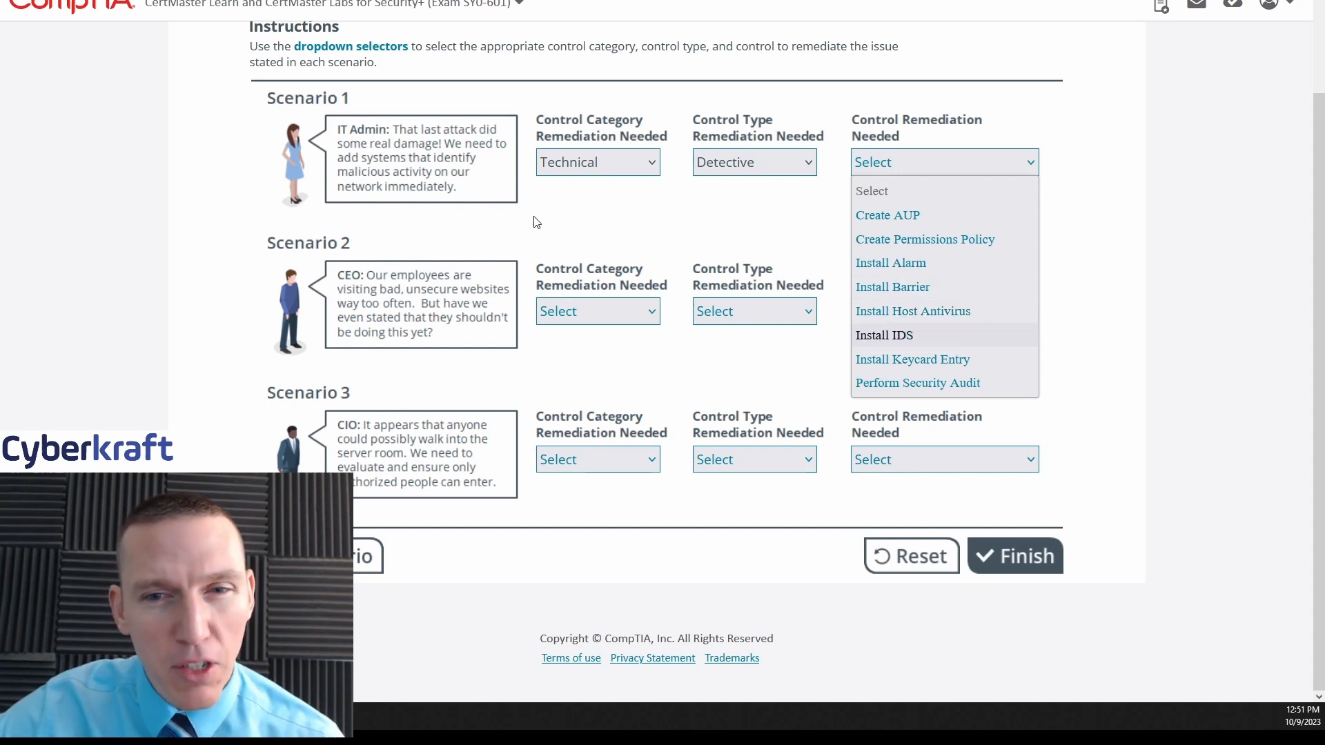
mouse_move(913, 311)
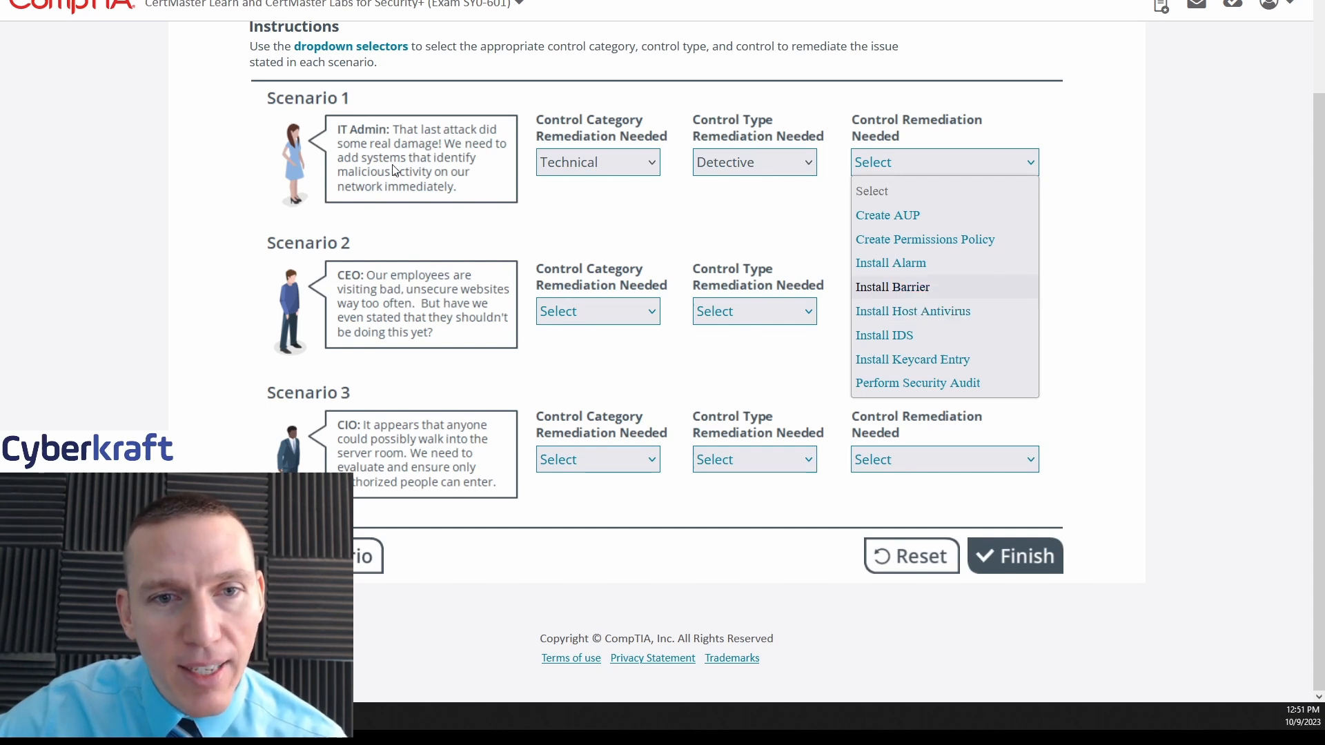
mouse_move(453, 185)
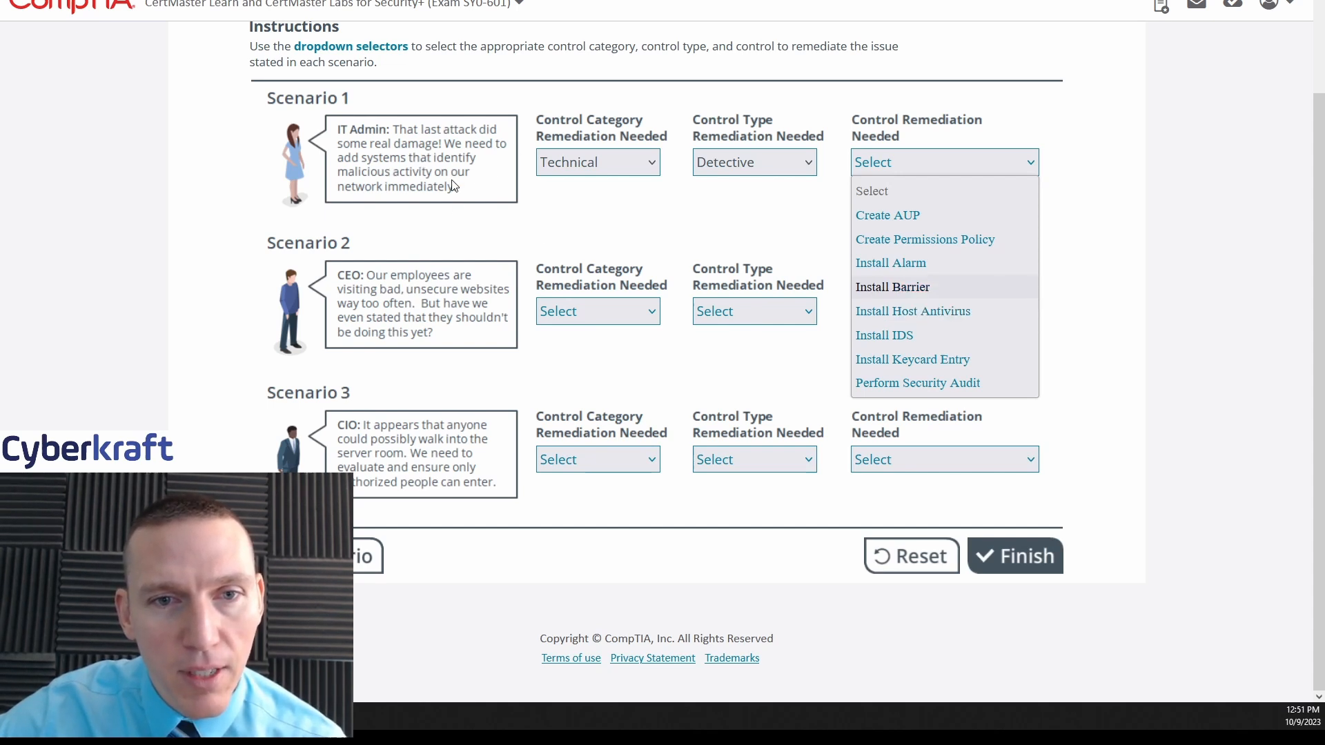
mouse_move(465, 189)
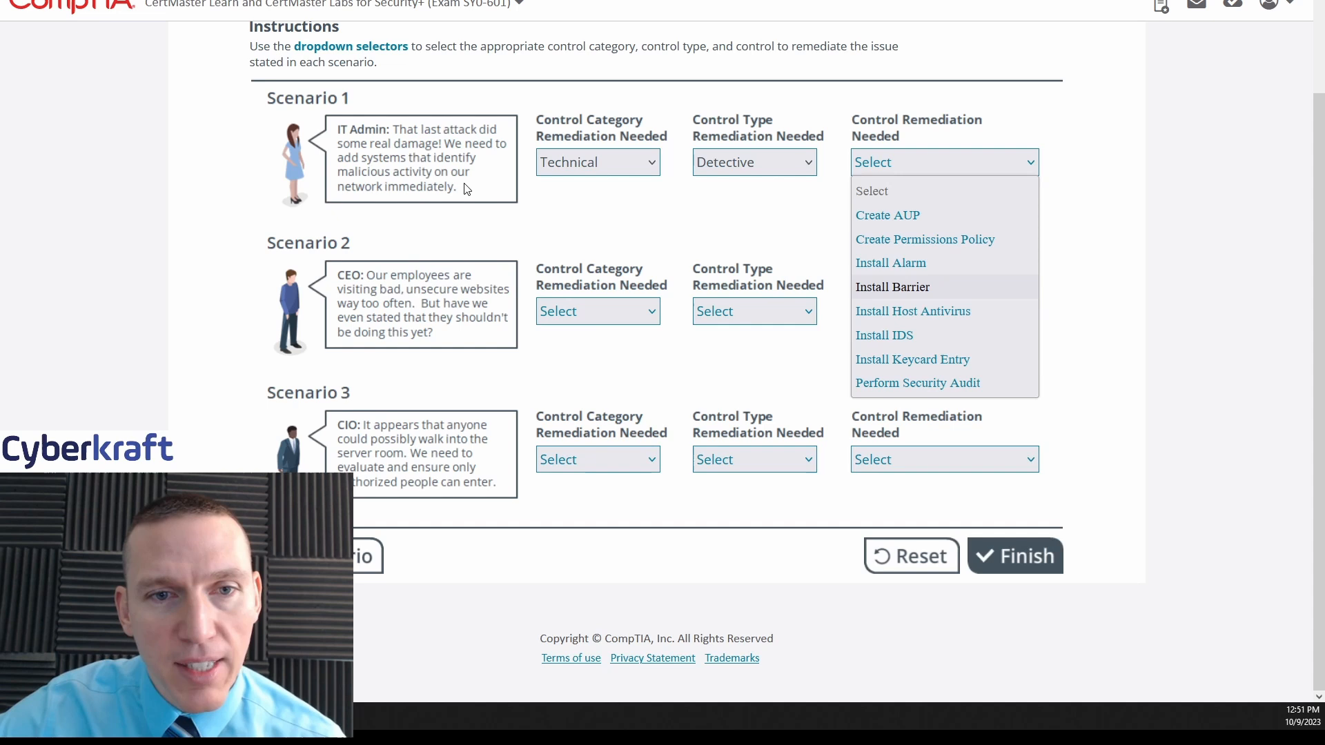
mouse_move(362, 183)
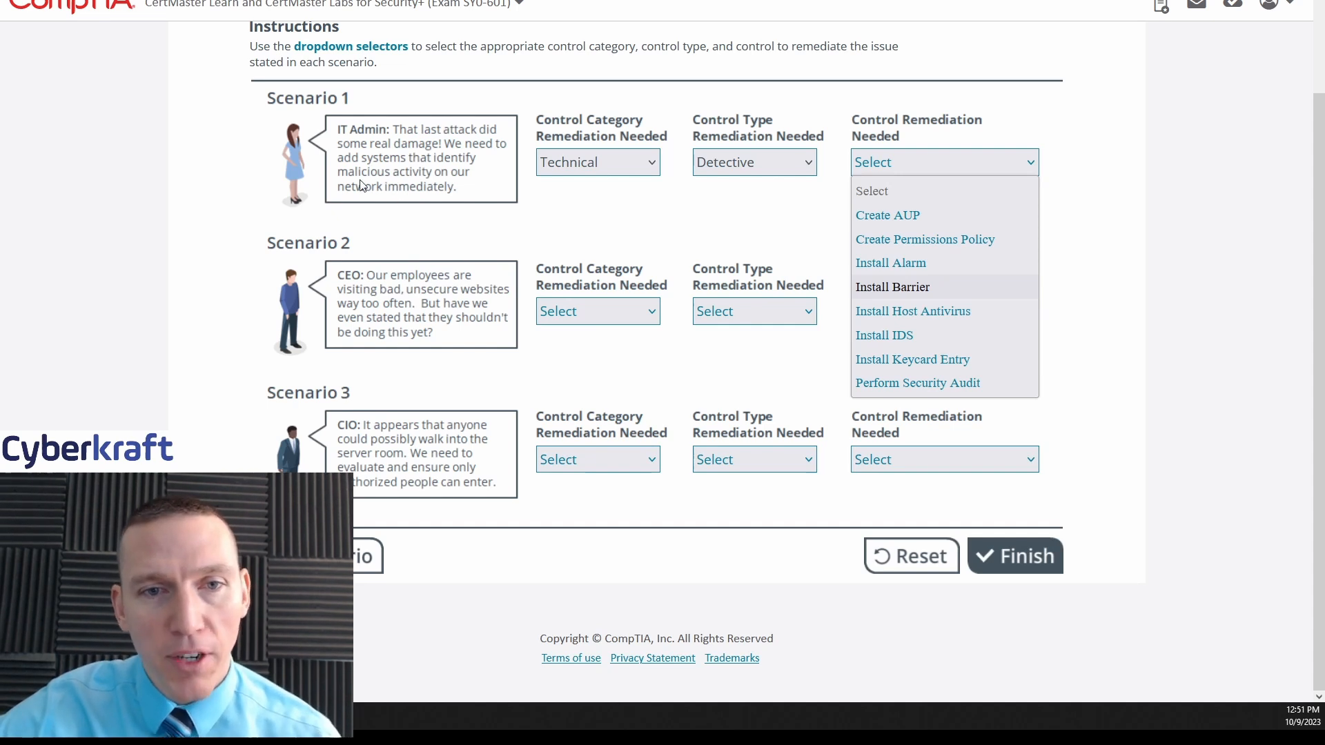
mouse_move(912, 311)
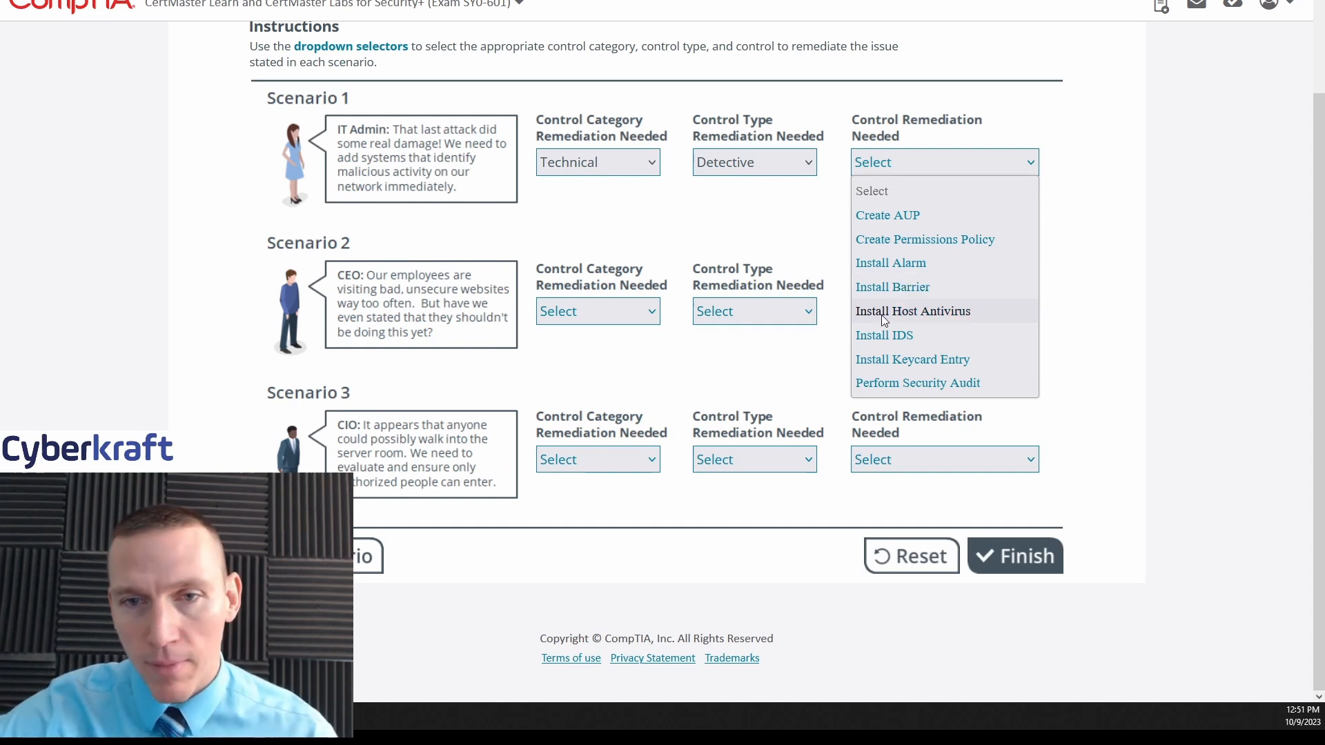
click(885, 334)
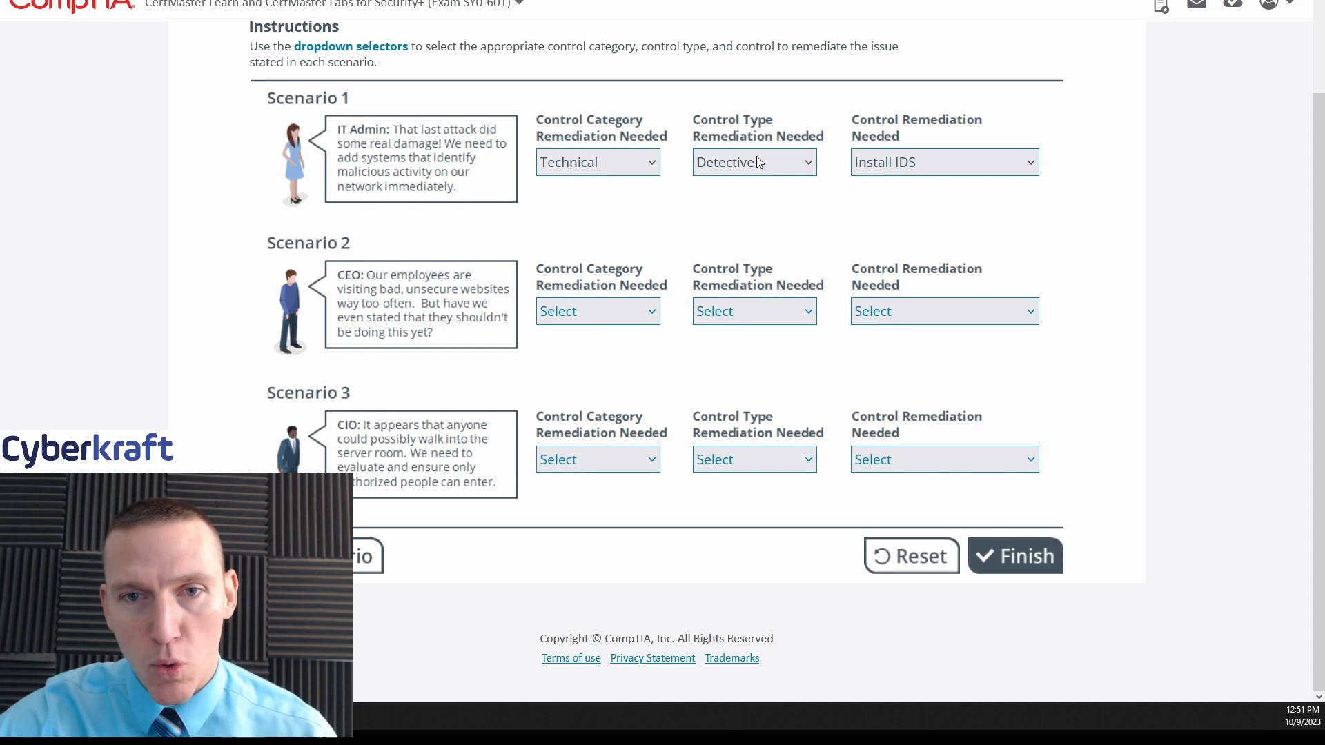
mouse_move(659, 247)
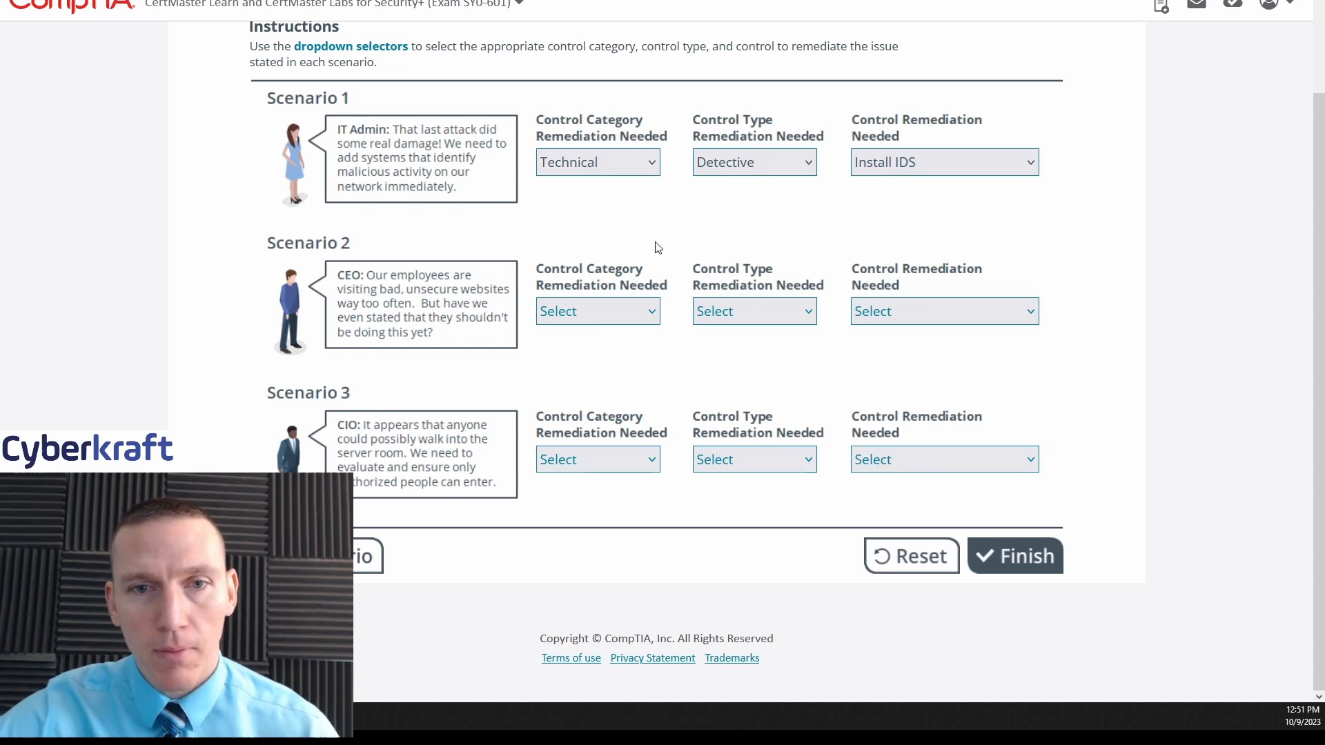
mouse_move(654, 247)
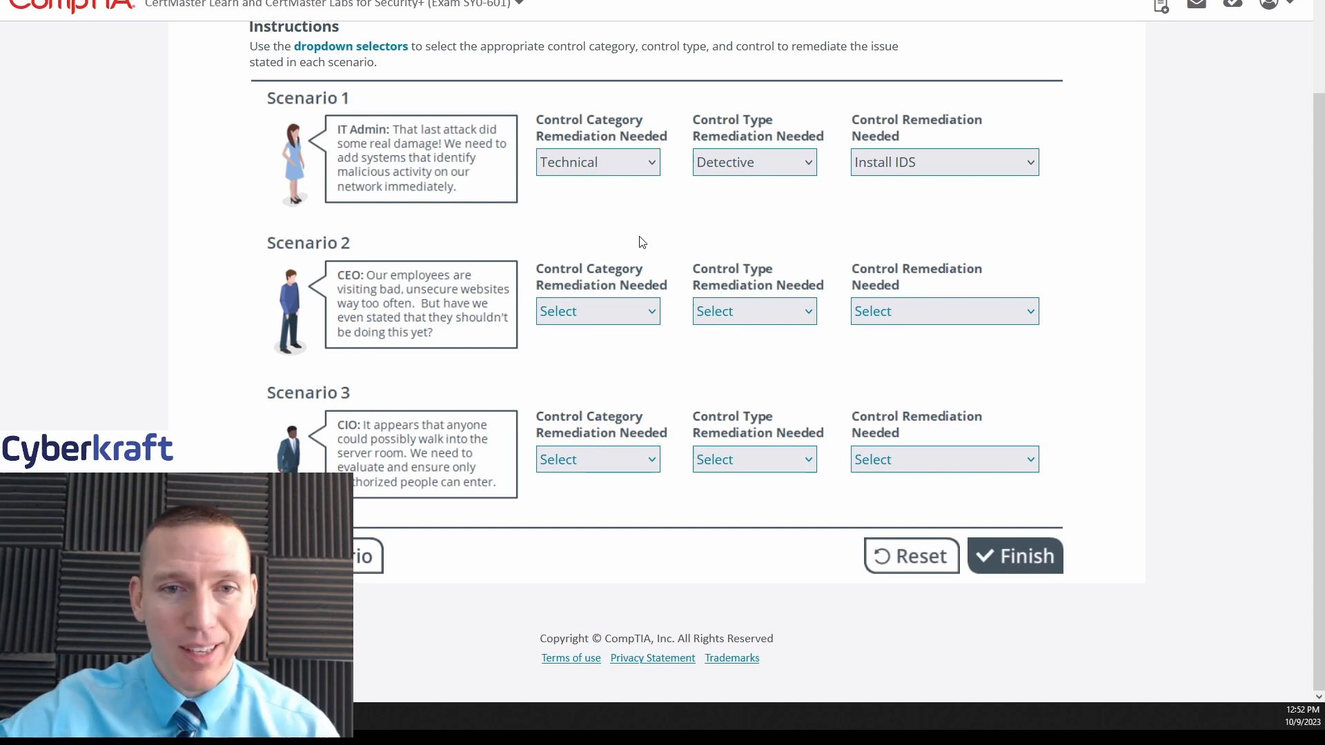
click(942, 161)
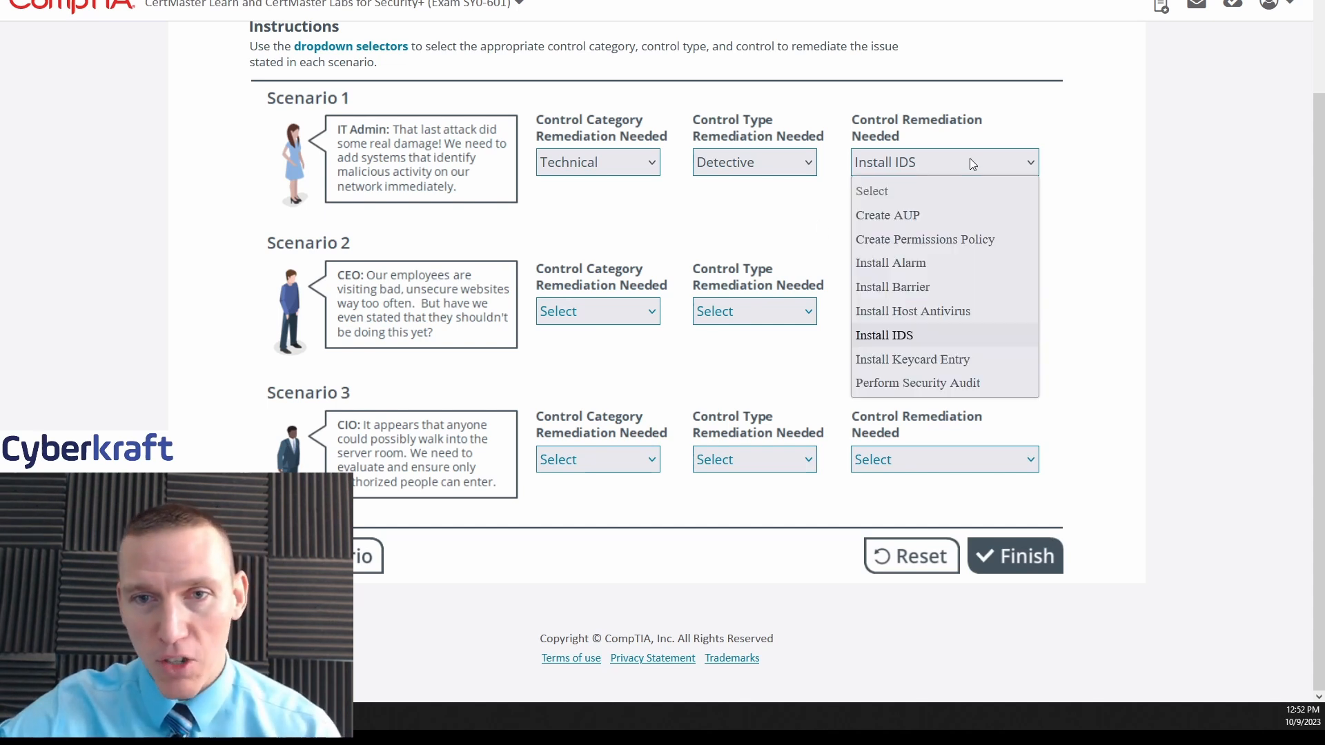
Choose Create AUP as Scenario 2's control remediation for the unsafe-websites concern
click(943, 311)
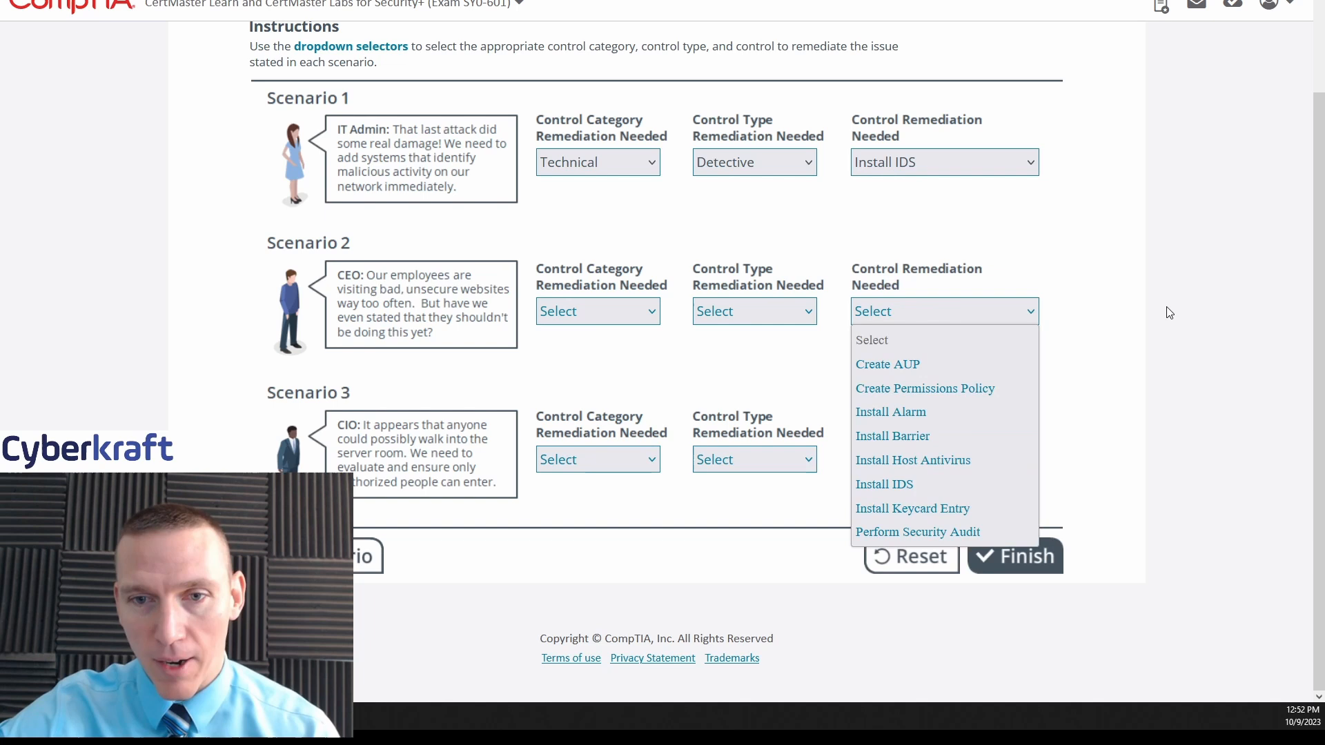
click(945, 311)
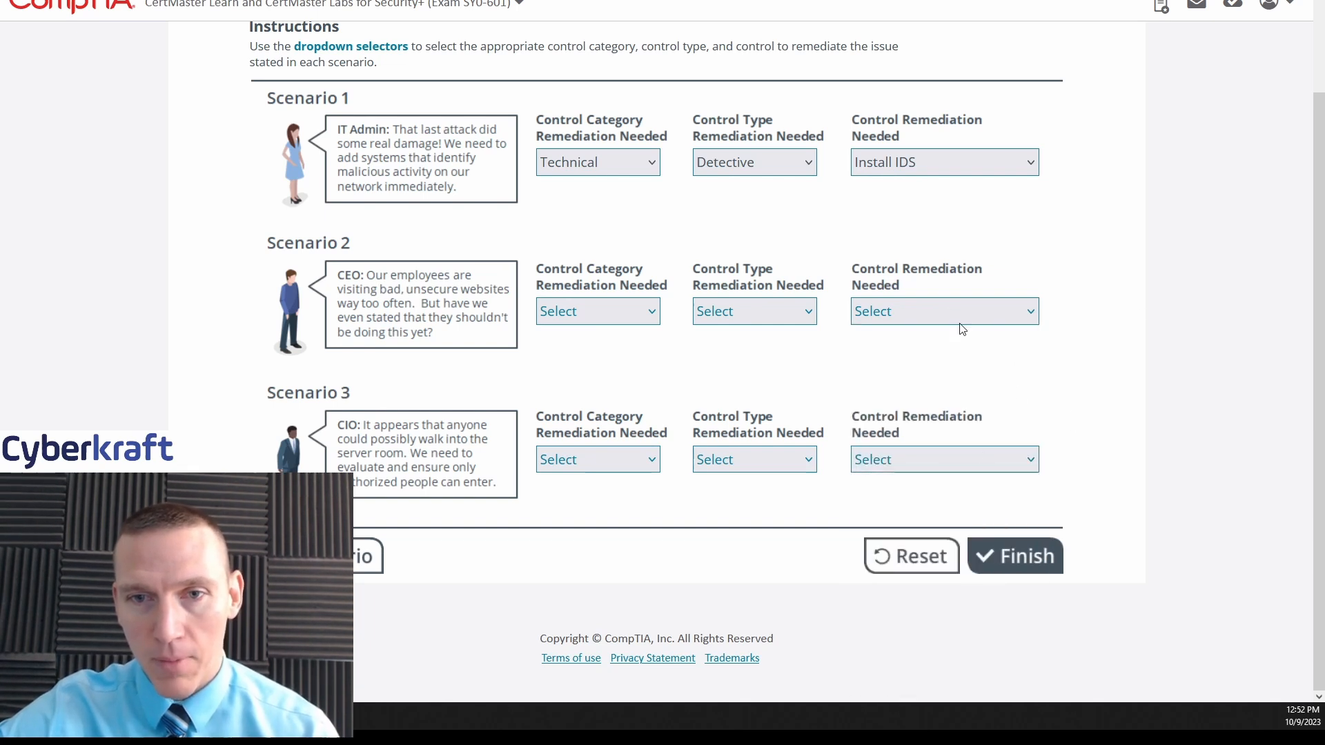
click(943, 311)
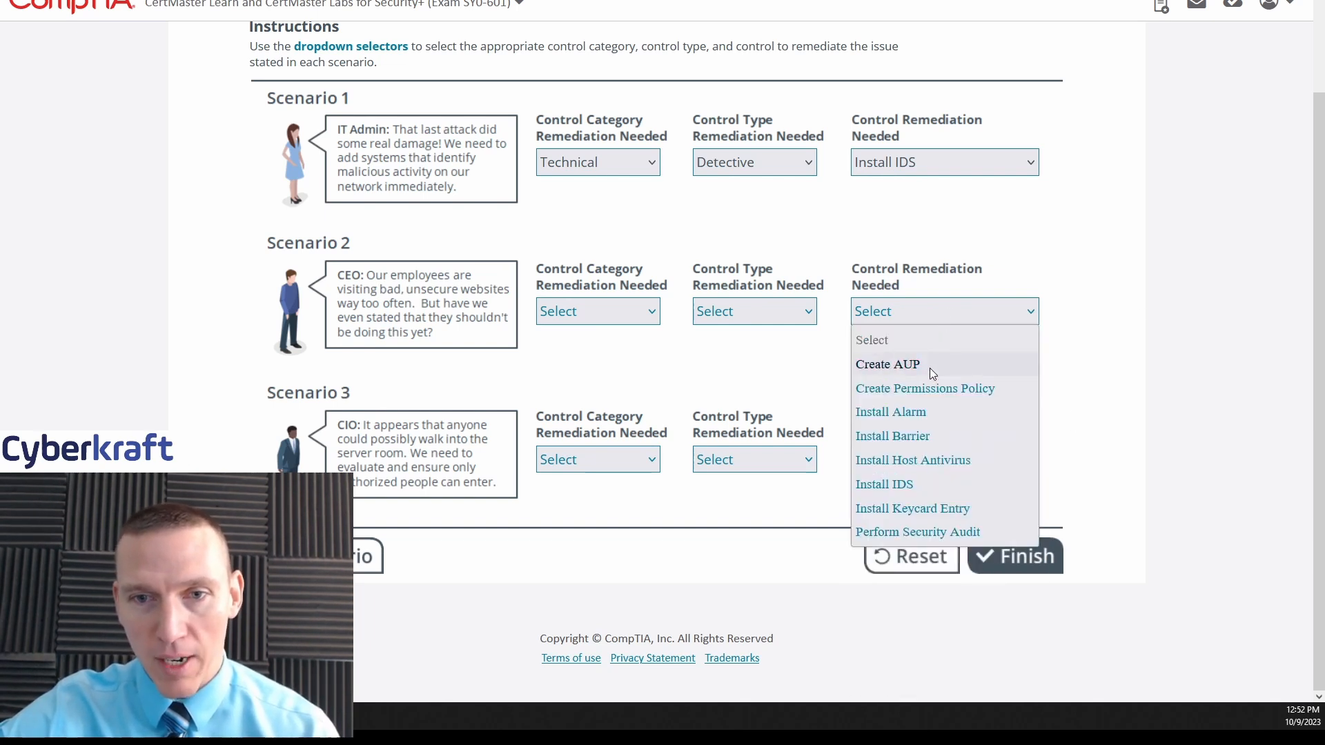
mouse_move(925, 388)
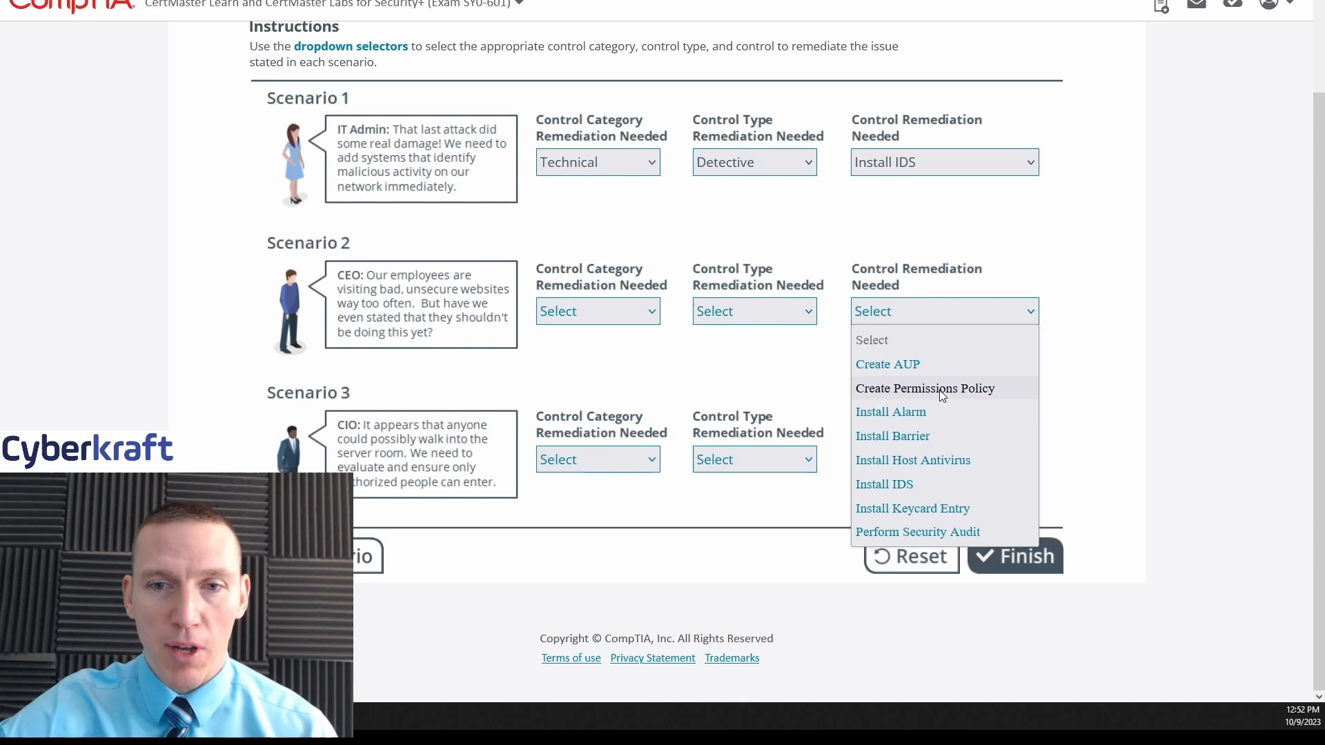
mouse_move(888, 363)
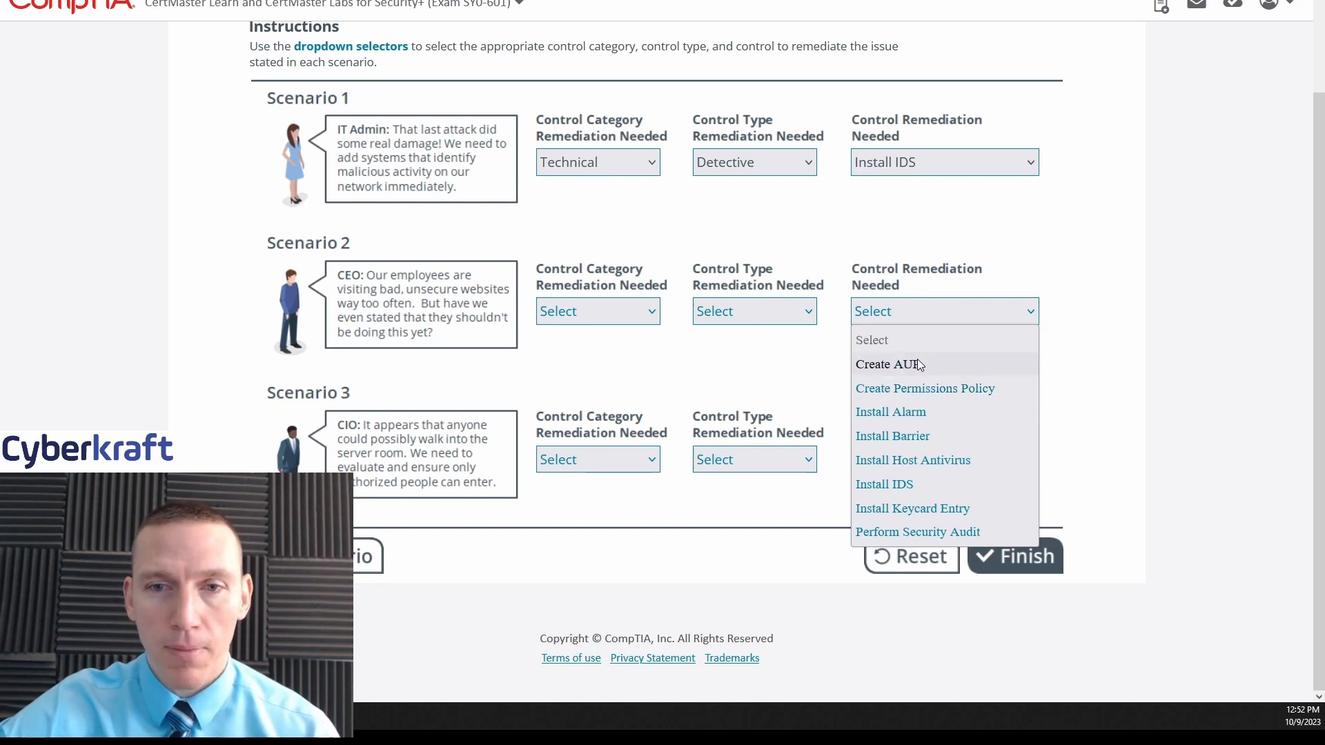
mouse_move(924, 388)
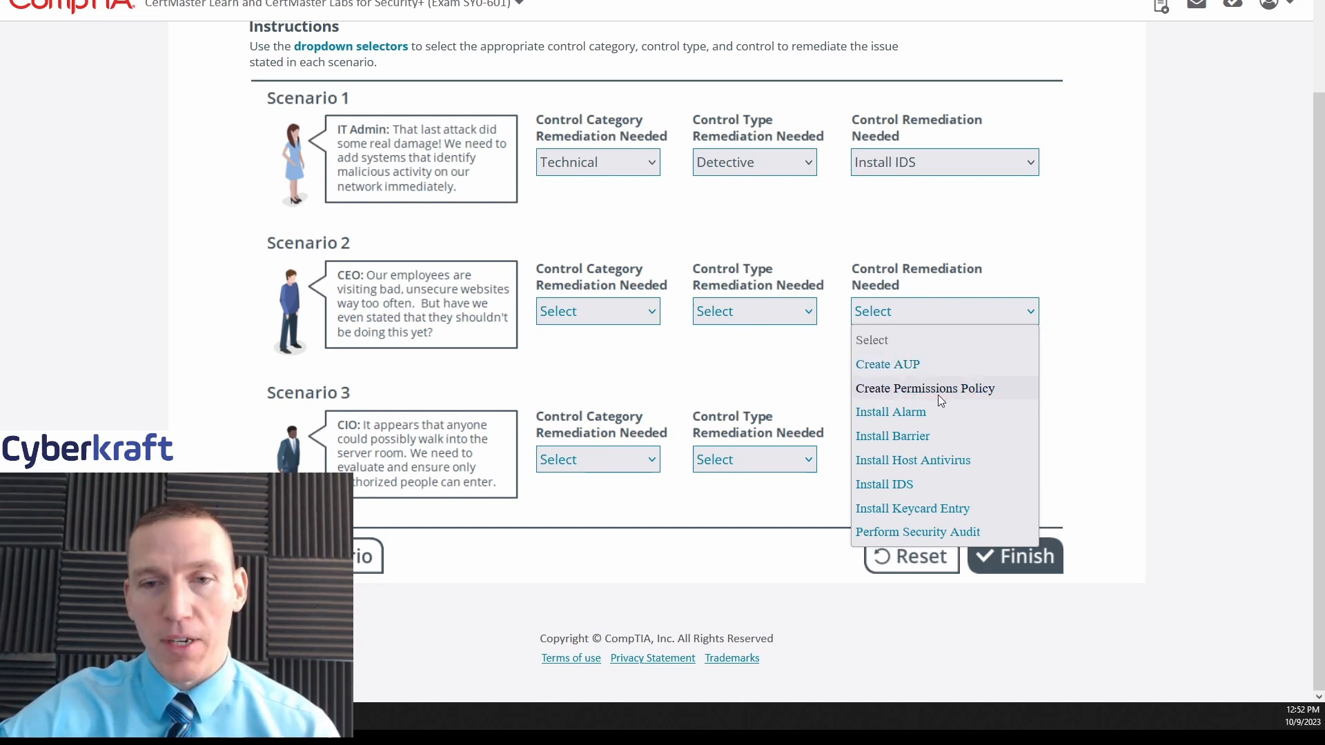
click(888, 363)
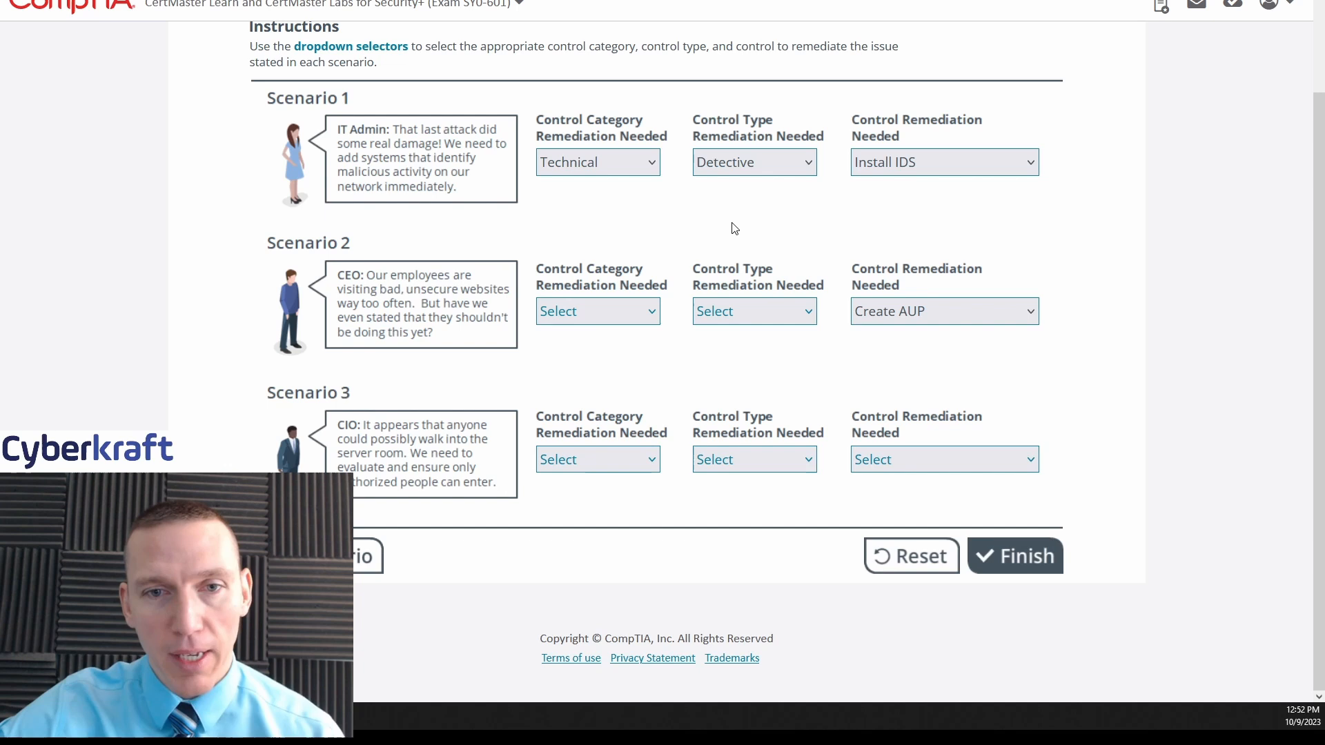
mouse_move(621, 271)
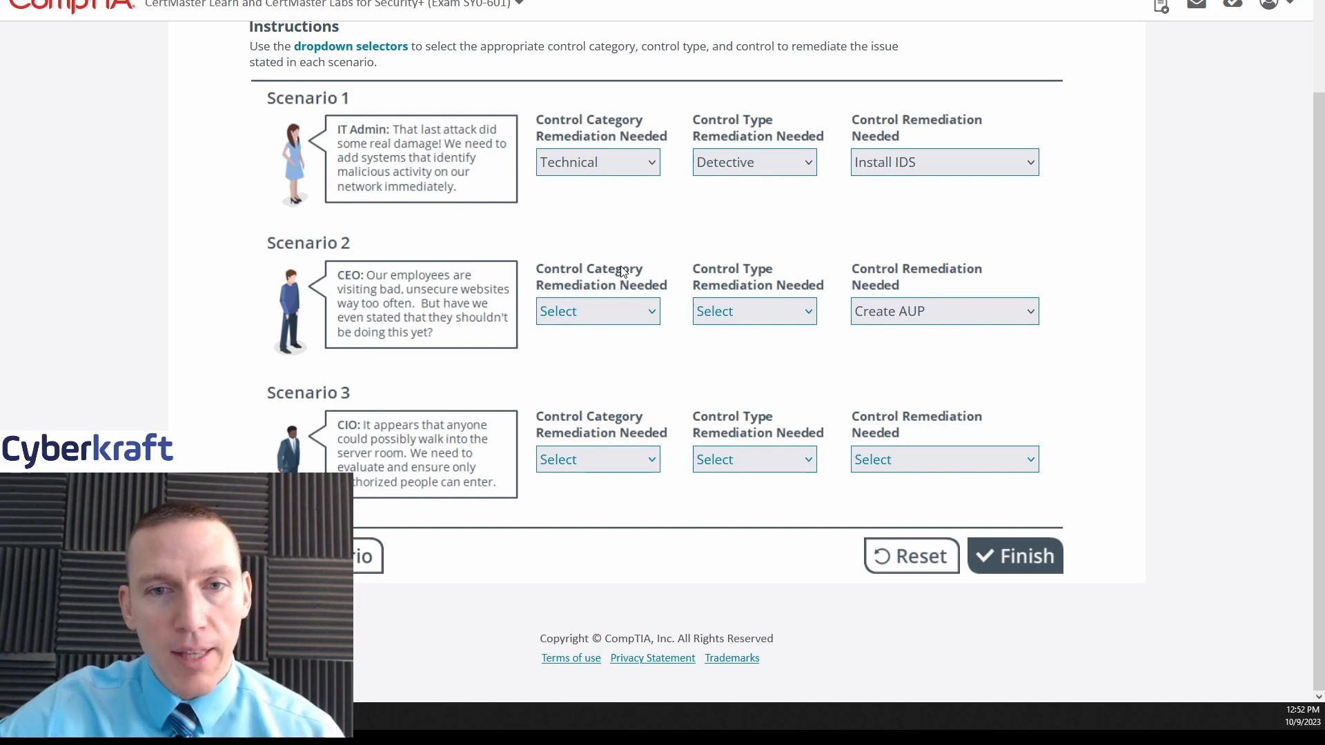
mouse_move(618, 315)
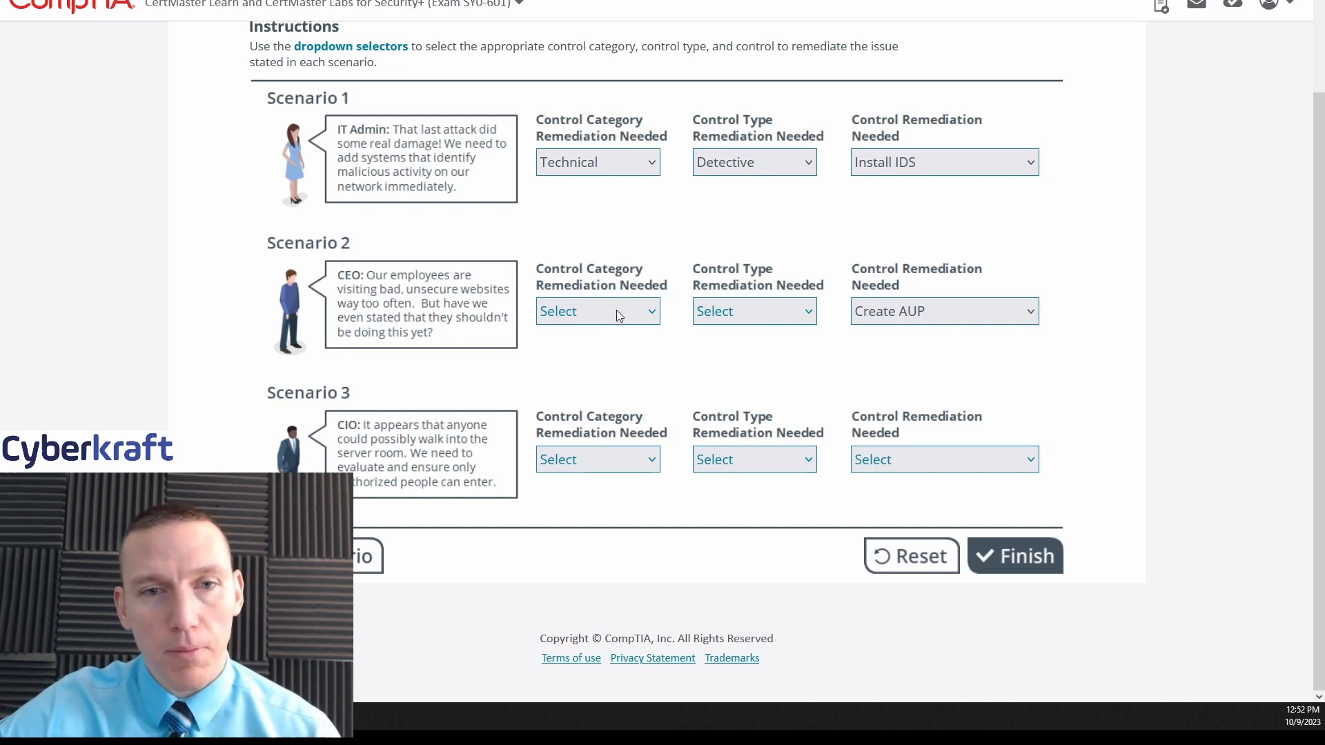
Choose Operational as Scenario 2's control category
click(598, 311)
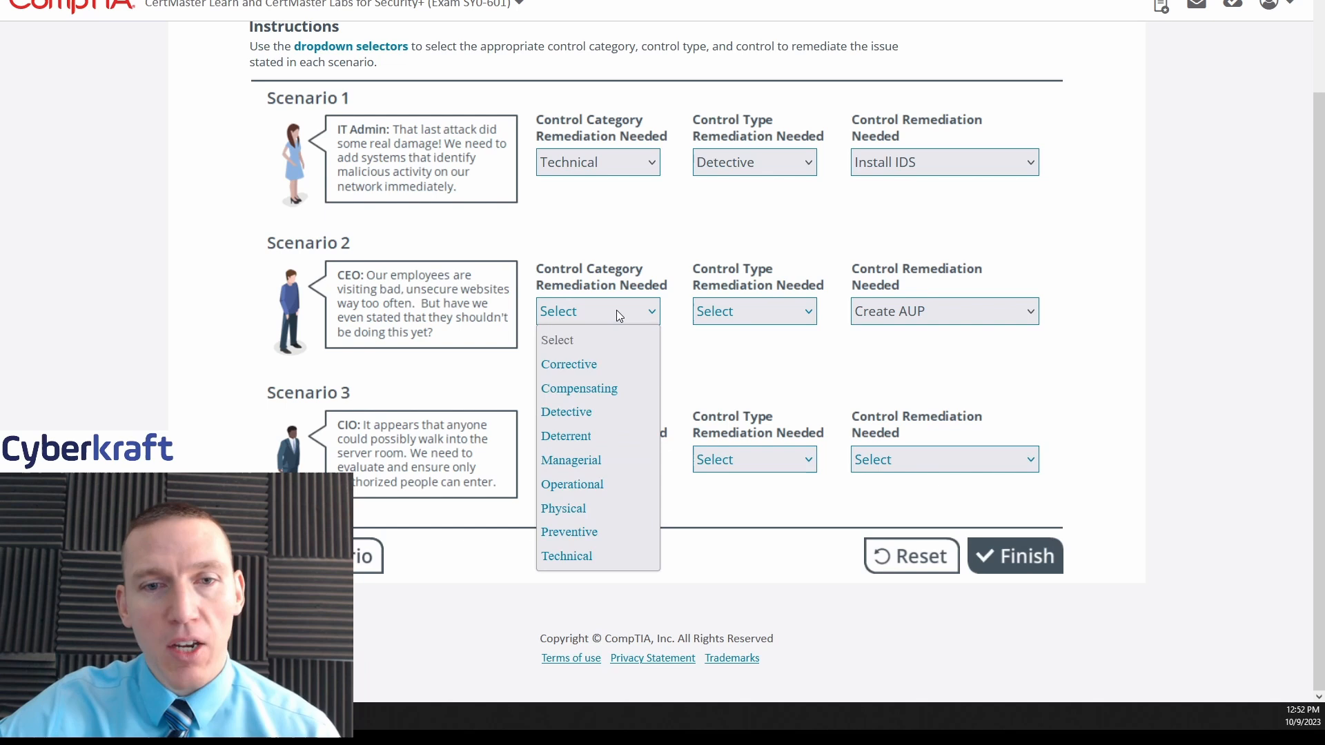
mouse_move(438, 277)
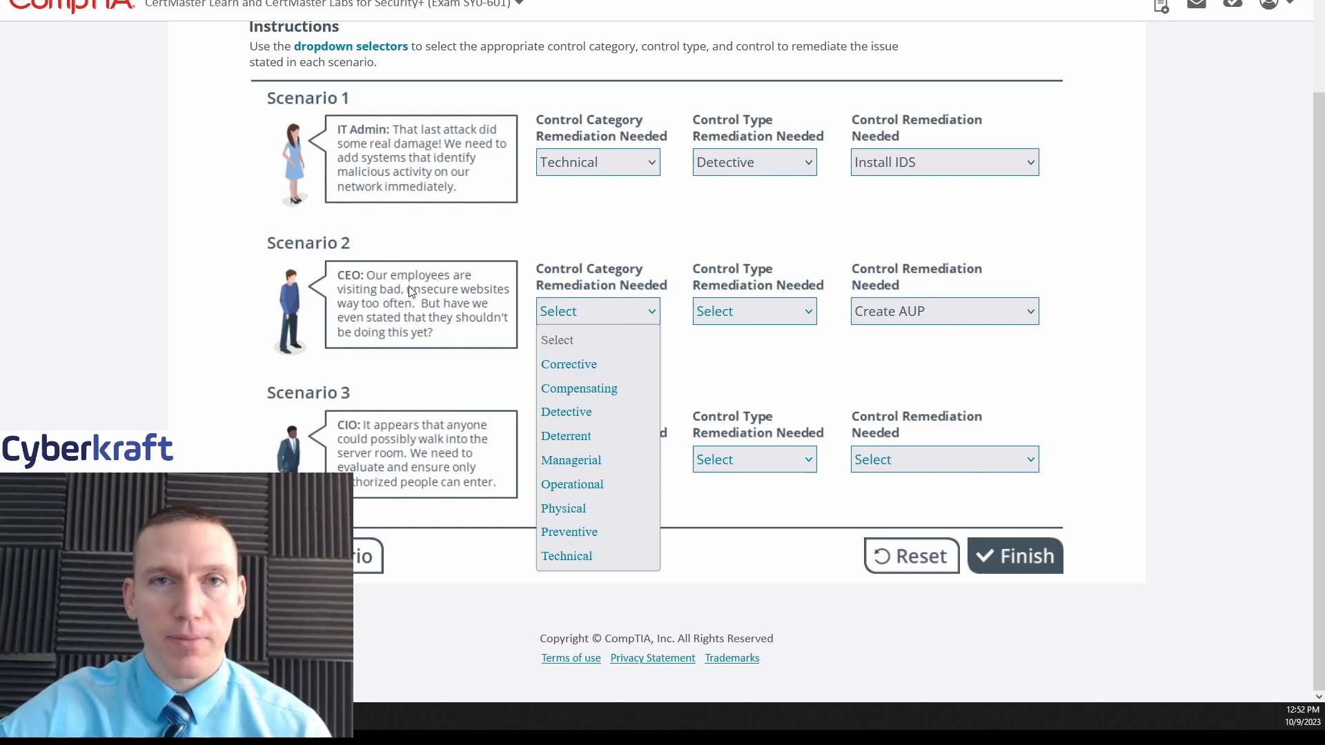
mouse_move(592, 254)
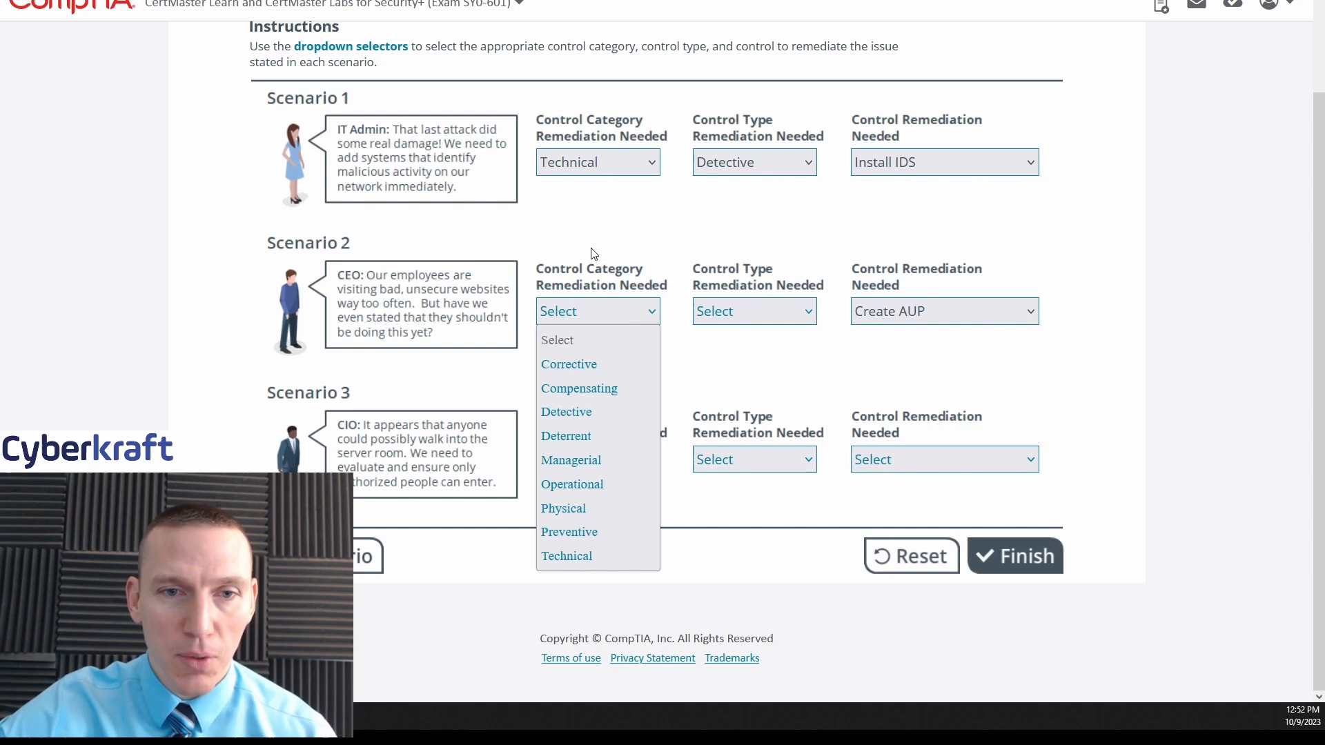
mouse_move(596, 244)
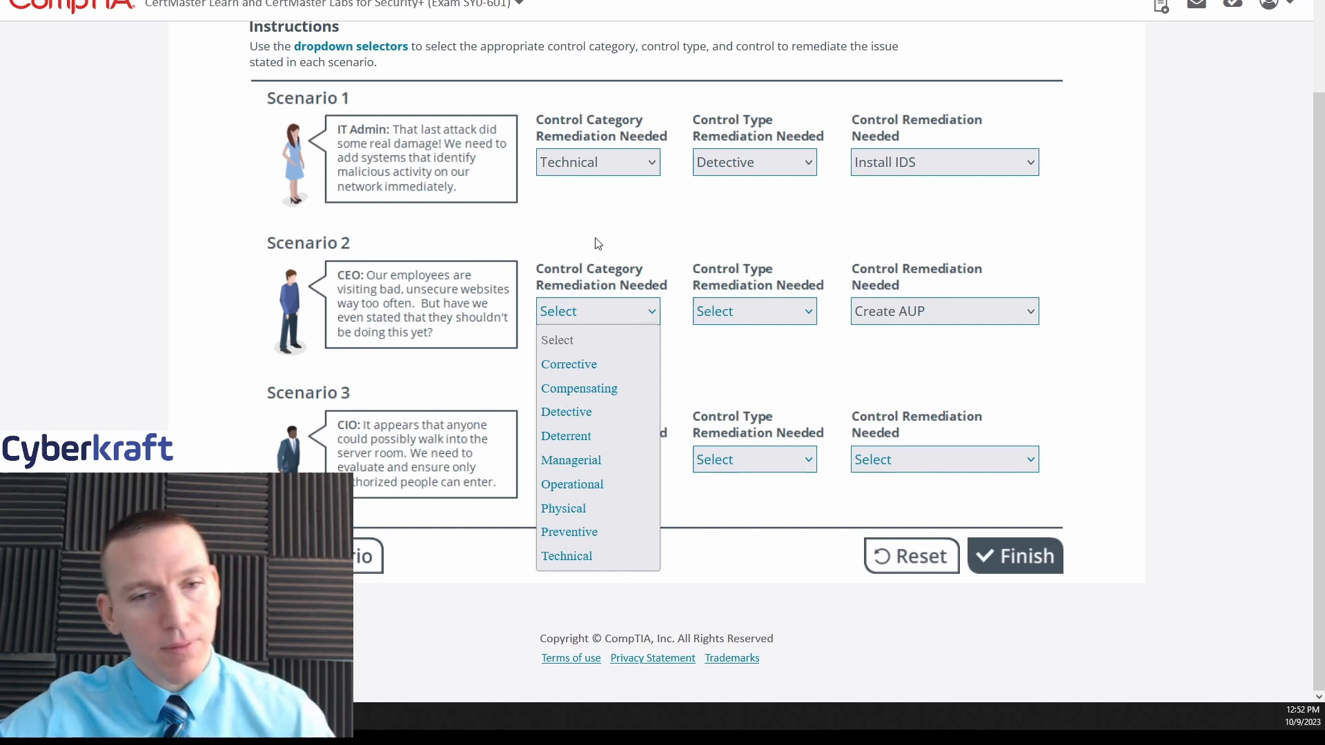
mouse_move(569, 364)
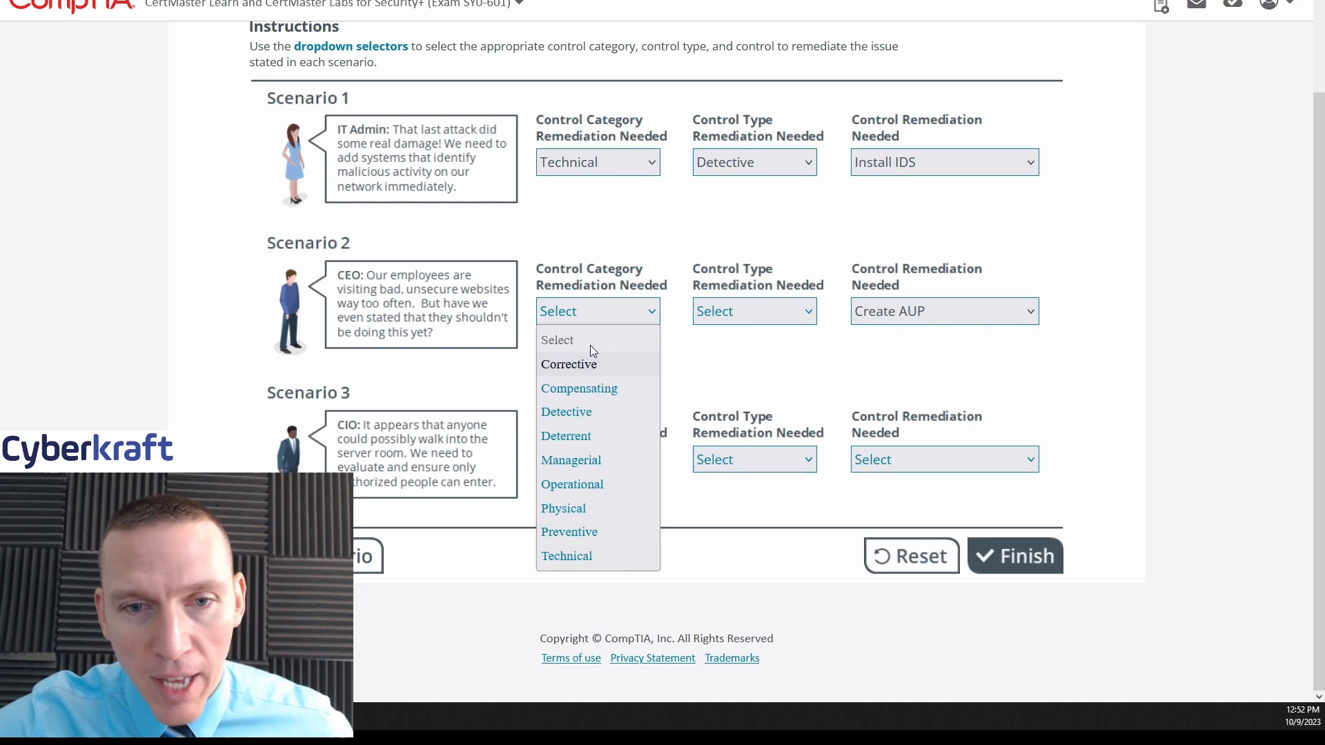
mouse_move(572, 485)
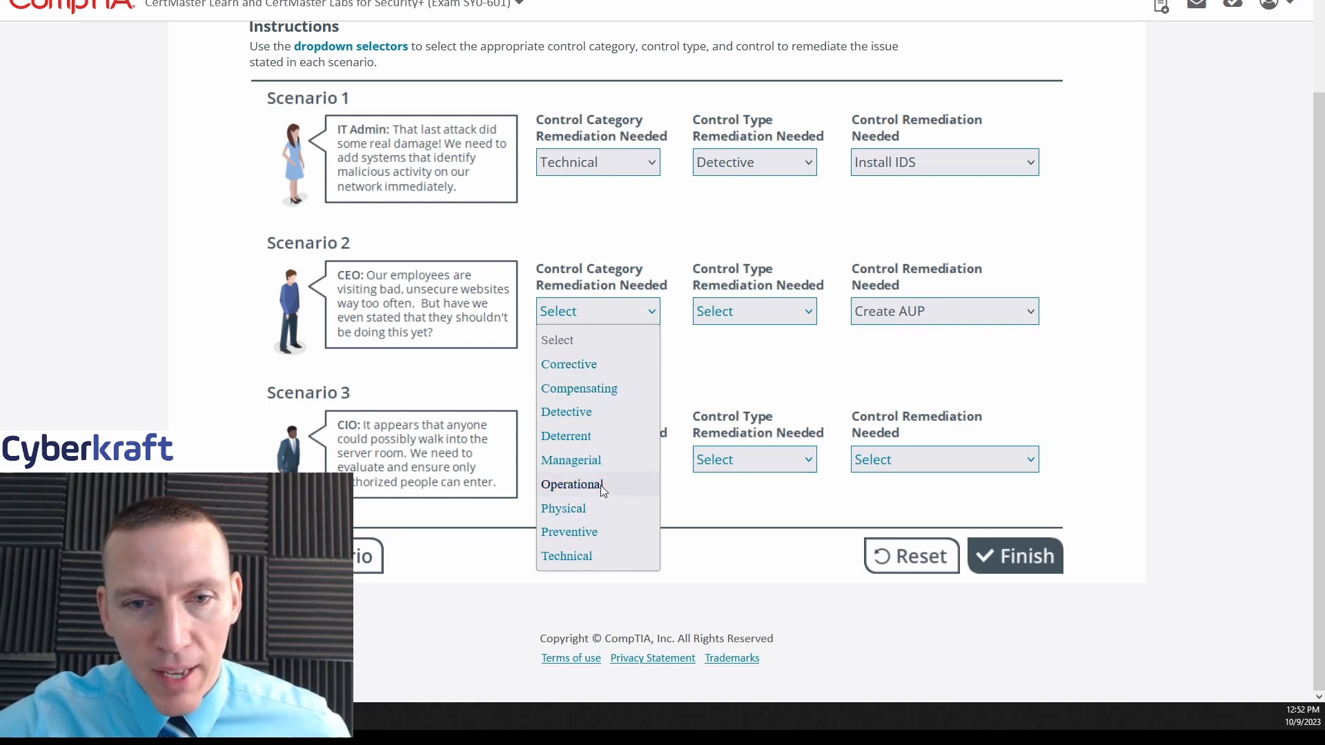
click(571, 484)
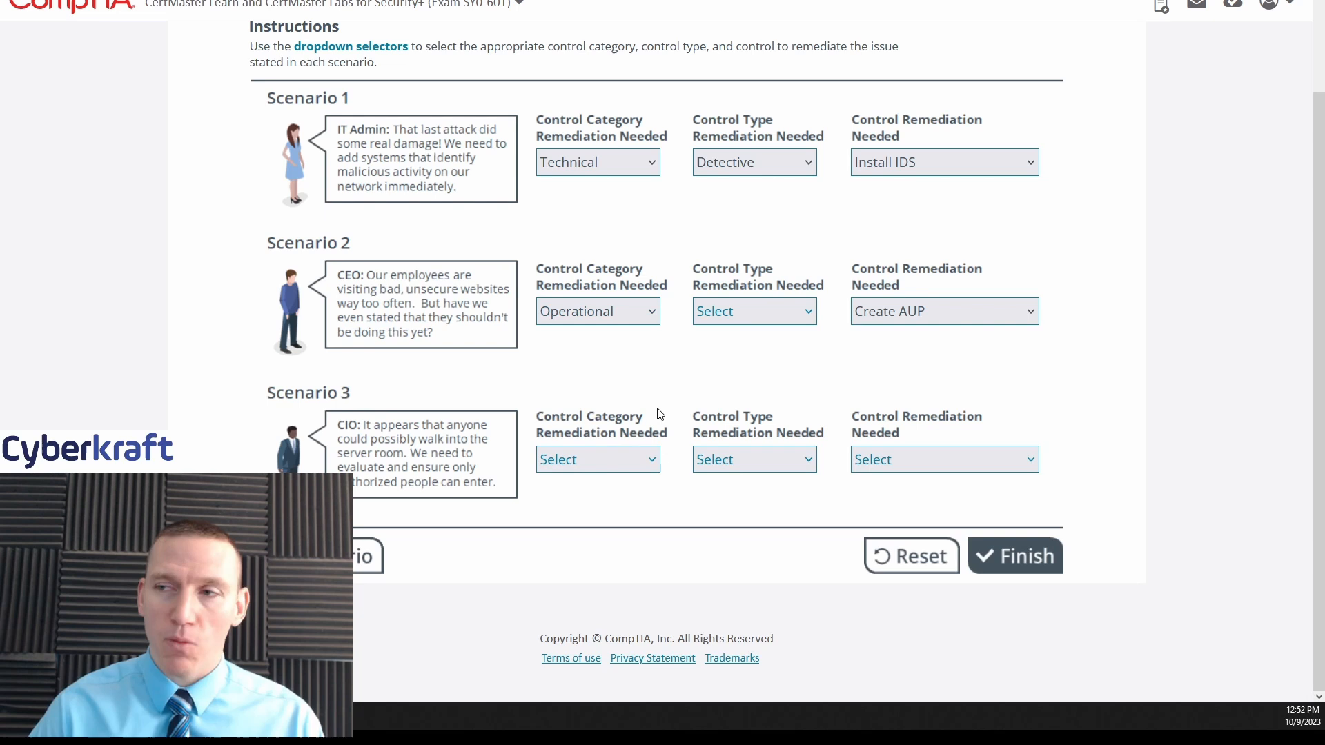
mouse_move(800, 300)
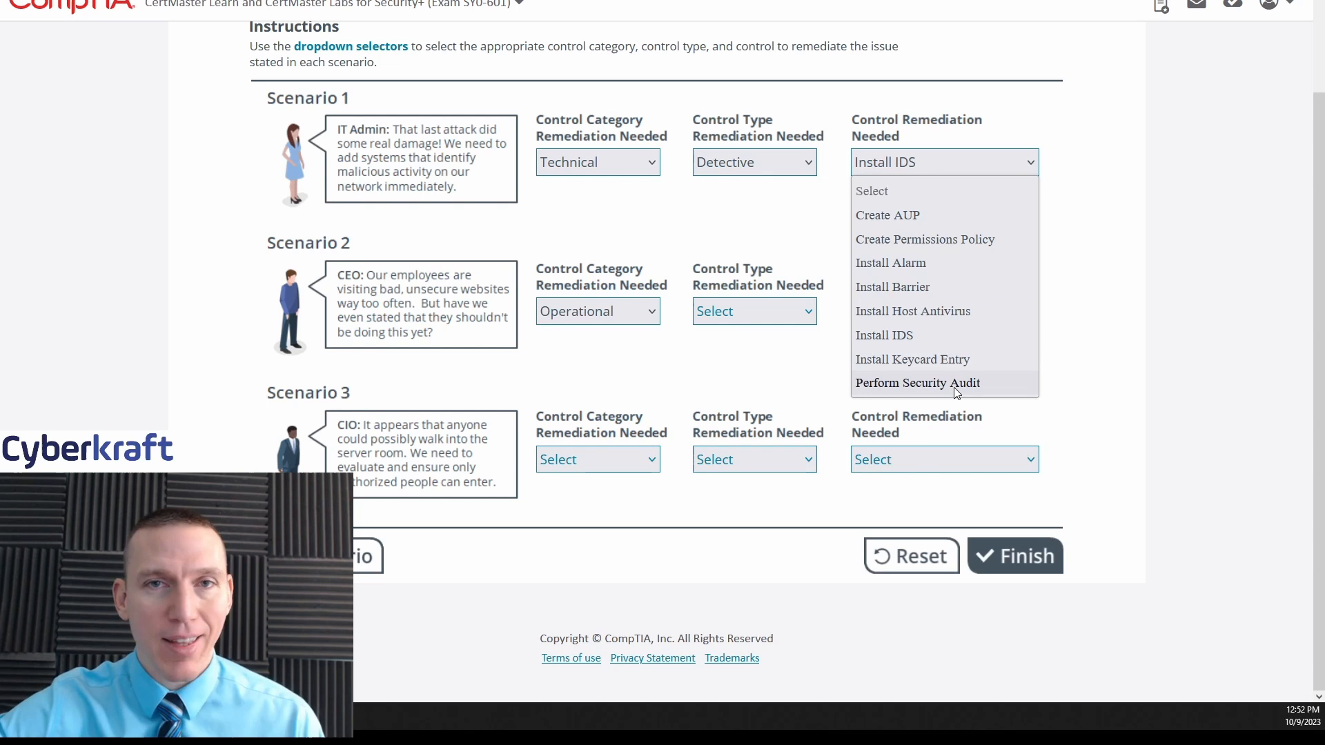
mouse_move(1123, 355)
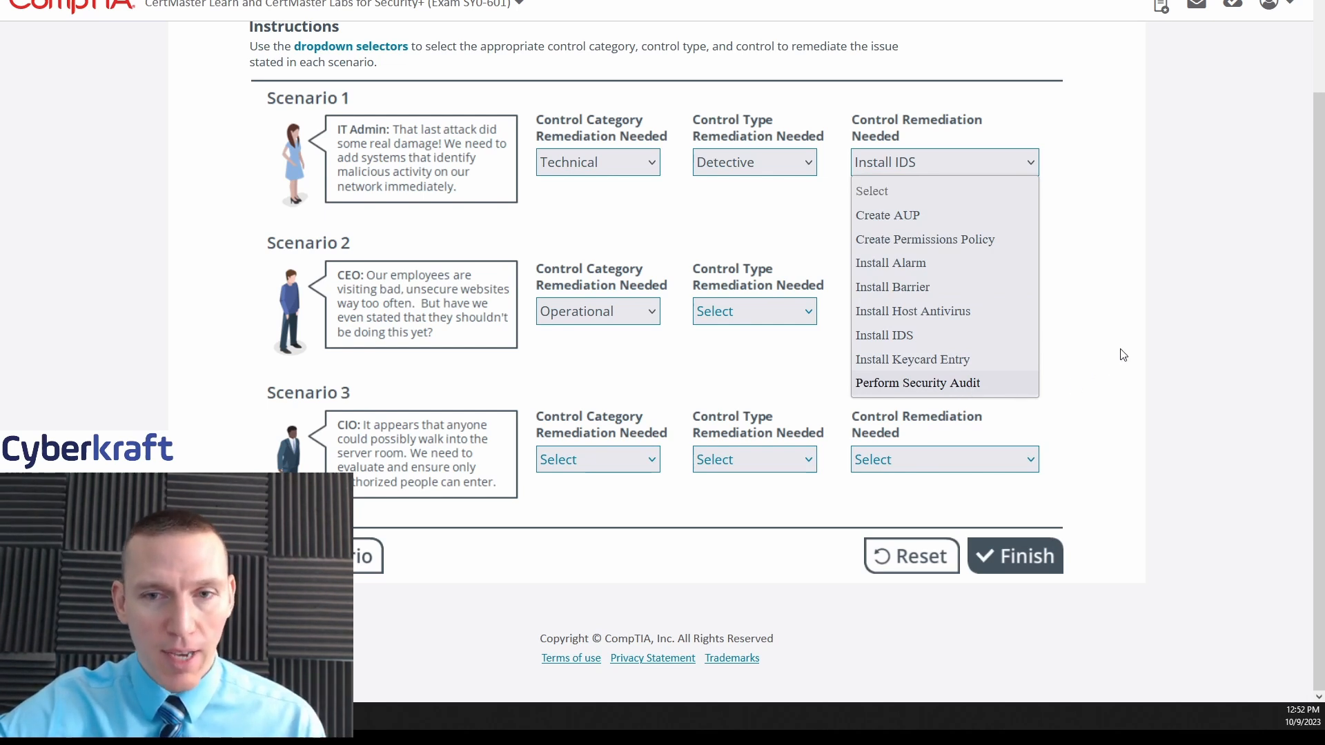
click(887, 215)
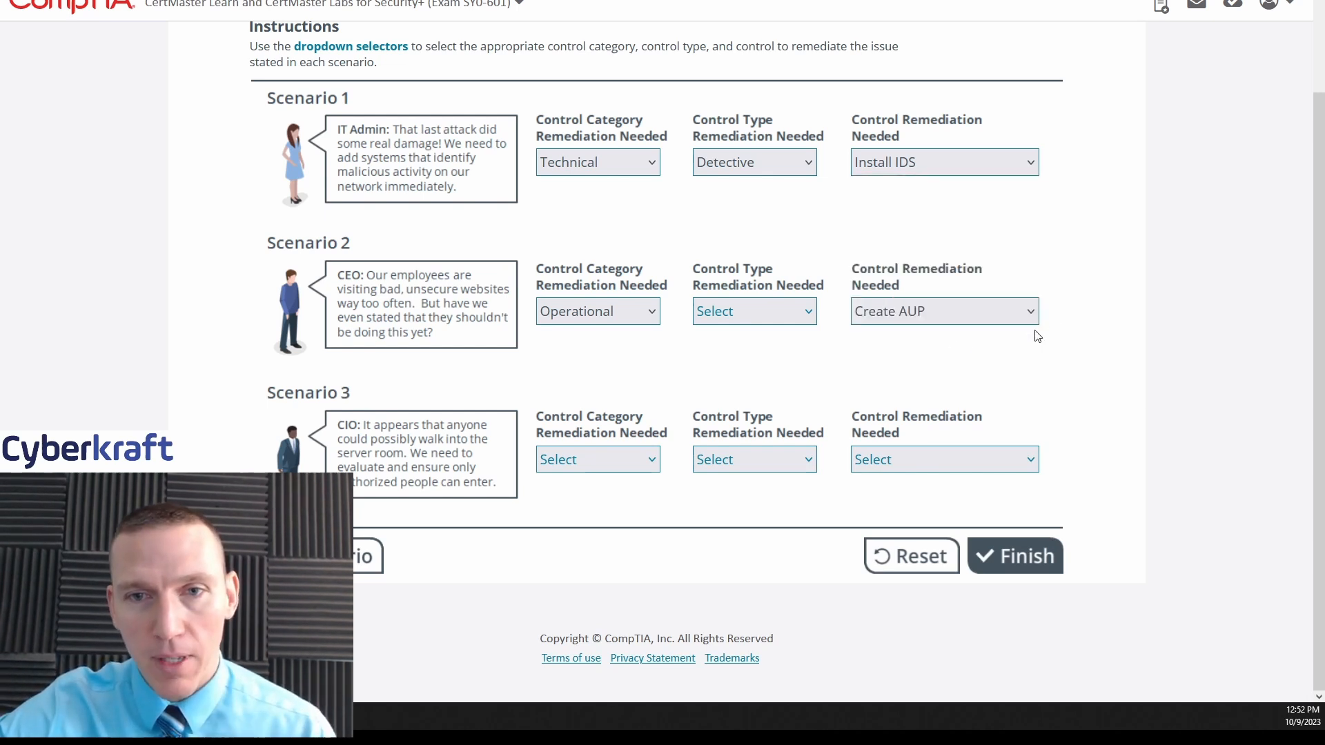
mouse_move(598, 326)
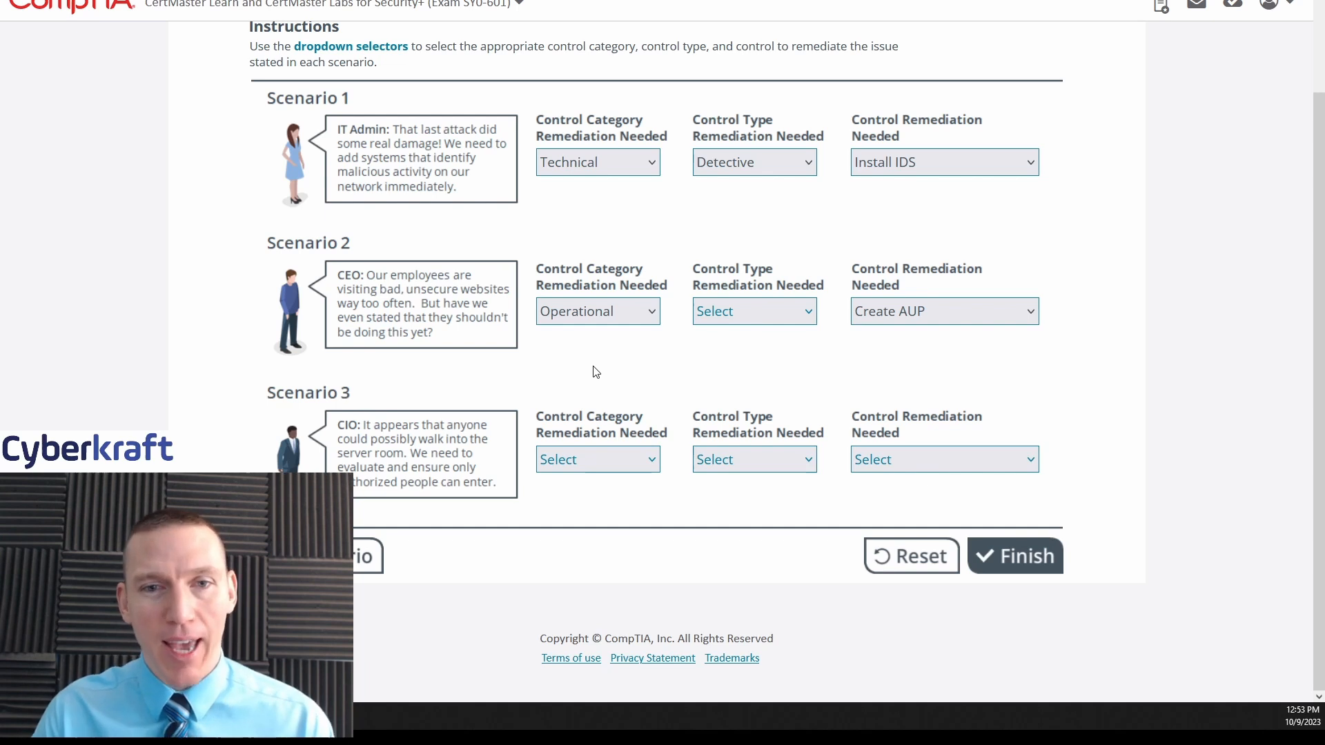
mouse_move(638, 390)
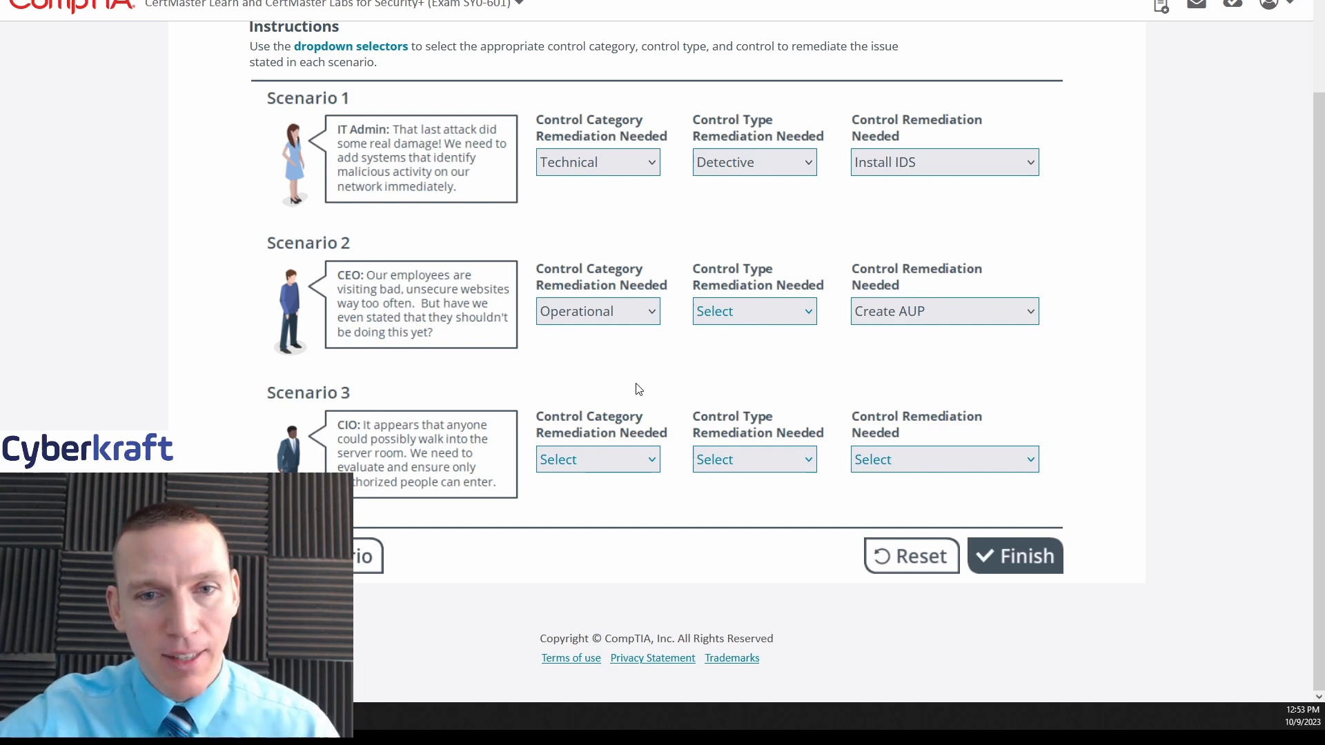
mouse_move(829, 383)
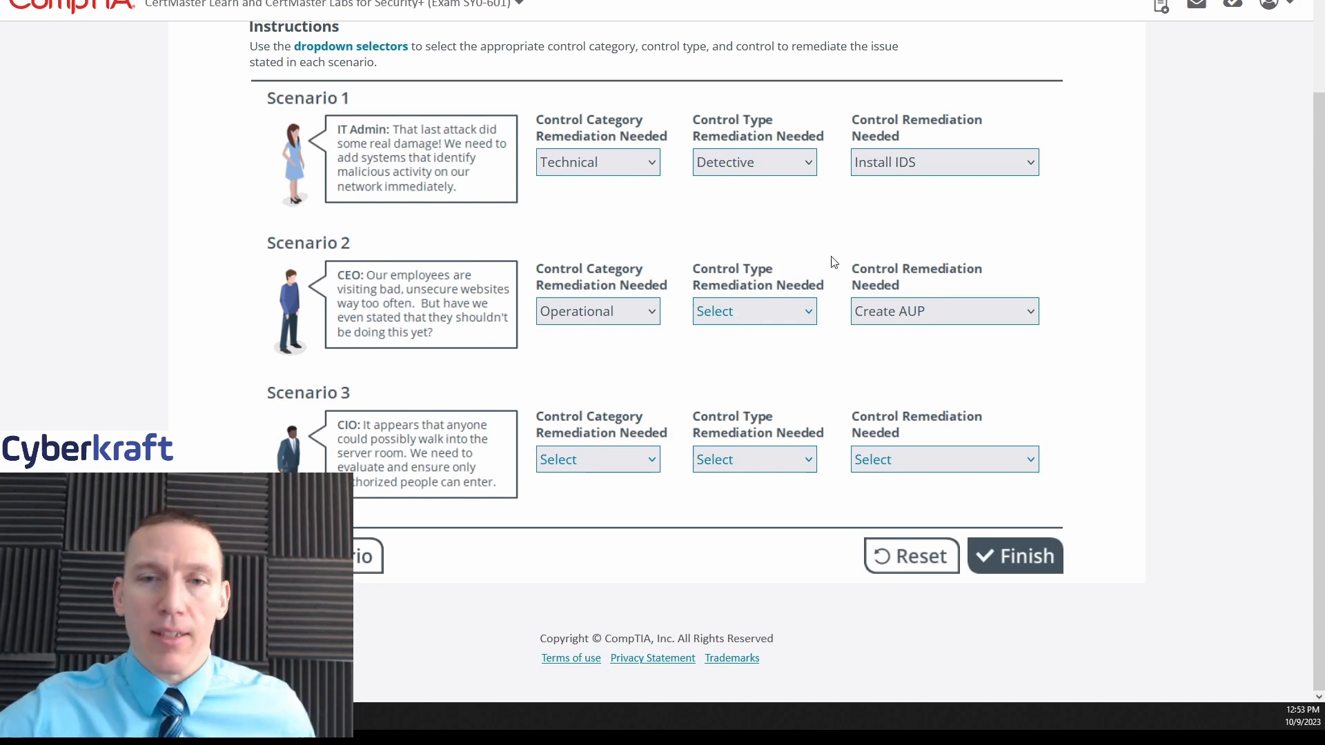
Choose Deterrent as Scenario 2's control type, completing its answers
click(753, 311)
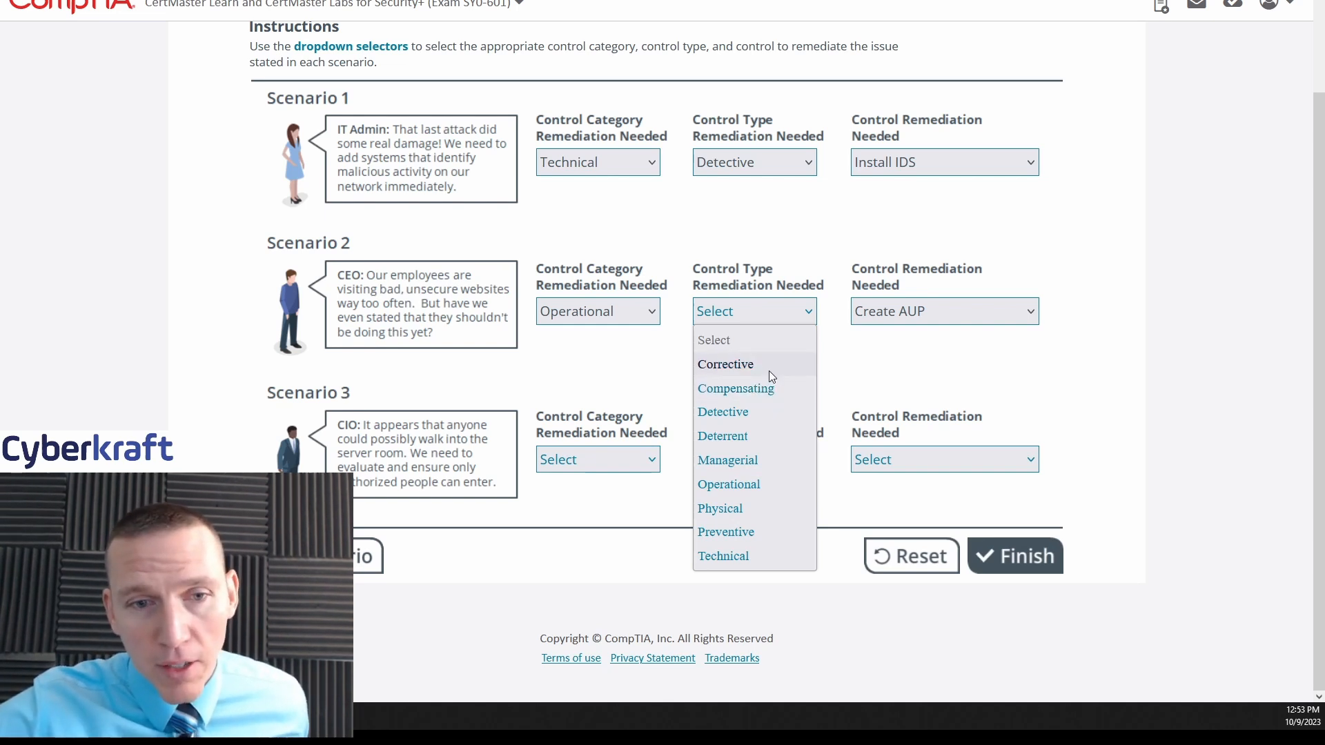
mouse_move(762, 411)
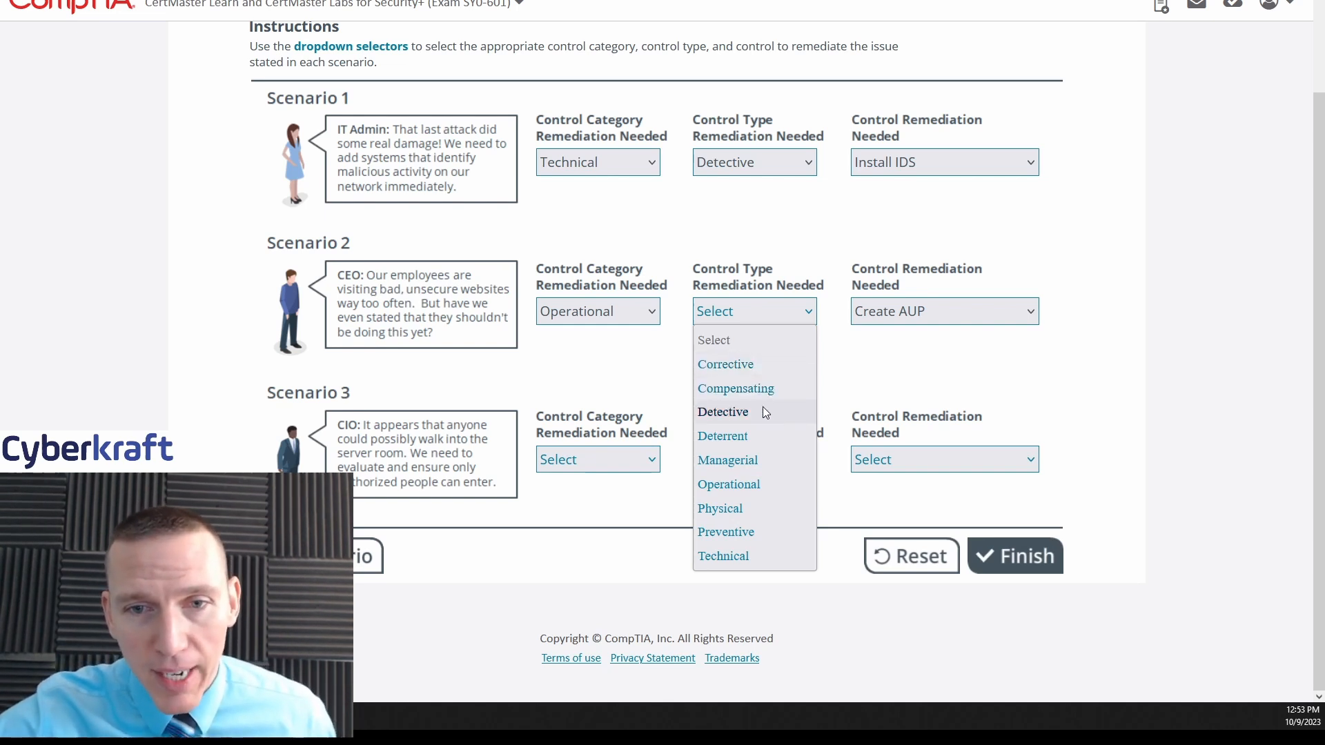
mouse_move(722, 436)
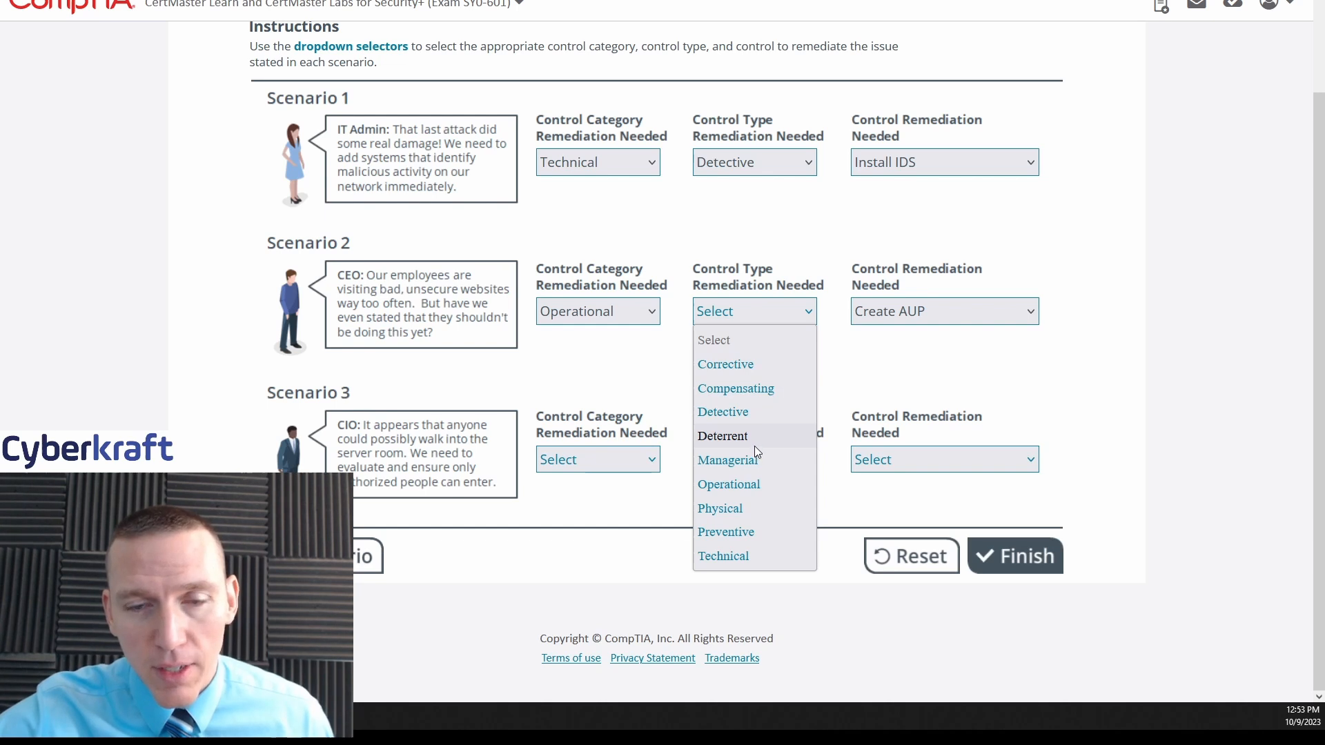
mouse_move(728, 459)
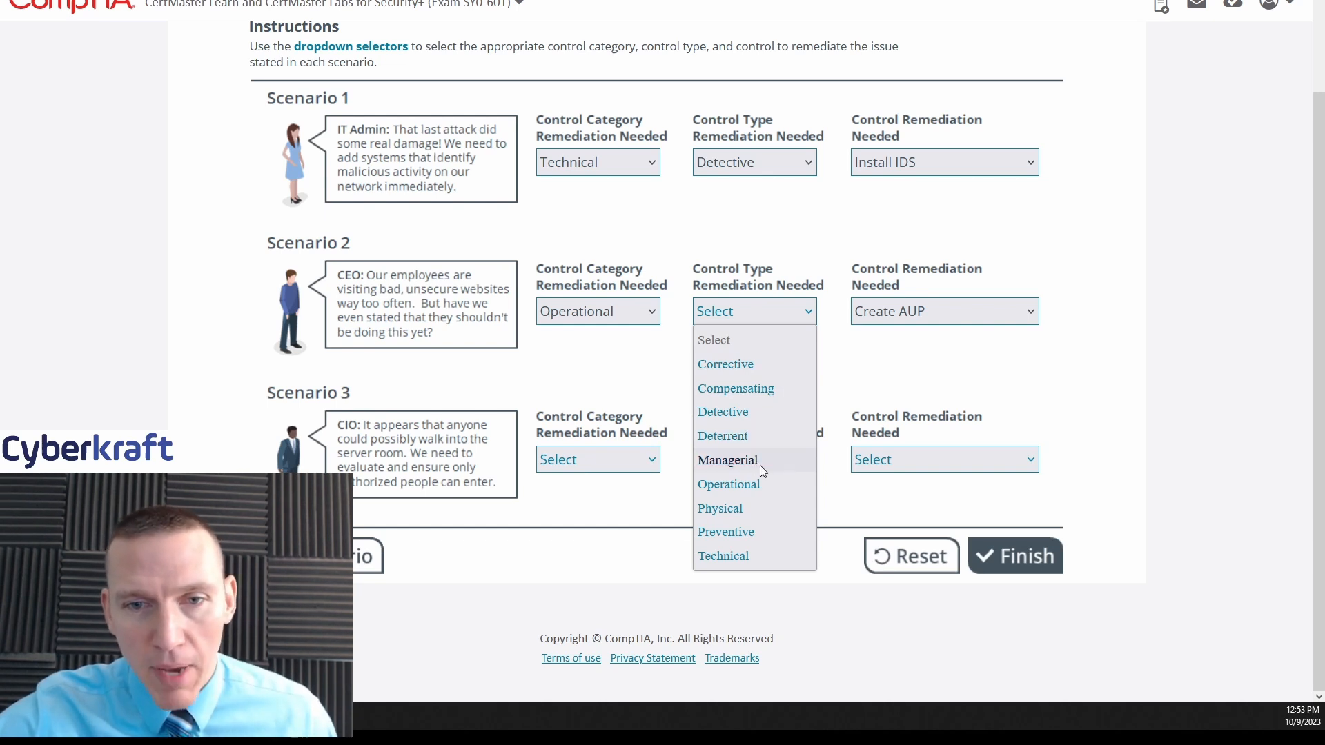
mouse_move(724, 532)
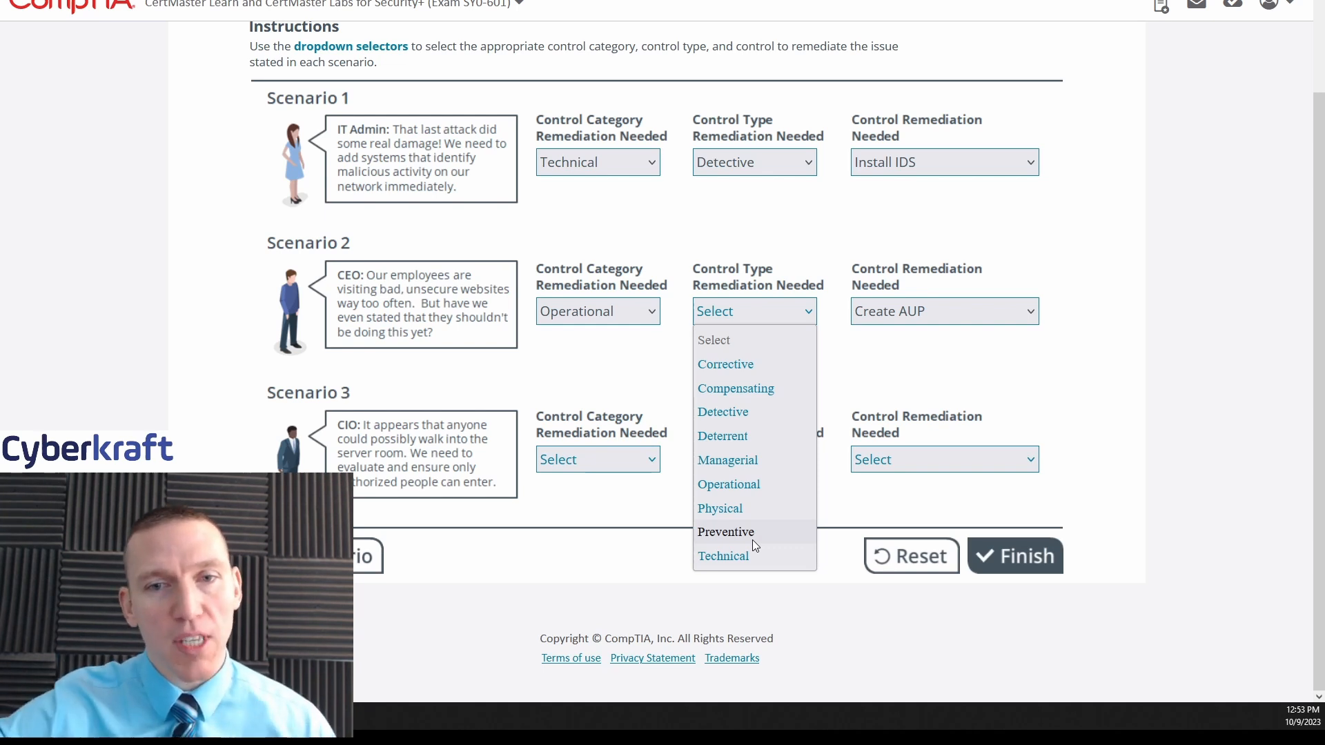
mouse_move(769, 365)
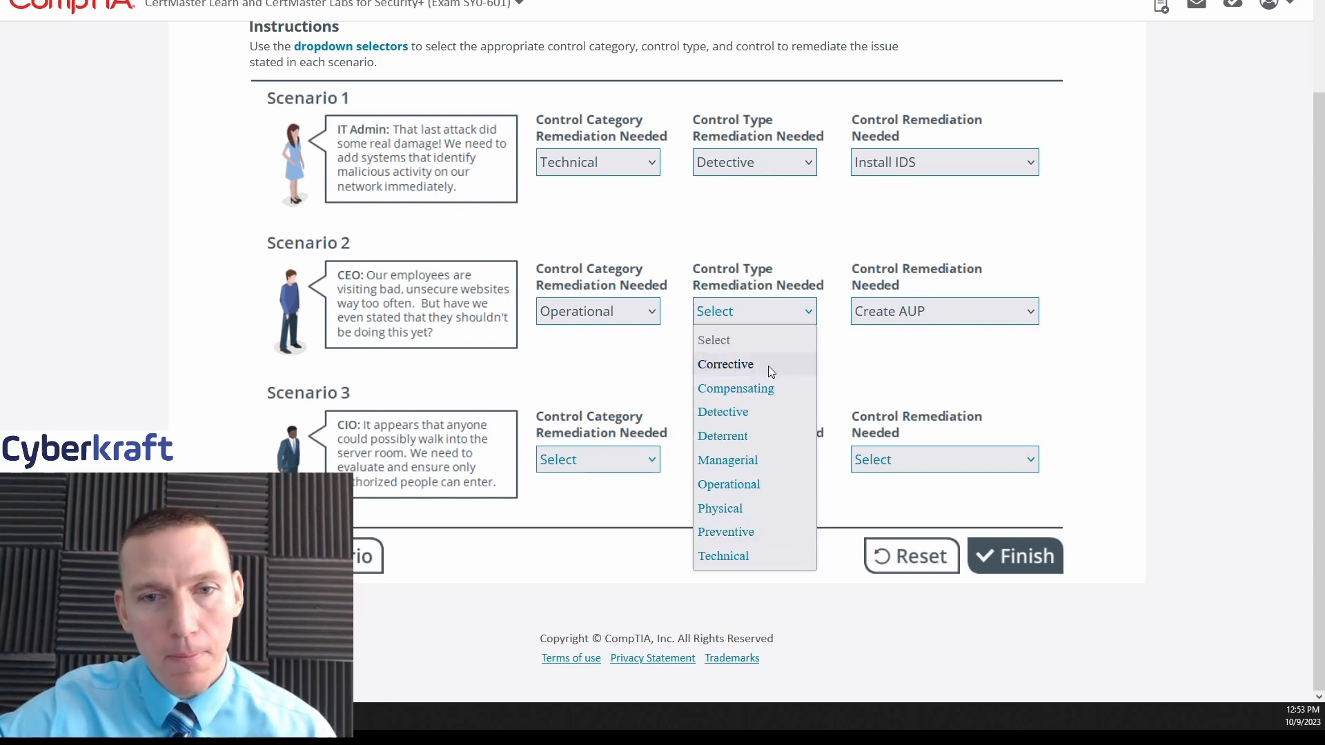
mouse_move(470, 316)
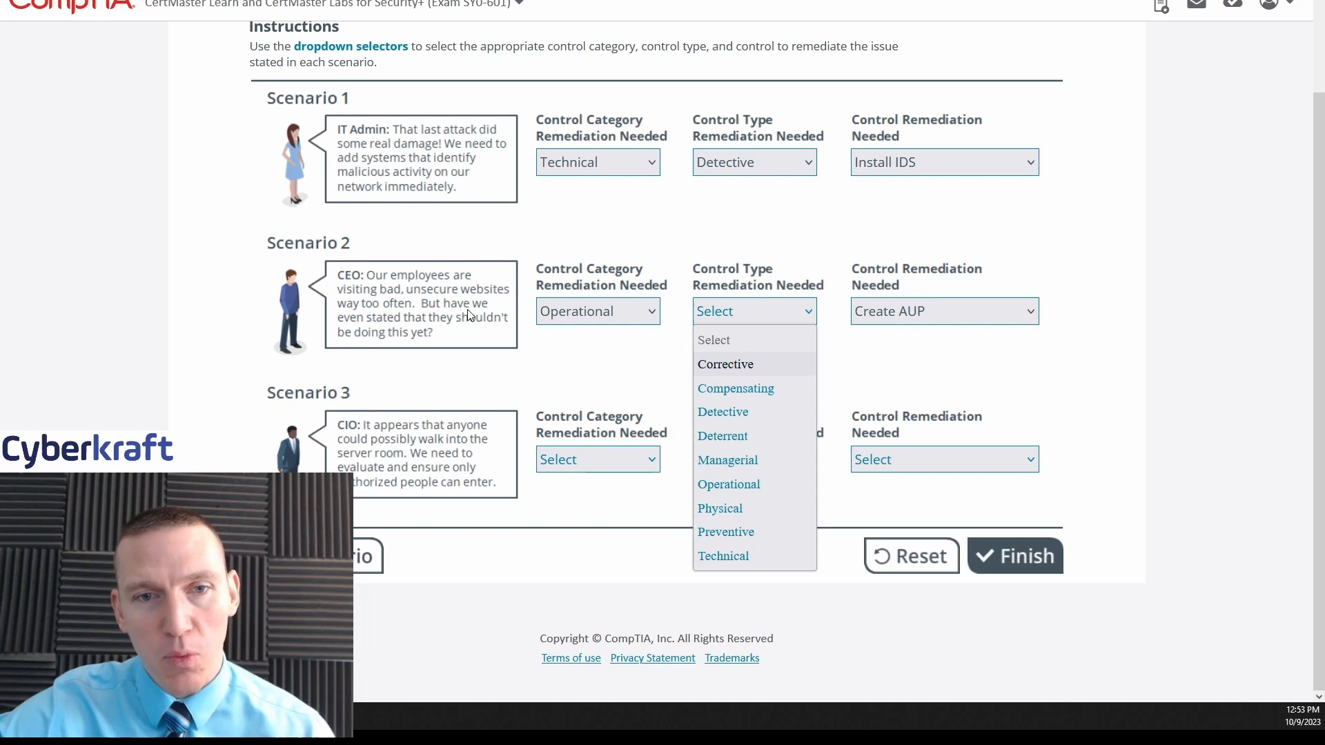
mouse_move(417, 315)
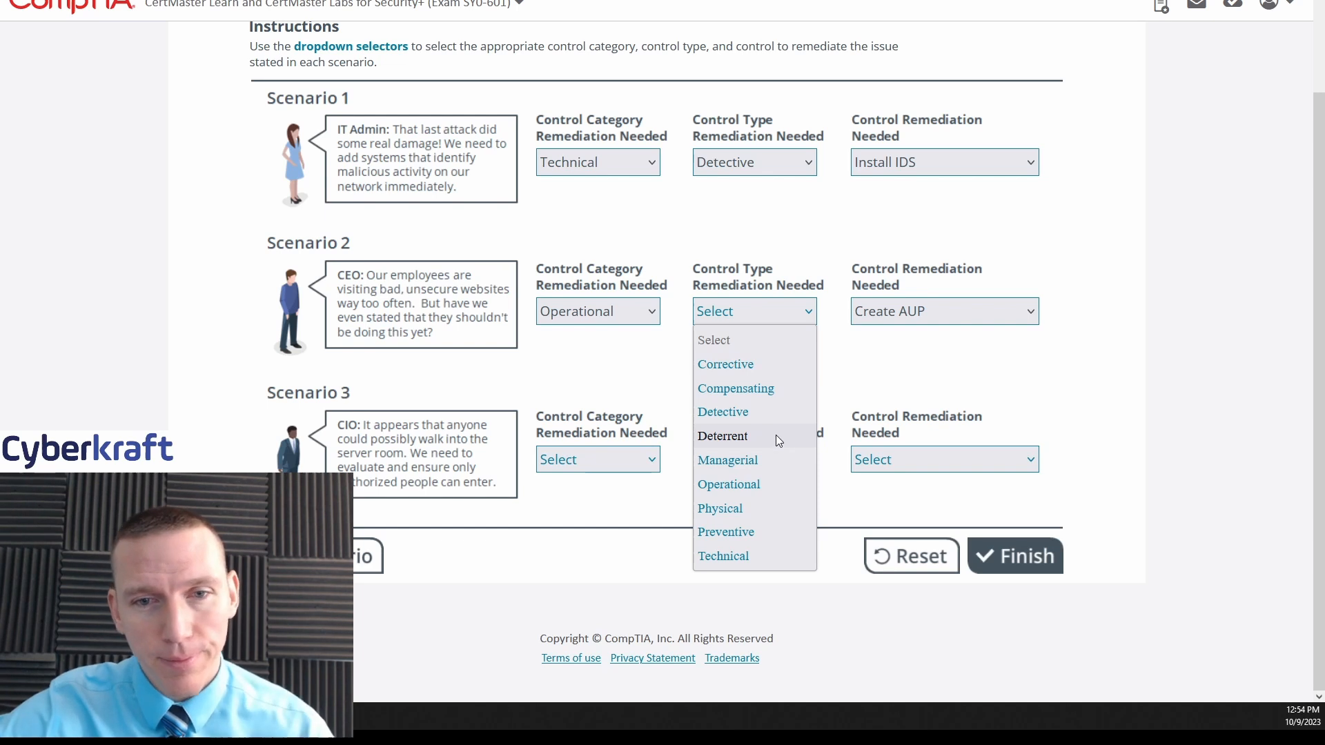
mouse_move(768, 446)
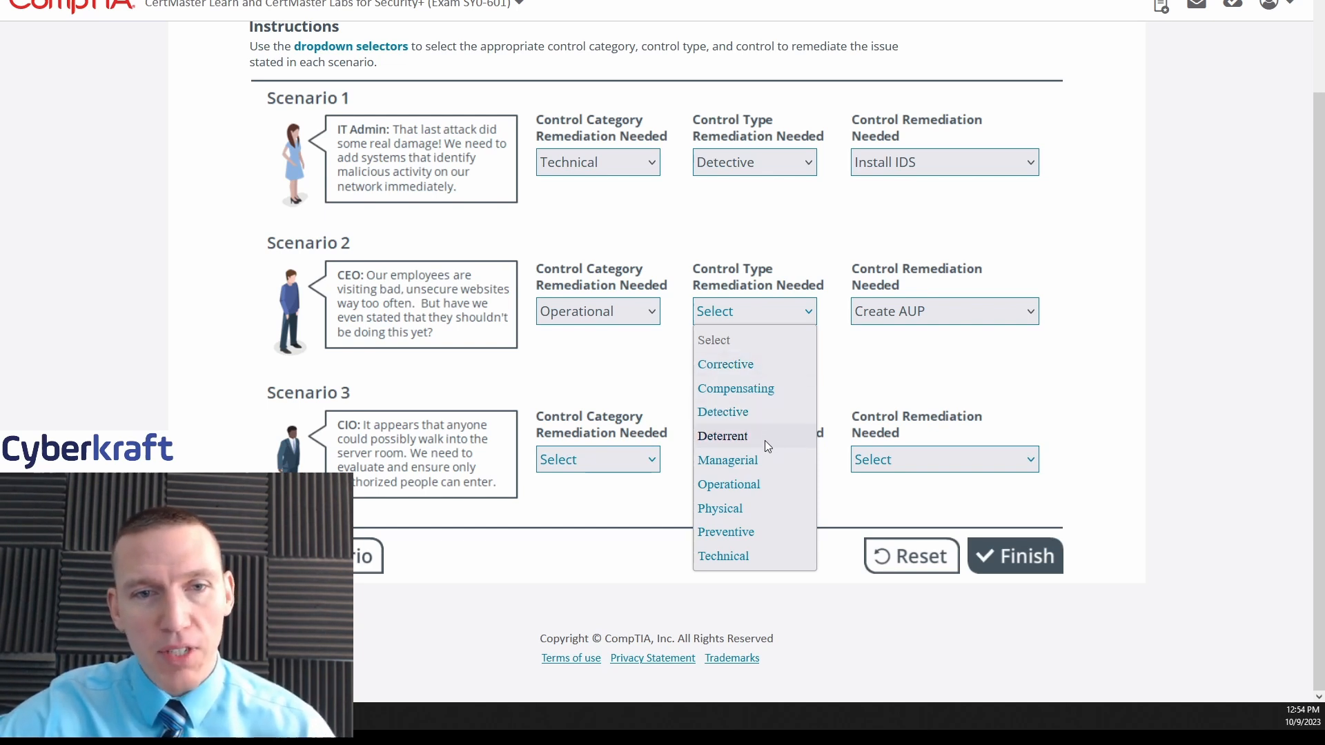
mouse_move(736, 442)
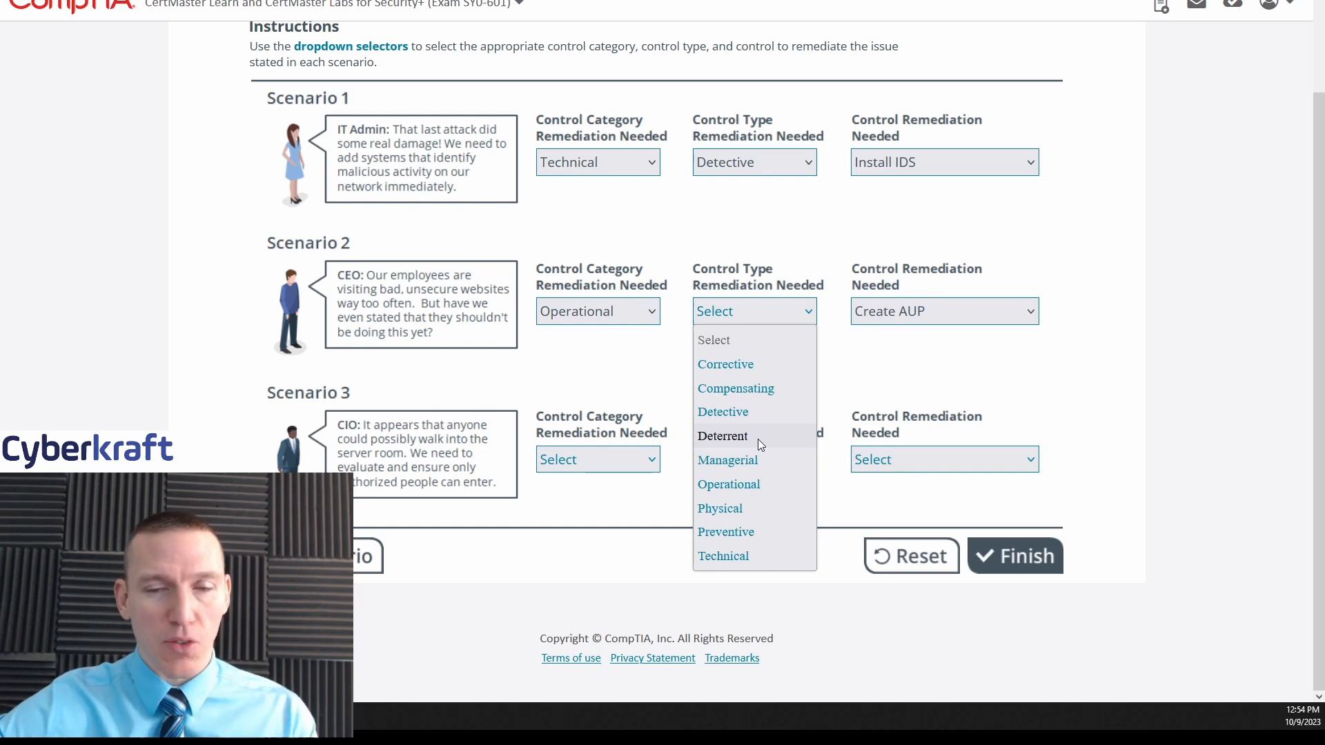
click(722, 435)
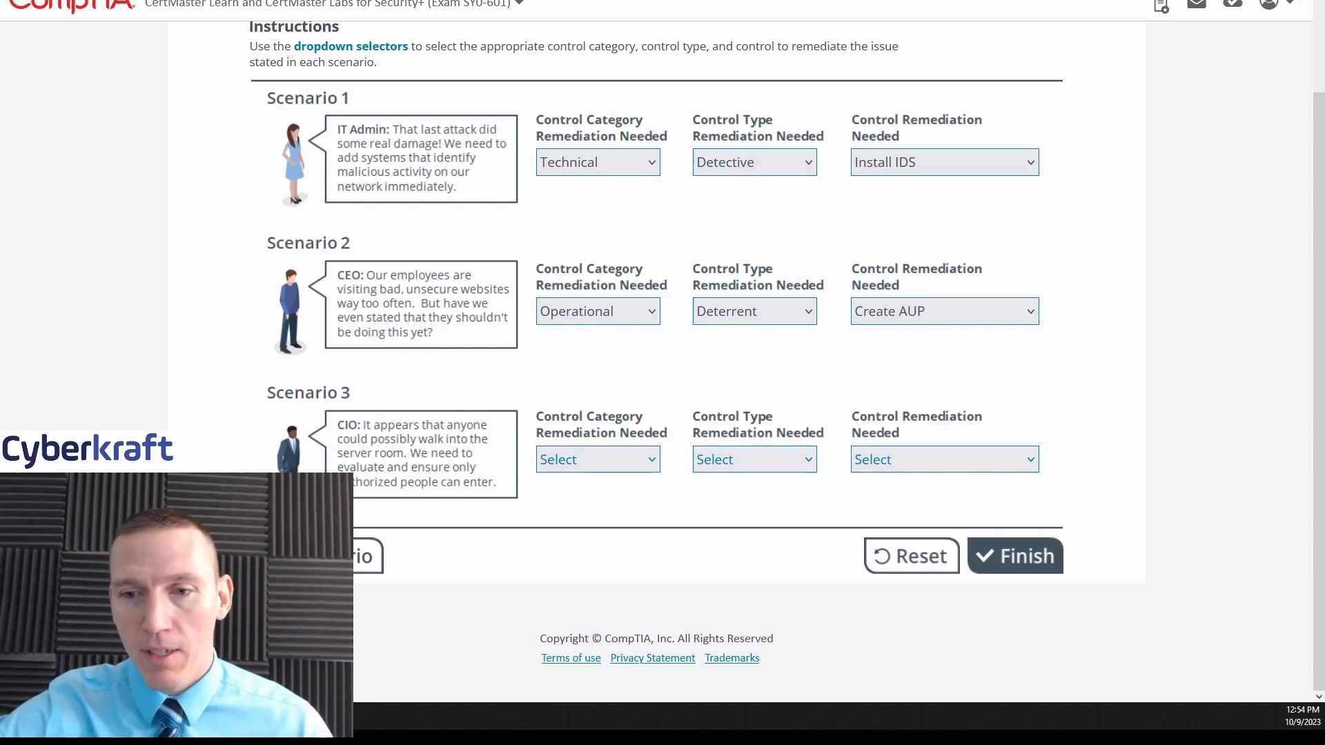
mouse_move(497, 414)
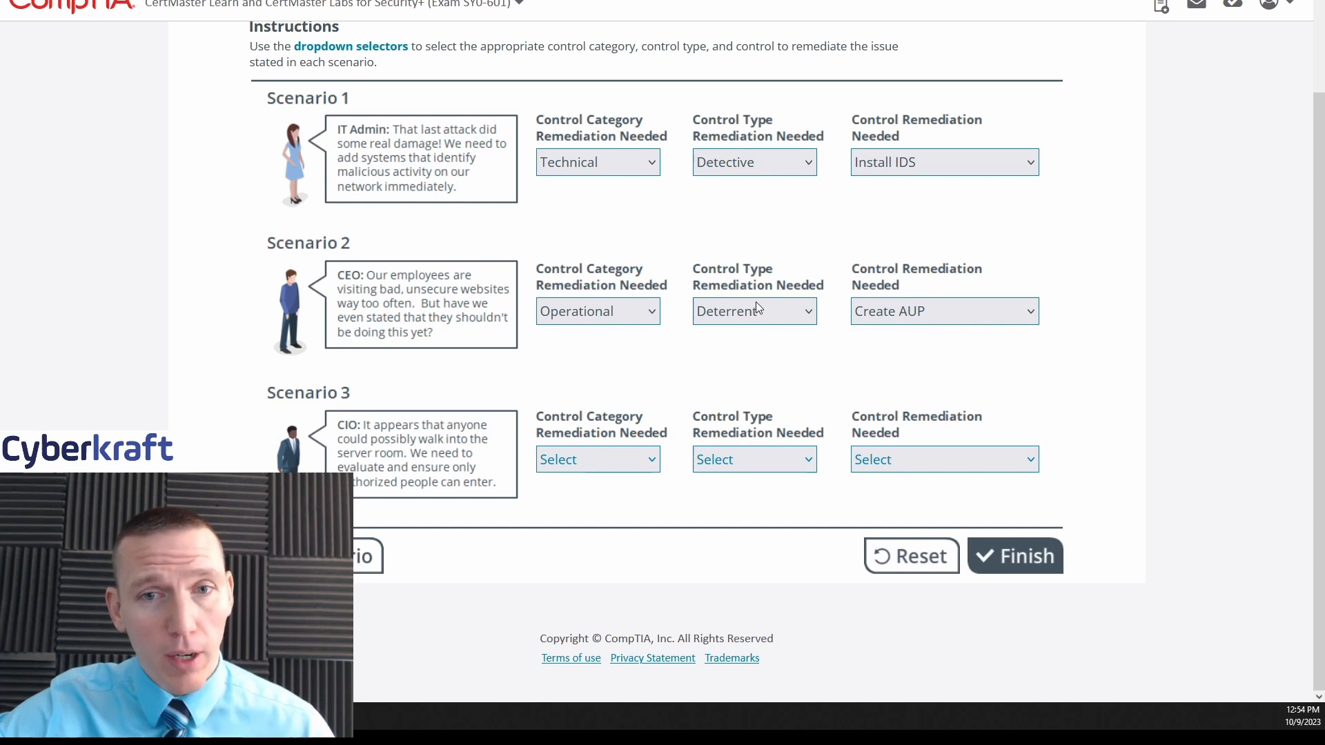
mouse_move(432, 431)
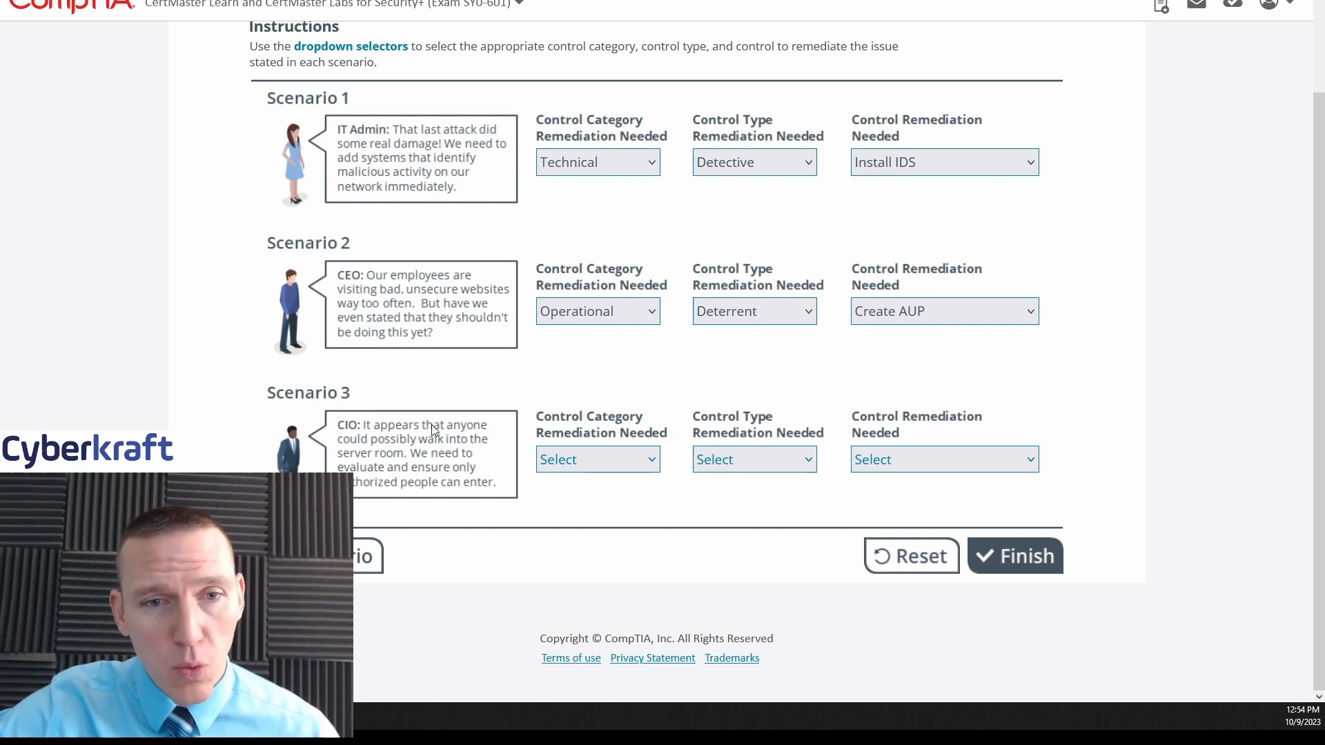
mouse_move(555, 413)
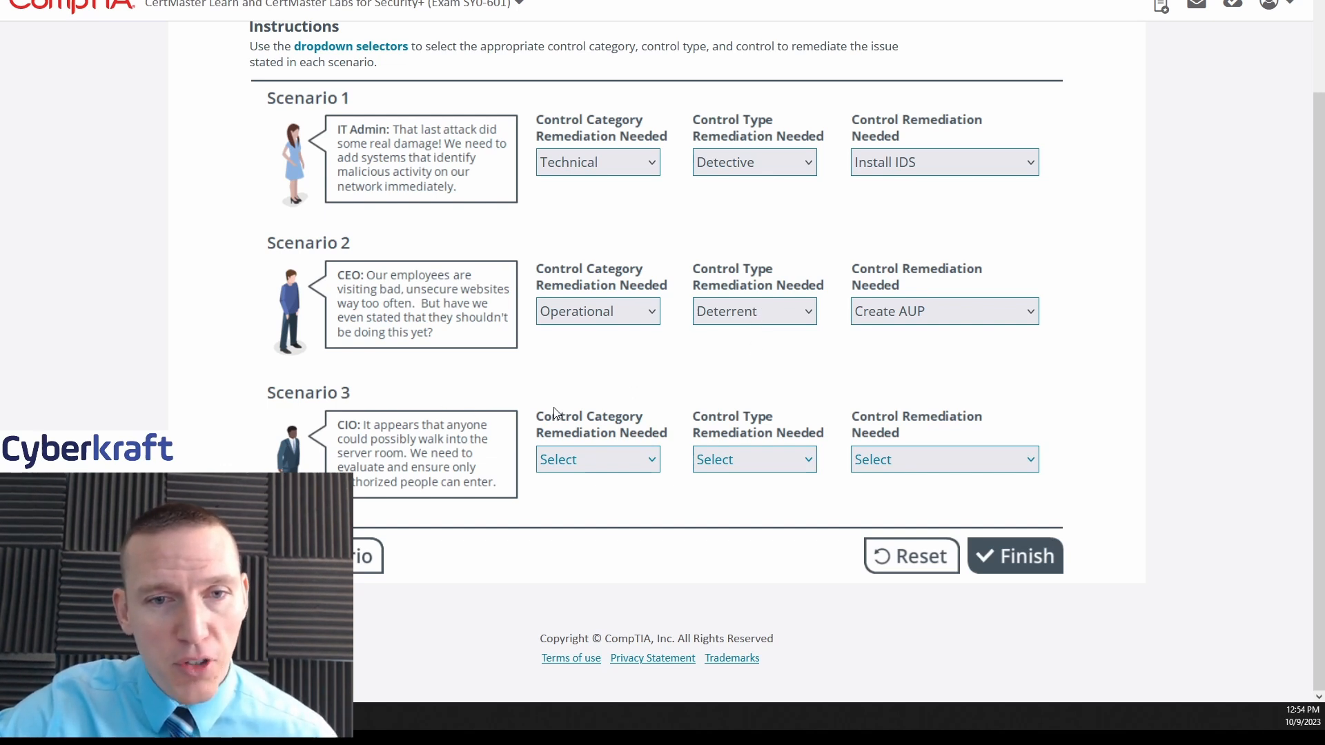
mouse_move(564, 372)
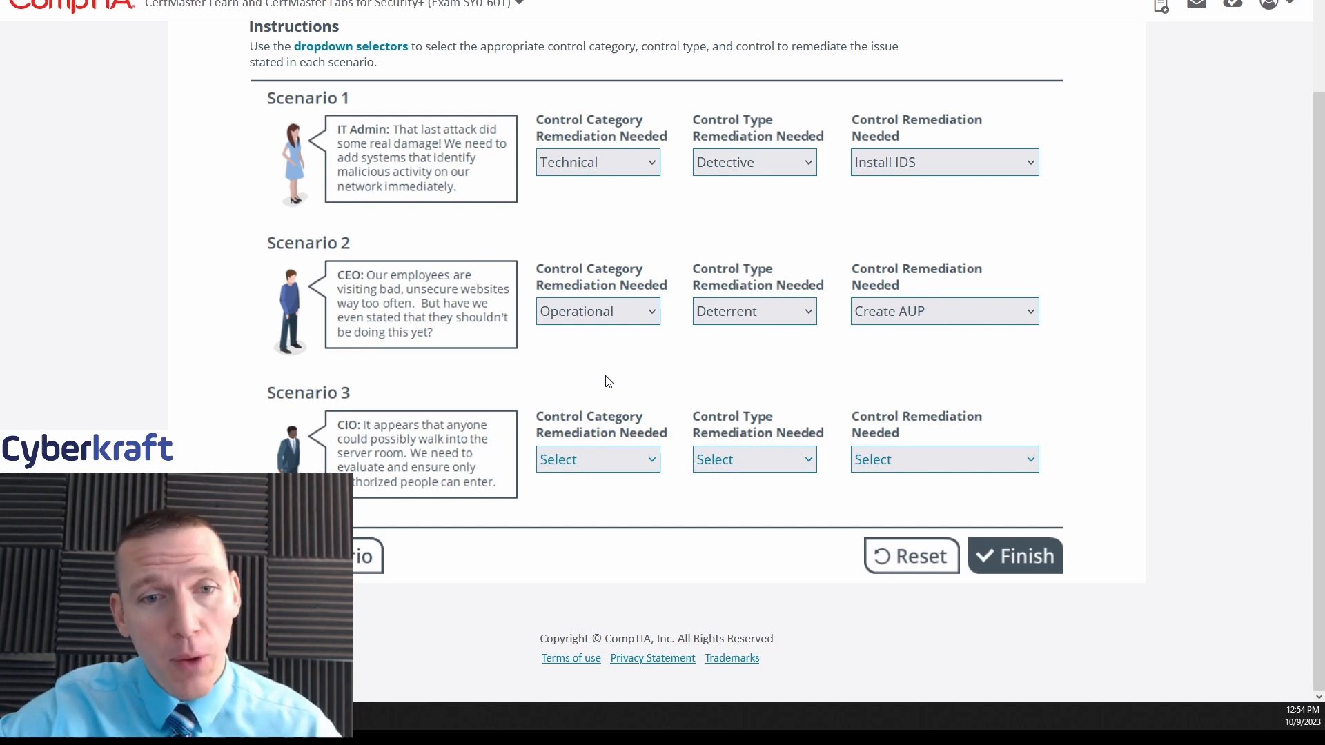
mouse_move(486, 566)
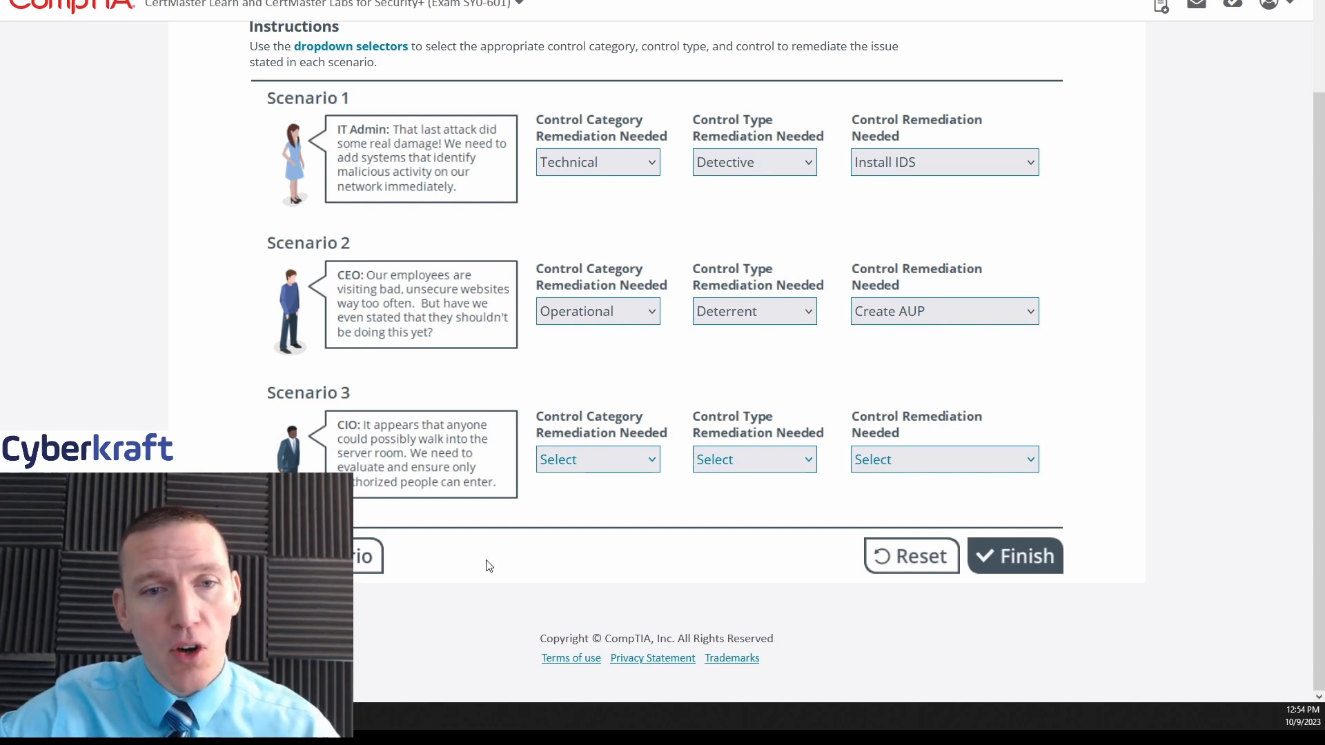
mouse_move(438, 471)
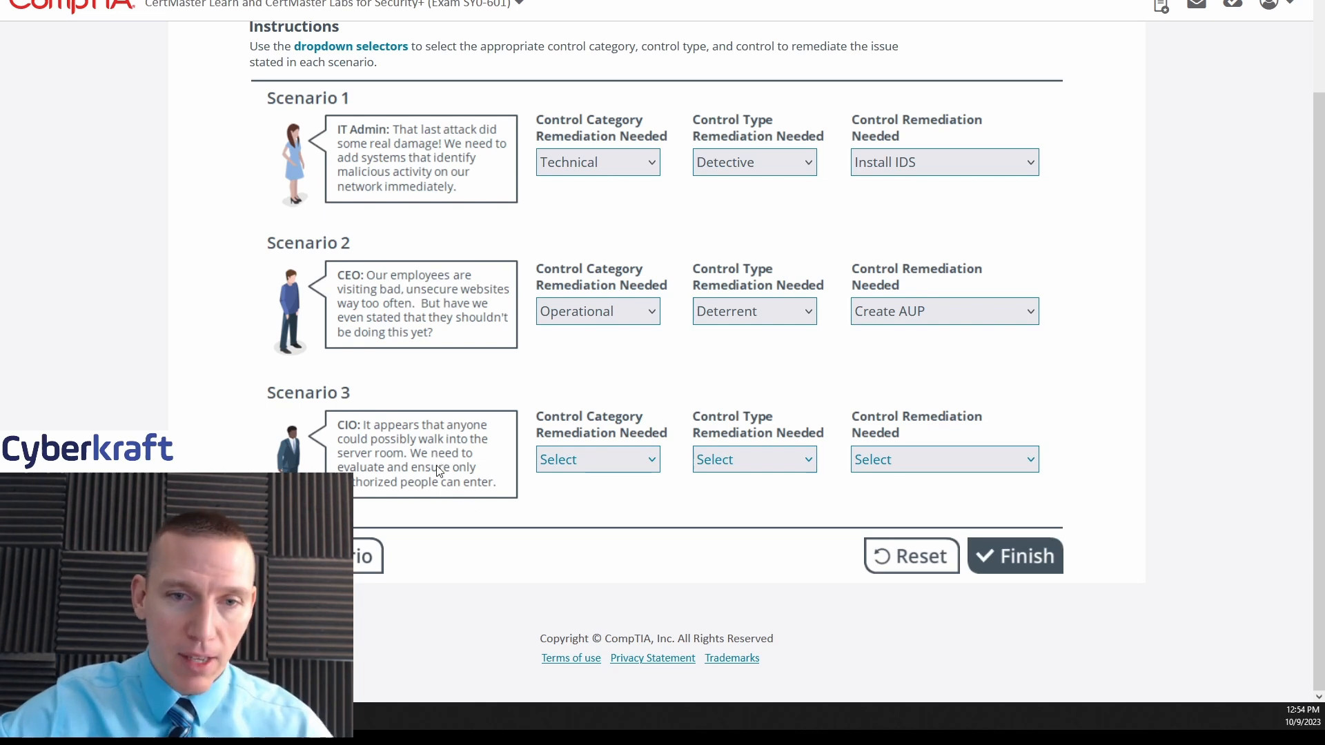
mouse_move(406, 478)
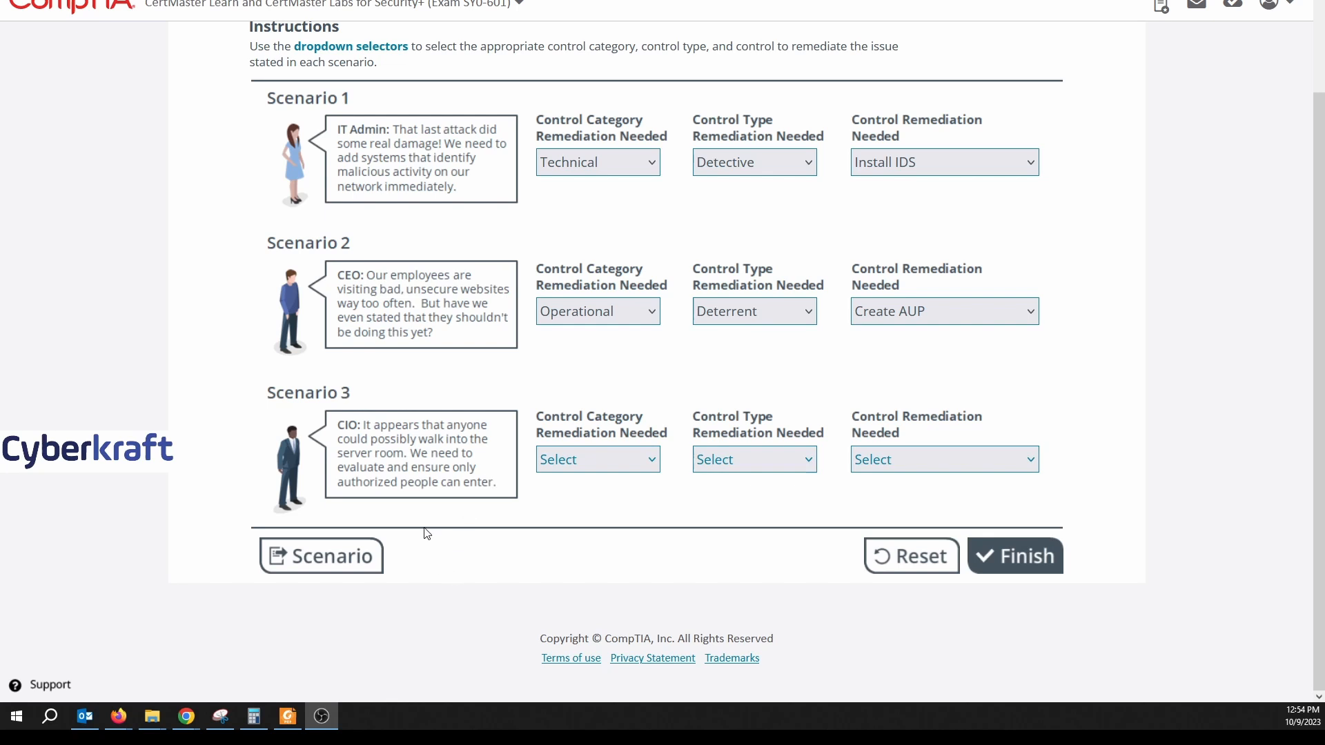
mouse_move(374, 482)
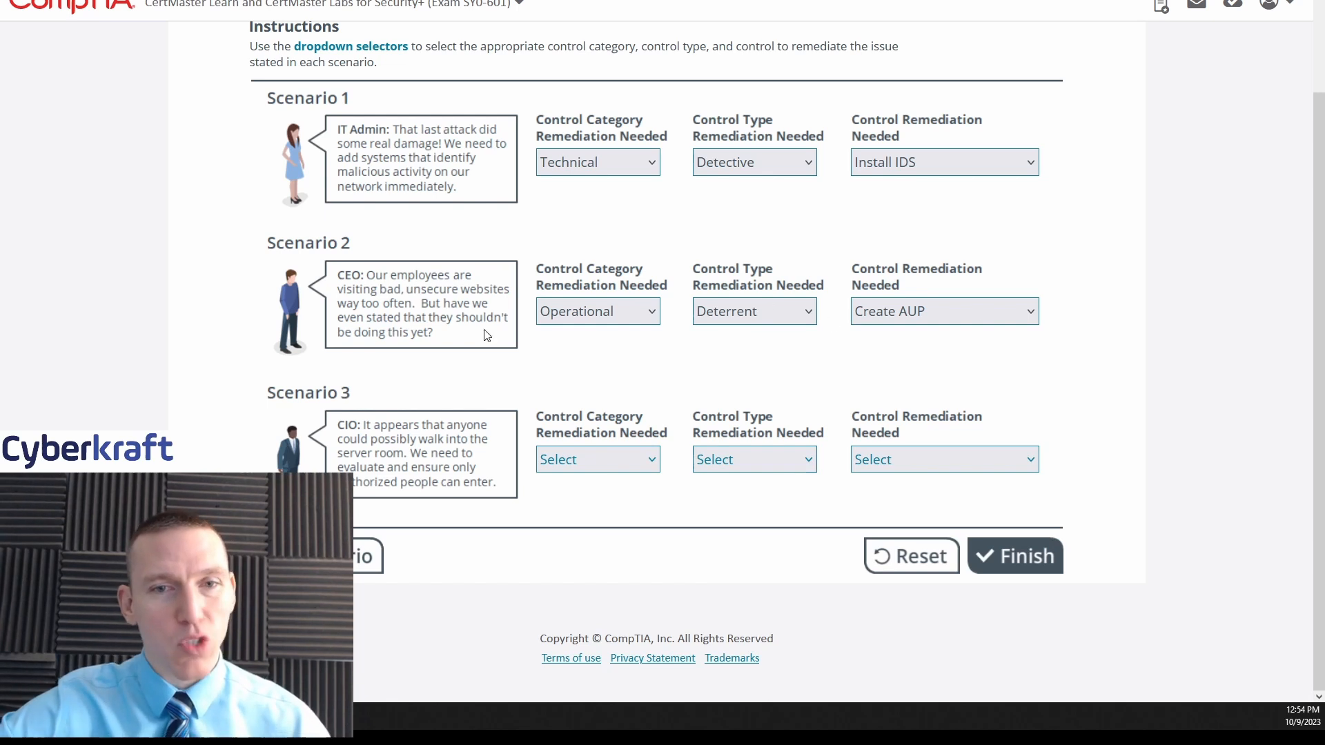
mouse_move(504, 473)
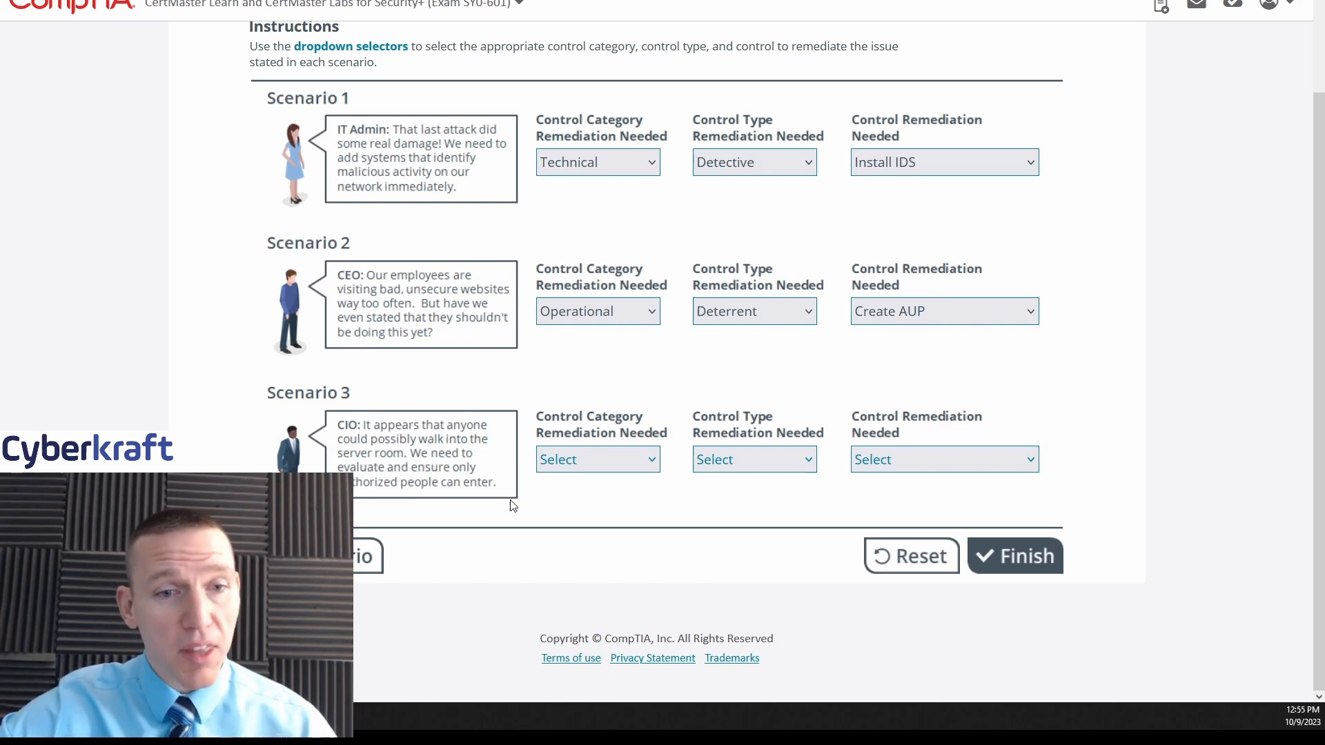
mouse_move(534, 513)
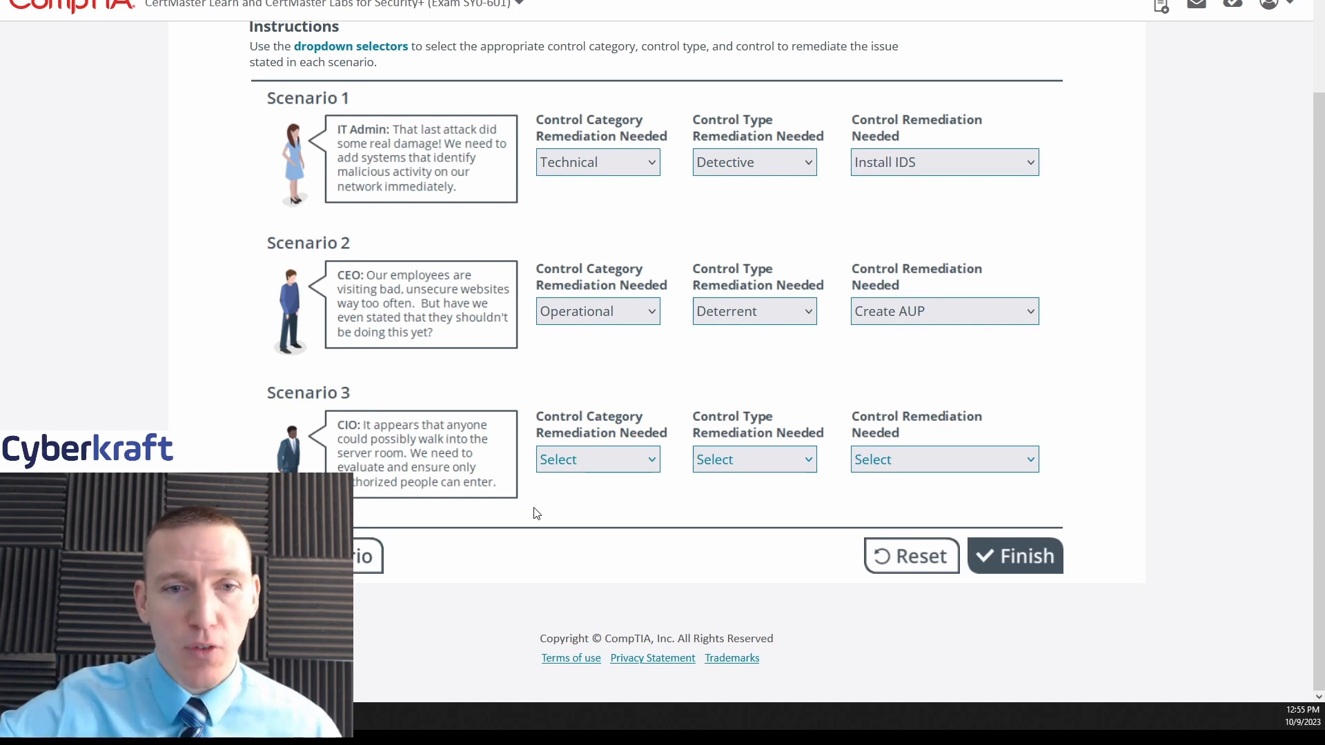
mouse_move(473, 448)
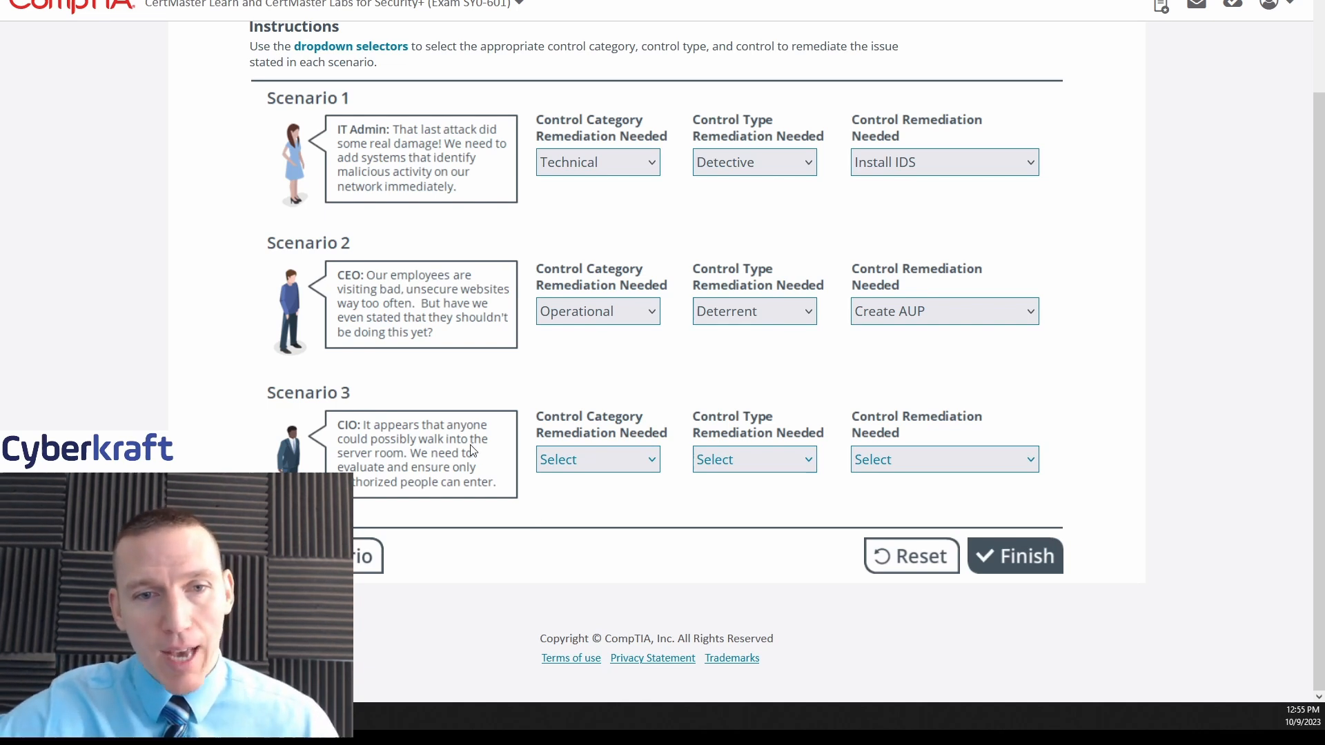
mouse_move(381, 480)
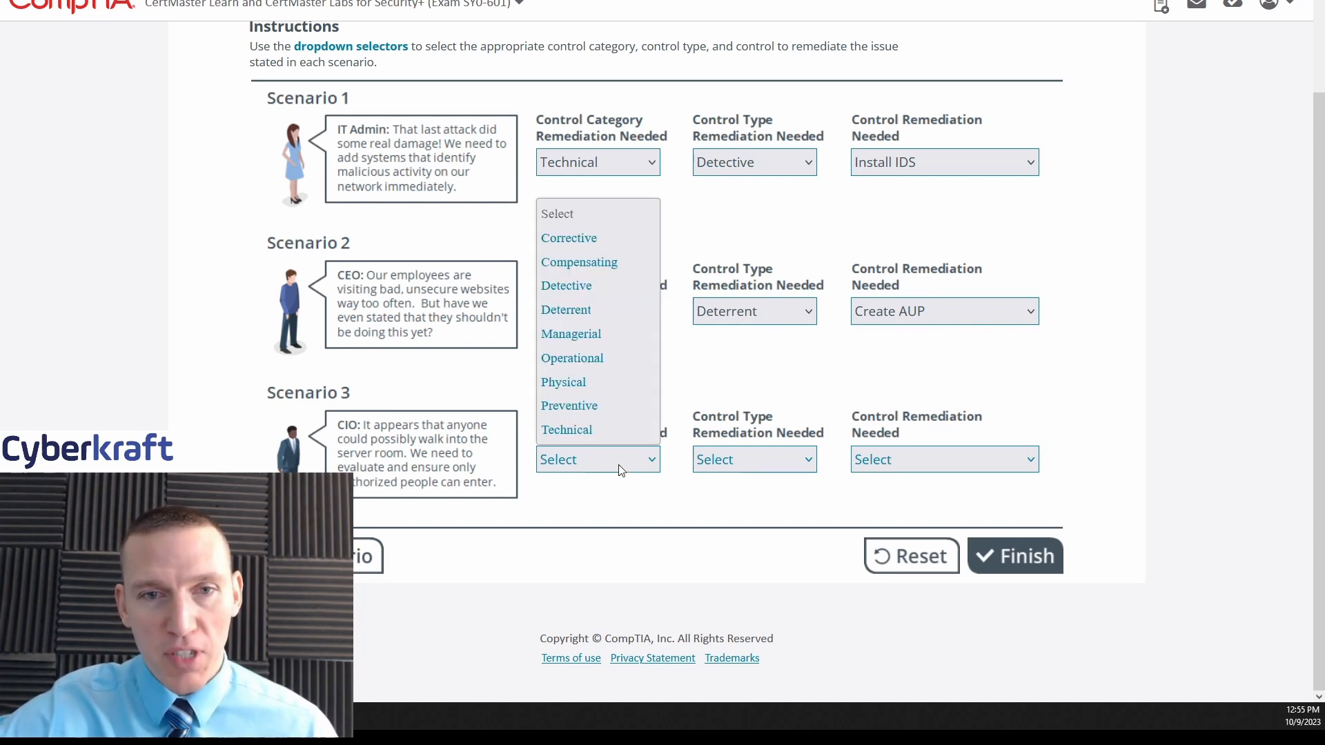
click(571, 358)
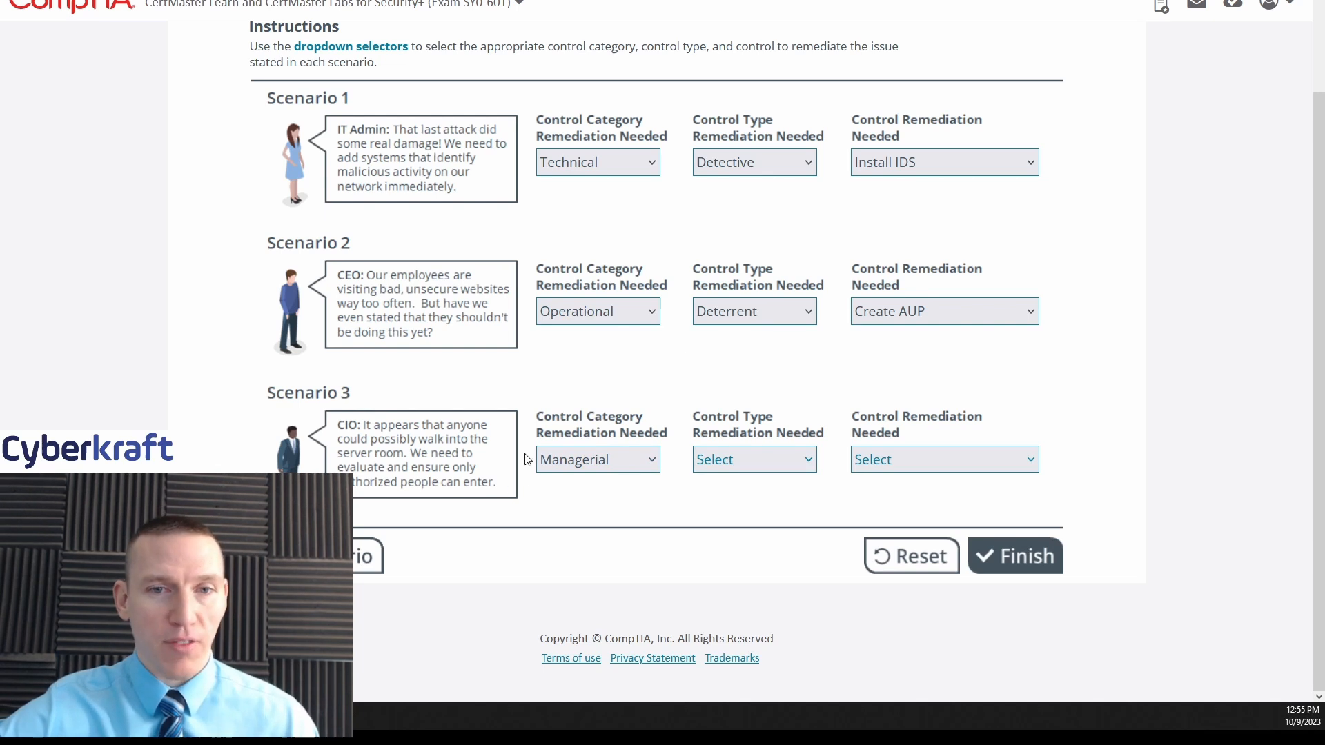
mouse_move(1026, 90)
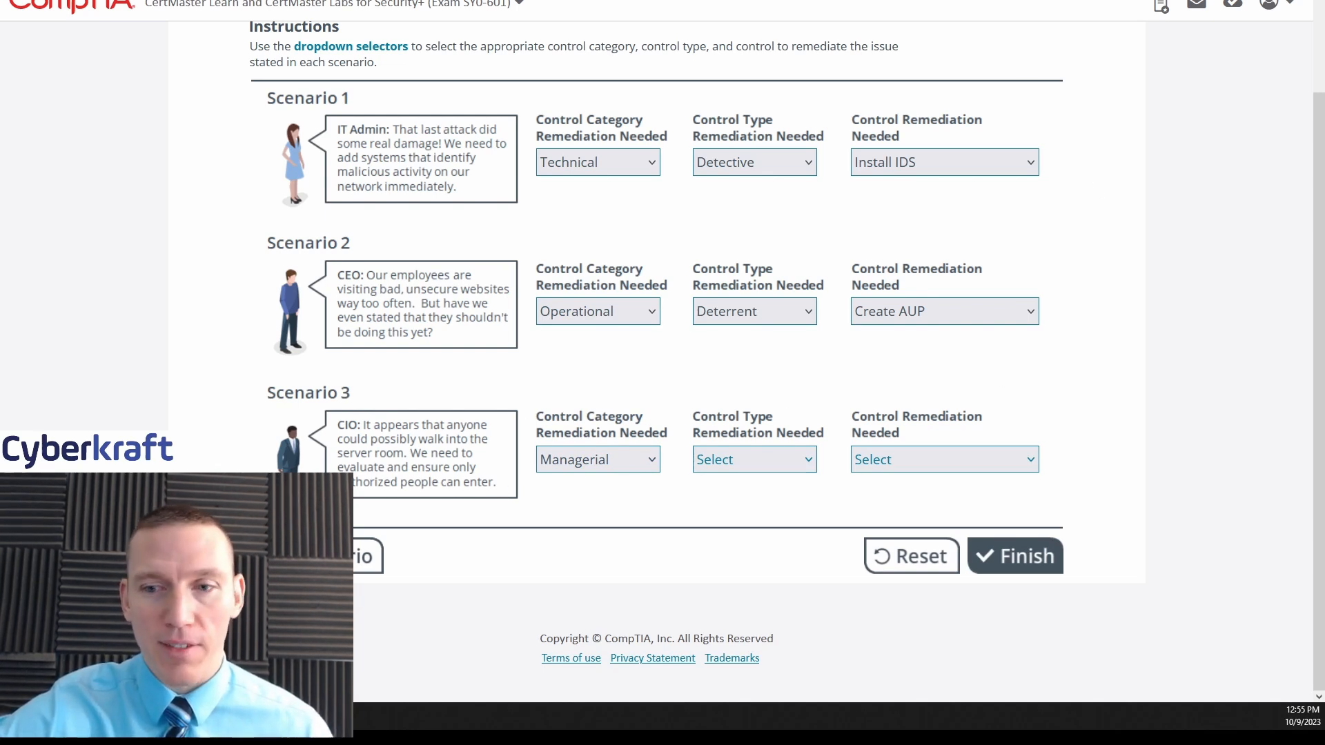
mouse_move(570, 487)
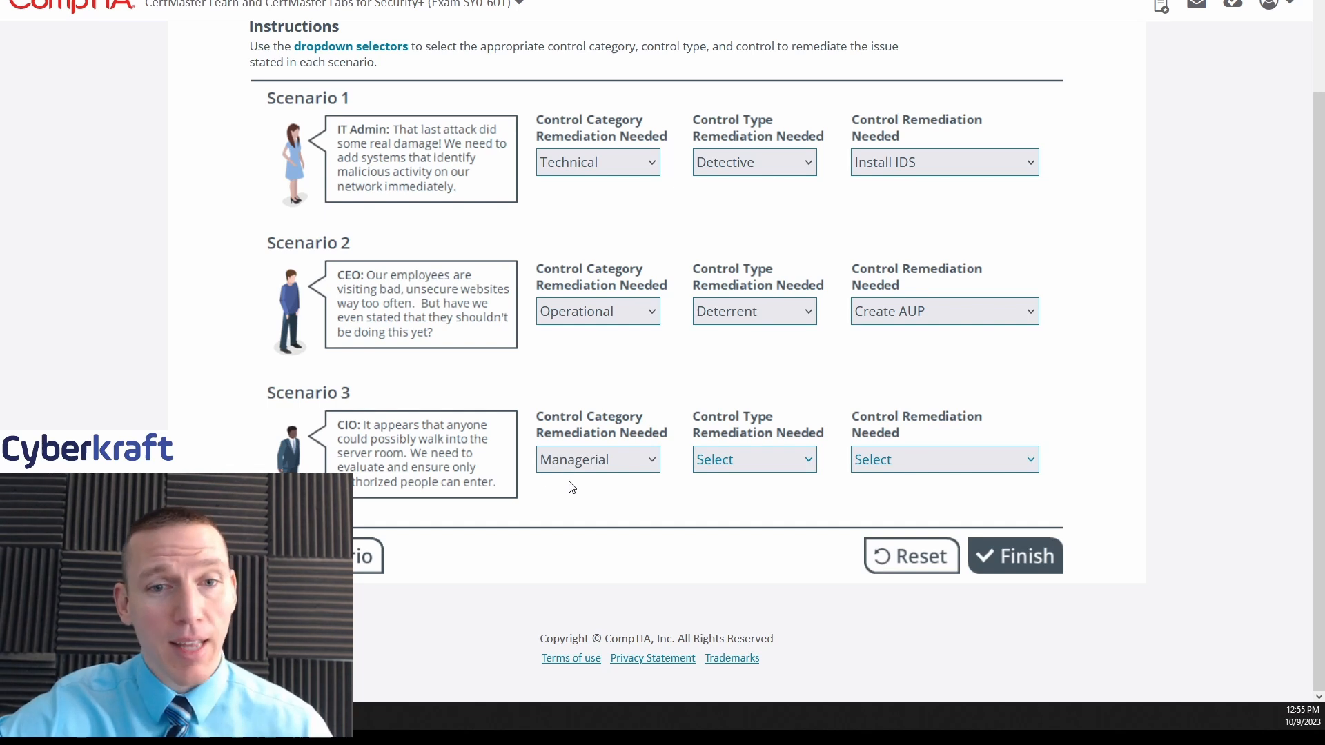
mouse_move(668, 495)
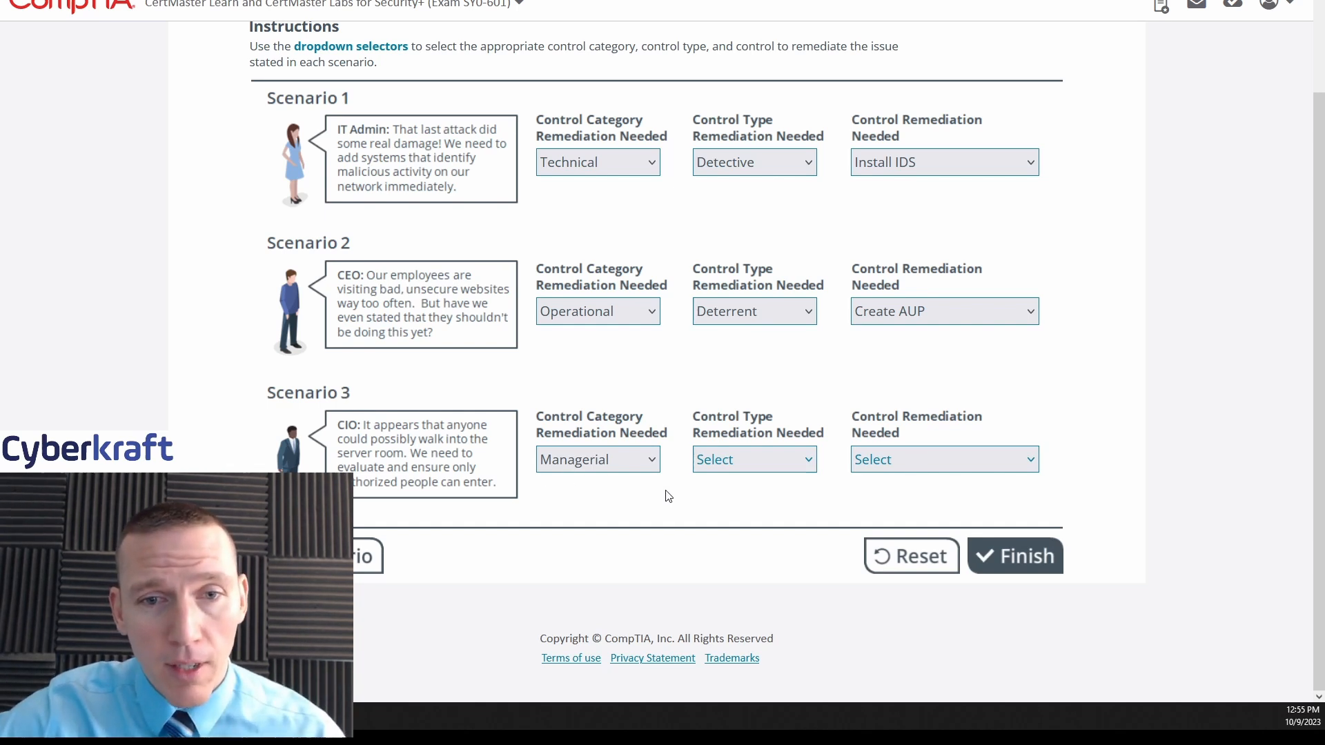
mouse_move(581, 486)
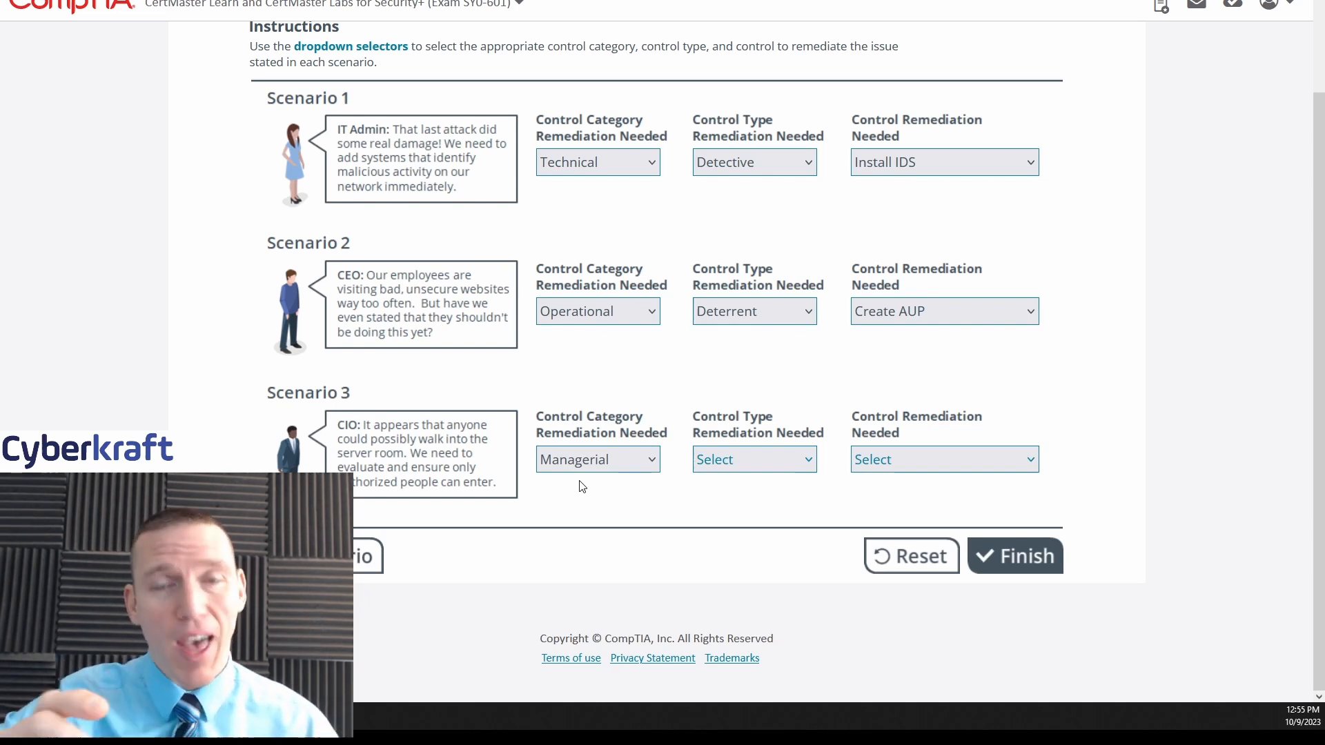
mouse_move(595, 498)
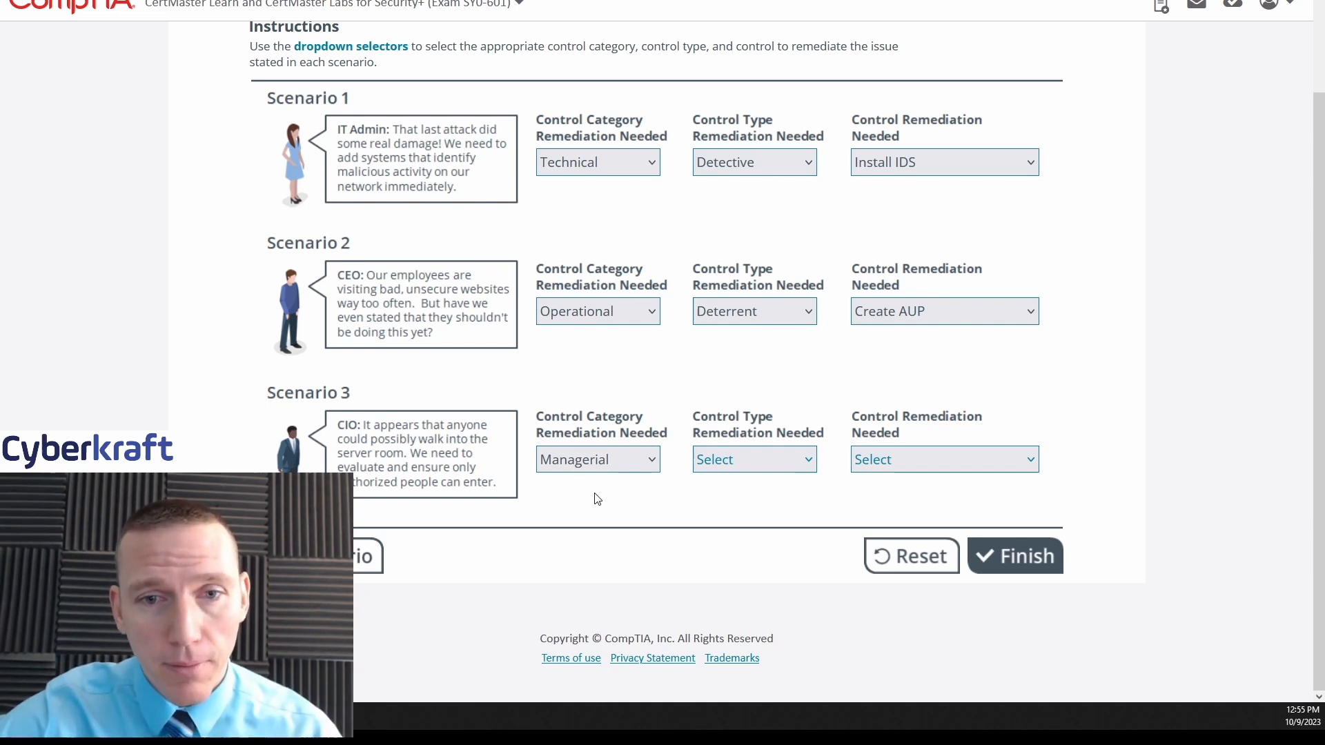
mouse_move(476, 465)
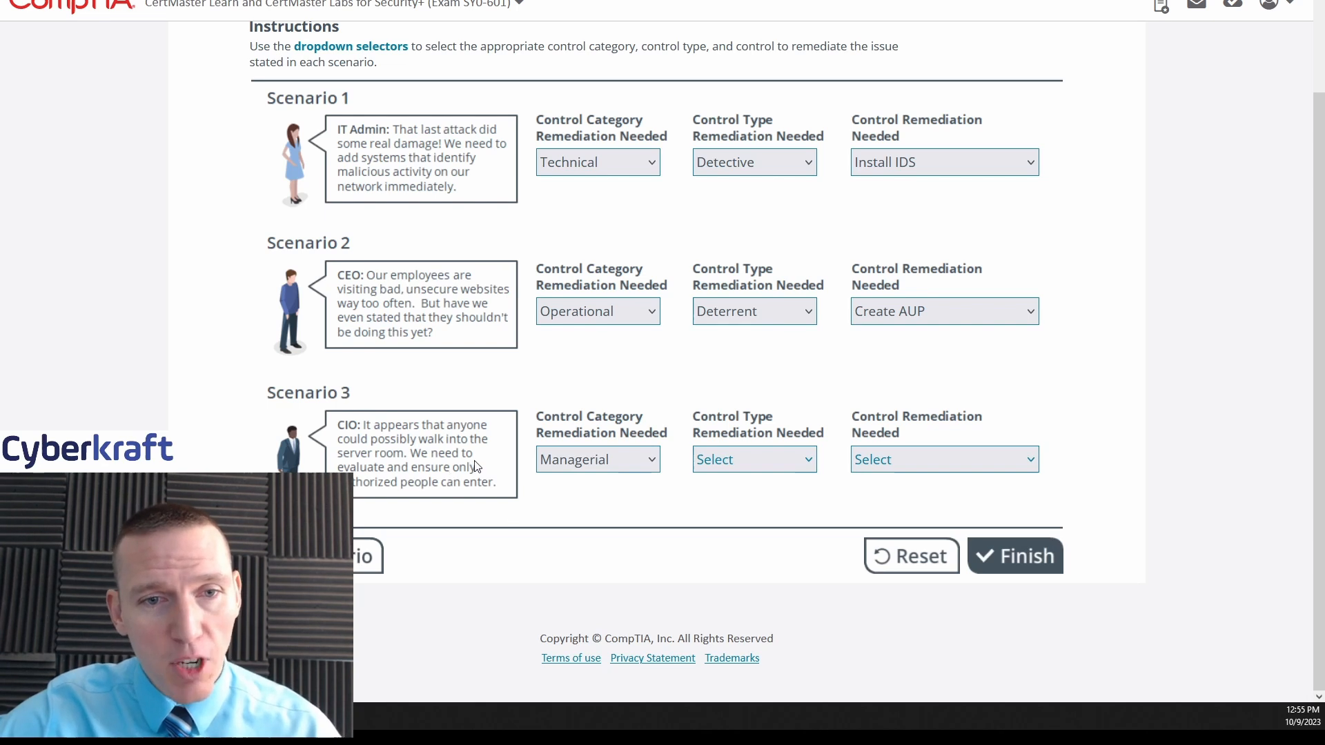
mouse_move(603, 507)
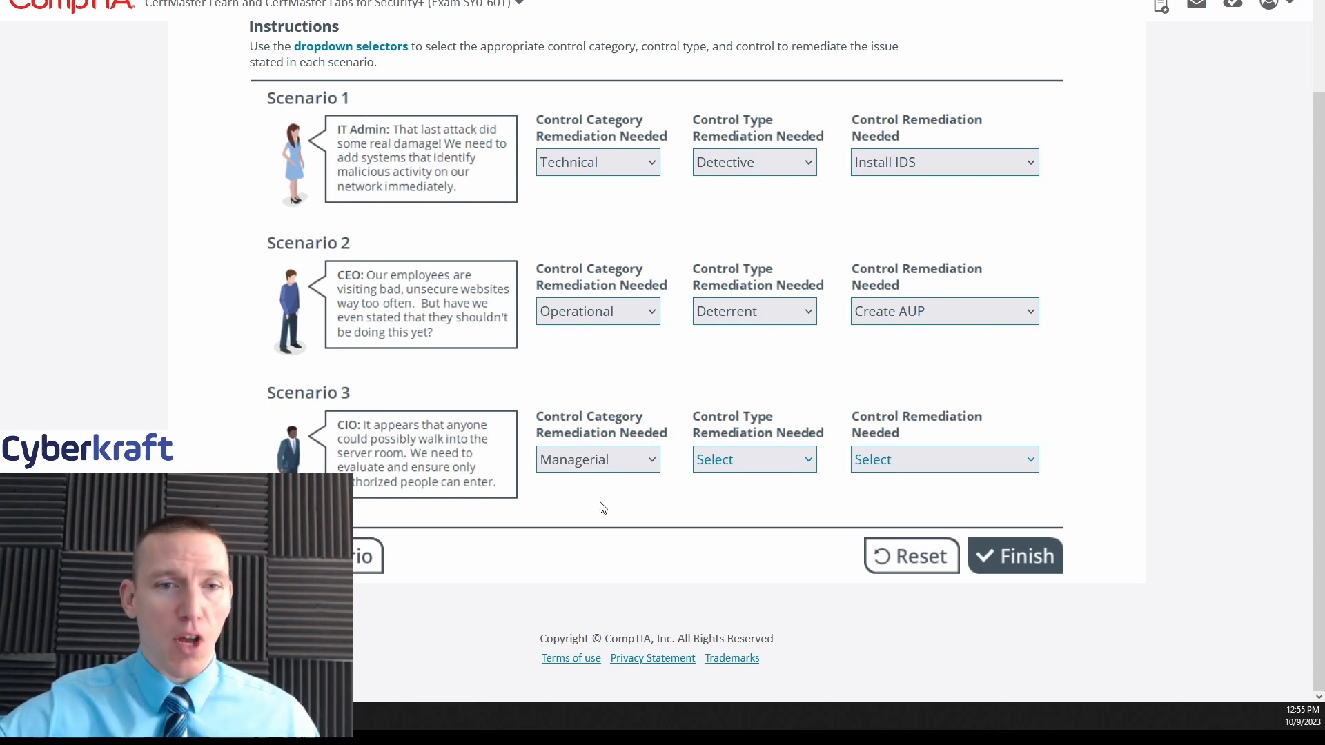
mouse_move(639, 531)
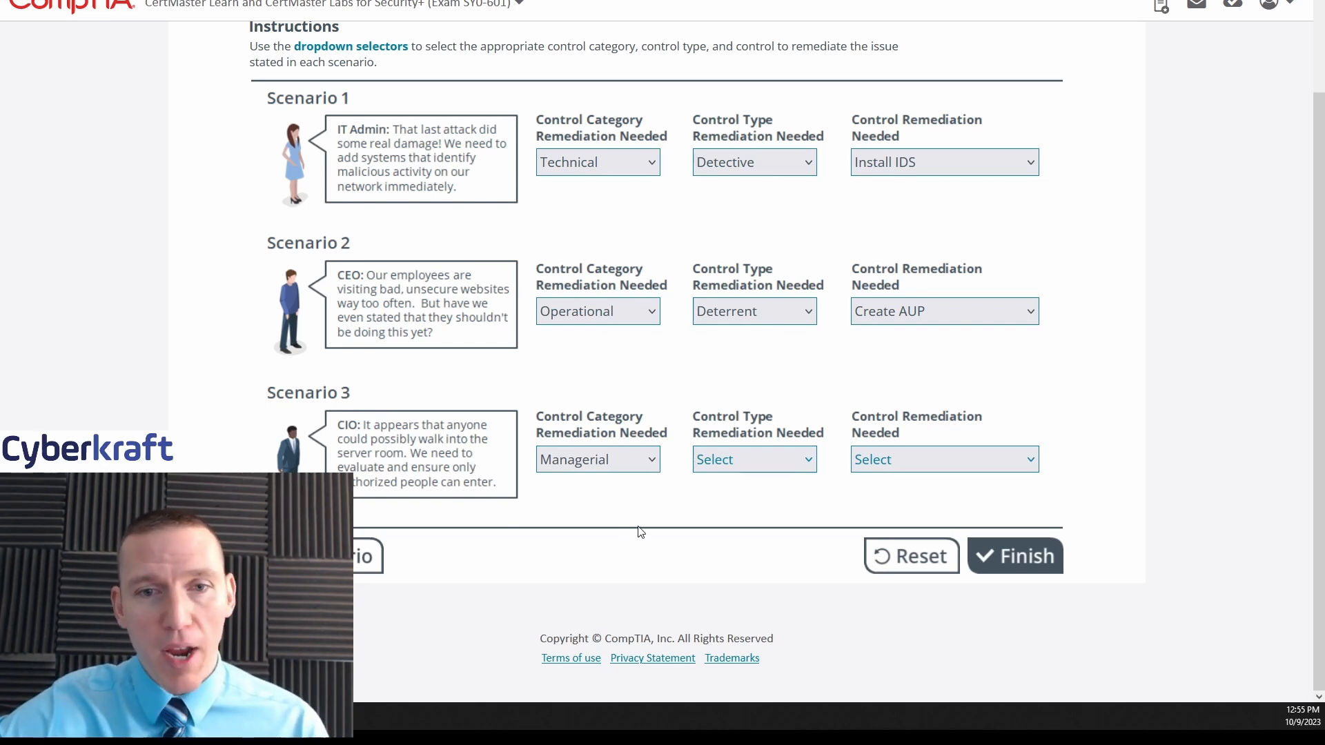
mouse_move(770, 468)
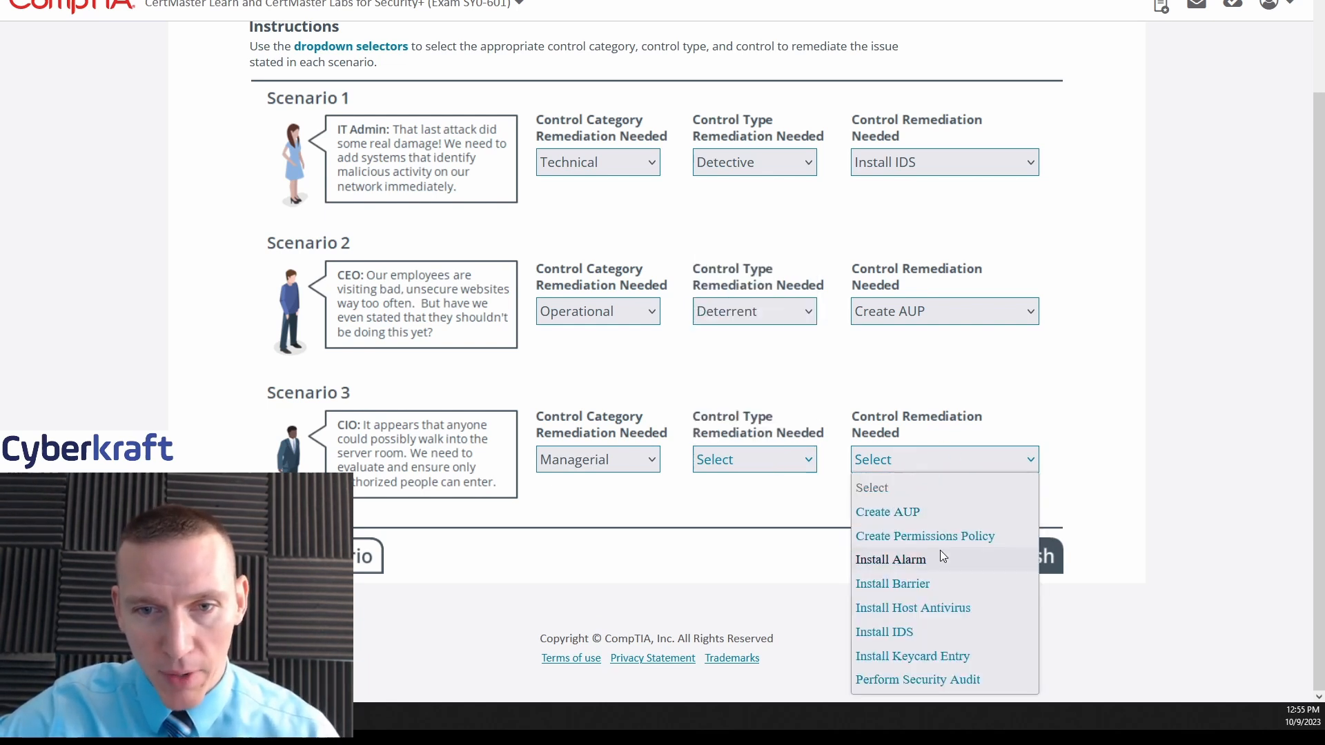
mouse_move(893, 582)
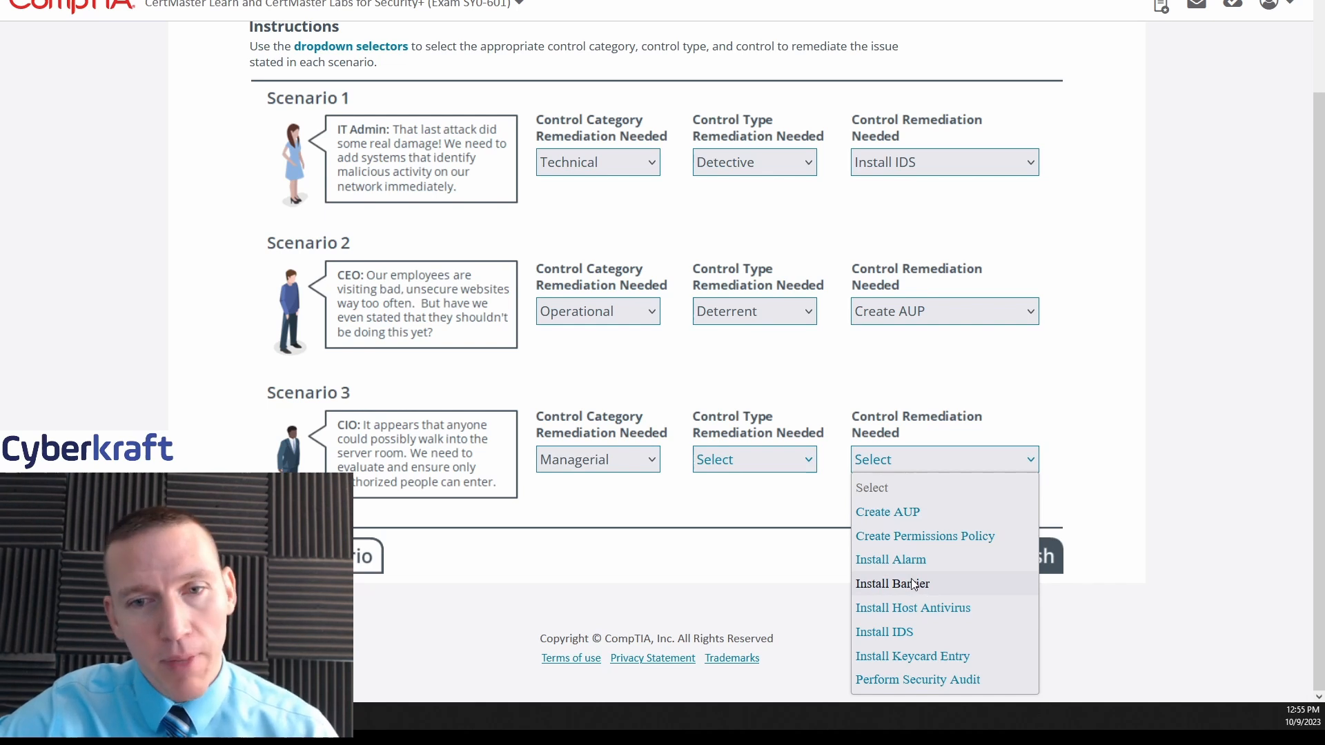
mouse_move(891, 559)
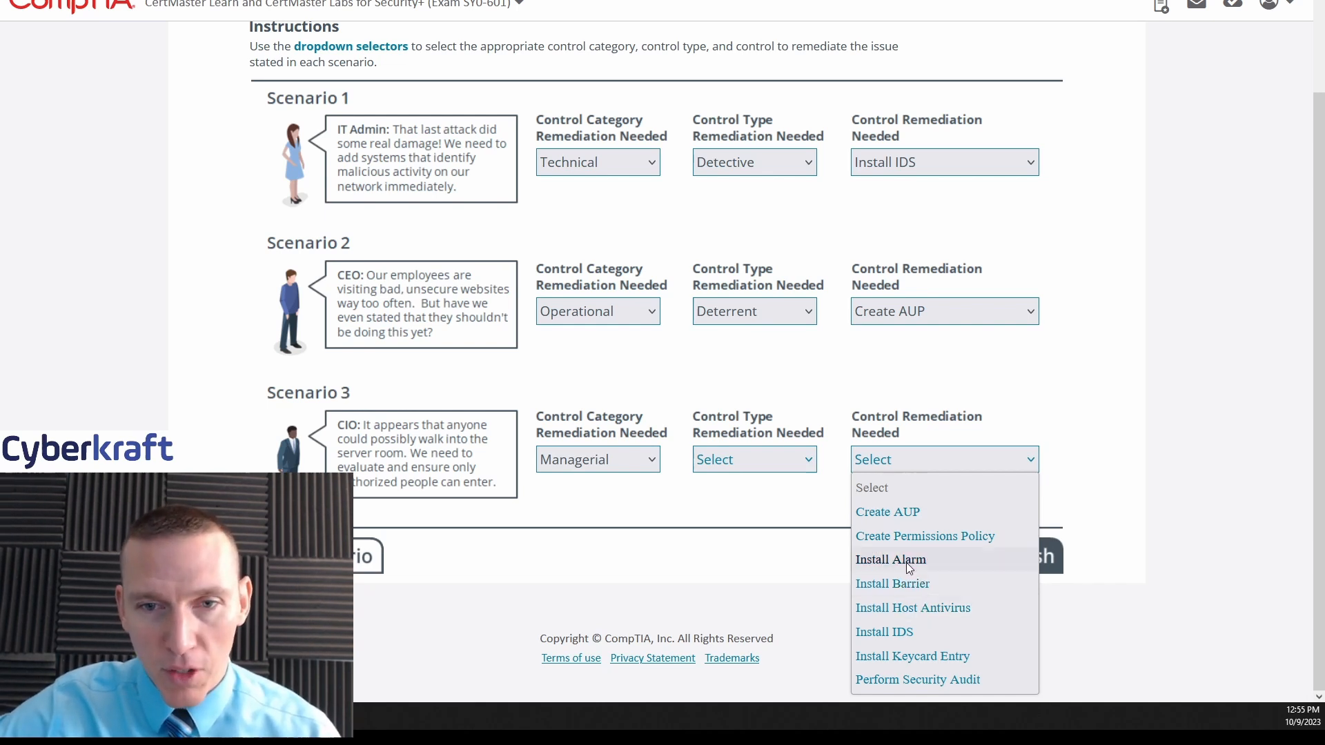
mouse_move(909, 569)
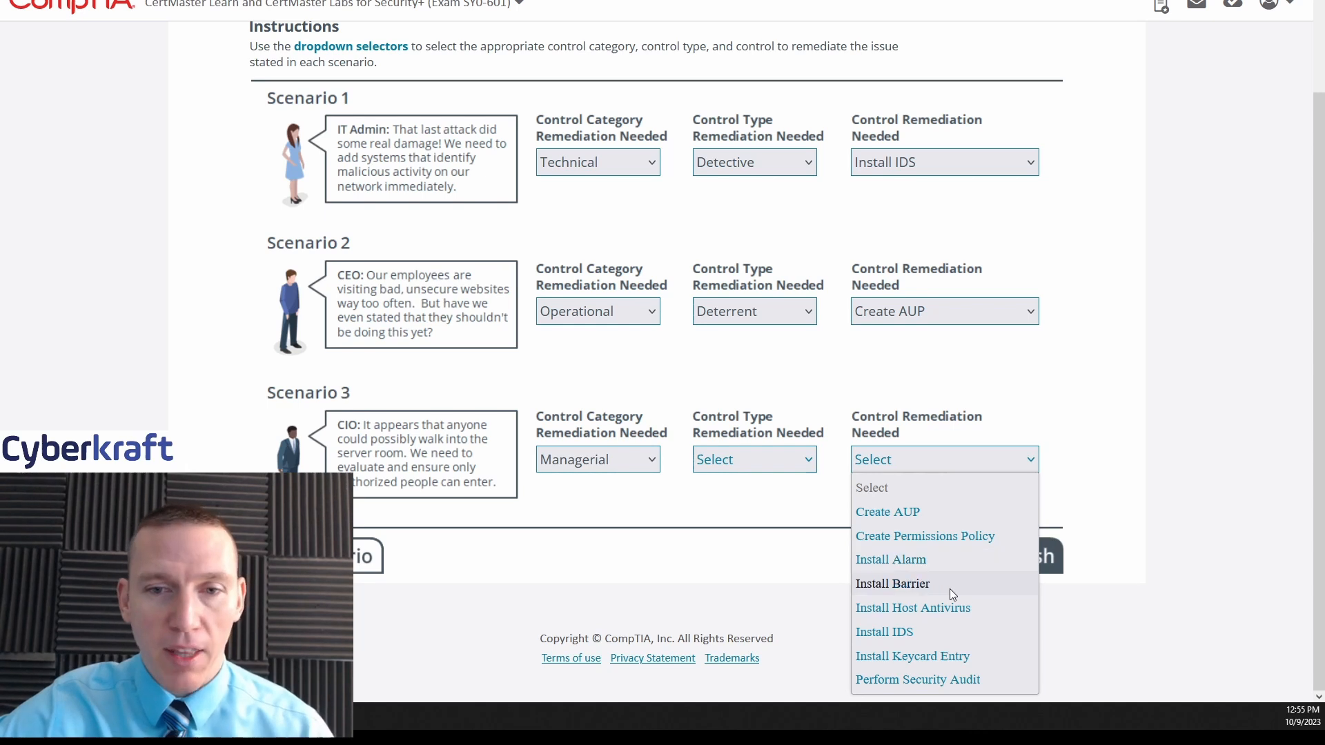
mouse_move(913, 607)
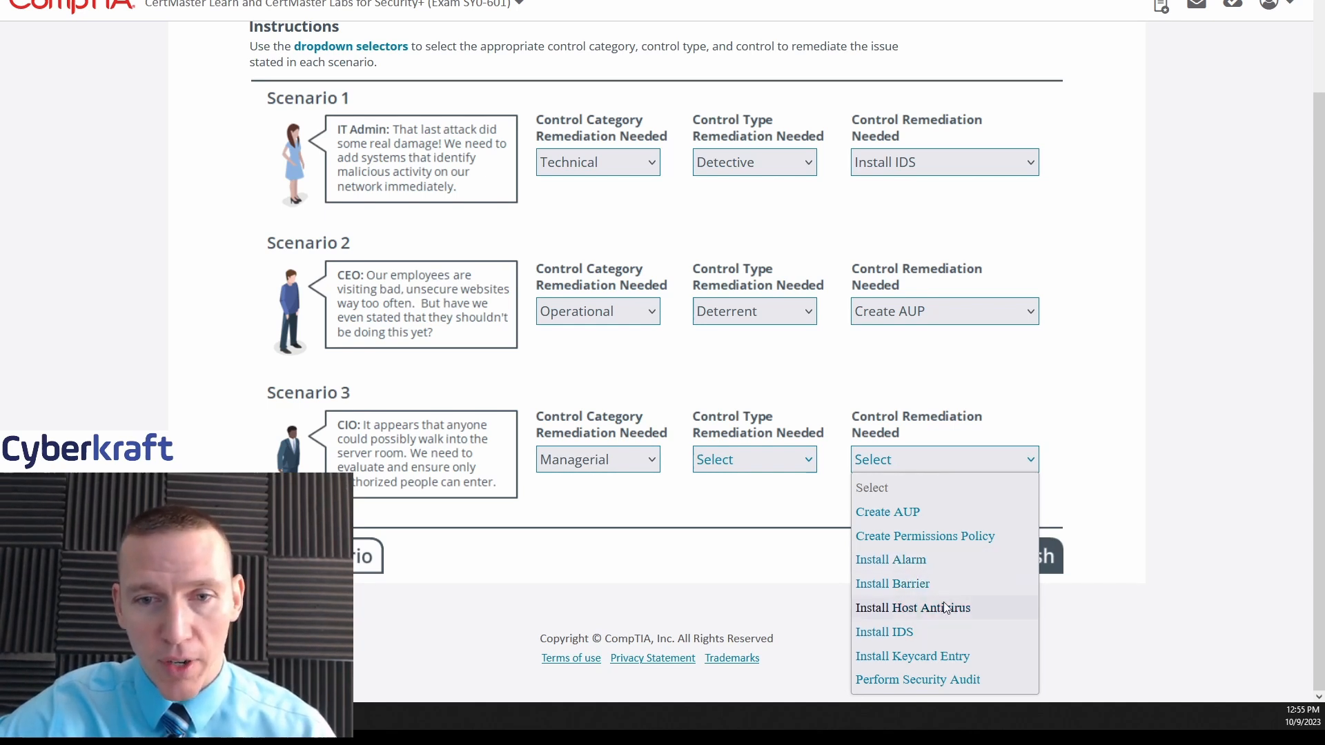
mouse_move(912, 656)
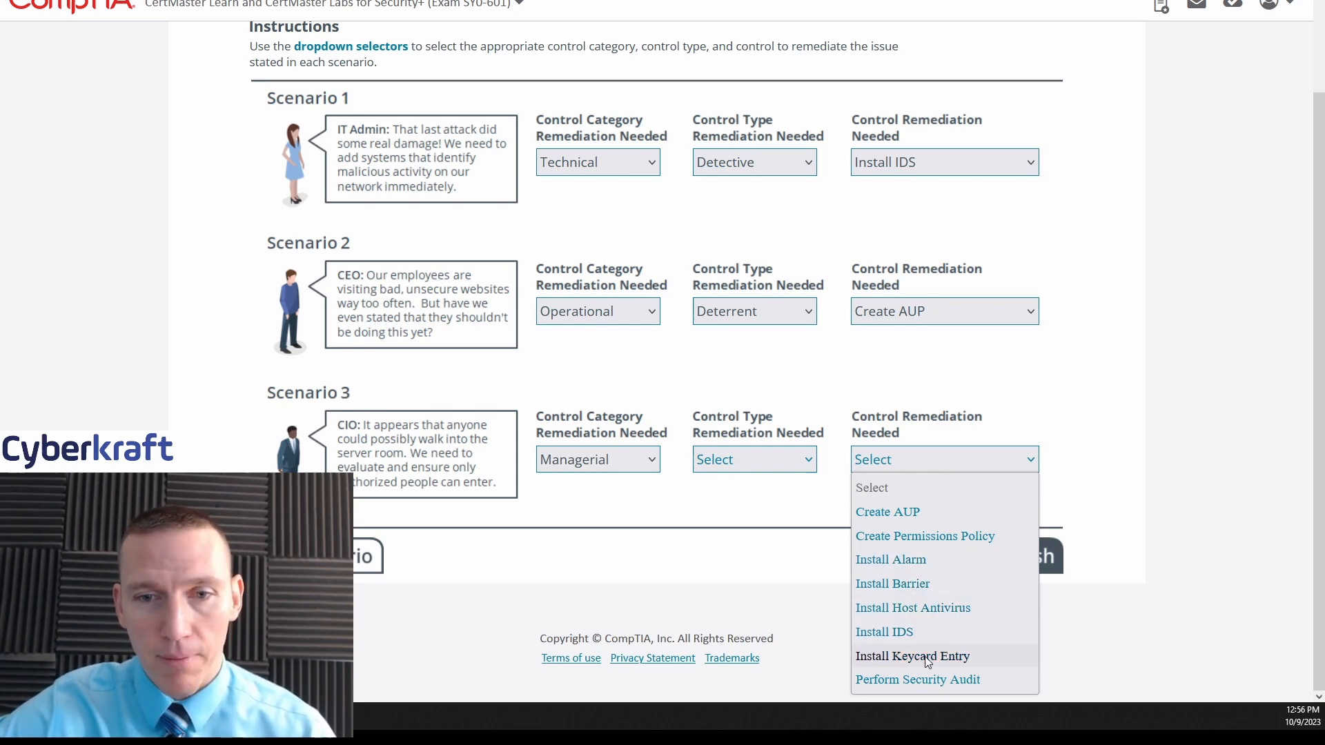
Choose Install Keycard Entry as Scenario 3's remediation, completing all scenarios
click(912, 655)
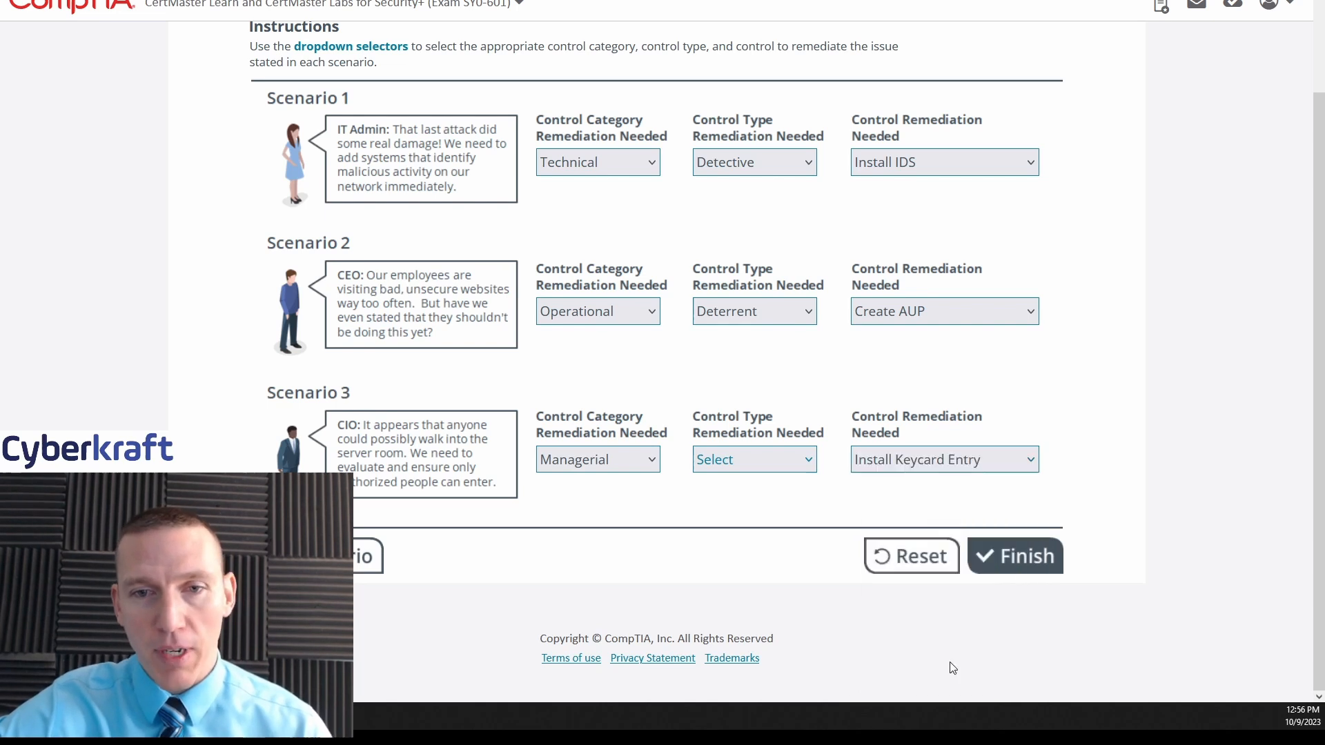
click(753, 458)
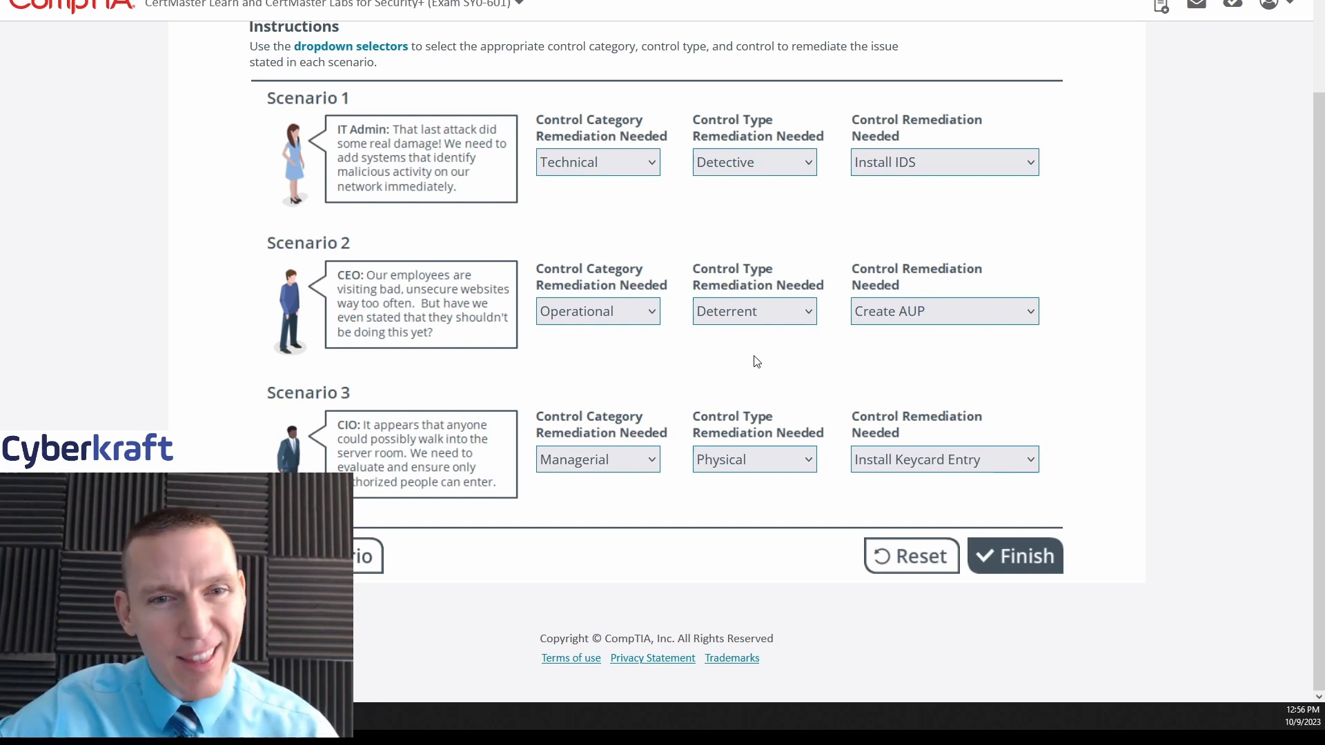
mouse_move(1085, 411)
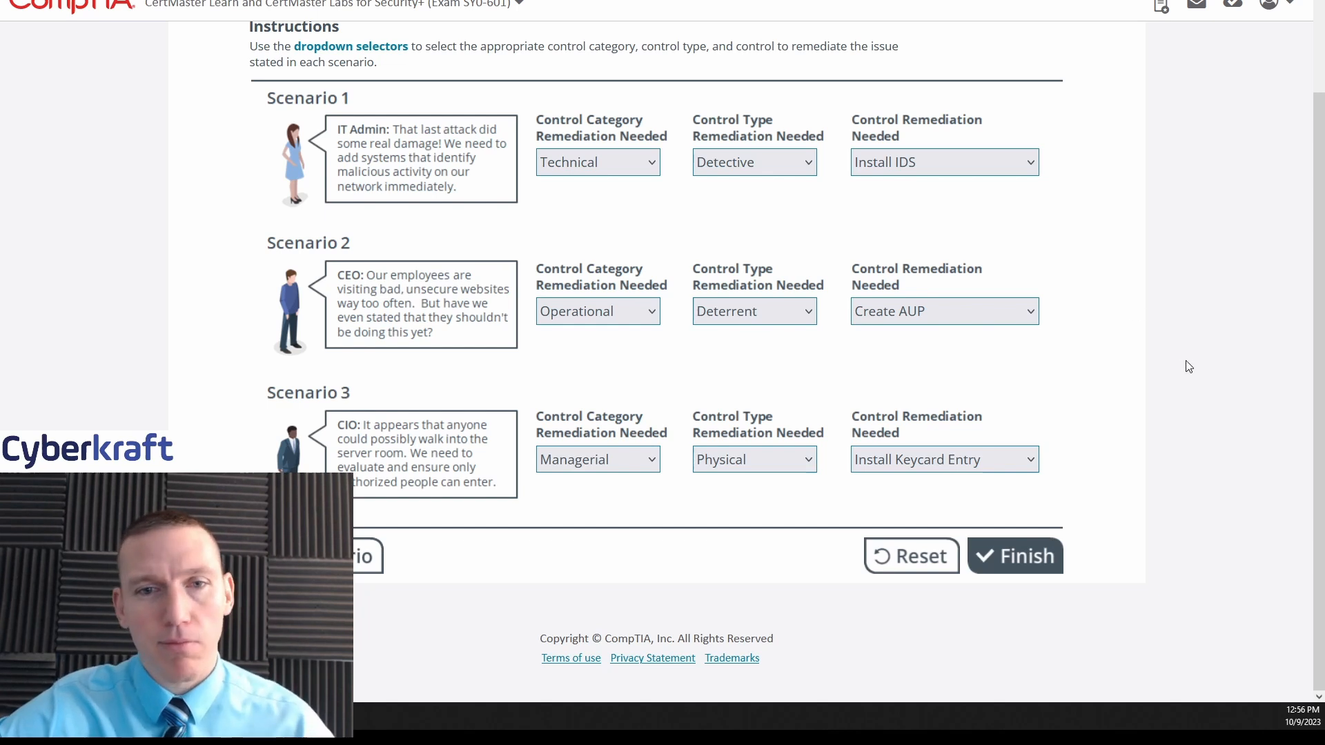
mouse_move(791, 233)
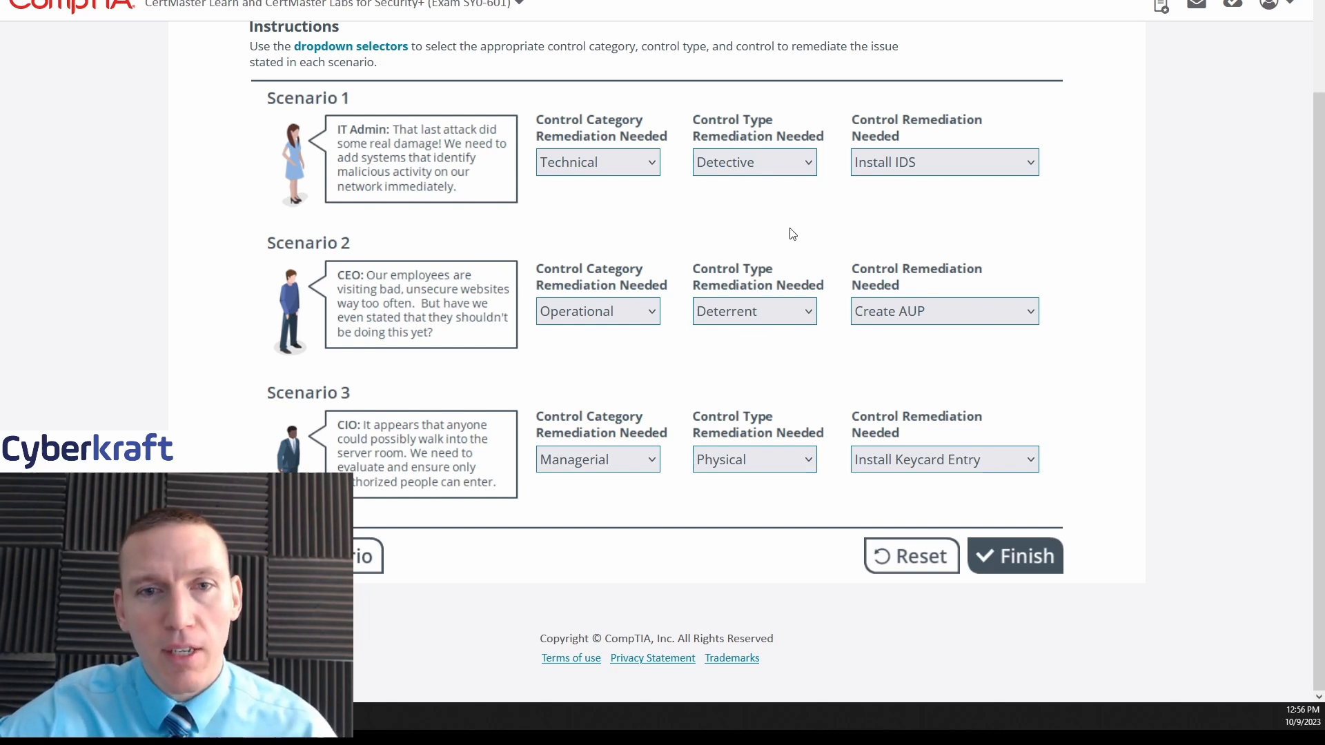
mouse_move(730, 160)
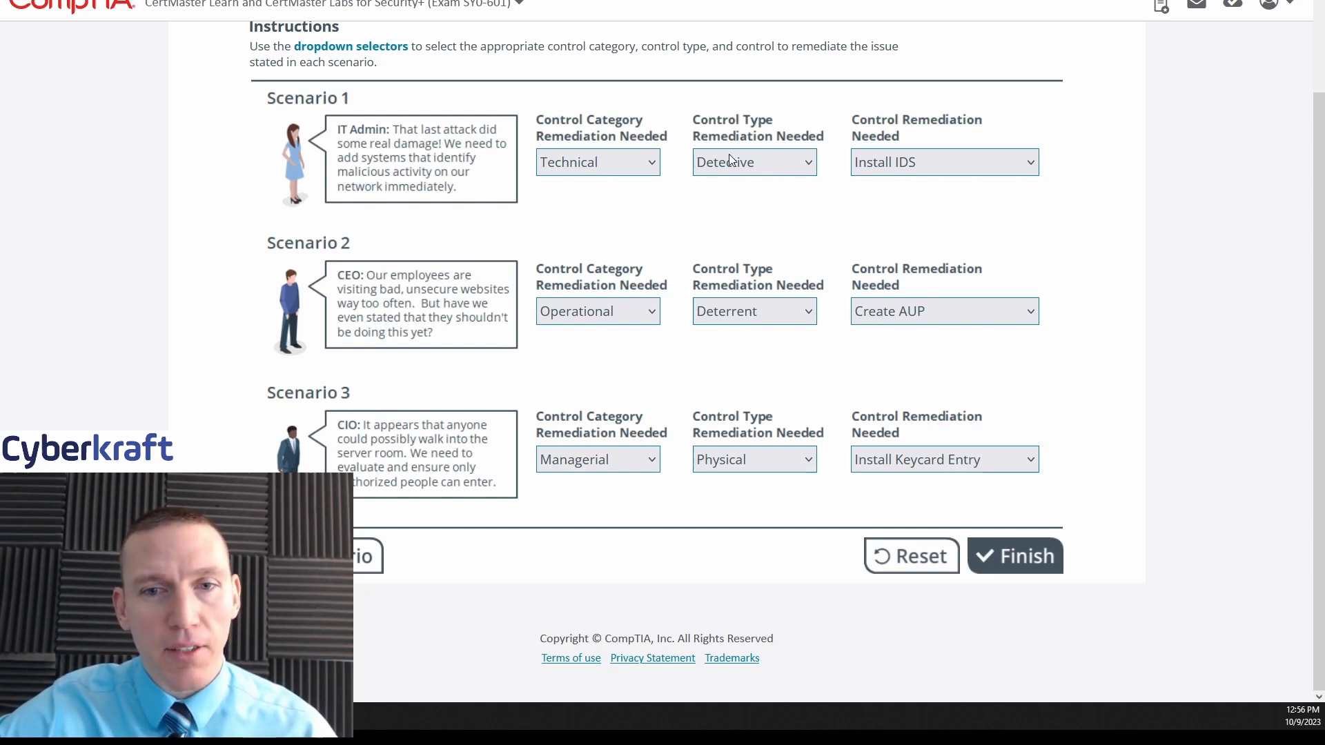
mouse_move(1029, 573)
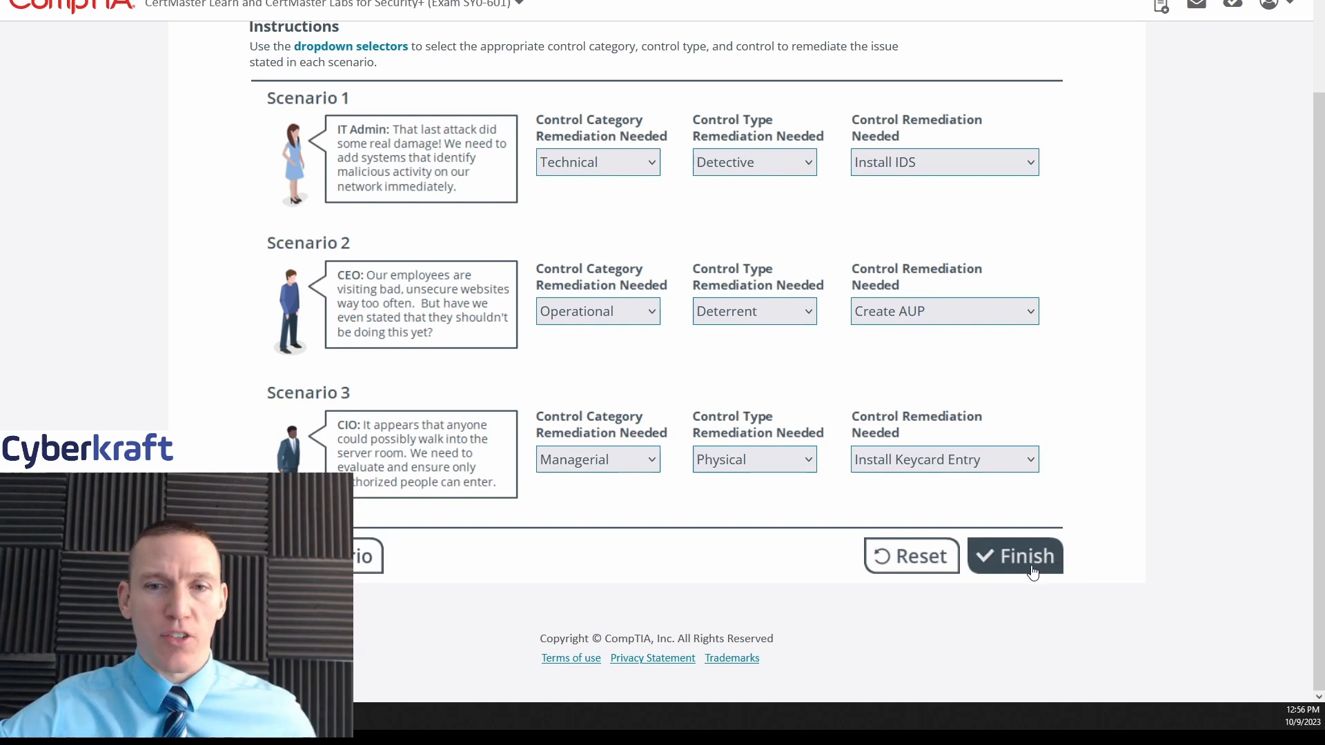
Finish the PBQ to get the answers graded 9 of 9 correct
click(1015, 556)
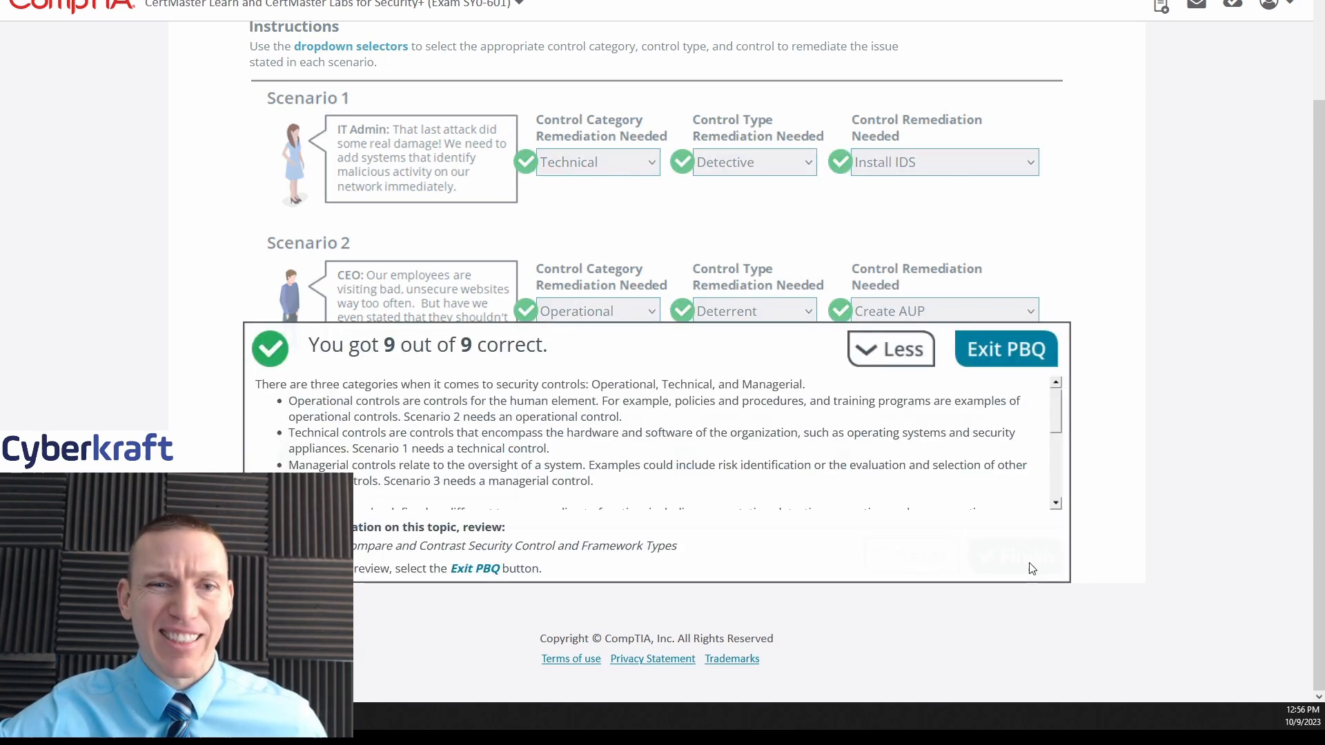
mouse_move(929, 449)
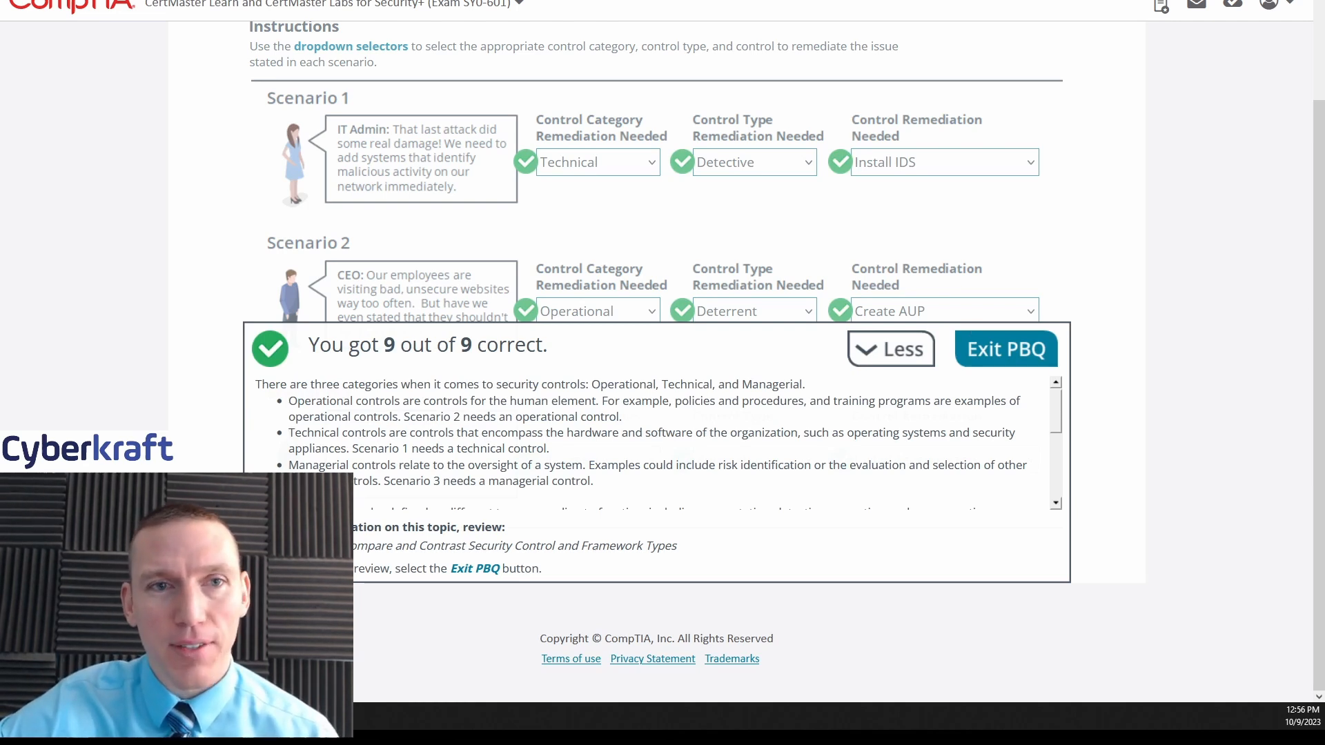
mouse_move(1195, 471)
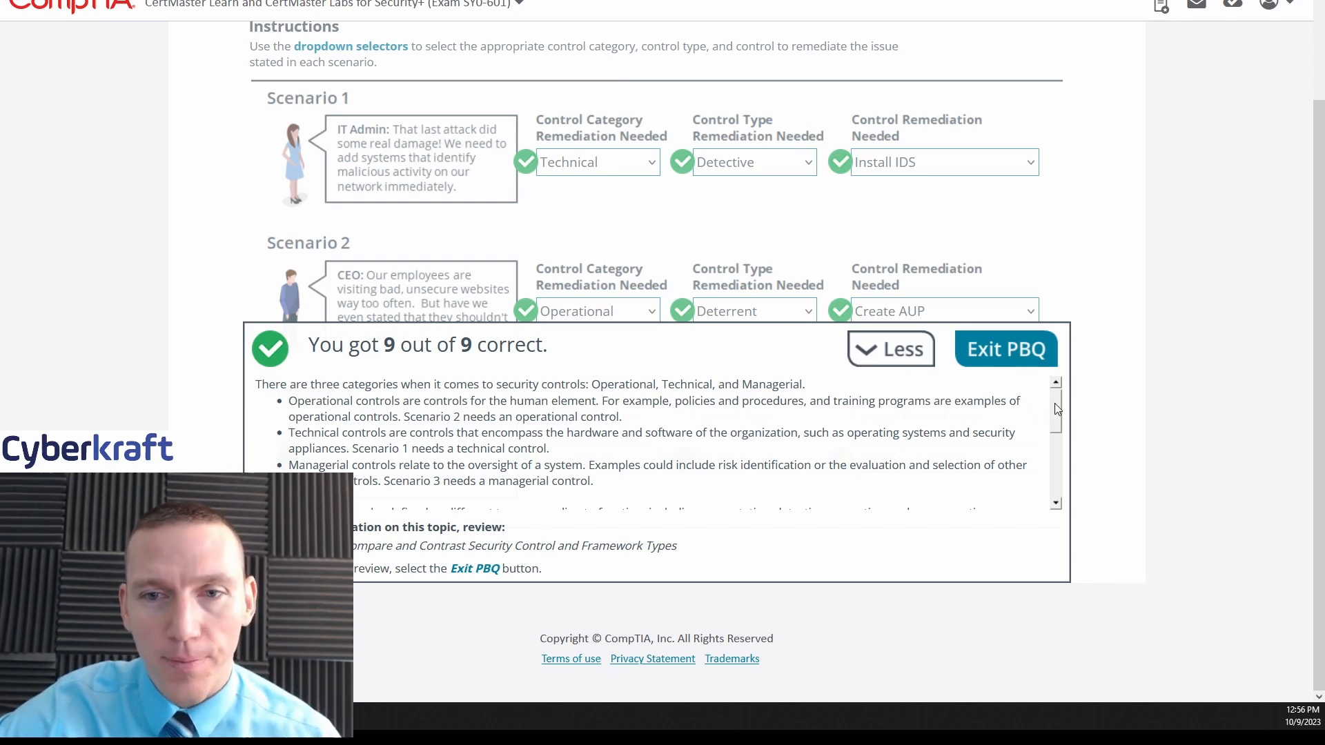
mouse_move(1038, 415)
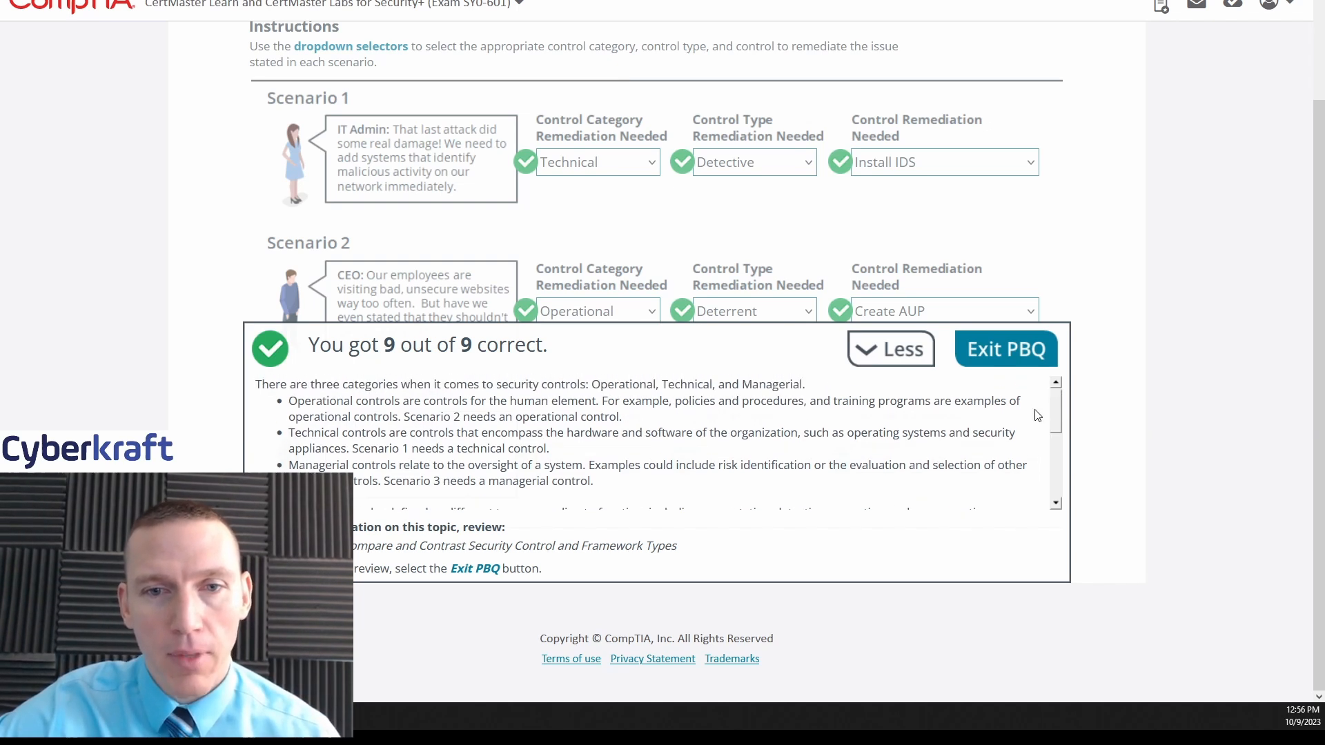
mouse_move(758, 386)
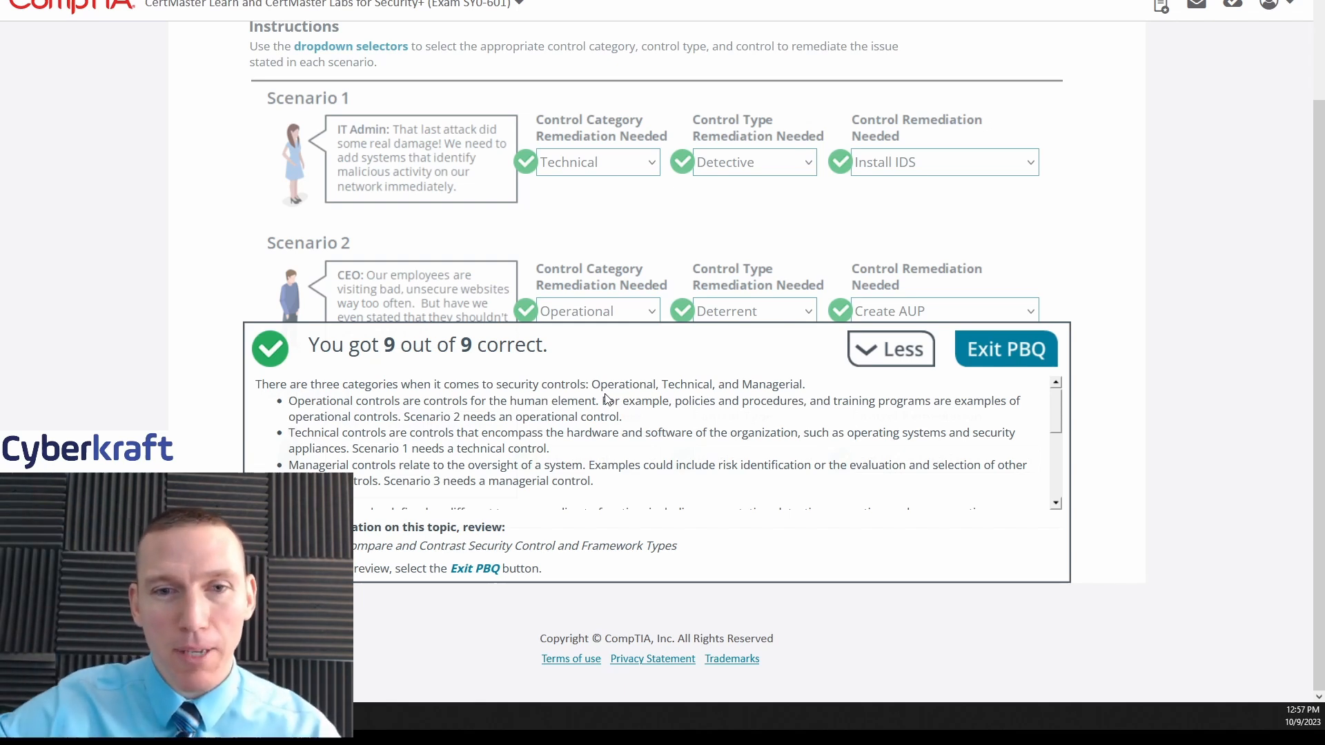
mouse_move(807, 385)
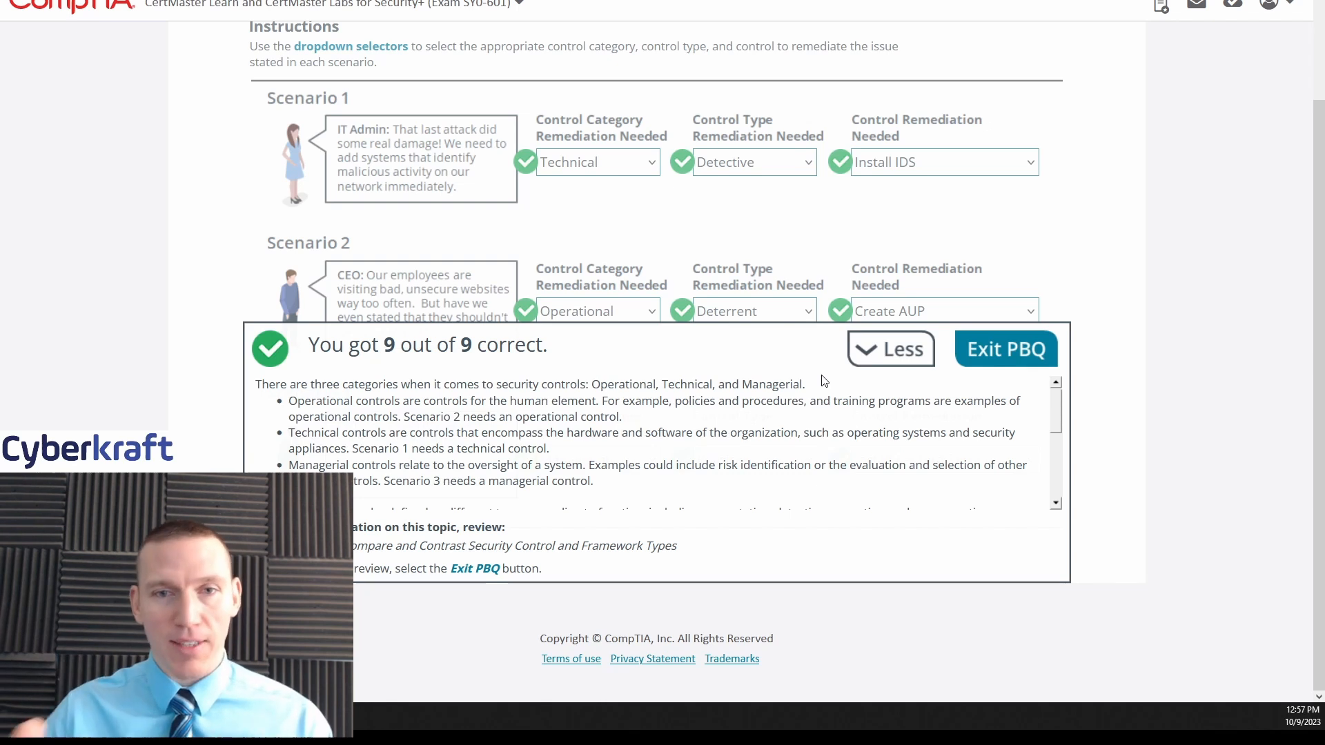
mouse_move(969, 172)
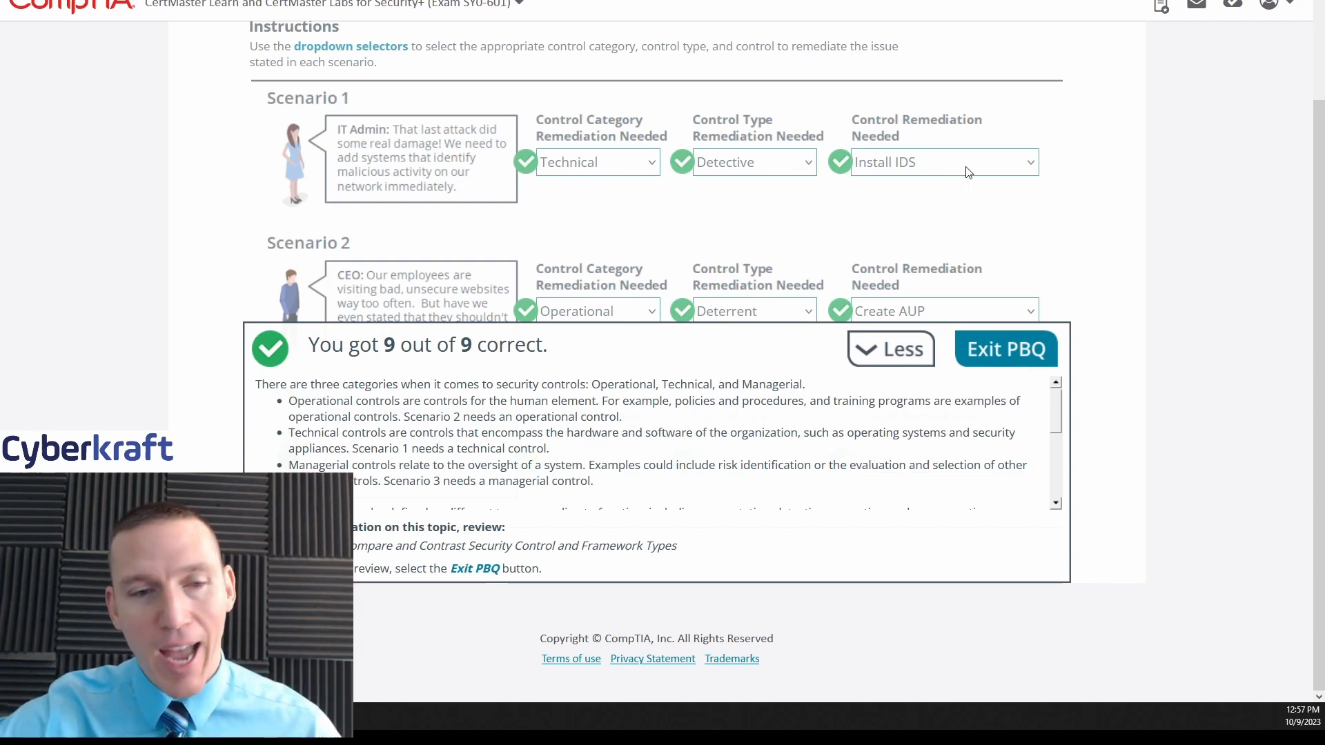
mouse_move(868, 443)
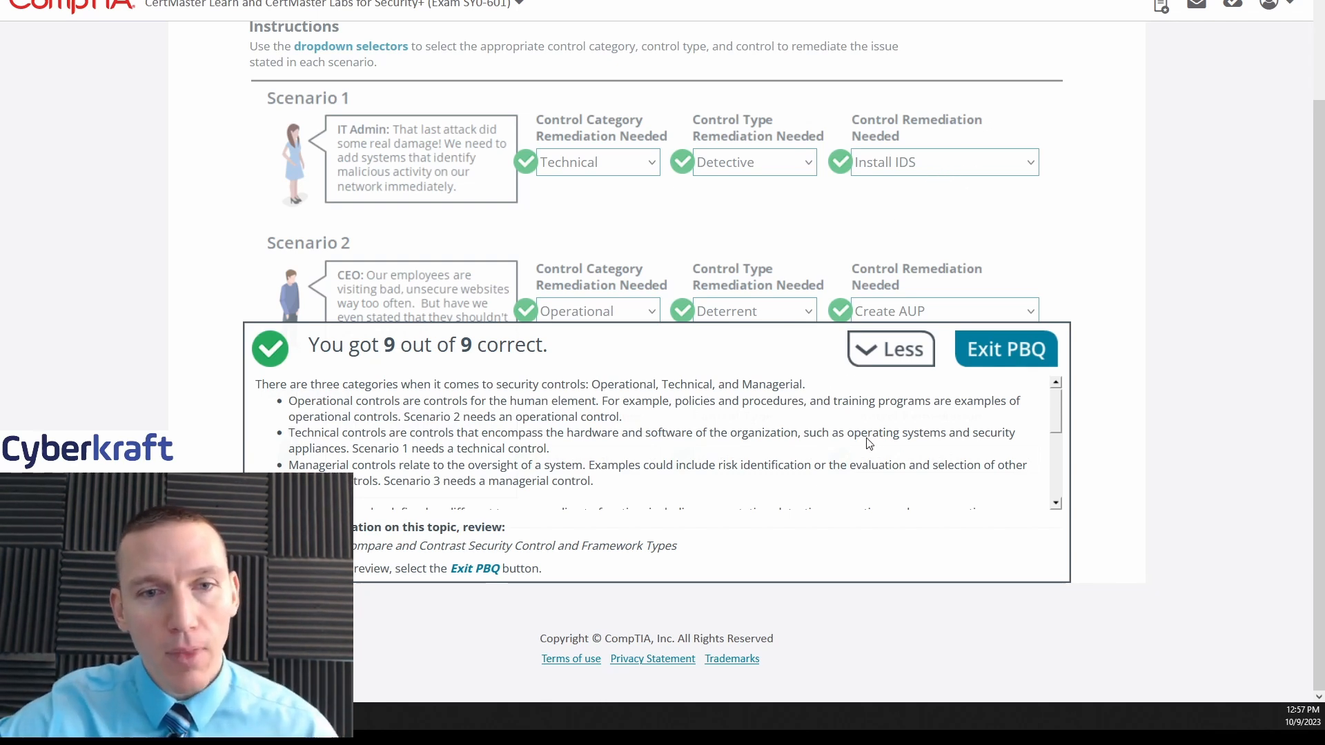
mouse_move(443, 416)
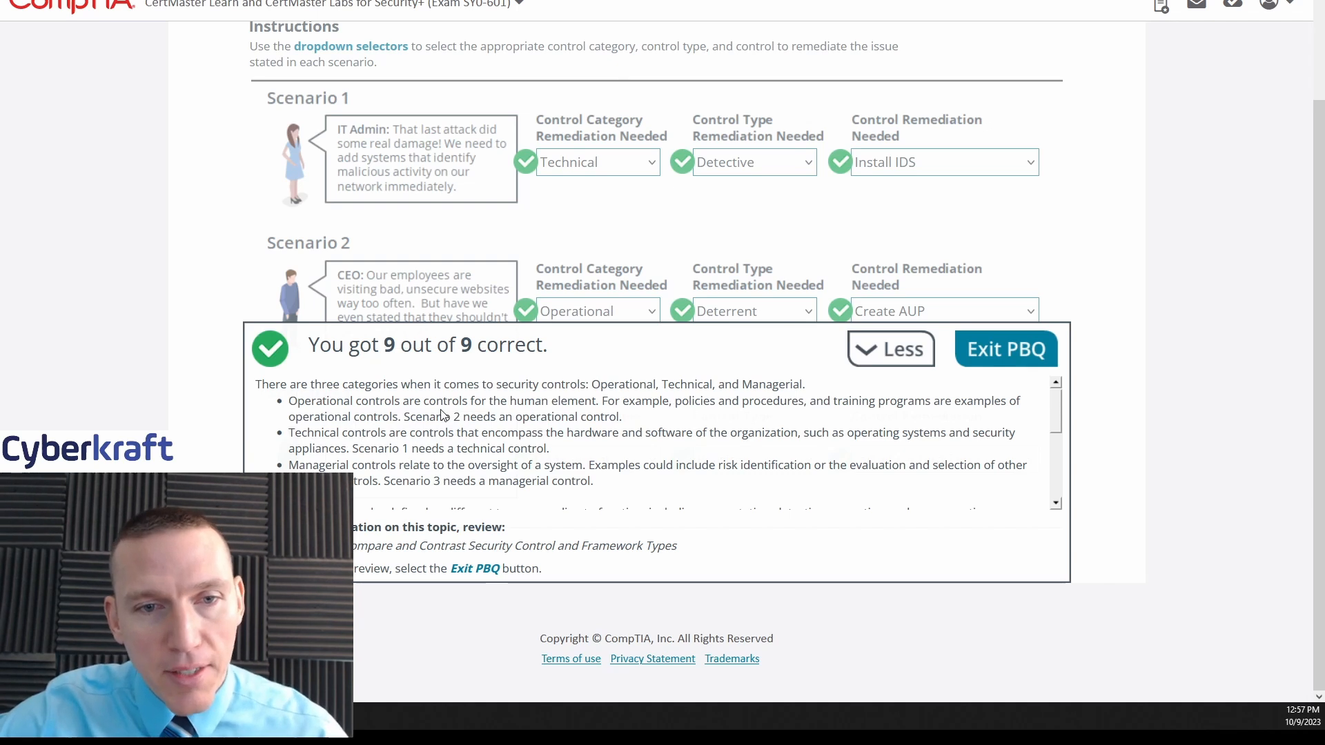
mouse_move(633, 418)
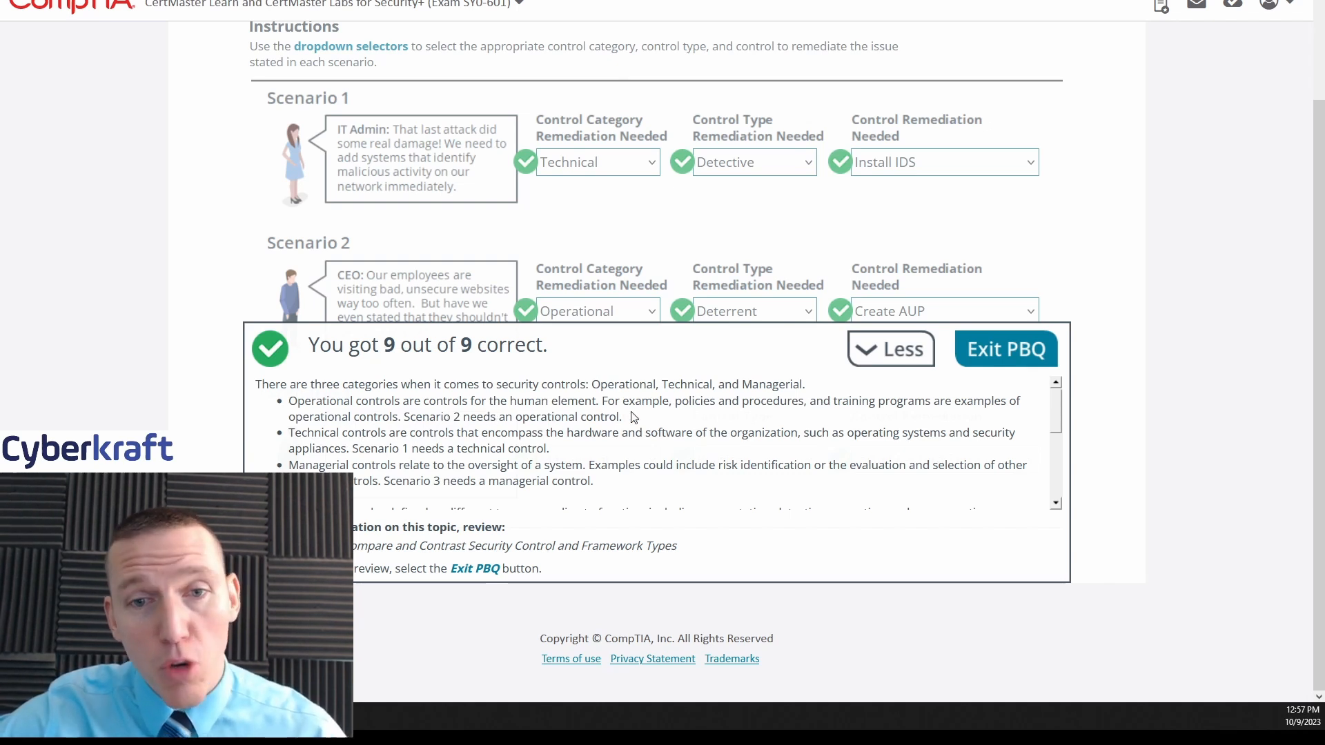
mouse_move(1045, 422)
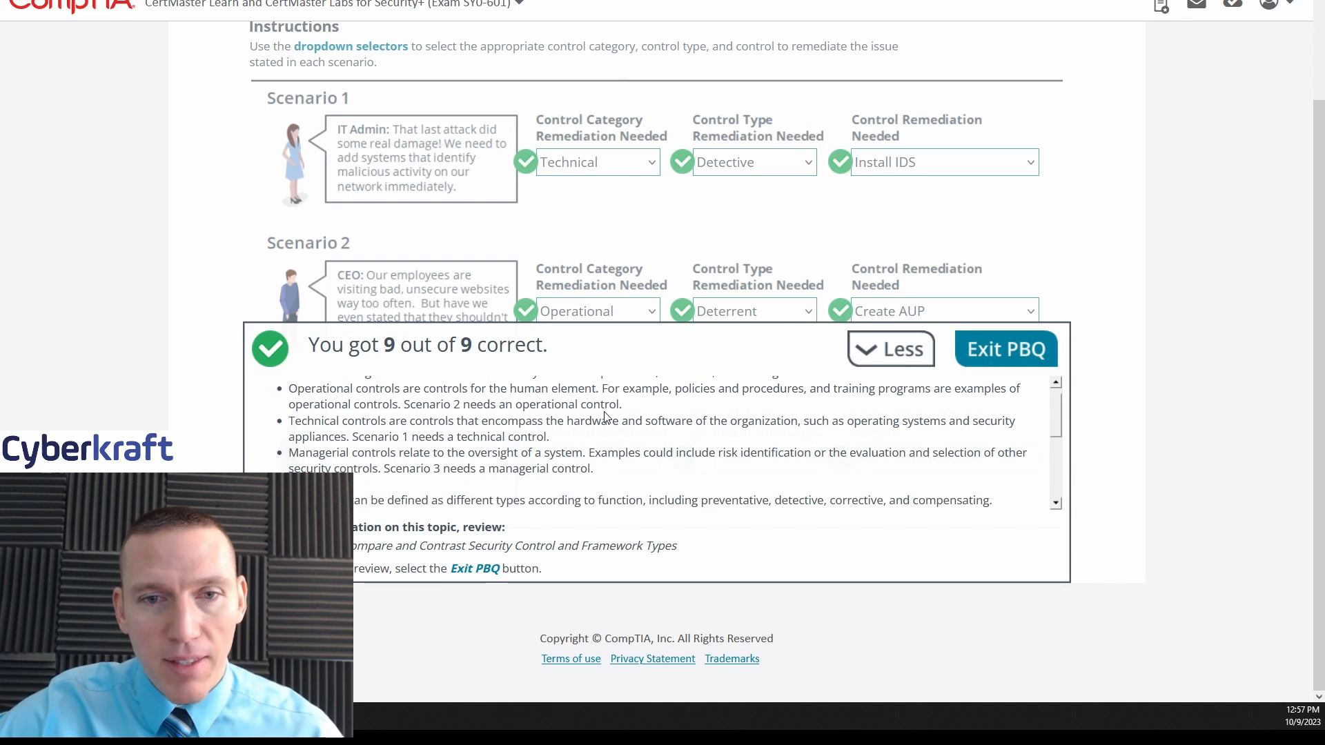
mouse_move(890, 348)
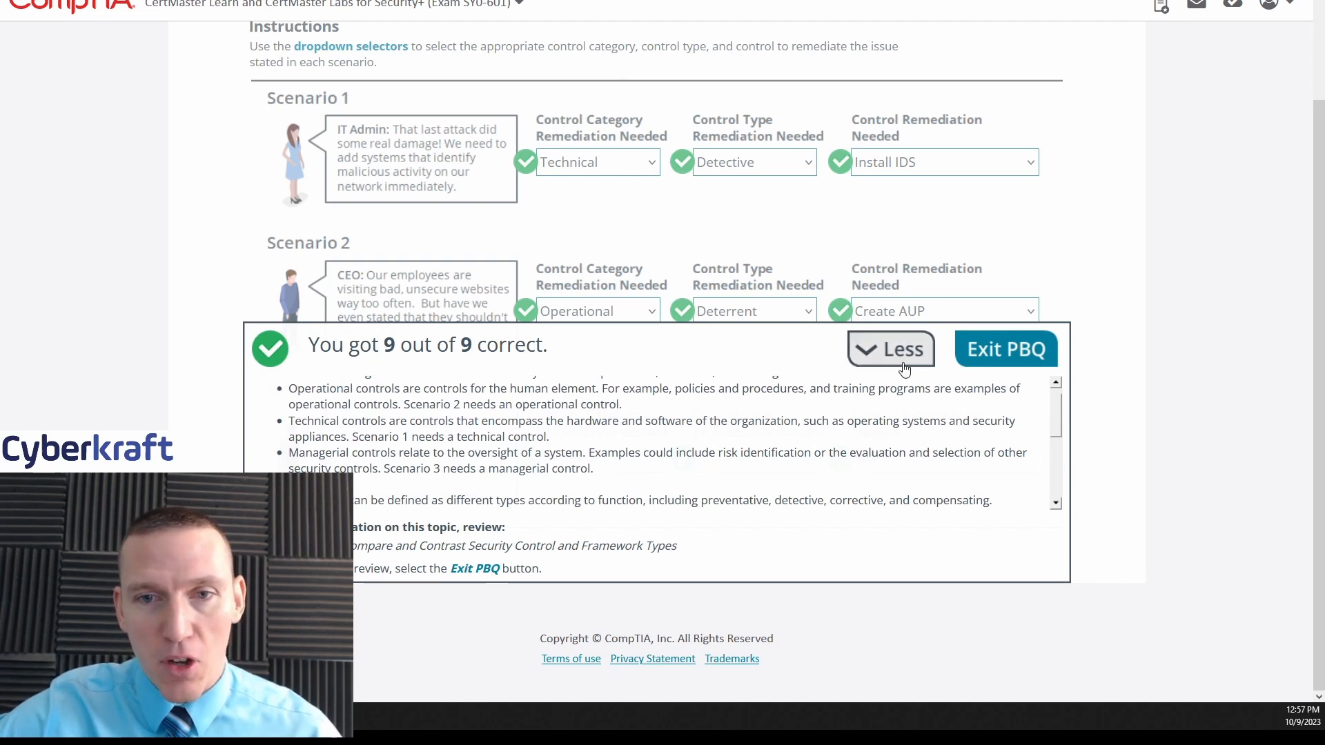
click(891, 348)
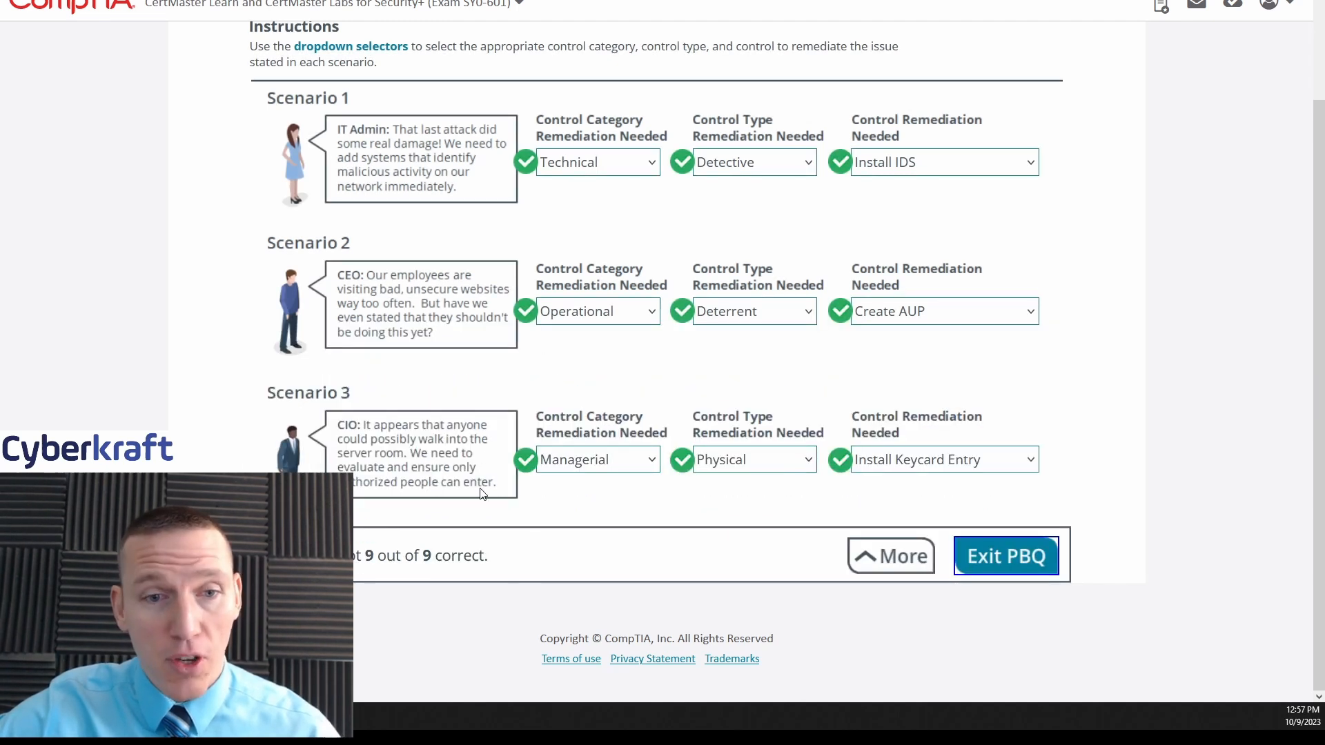
click(890, 556)
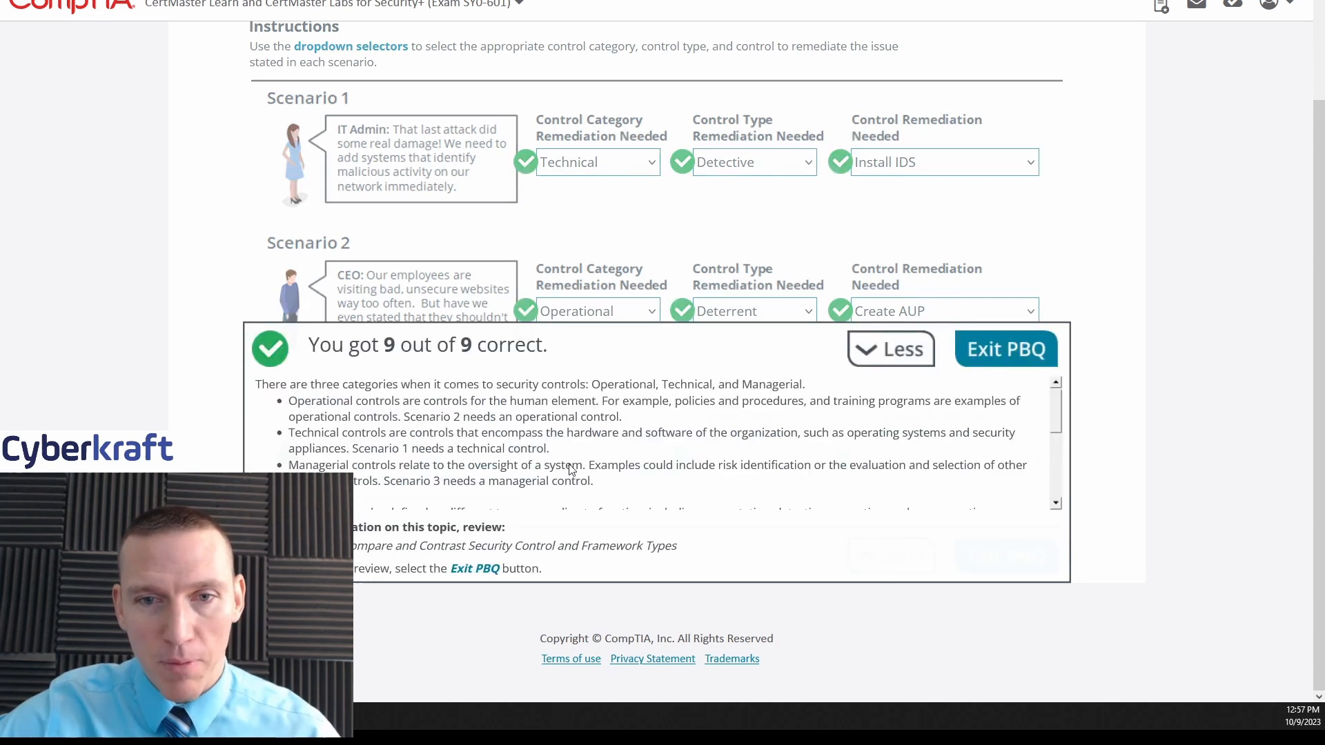
scroll(down, 3)
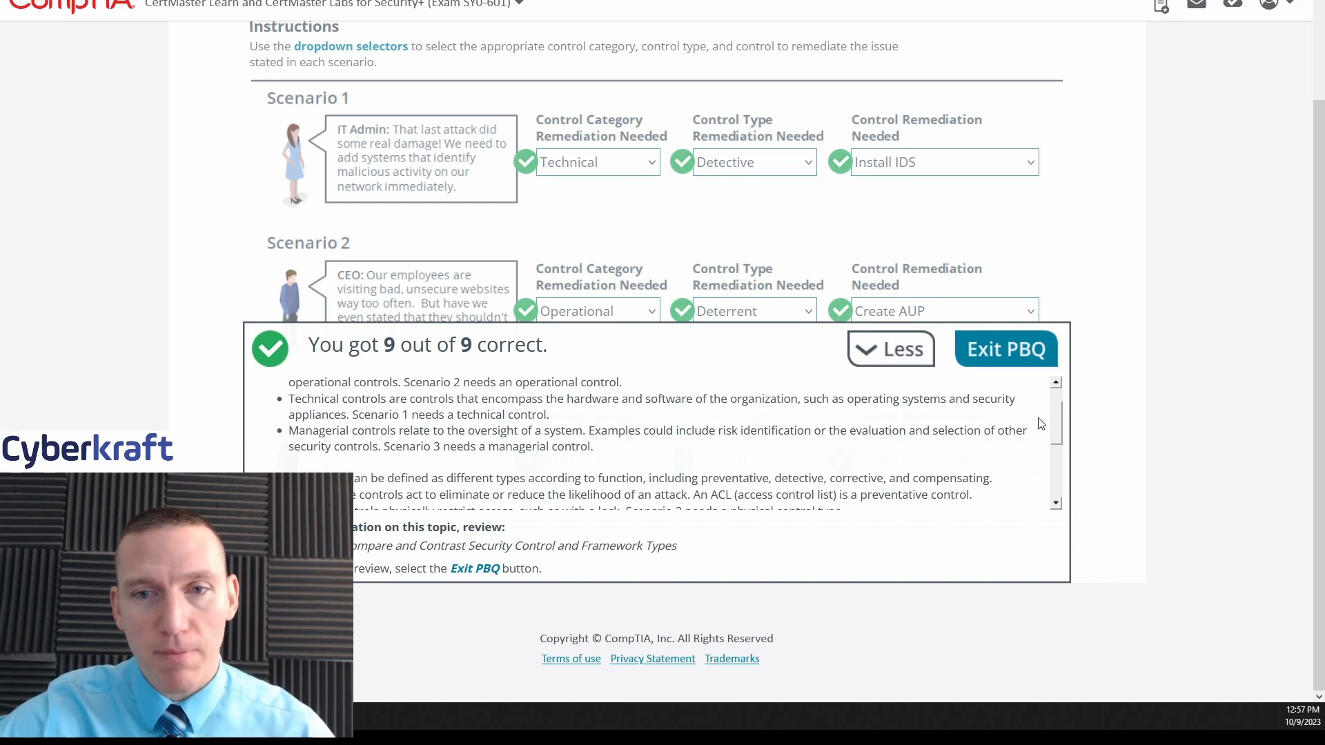
scroll(down, 3)
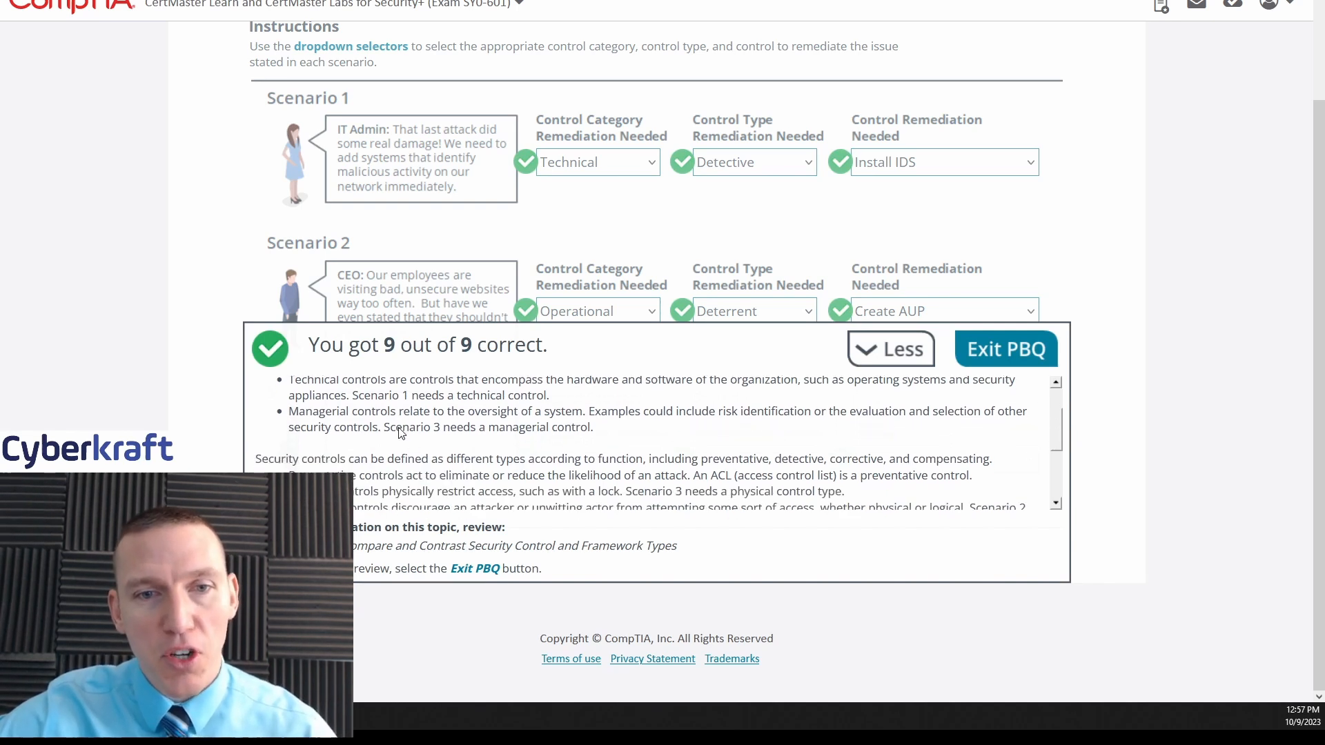
mouse_move(553, 431)
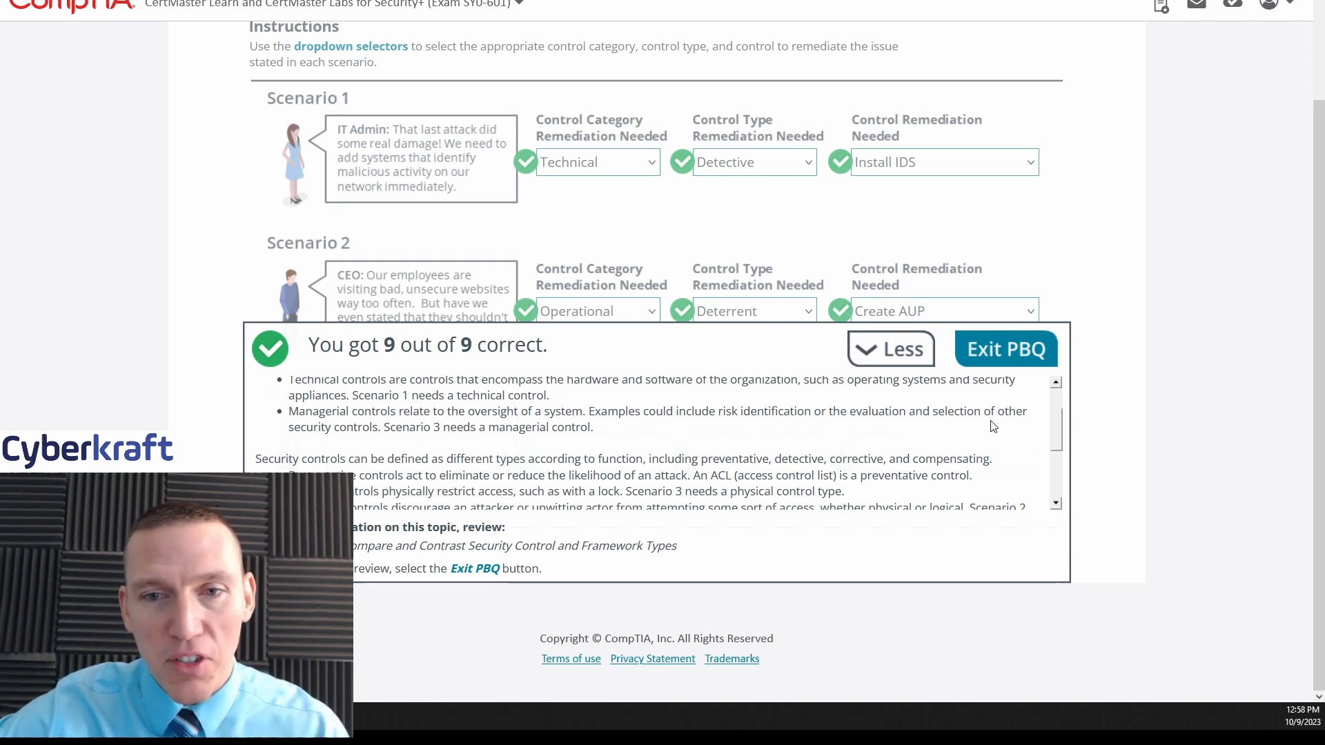
mouse_move(457, 450)
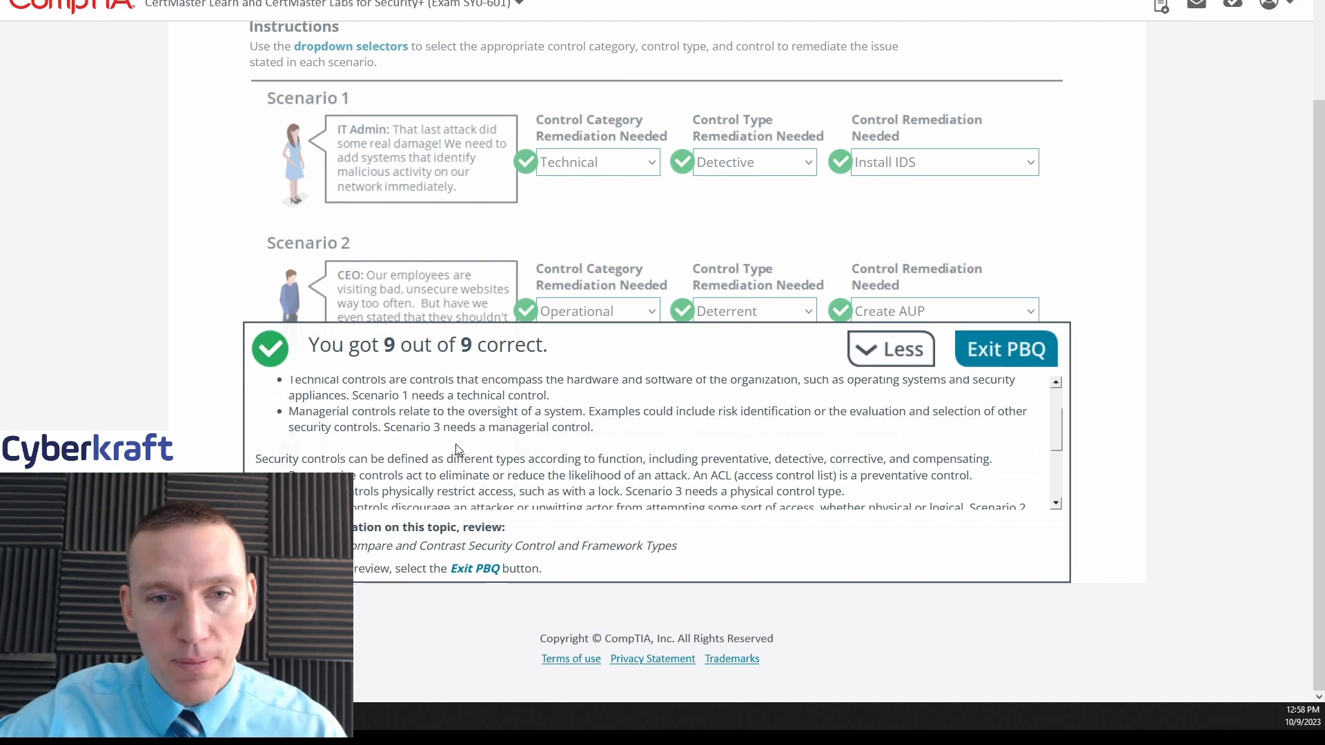
mouse_move(587, 441)
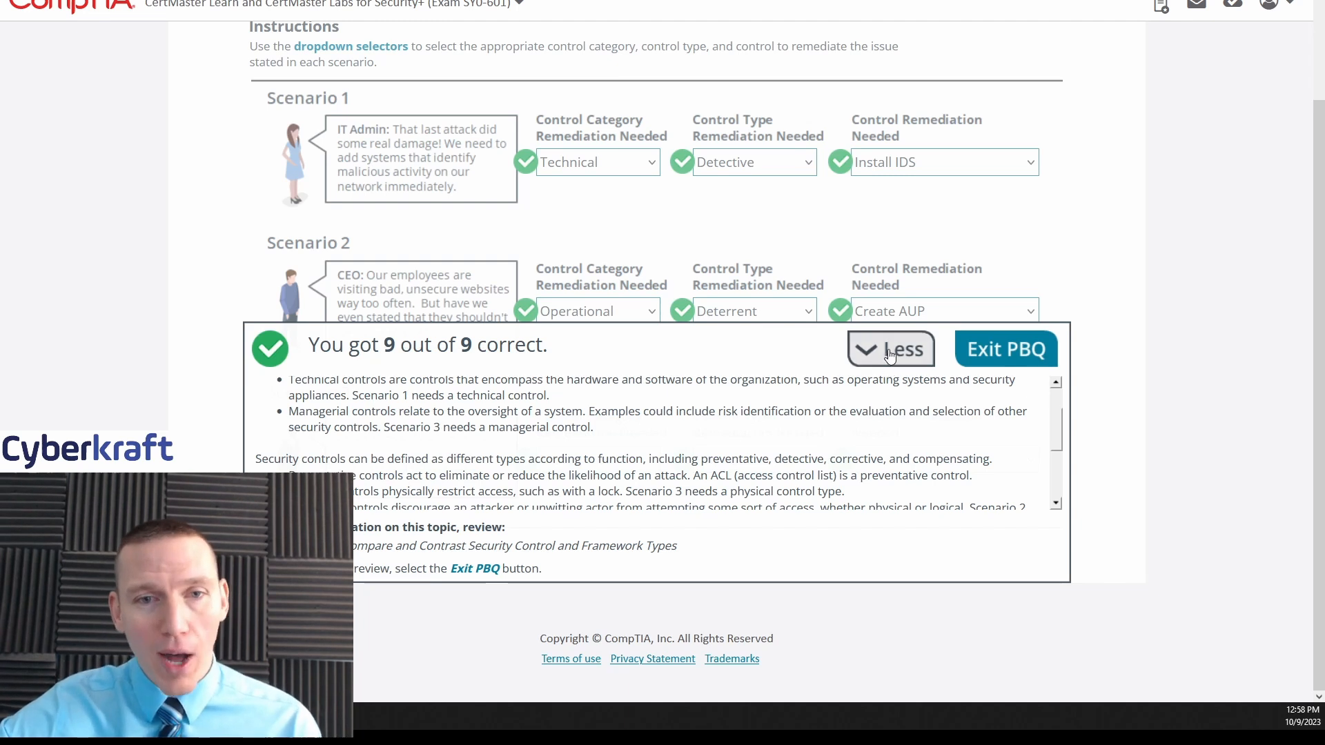
mouse_move(850, 371)
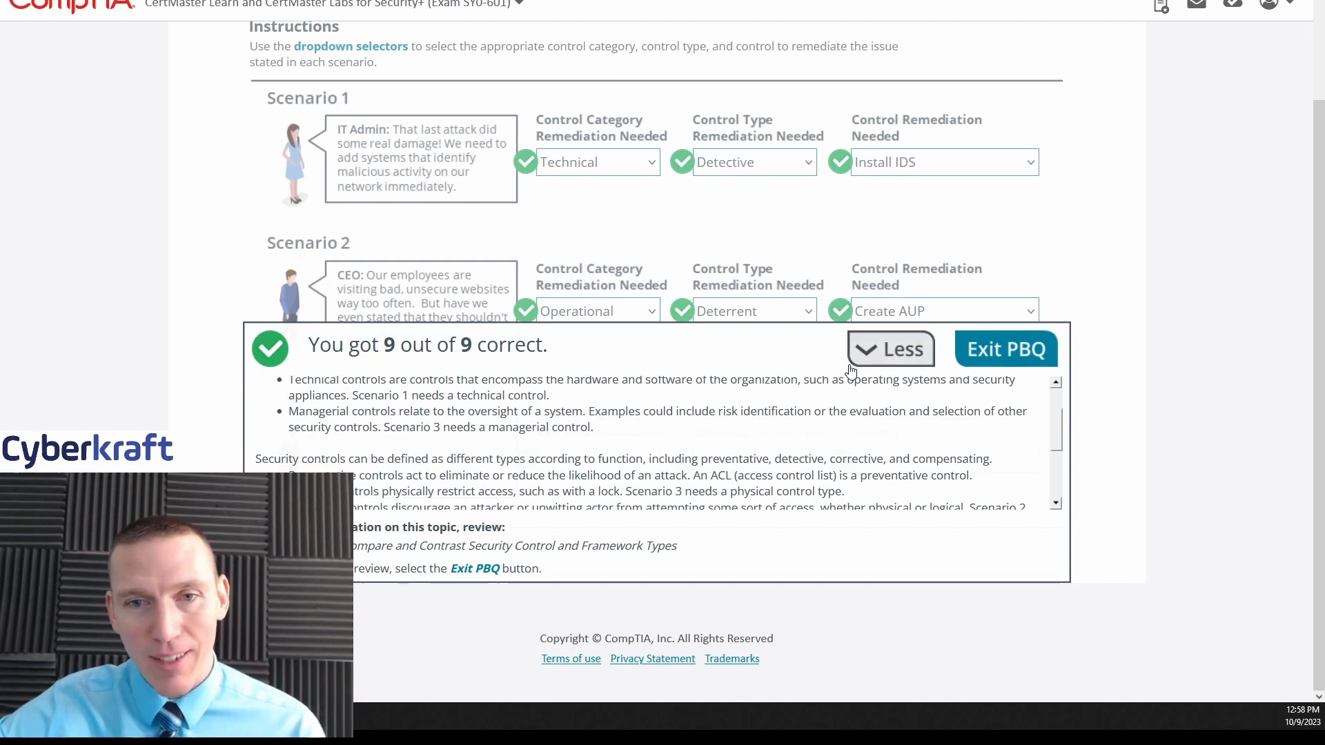
mouse_move(736, 424)
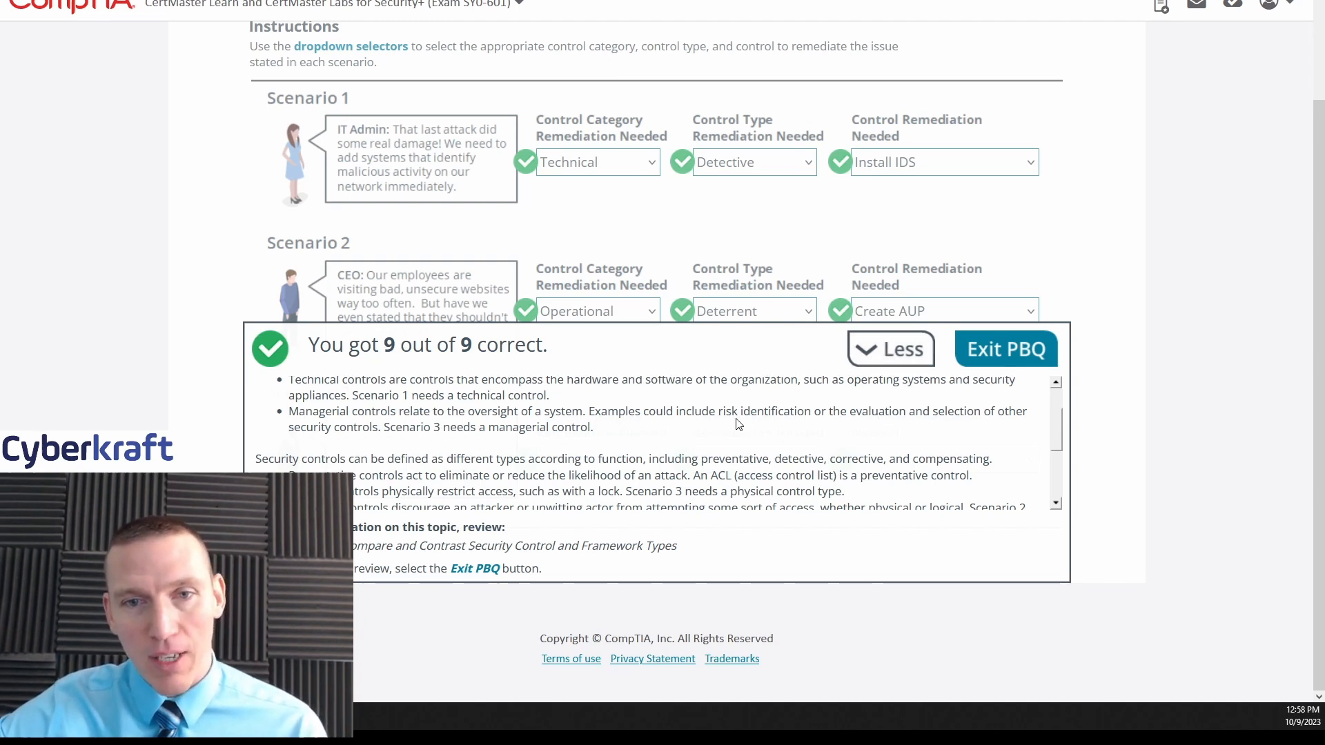
mouse_move(820, 387)
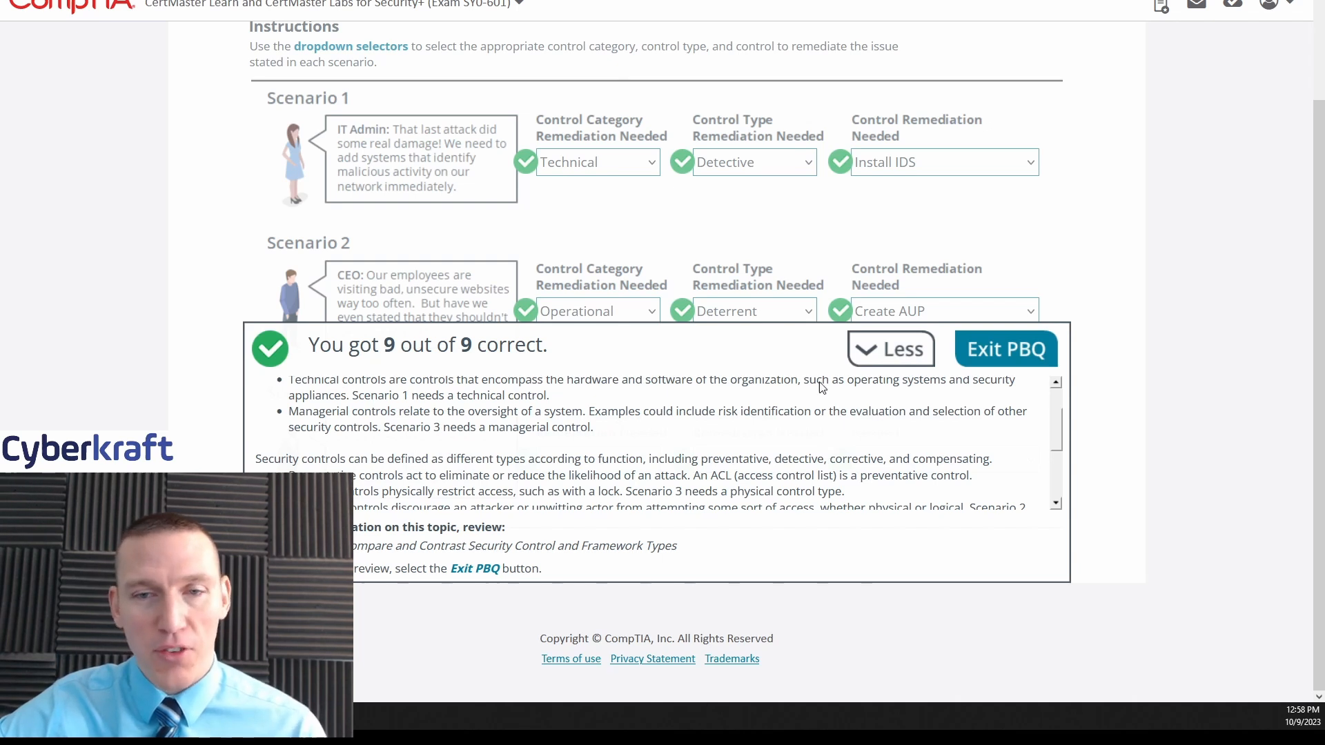
click(891, 348)
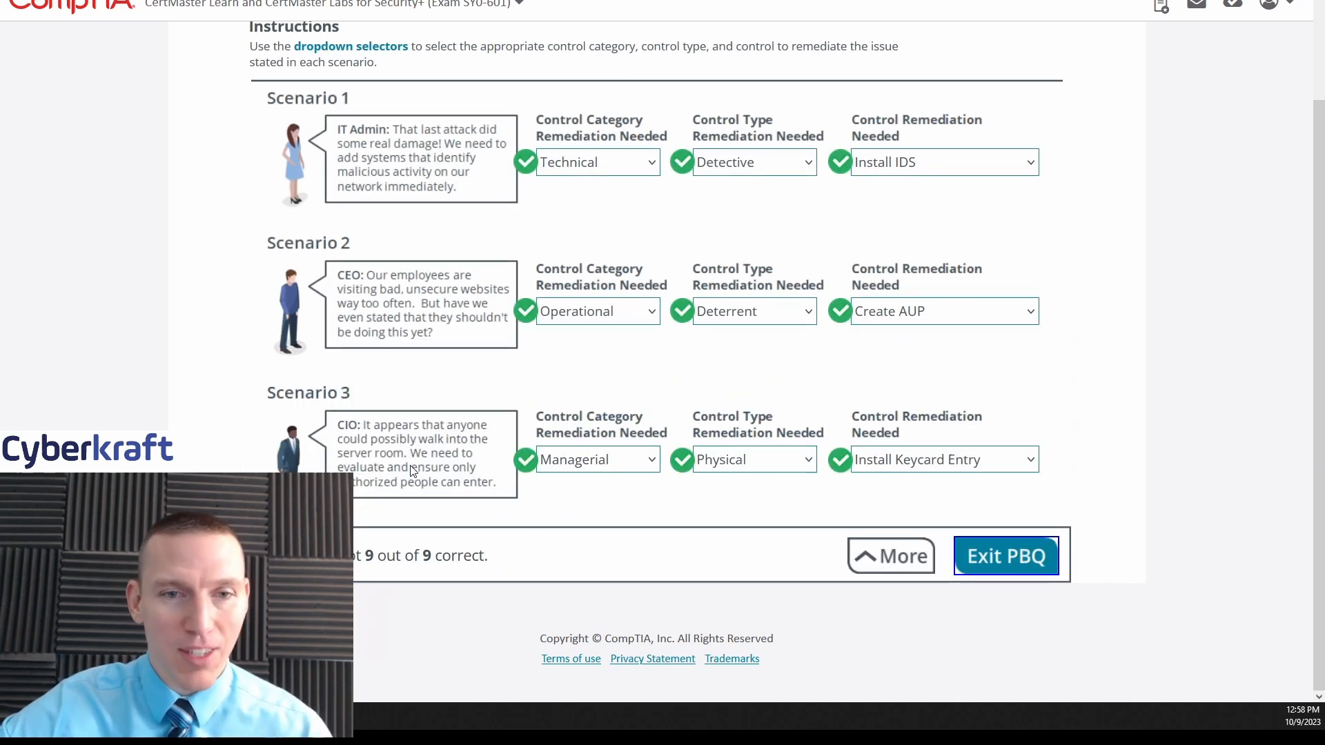
mouse_move(438, 496)
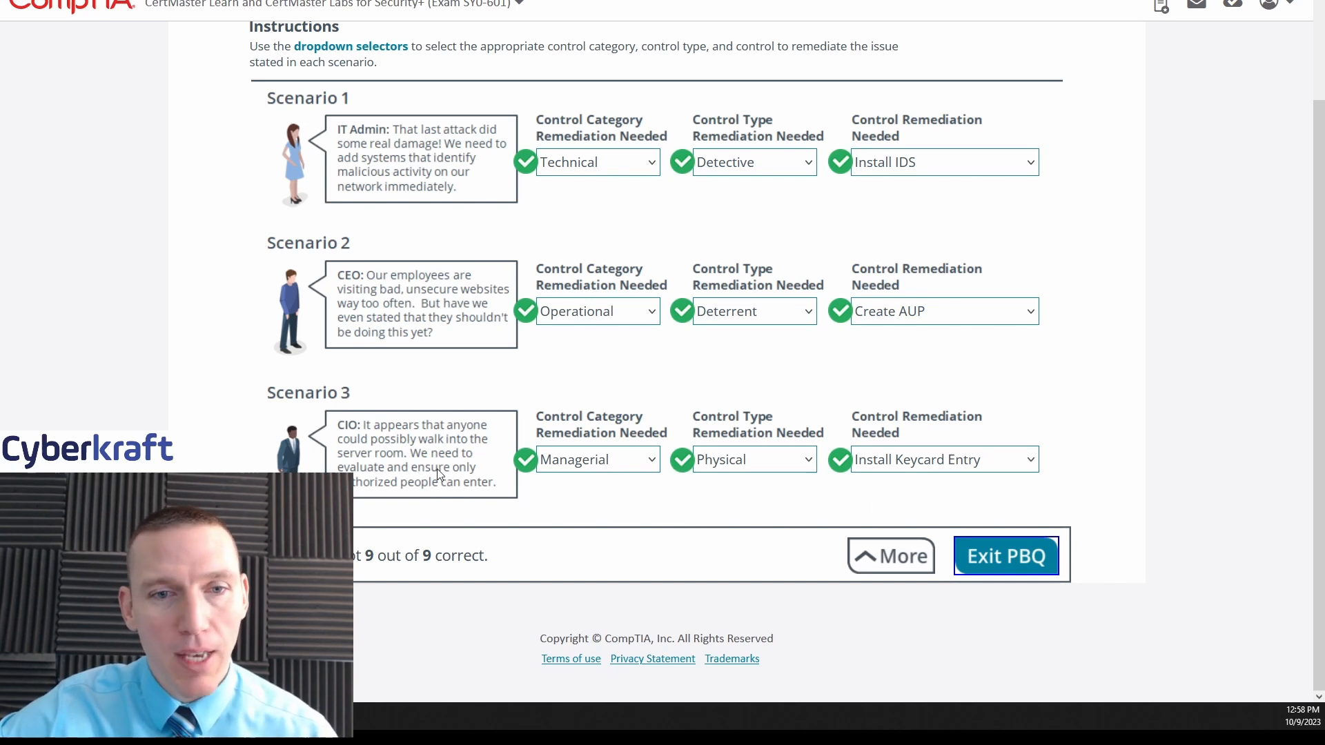
mouse_move(842, 494)
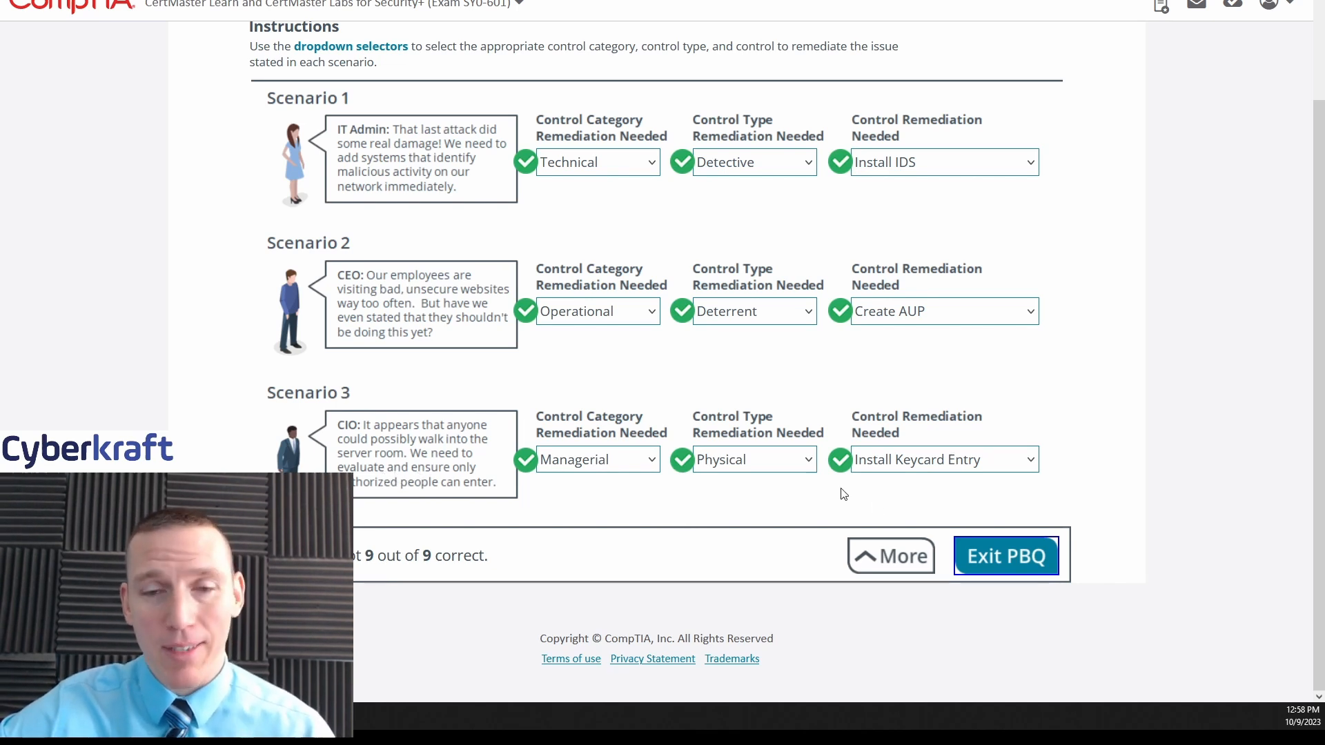
Expand the feedback via More and read down to the IDS, AUP, keycard summary
click(891, 556)
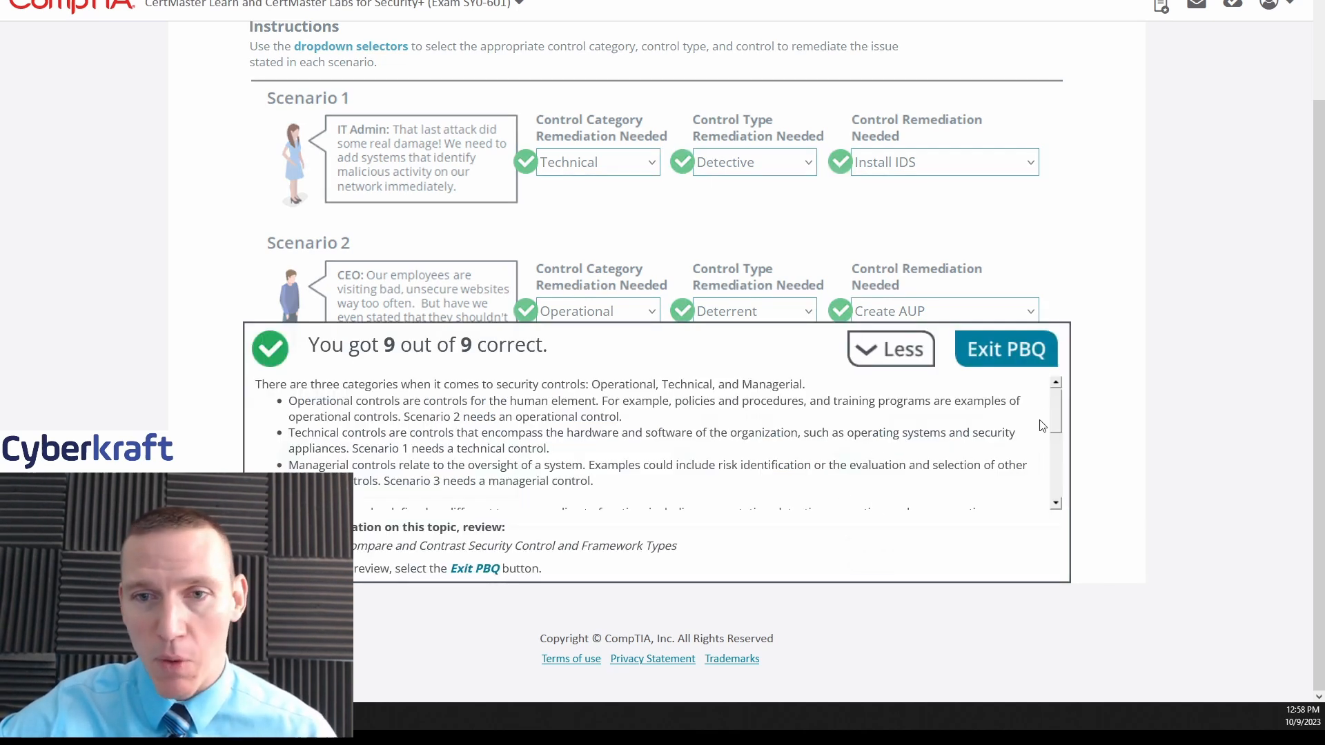
scroll(down, 3)
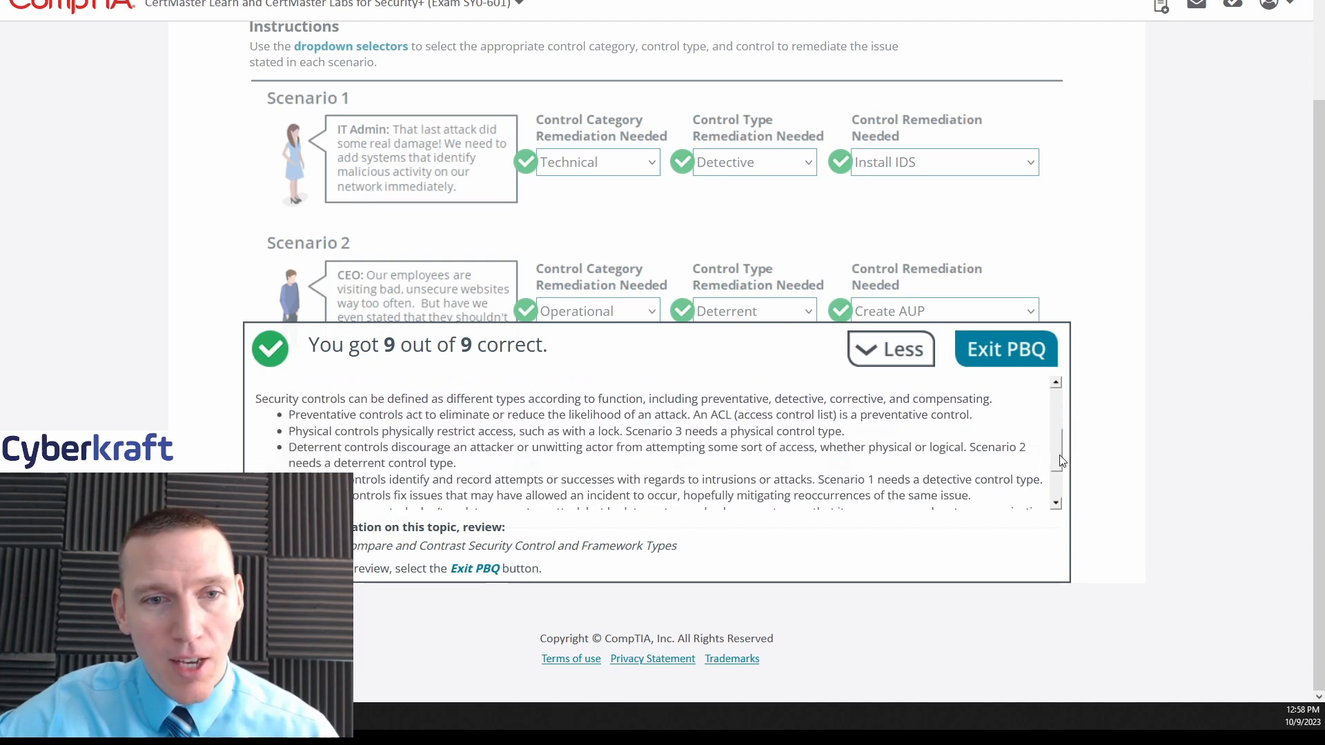
scroll(up, 3)
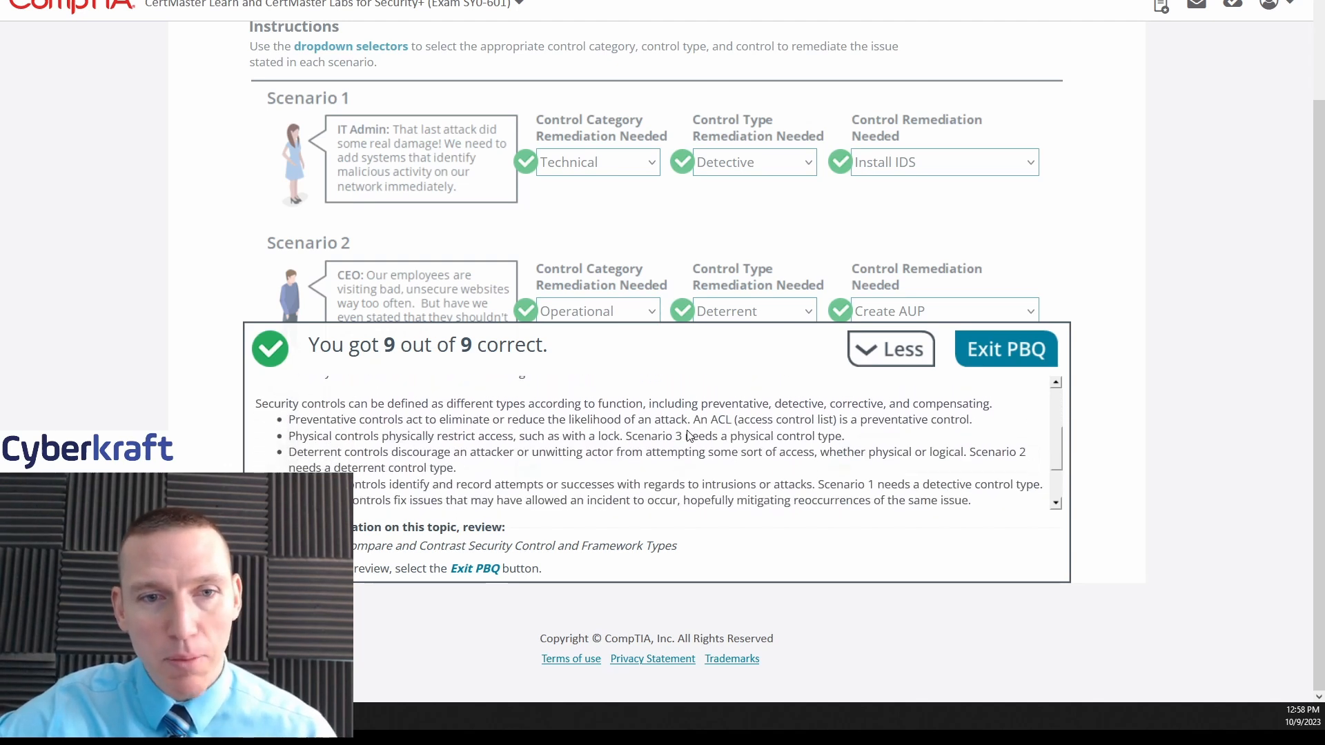
mouse_move(1023, 435)
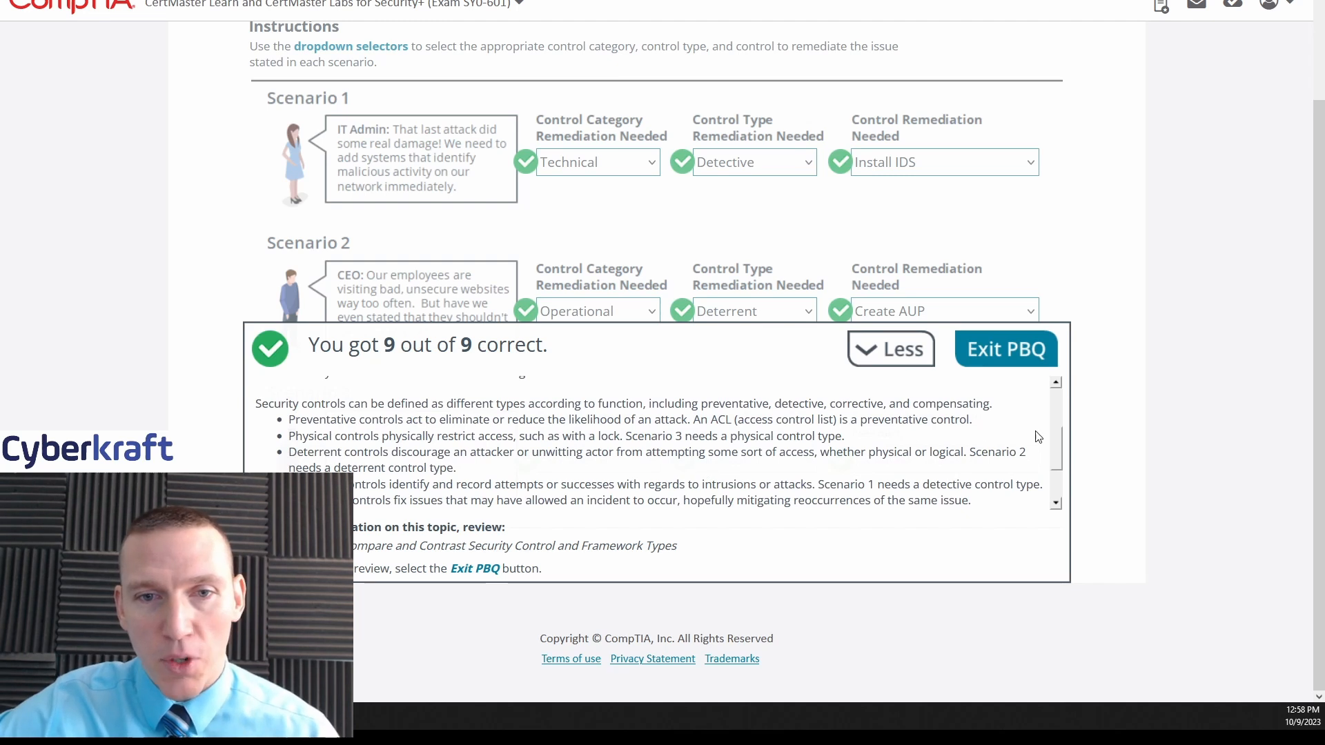
mouse_move(943, 433)
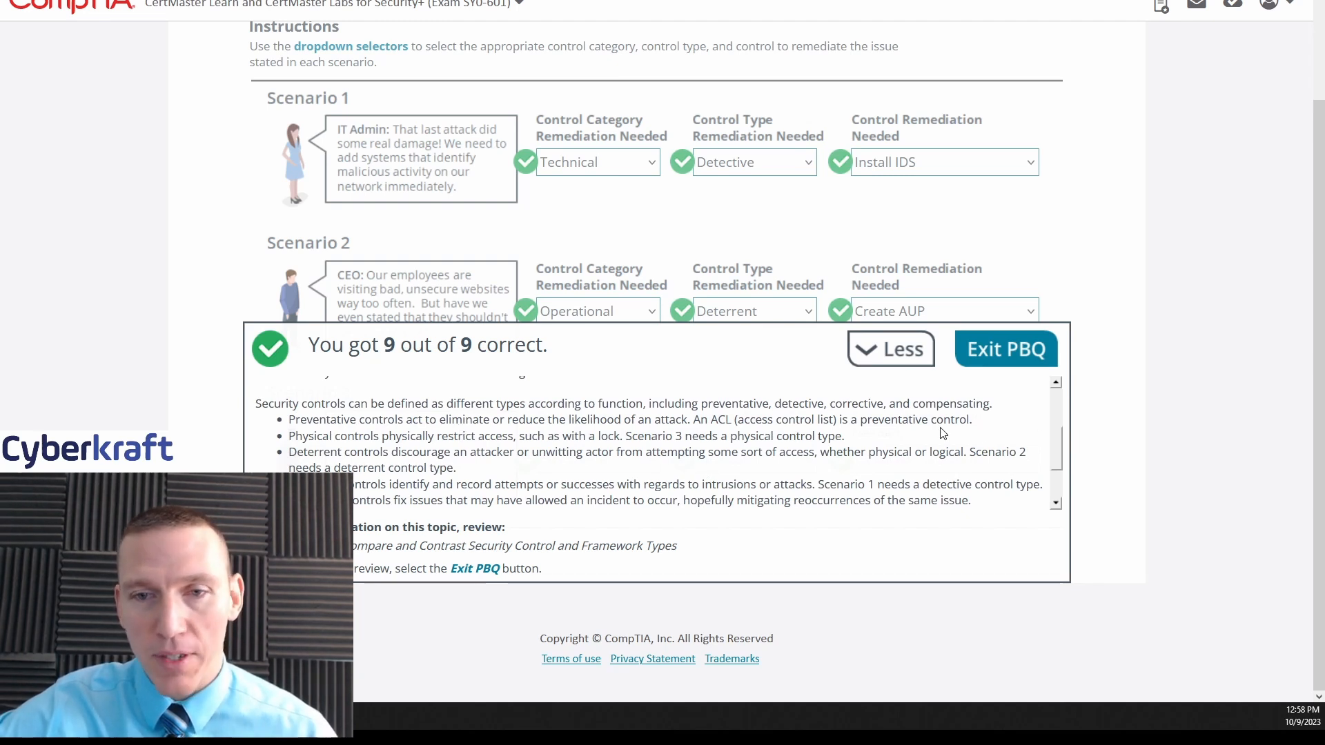
scroll(down, 3)
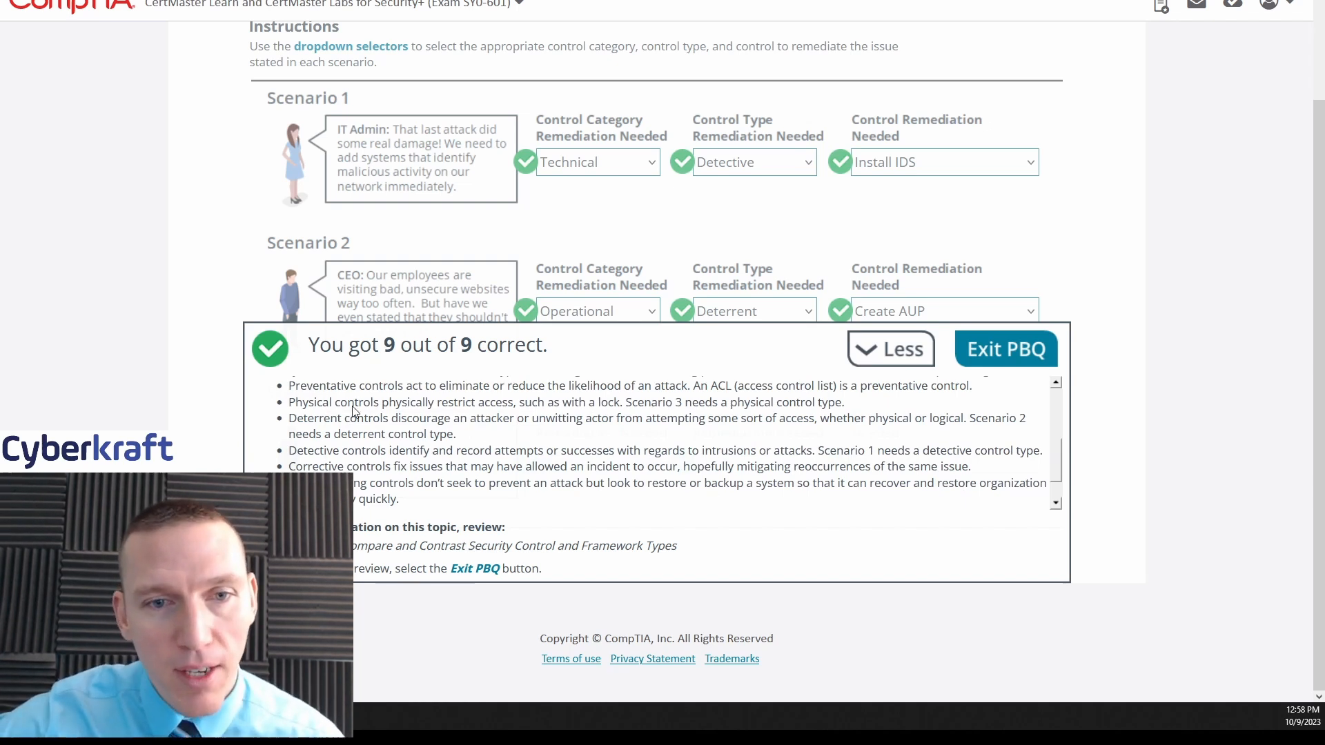
mouse_move(702, 442)
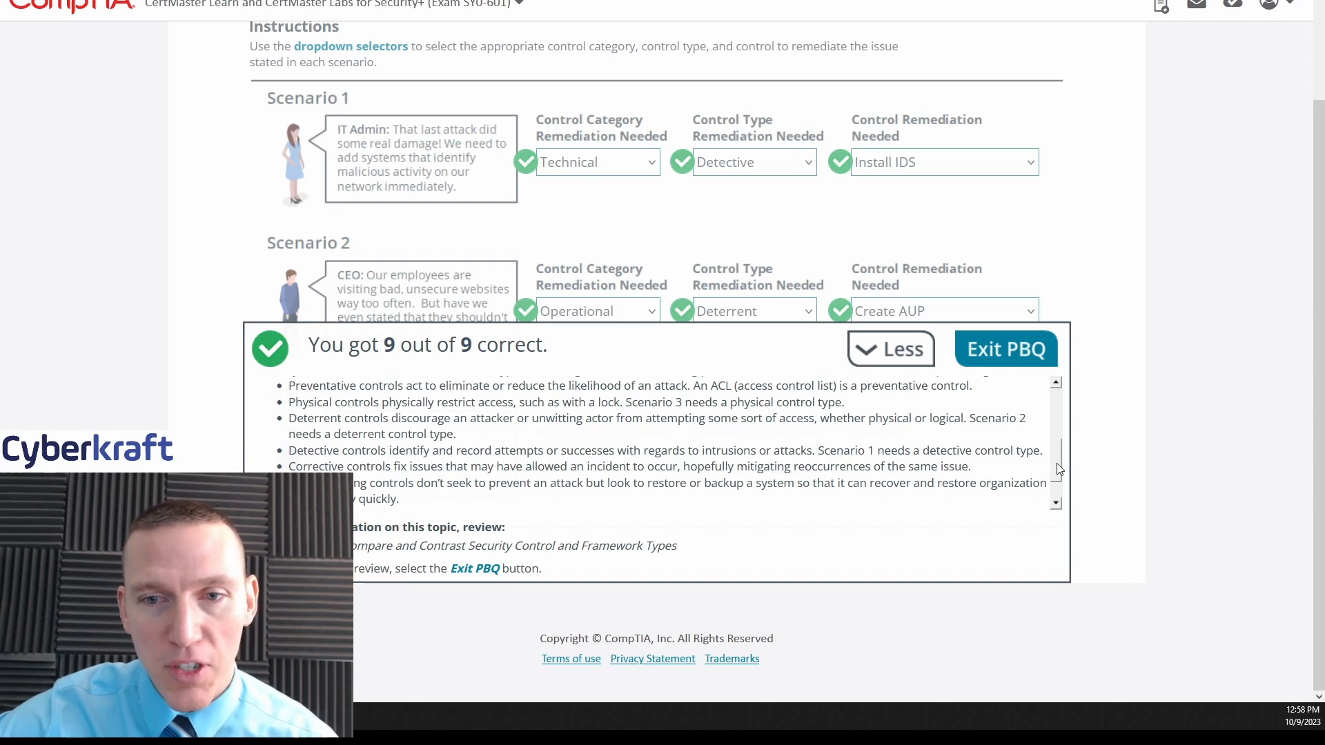
scroll(down, 3)
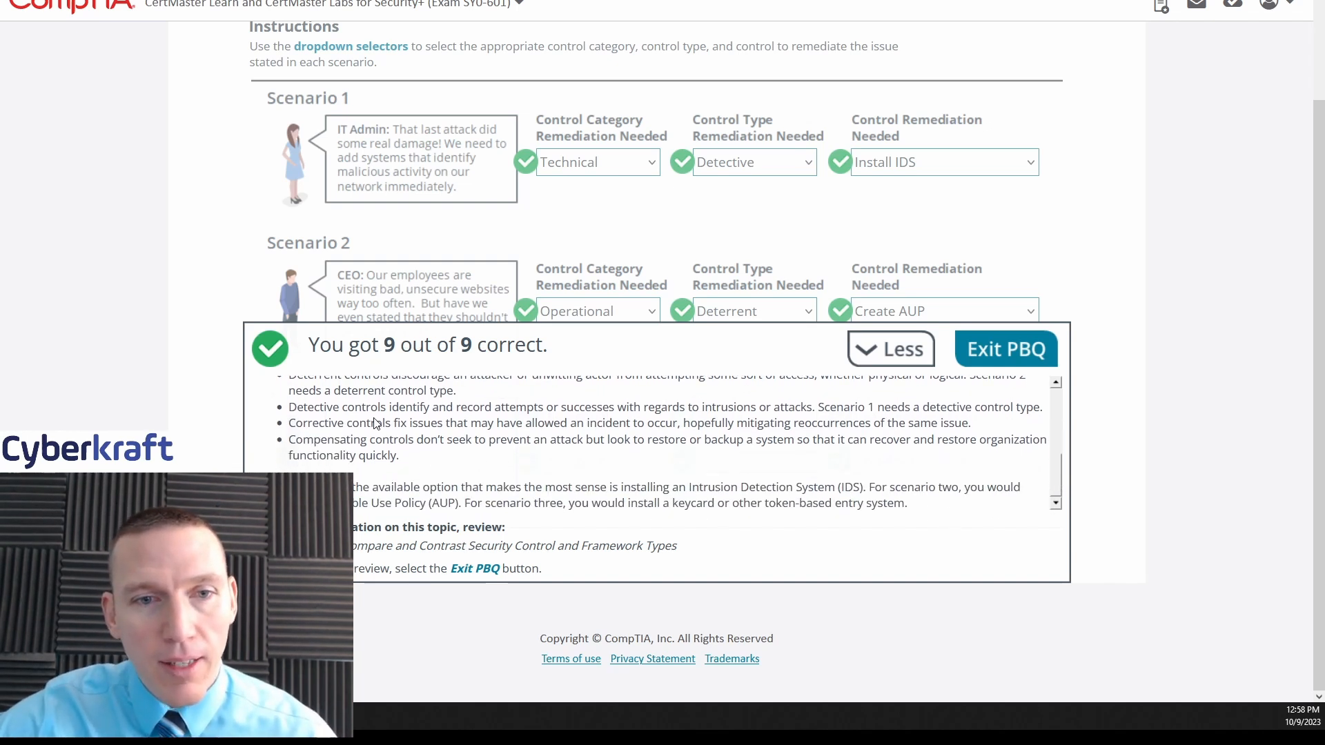
mouse_move(571, 427)
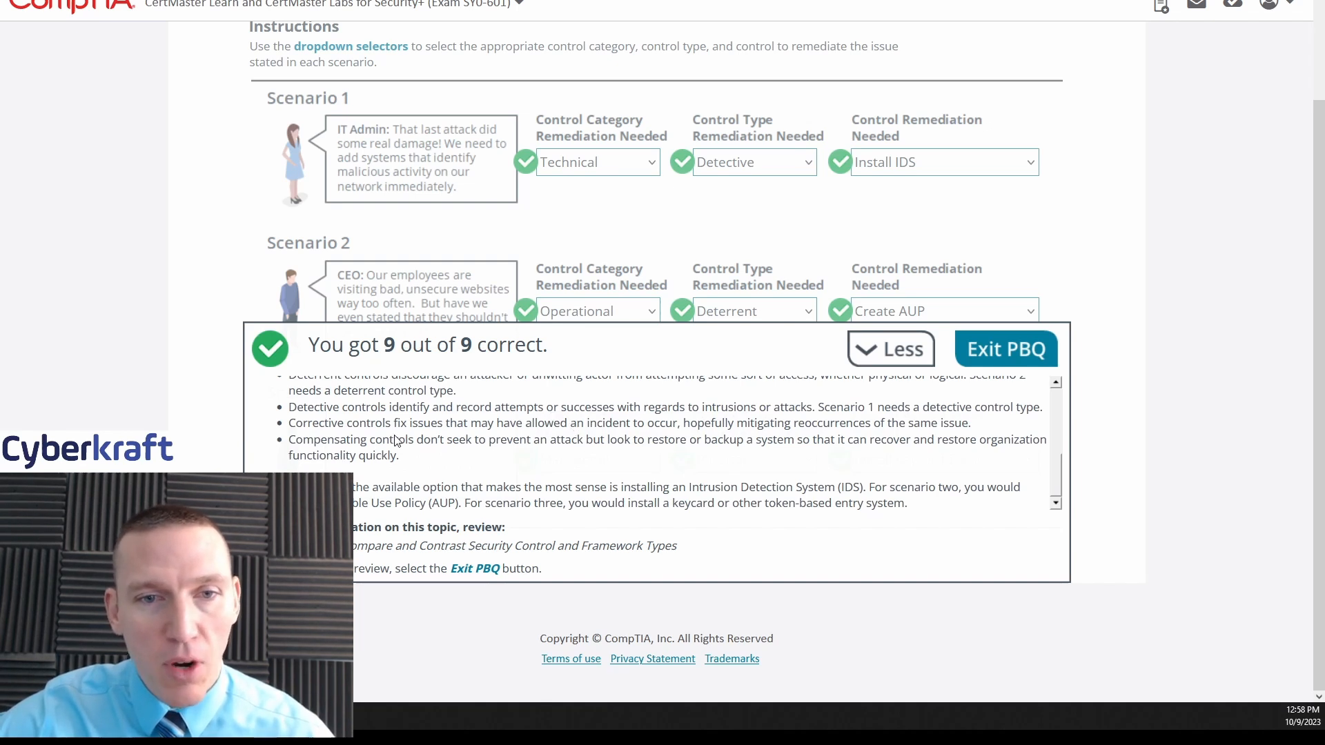
mouse_move(429, 474)
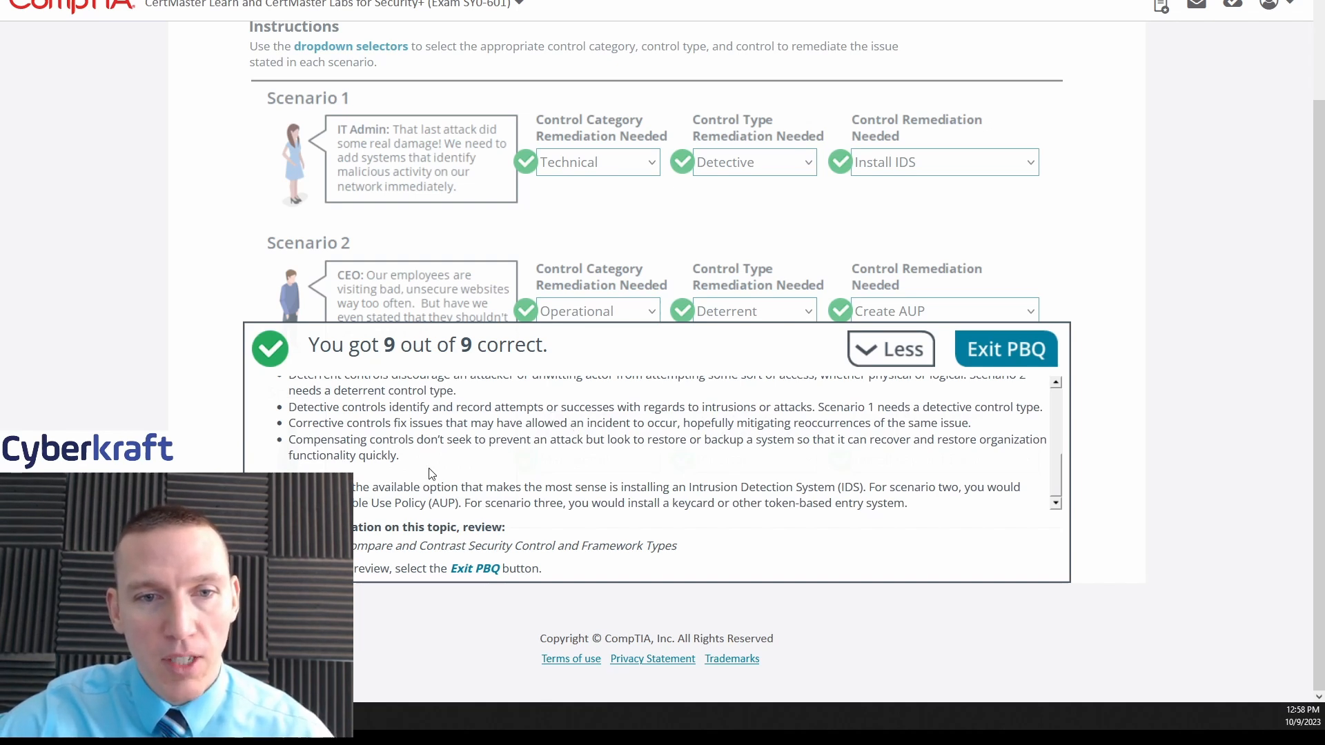
mouse_move(728, 462)
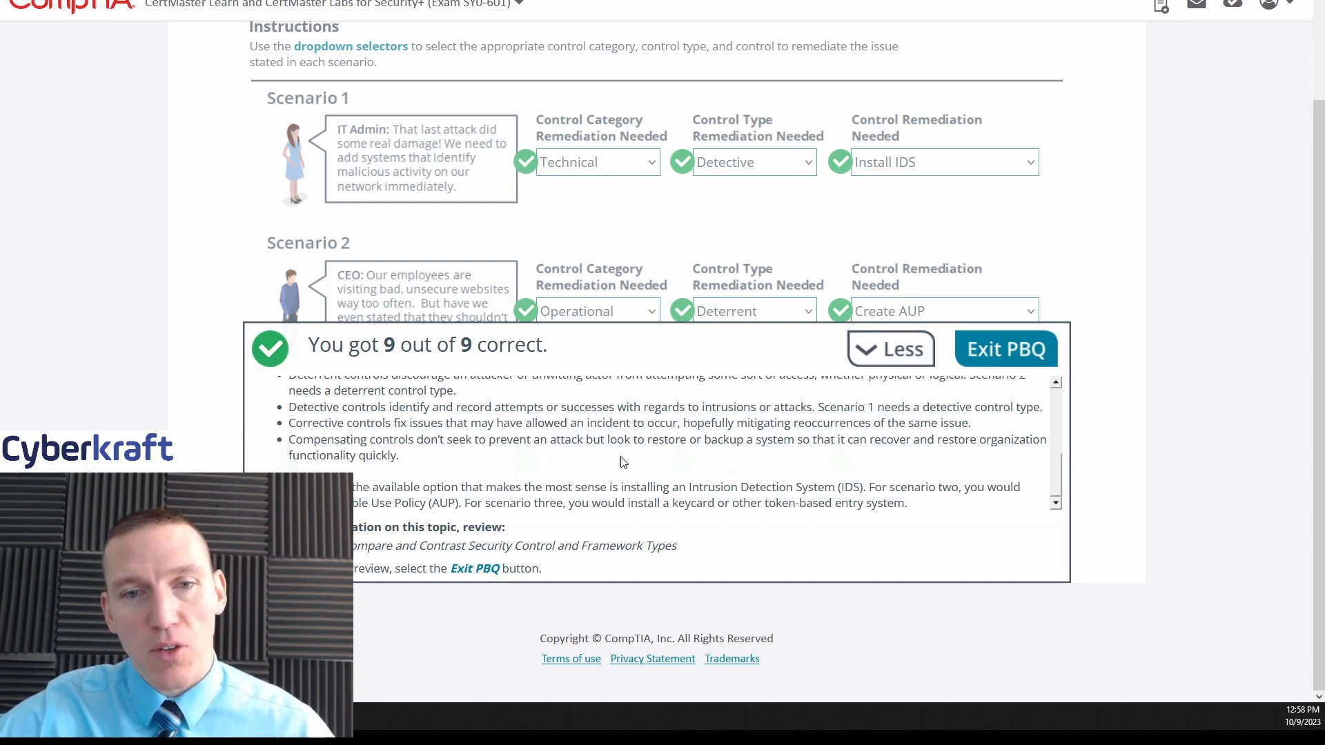
mouse_move(922, 459)
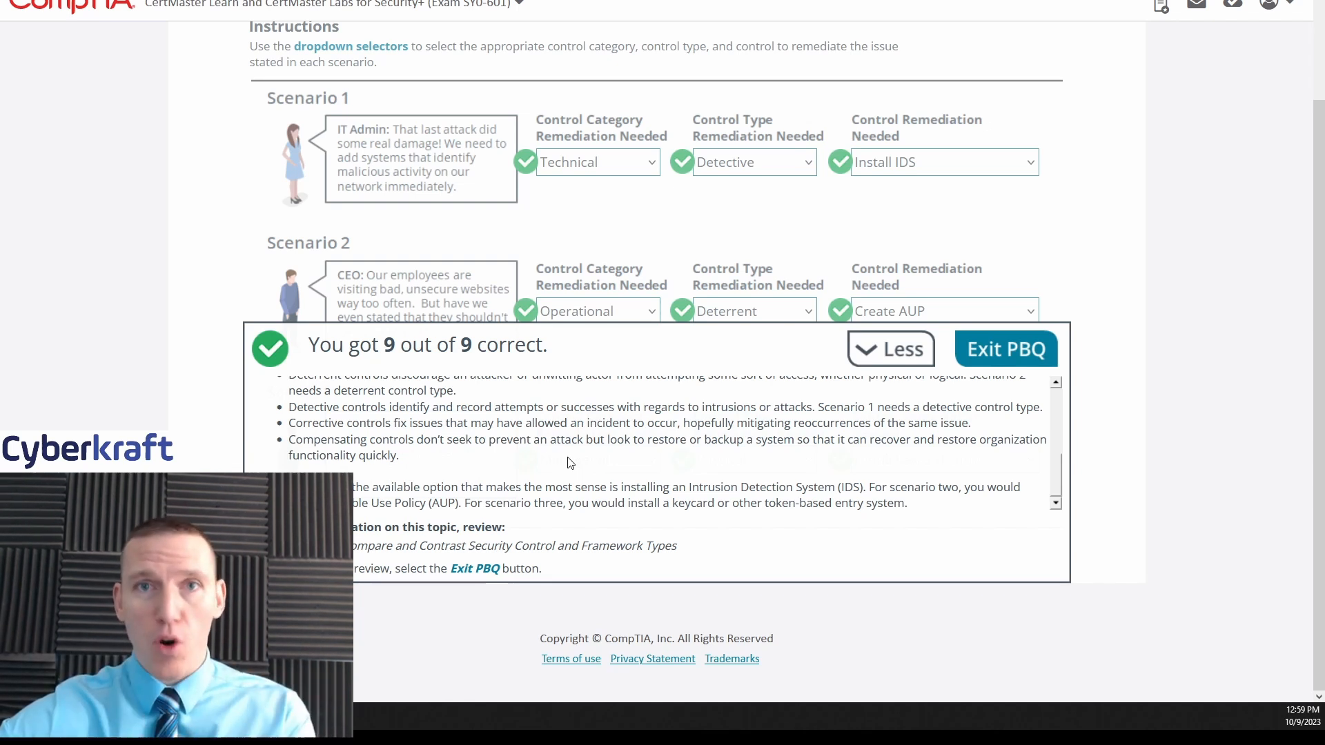
mouse_move(5, 369)
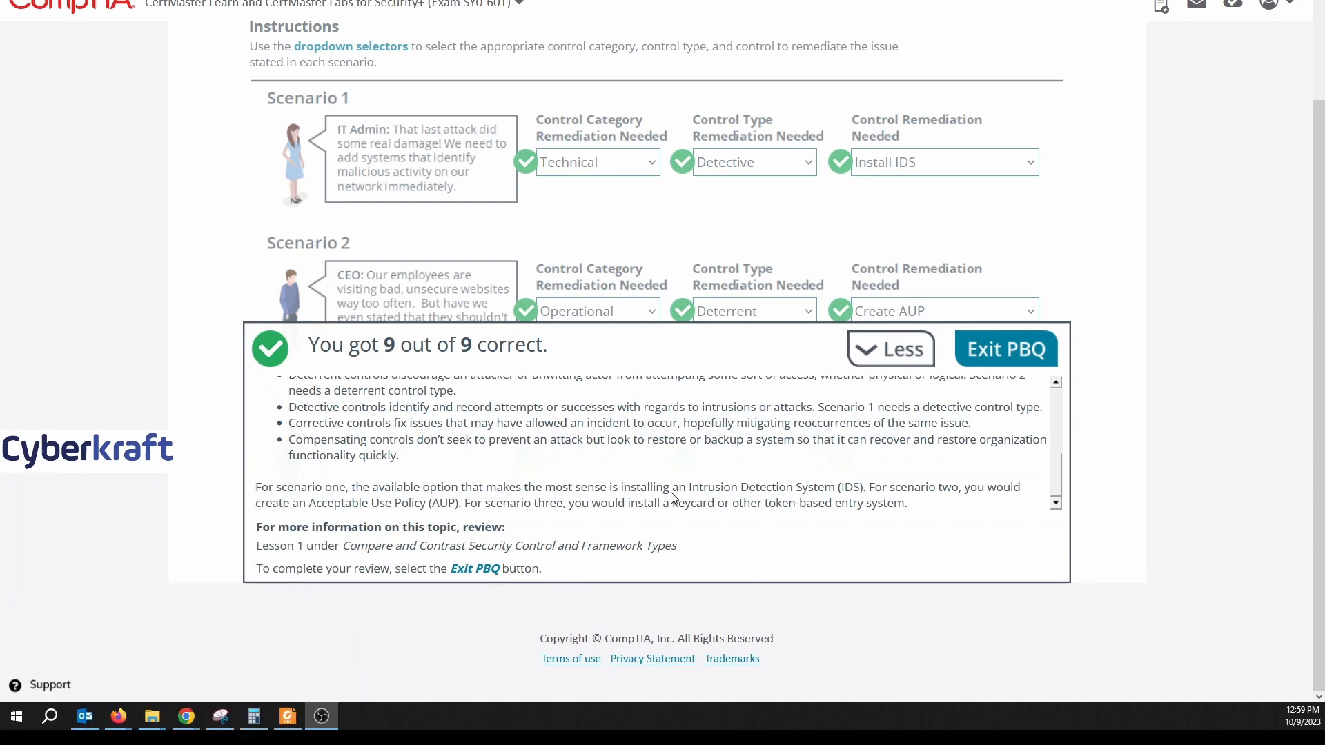
mouse_move(425, 530)
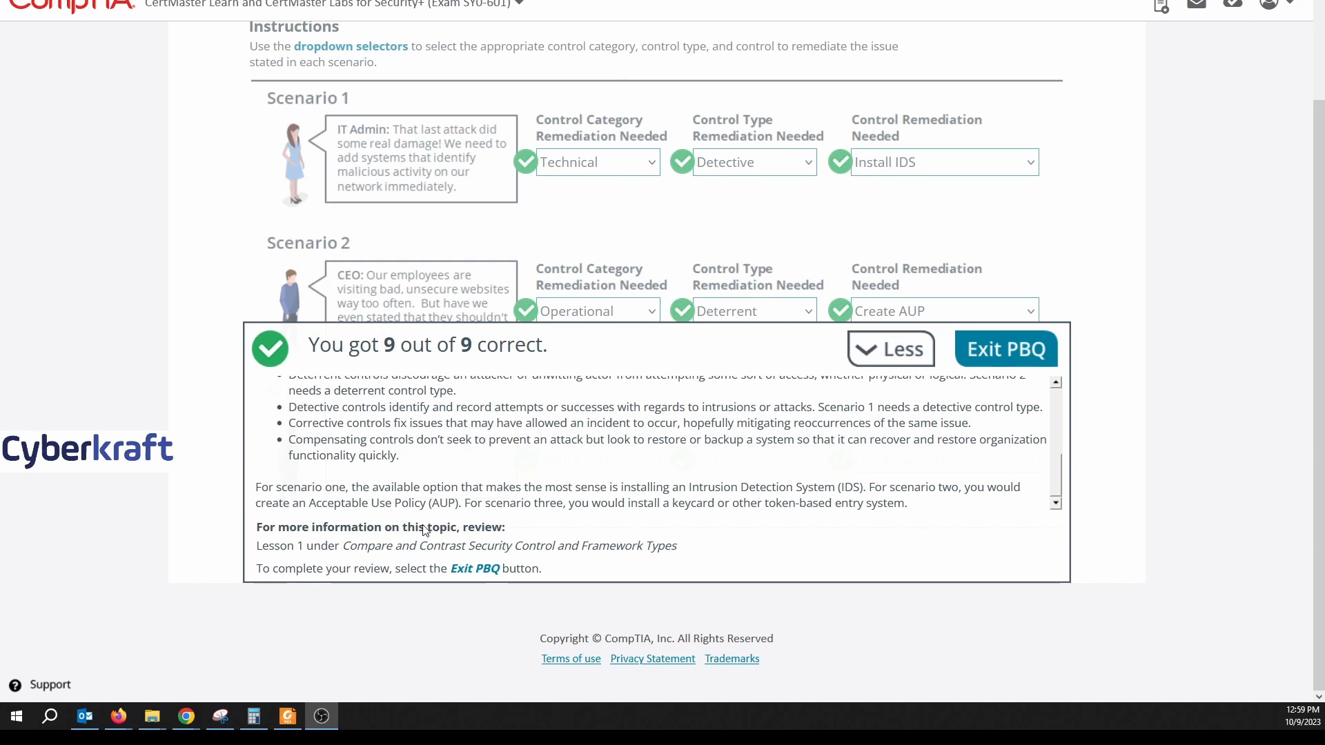
mouse_move(1103, 537)
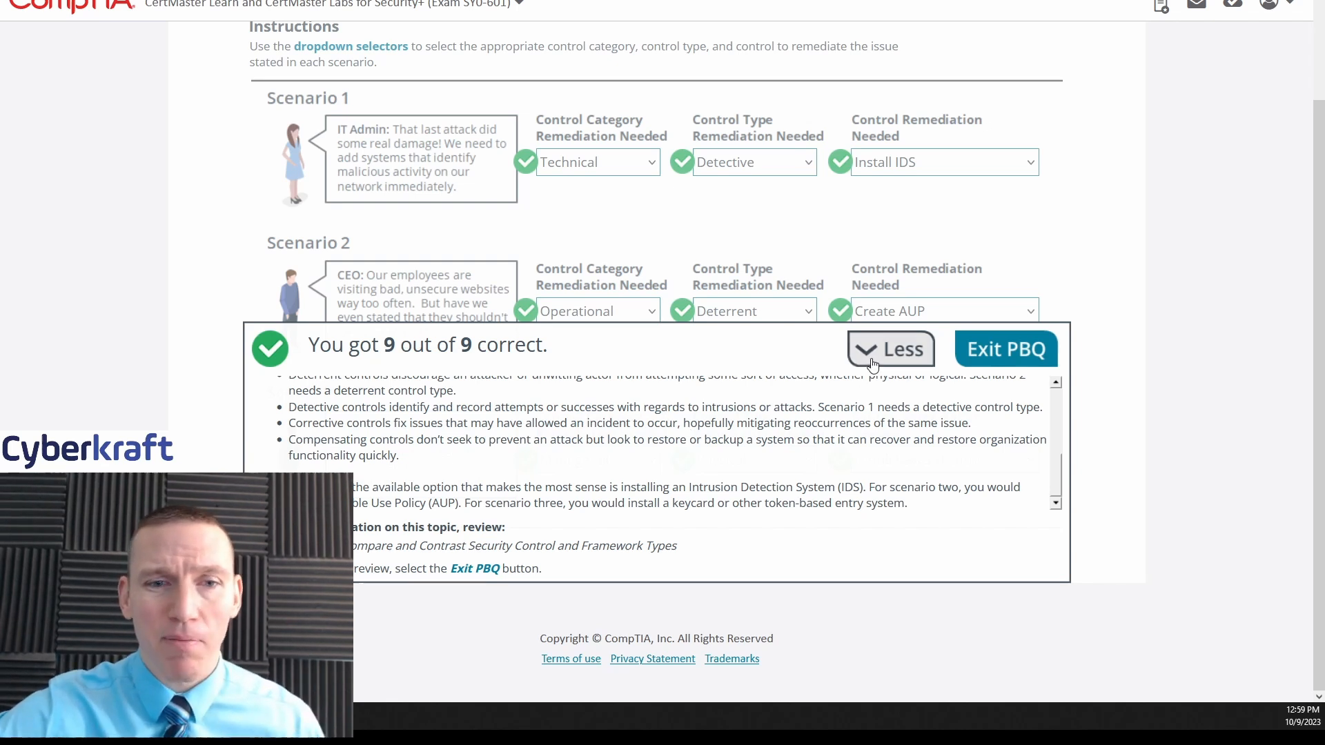
Collapse the explanation panel so all three graded scenarios show beneath the 9 of 9 score
click(889, 348)
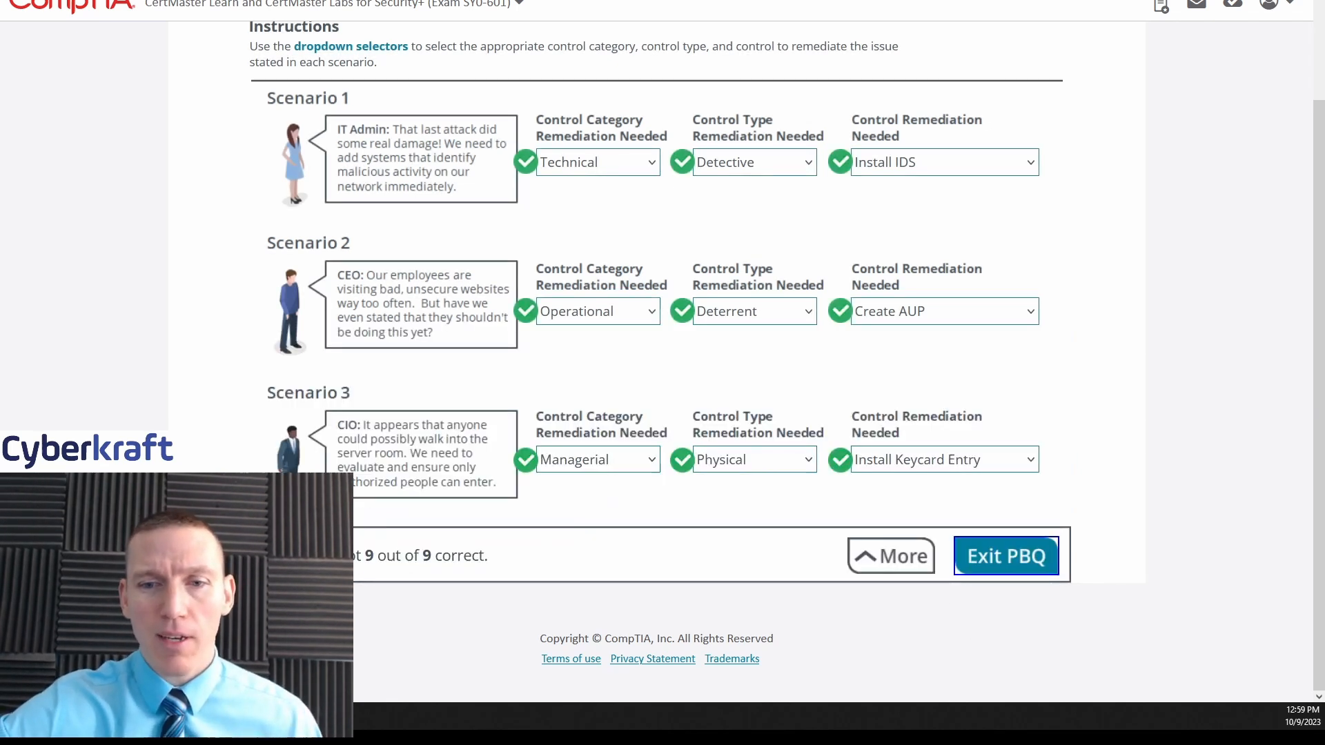